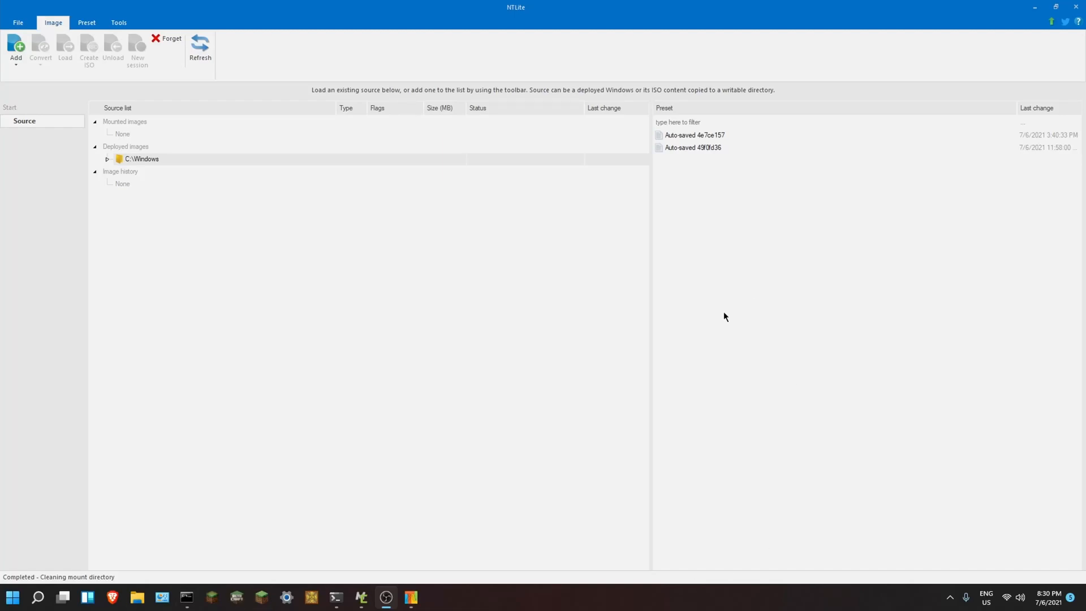
mouse_move(435, 504)
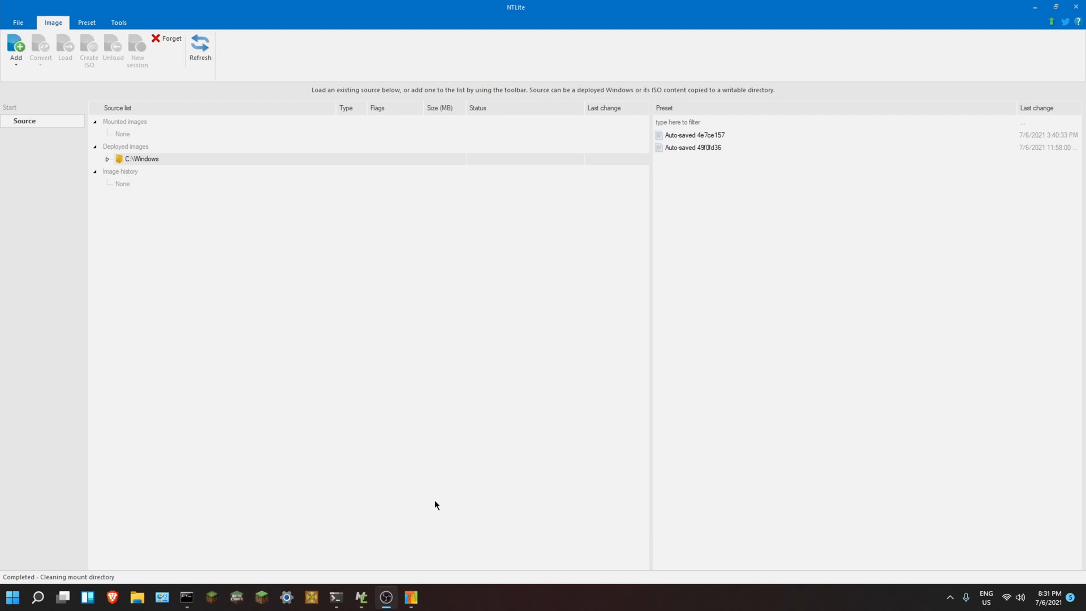
mouse_move(534, 10)
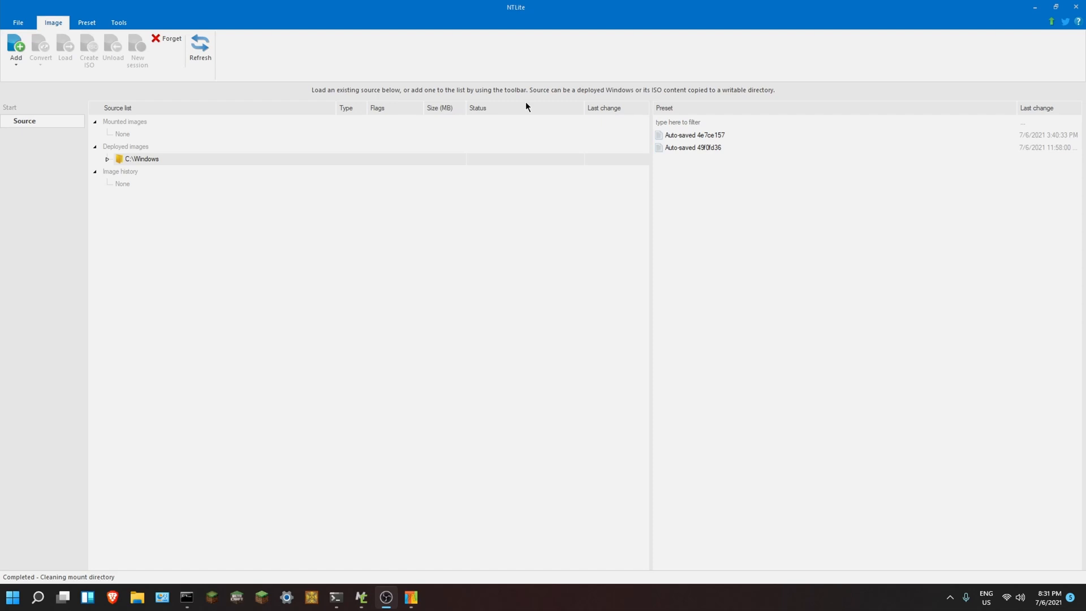
- Search the system for 'nlite' from the taskbar search
left_click(37, 597)
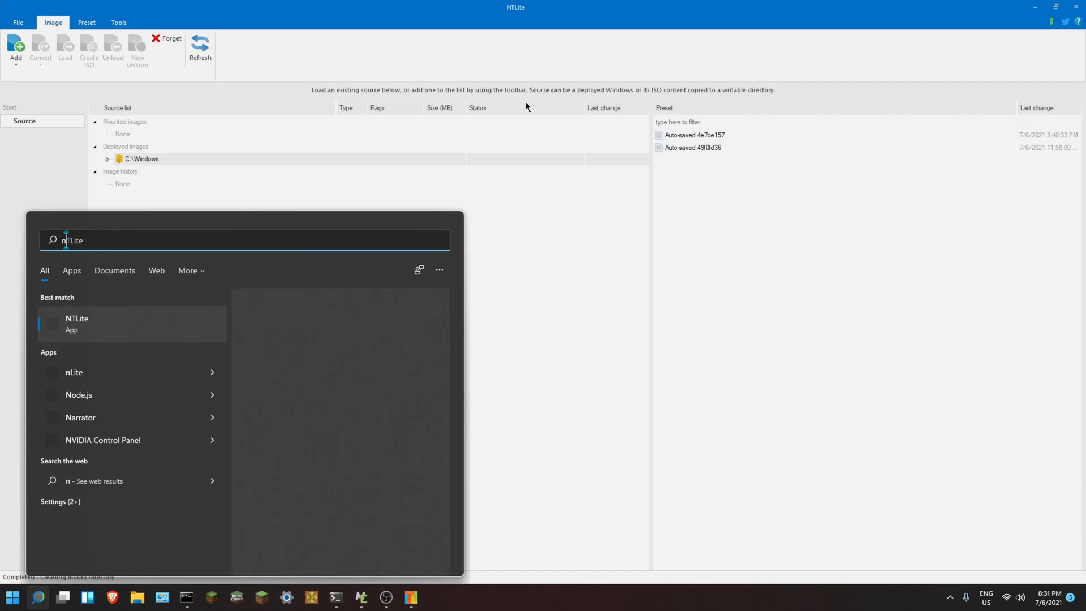
type("nlite")
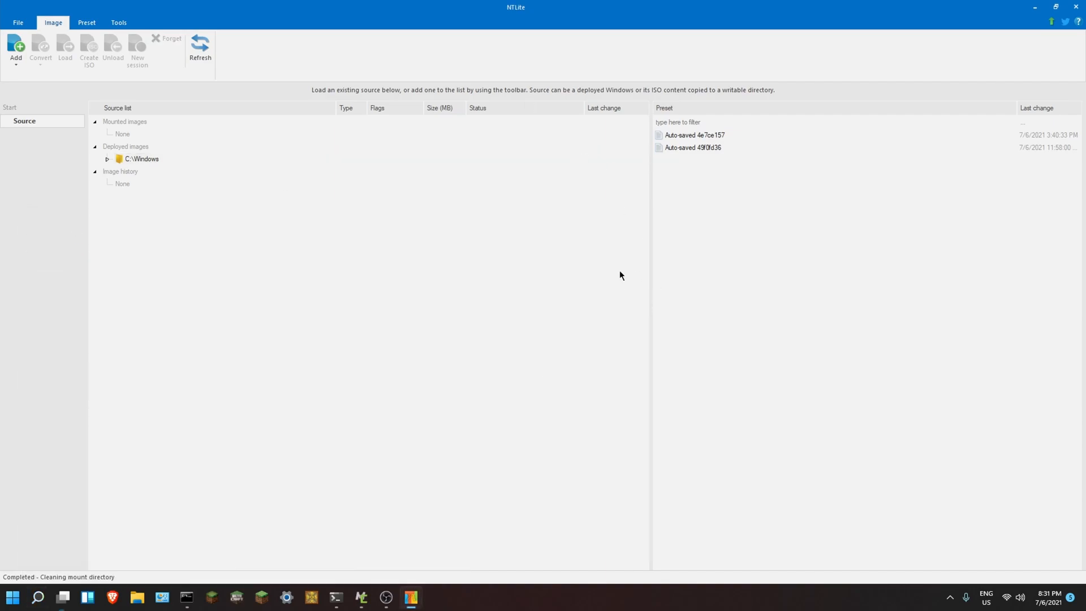
mouse_move(350, 385)
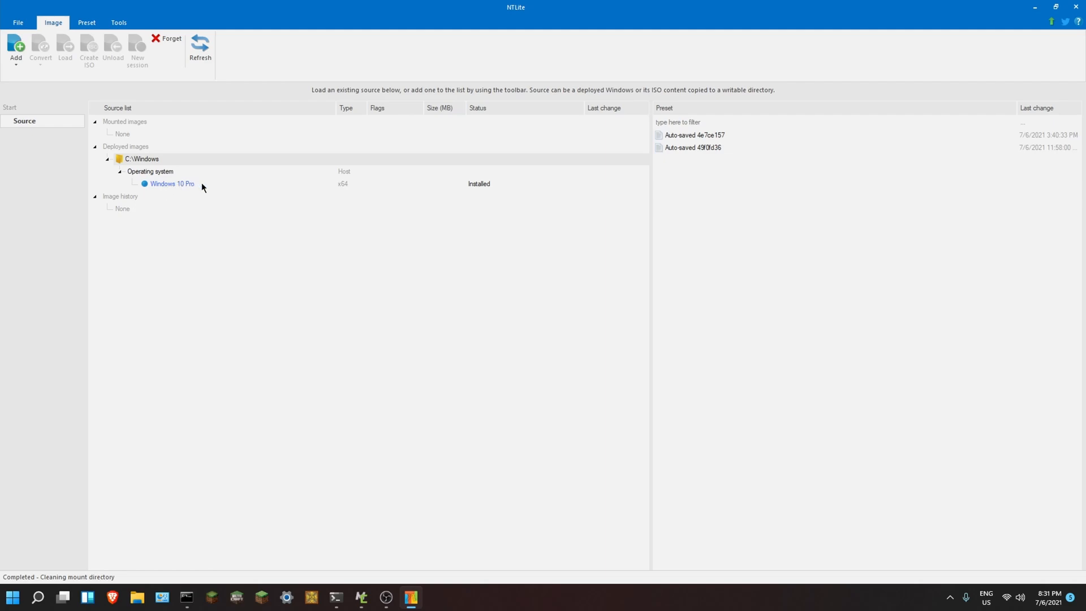
mouse_move(604, 202)
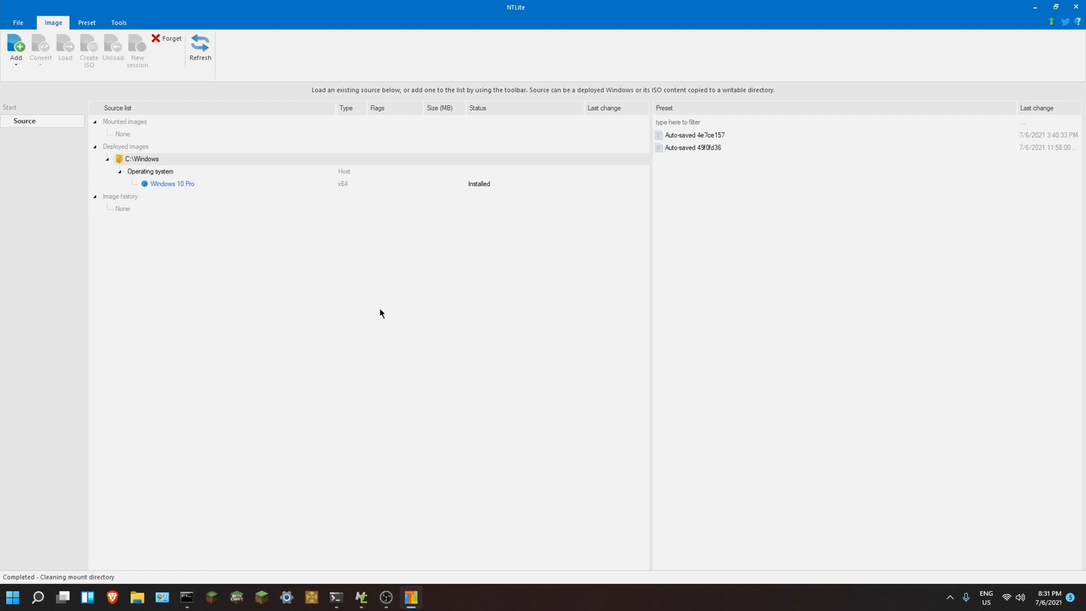
mouse_move(643, 235)
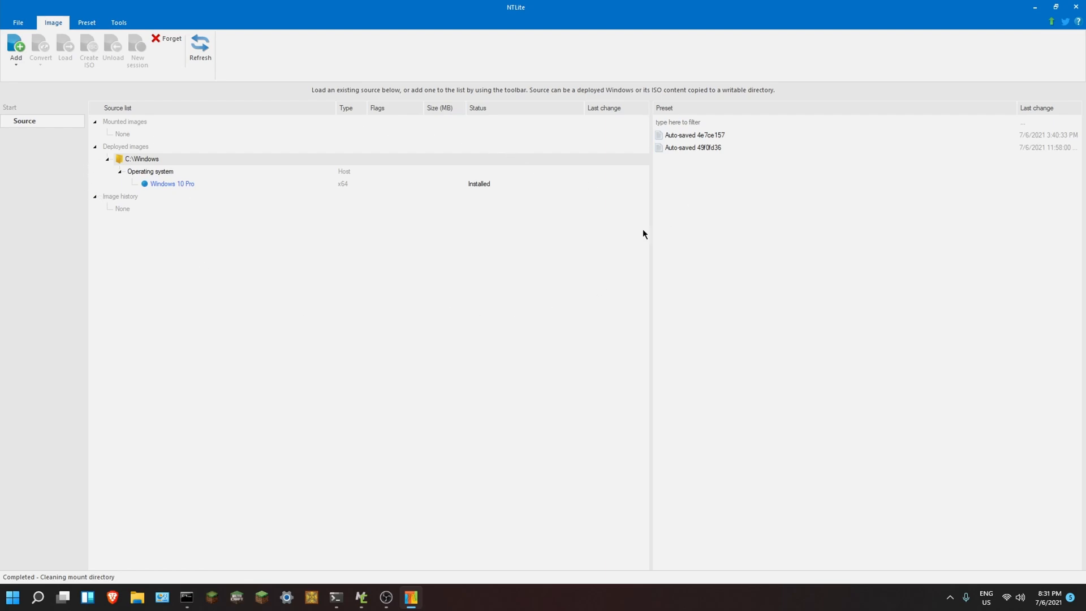
mouse_move(431, 320)
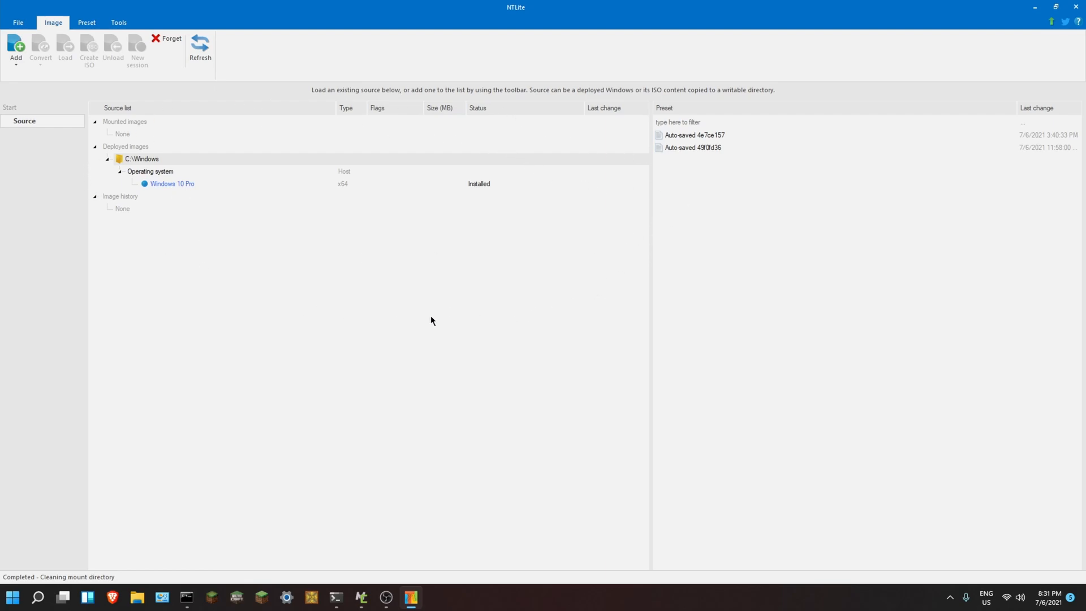
mouse_move(132, 243)
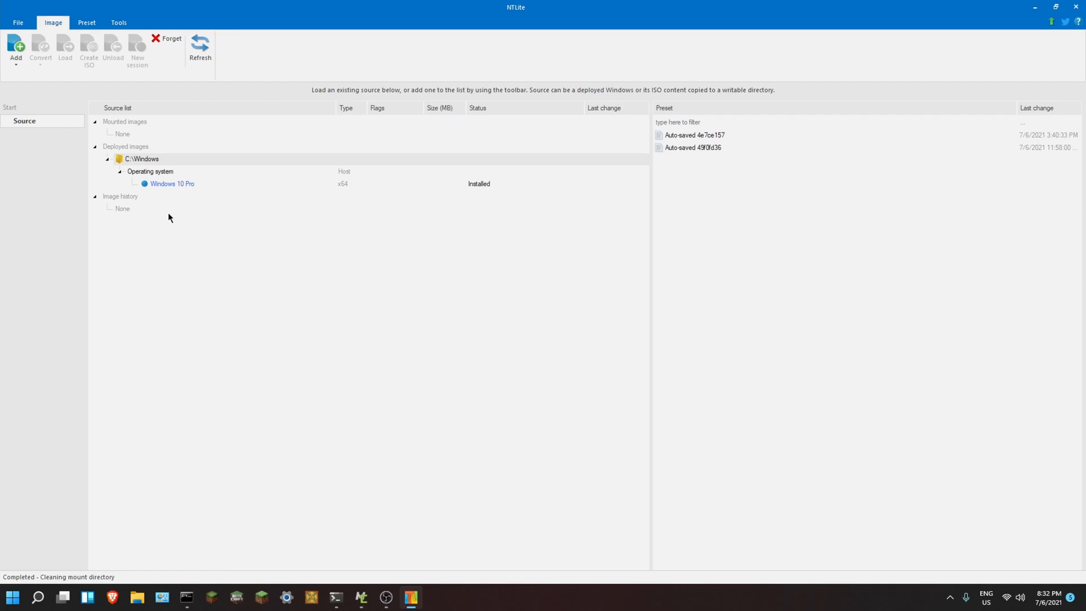
- Collapse C:\Windows and browse the Add source options without choosing one
left_click(107, 158)
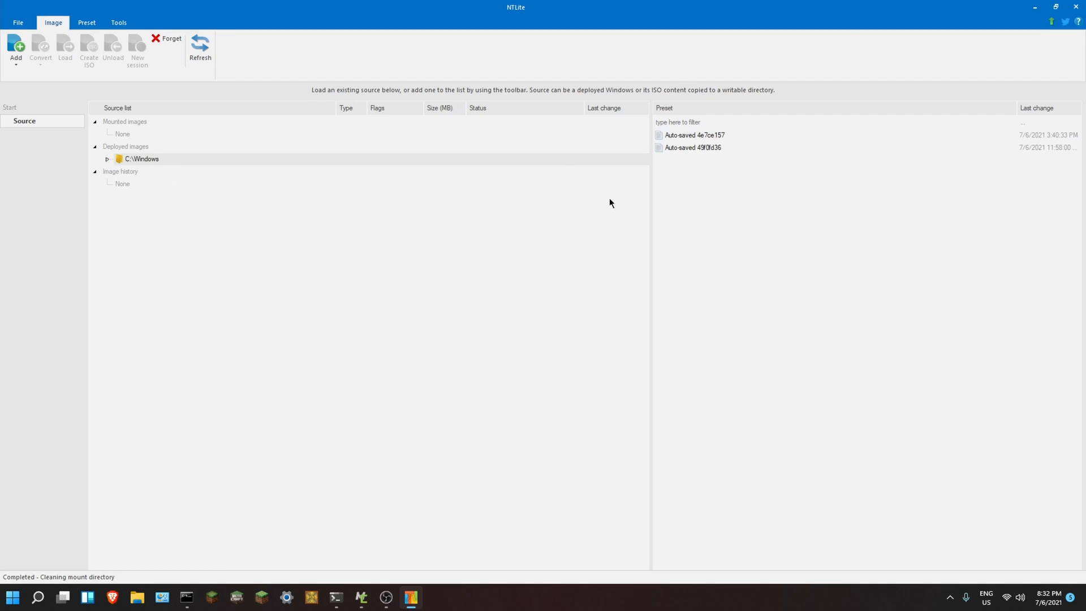
mouse_move(161, 72)
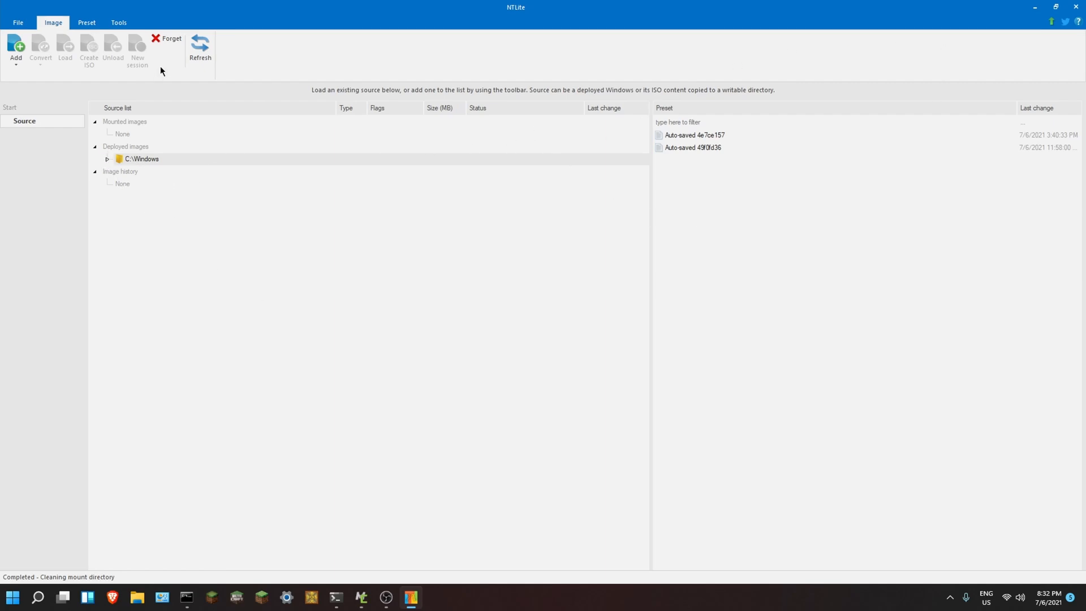
left_click(15, 50)
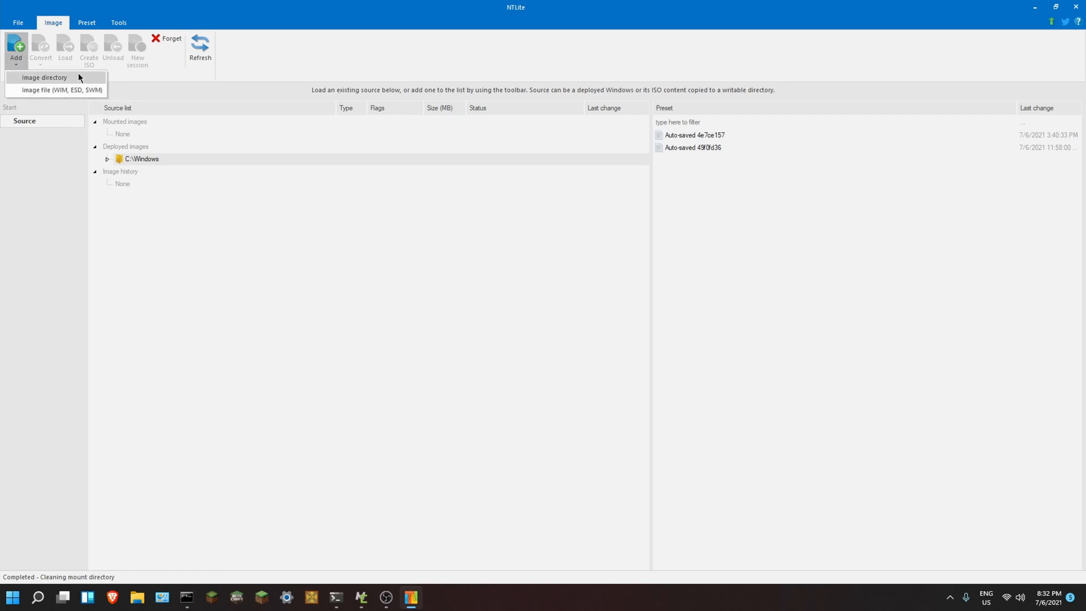
left_click(235, 93)
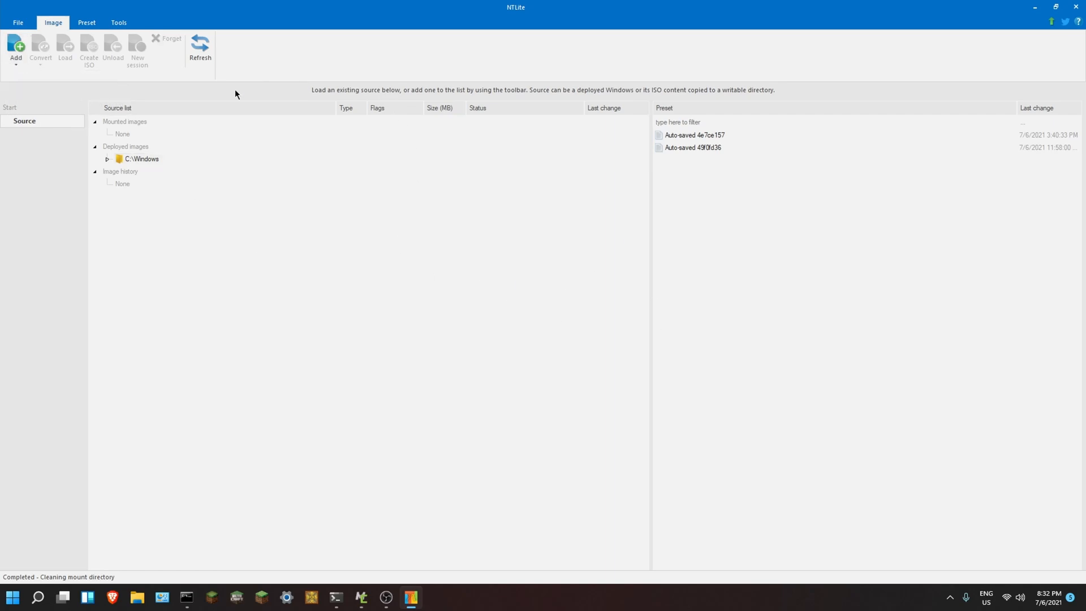
left_click(16, 49)
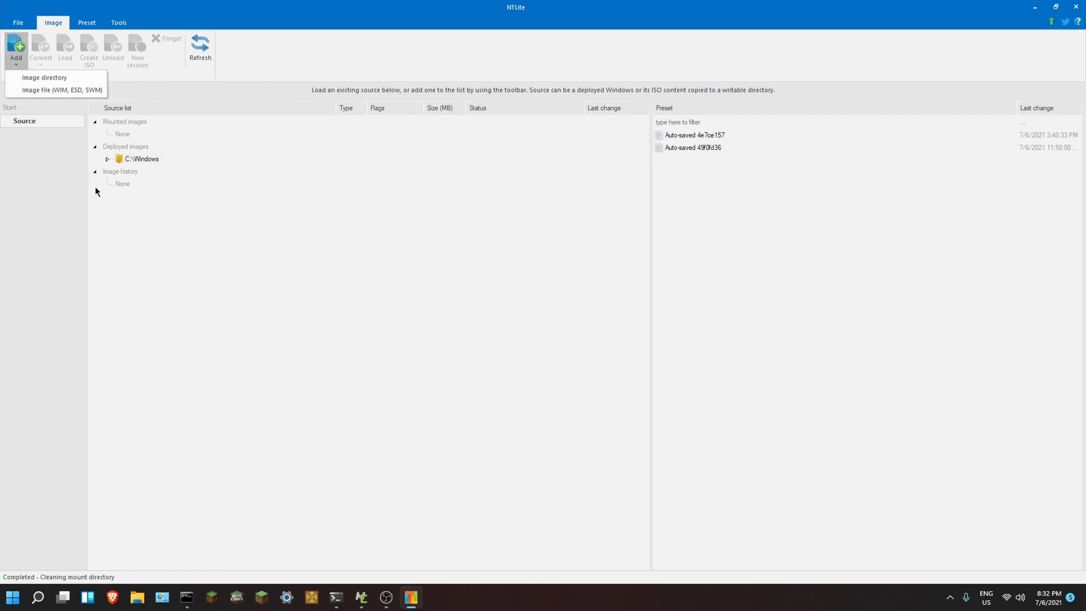
mouse_move(128, 246)
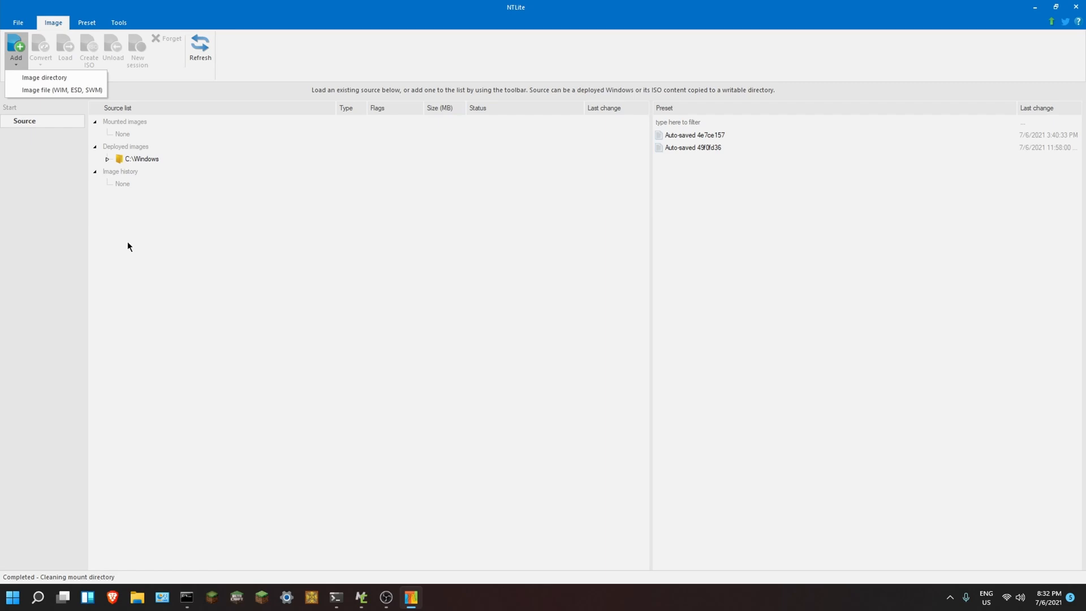
mouse_move(141, 262)
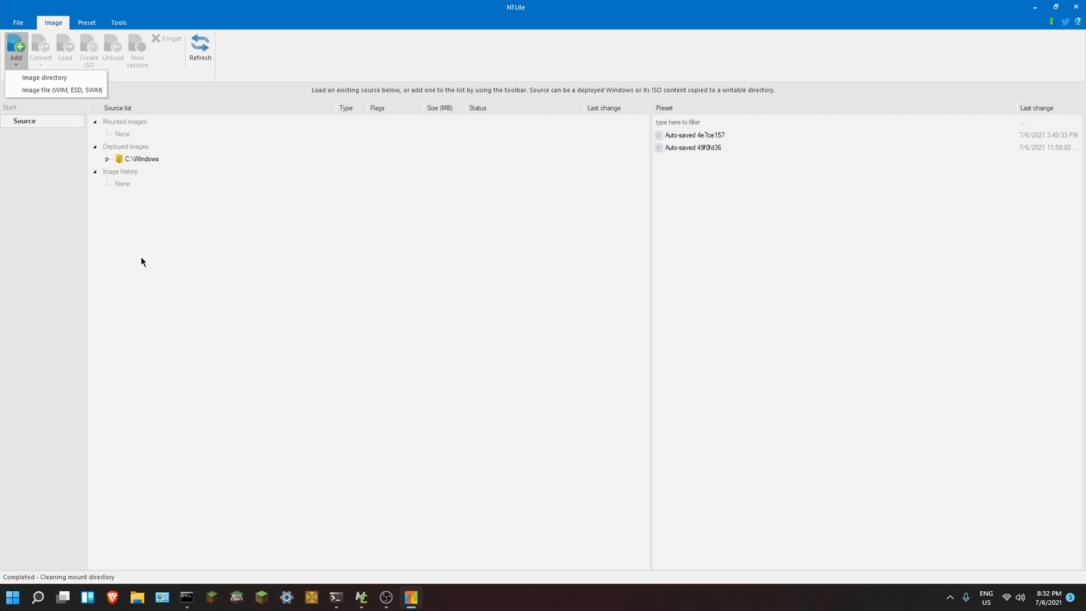
mouse_move(235, 250)
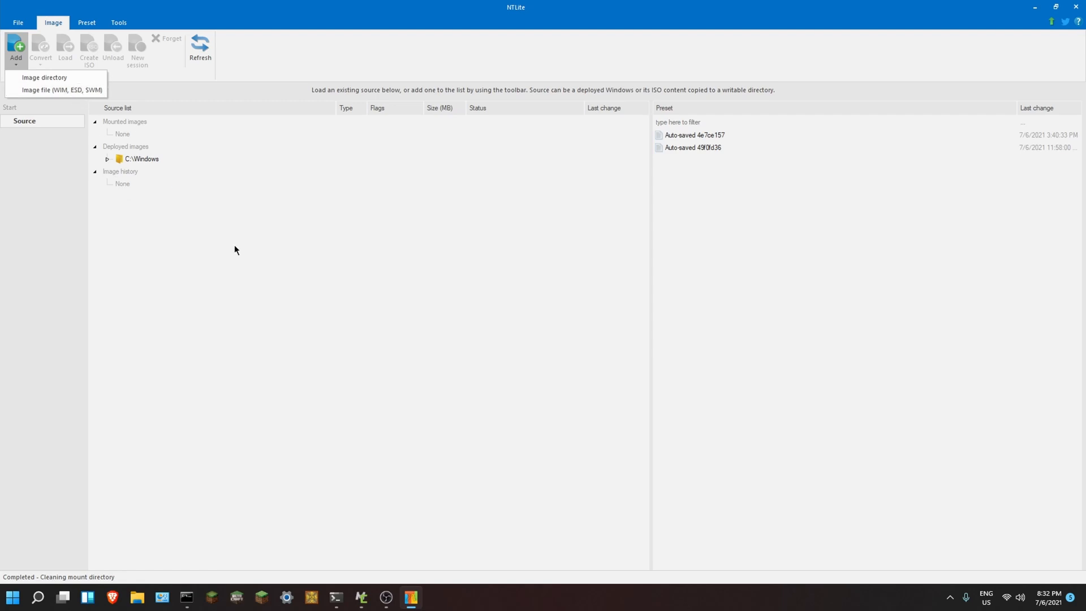
left_click(414, 411)
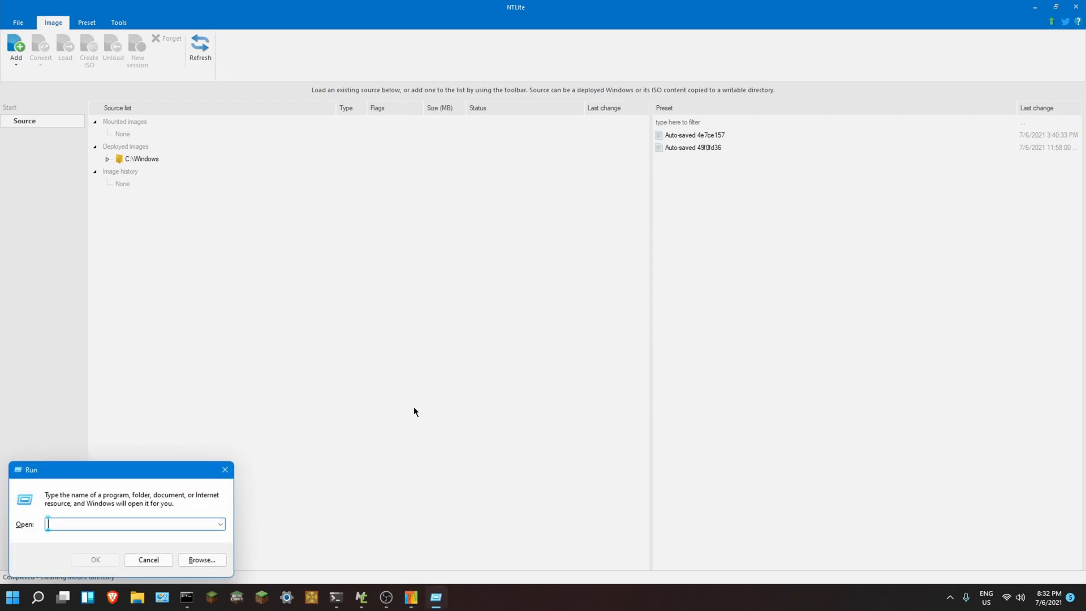
- Enter the E:\Win8.1_English_x64.iso path to open the disc image in WinRAR
type("E:\\Win")
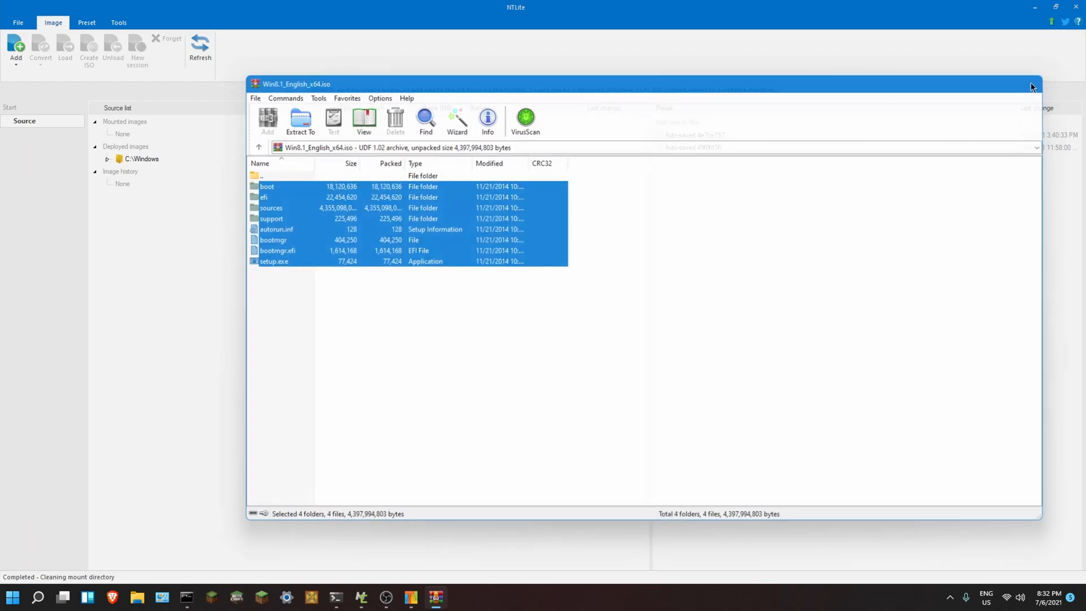
- Add E:\NTLiteTesting as an image directory source after a nonexistent-path warning
left_click(15, 48)
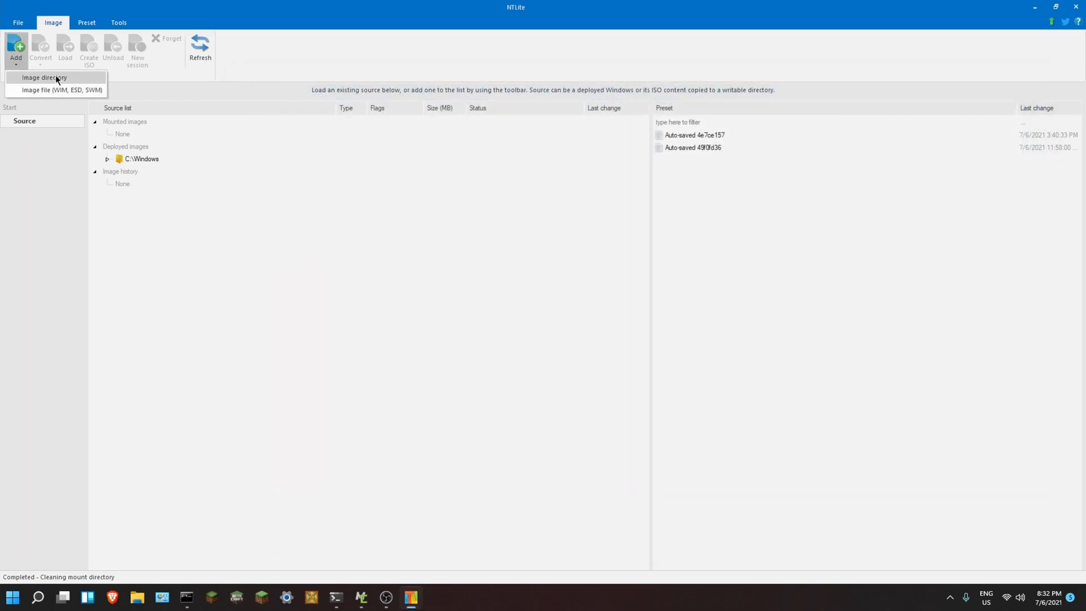
left_click(44, 77)
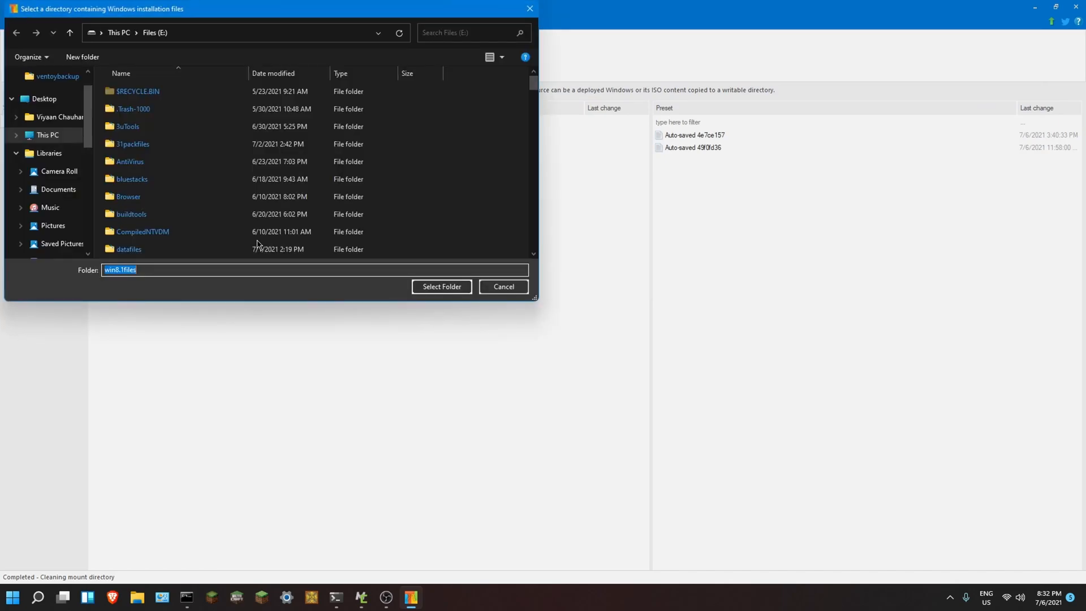
left_click(442, 287)
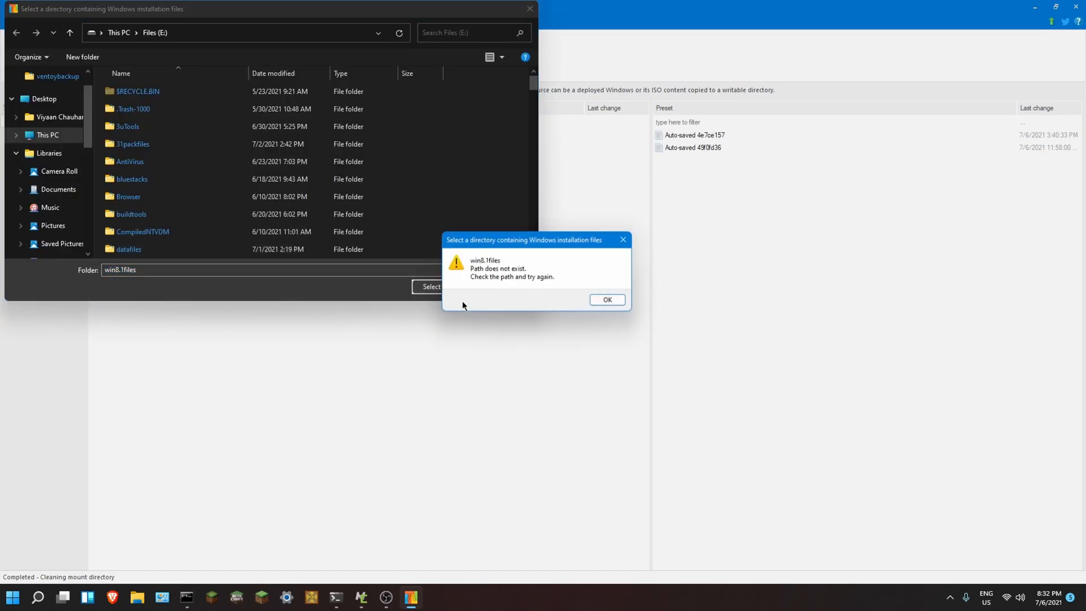
left_click(606, 299)
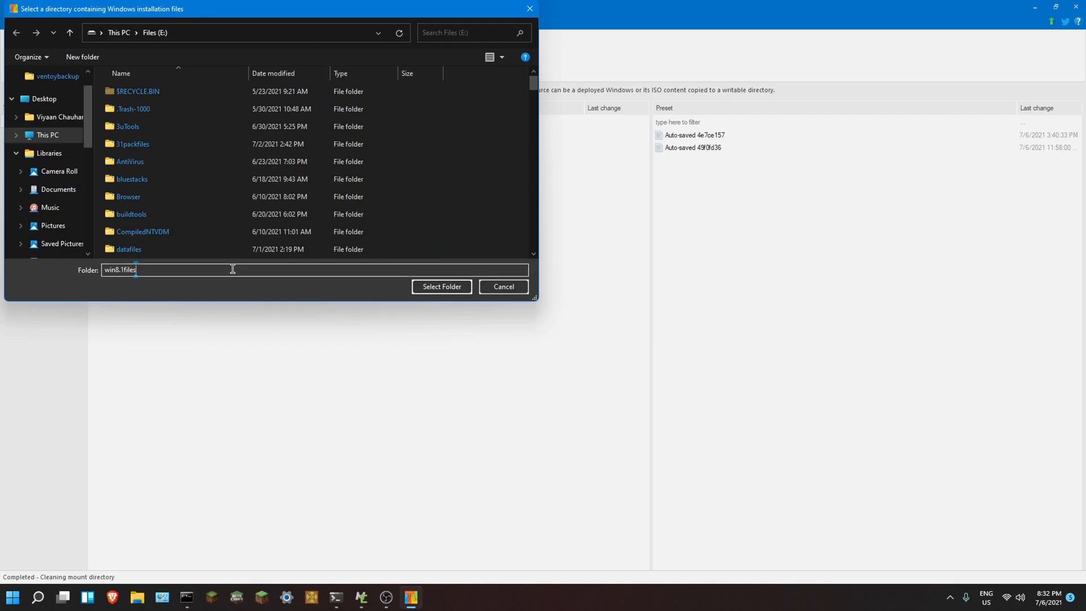
type("win")
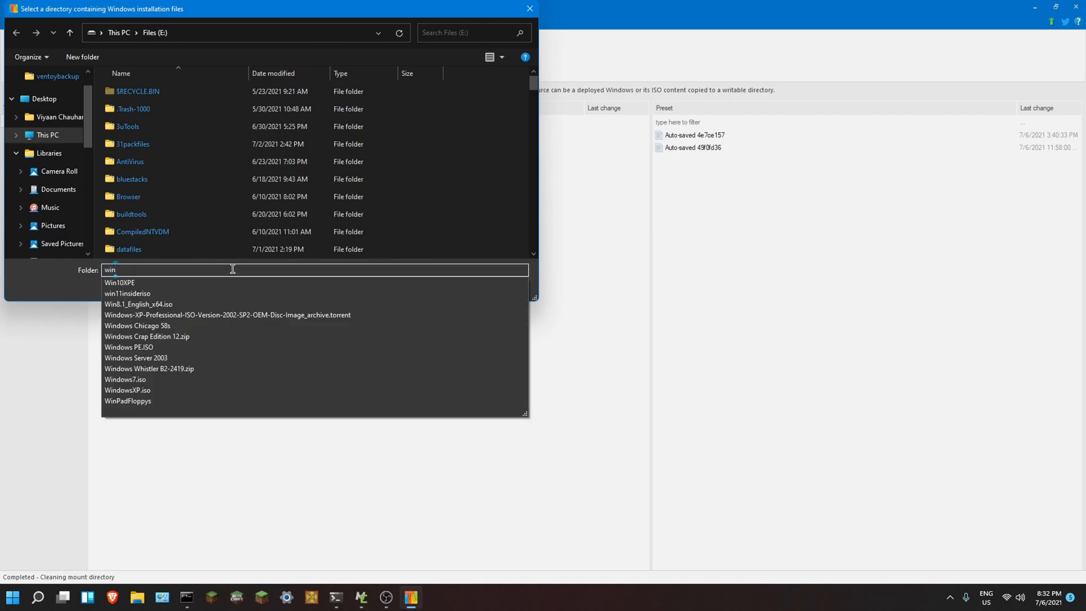
type("NTLiteTesting")
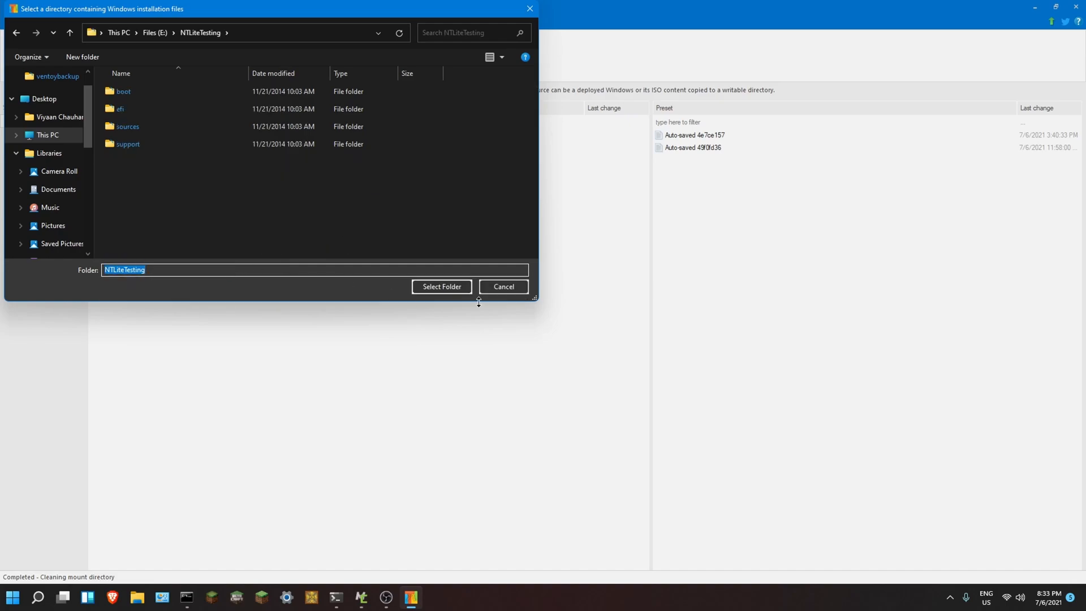
left_click(442, 287)
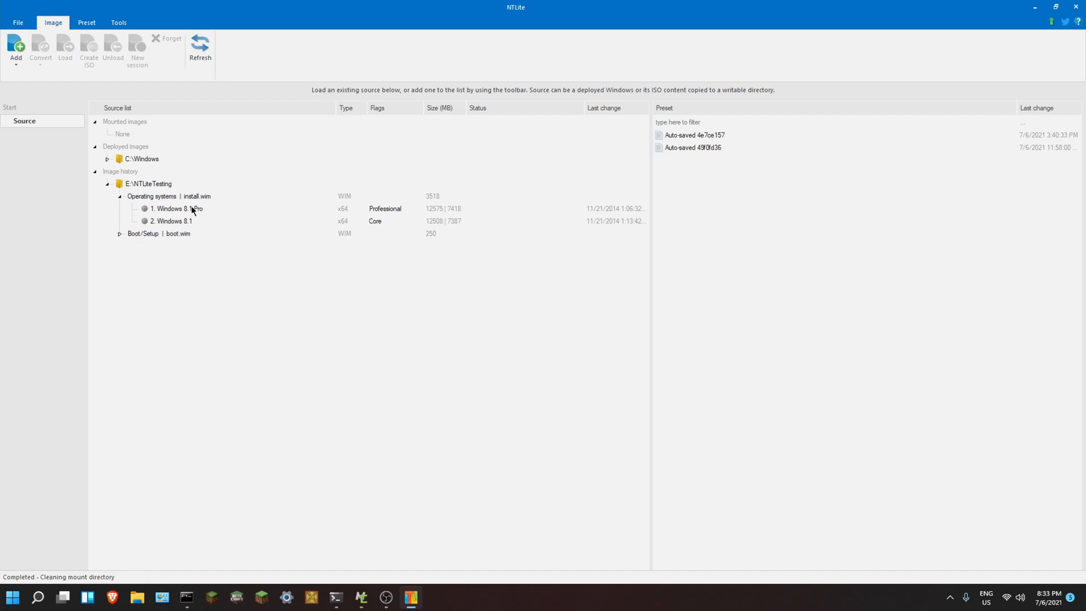
- Mount the '1. Windows 8.1 Pro' edition from install.wim
double_click(176, 209)
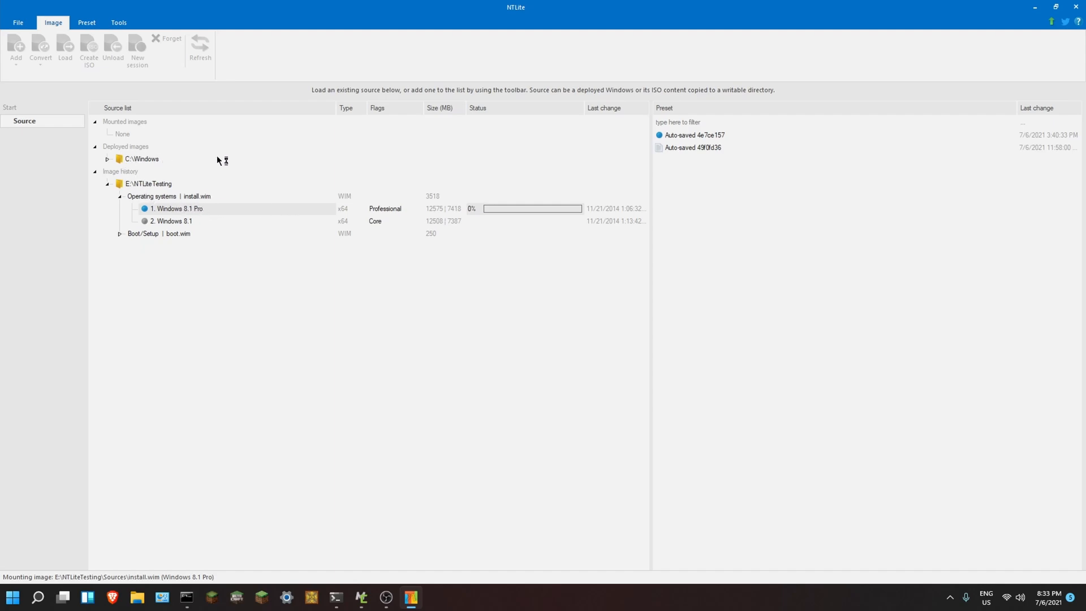
mouse_move(182, 180)
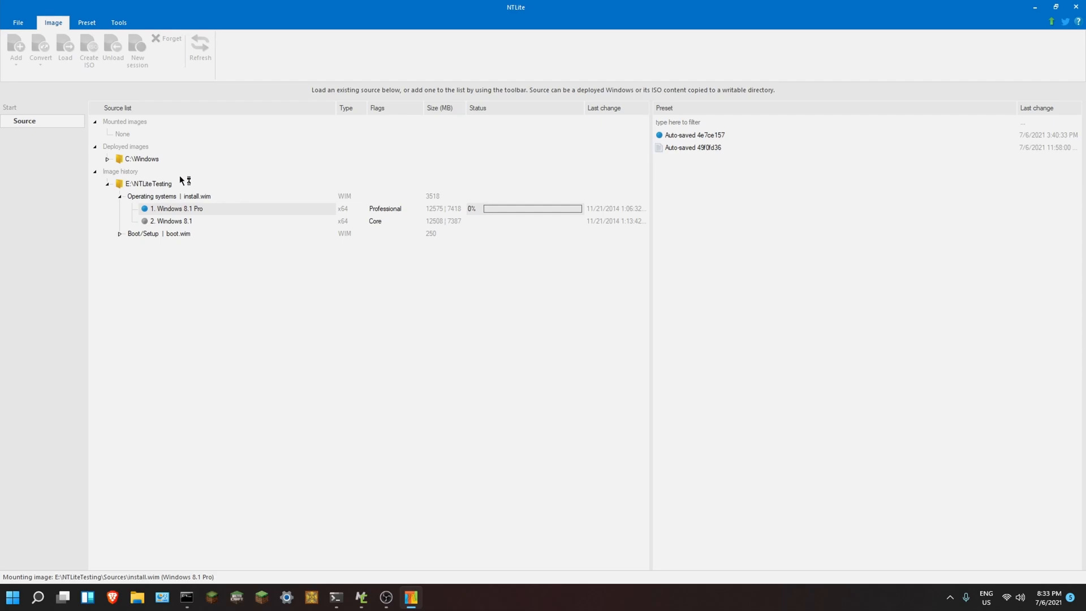
mouse_move(254, 209)
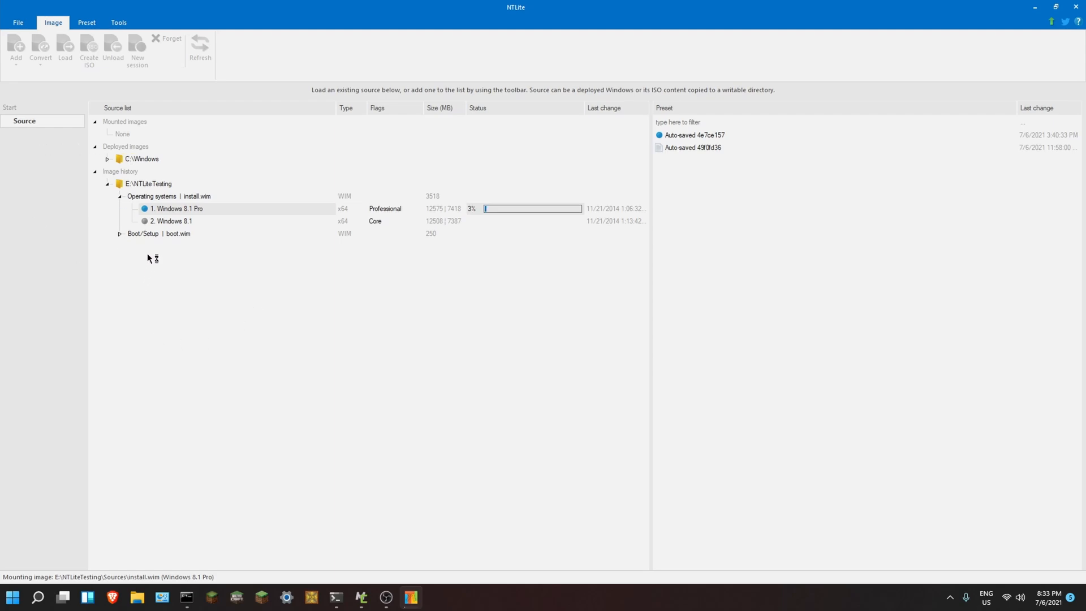
mouse_move(203, 197)
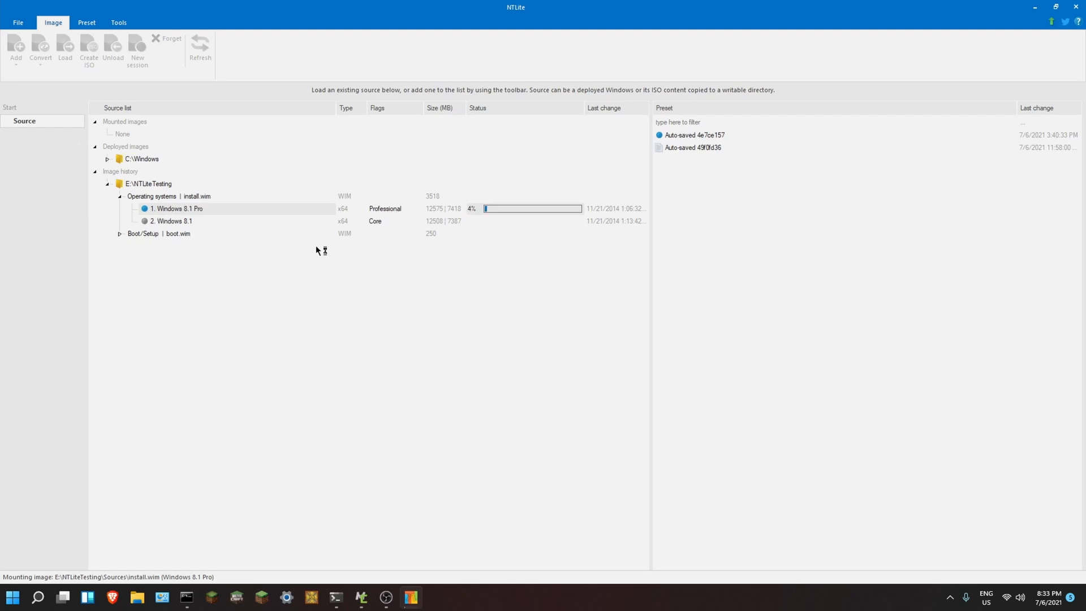
mouse_move(256, 196)
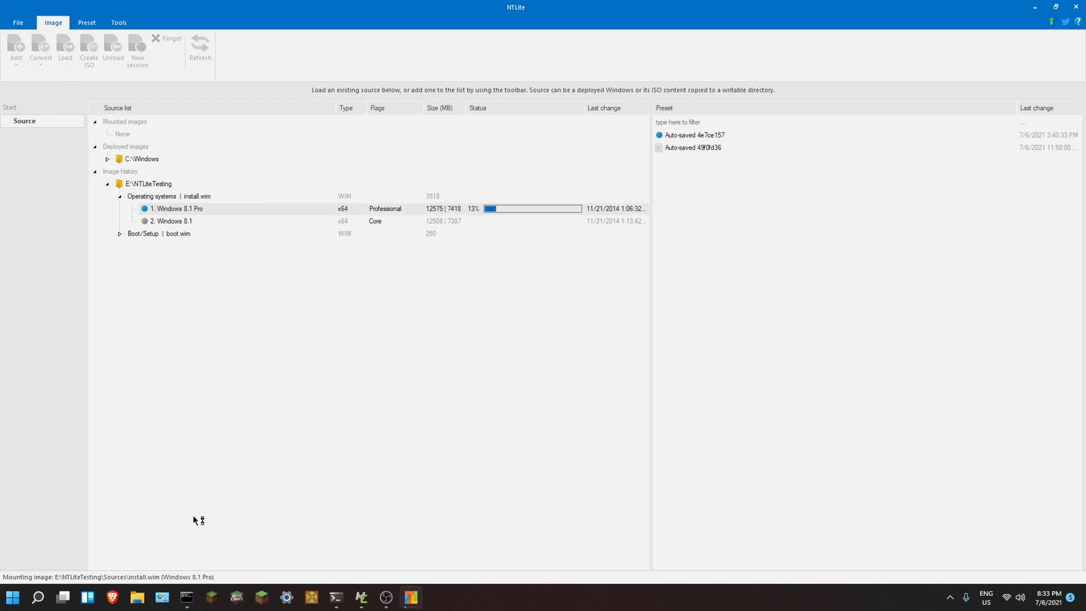
mouse_move(186, 516)
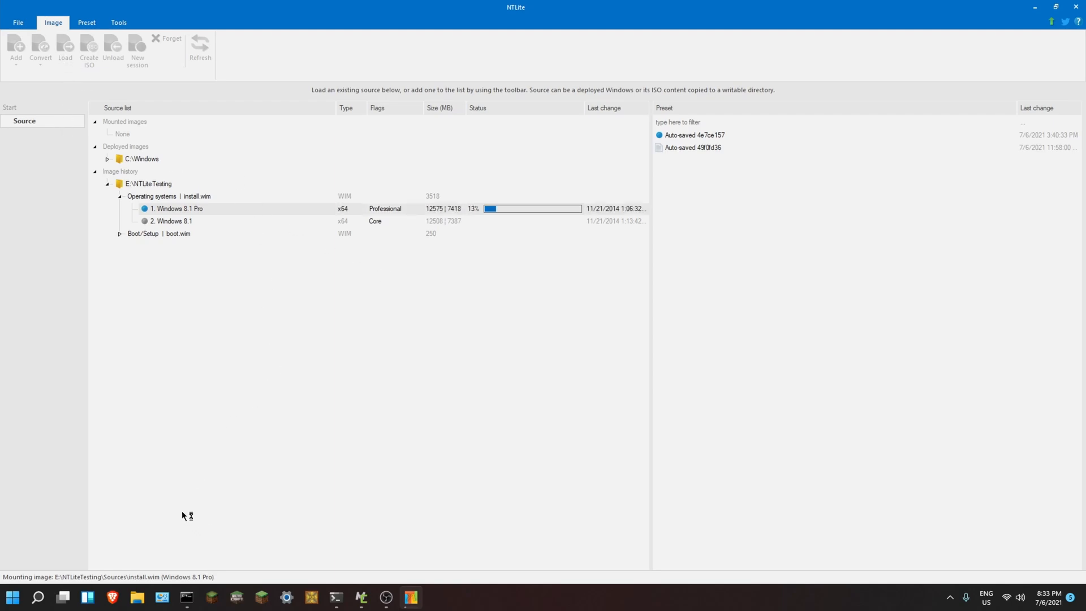
type("E:\\")
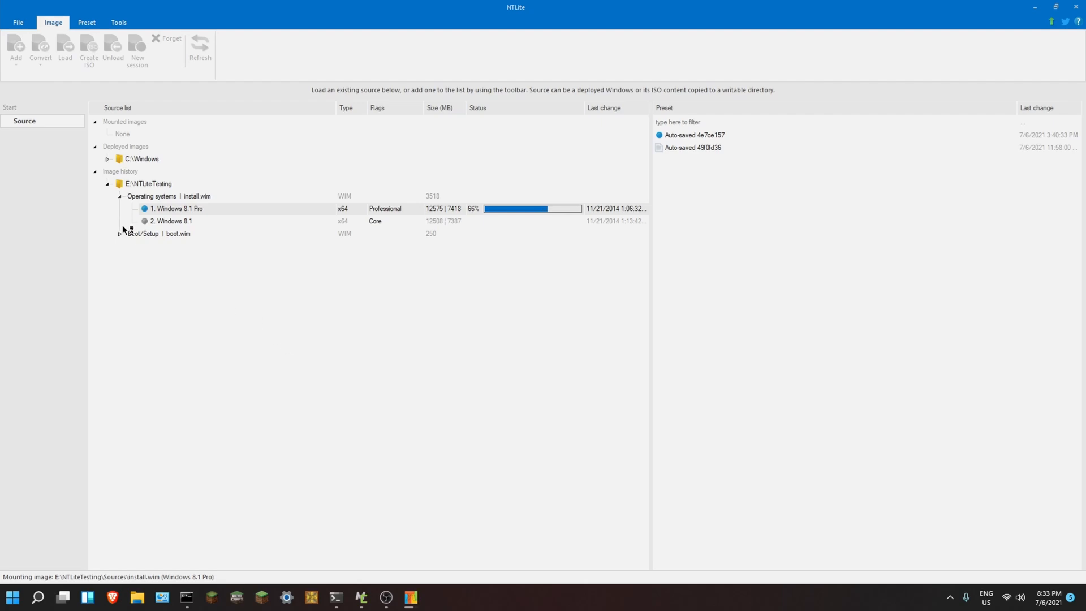
- Expand and collapse boot.wim while Windows 8.1 Pro finishes mounting
left_click(120, 234)
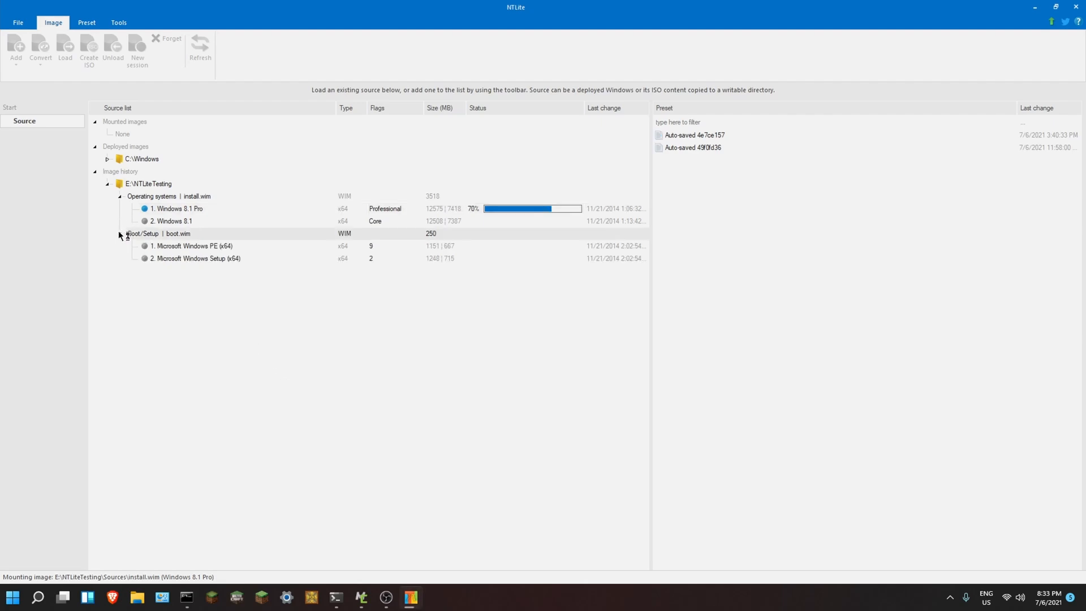
left_click(120, 233)
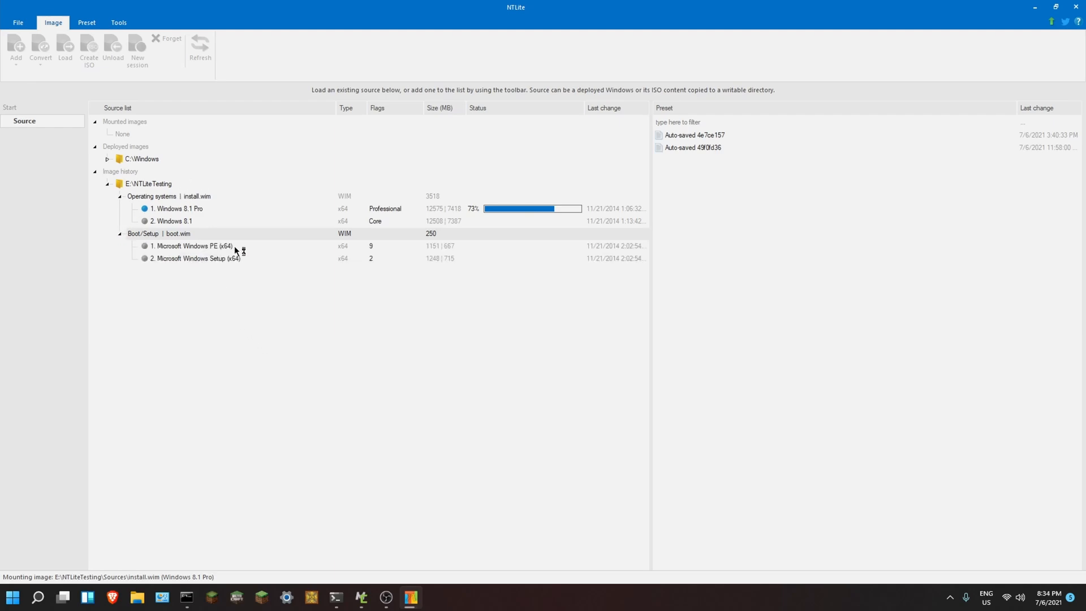
mouse_move(227, 258)
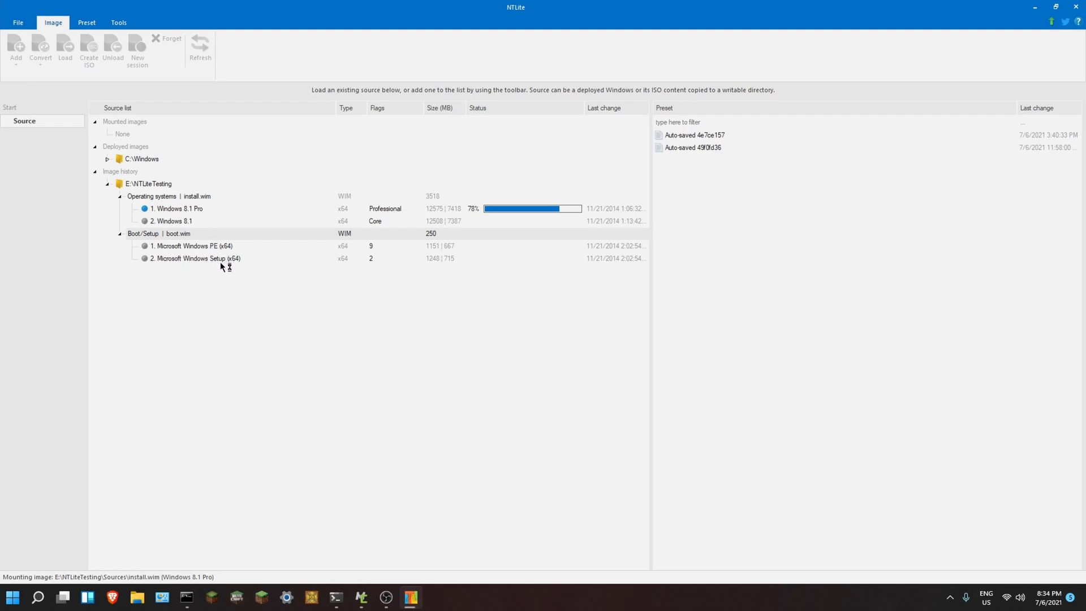
left_click(120, 234)
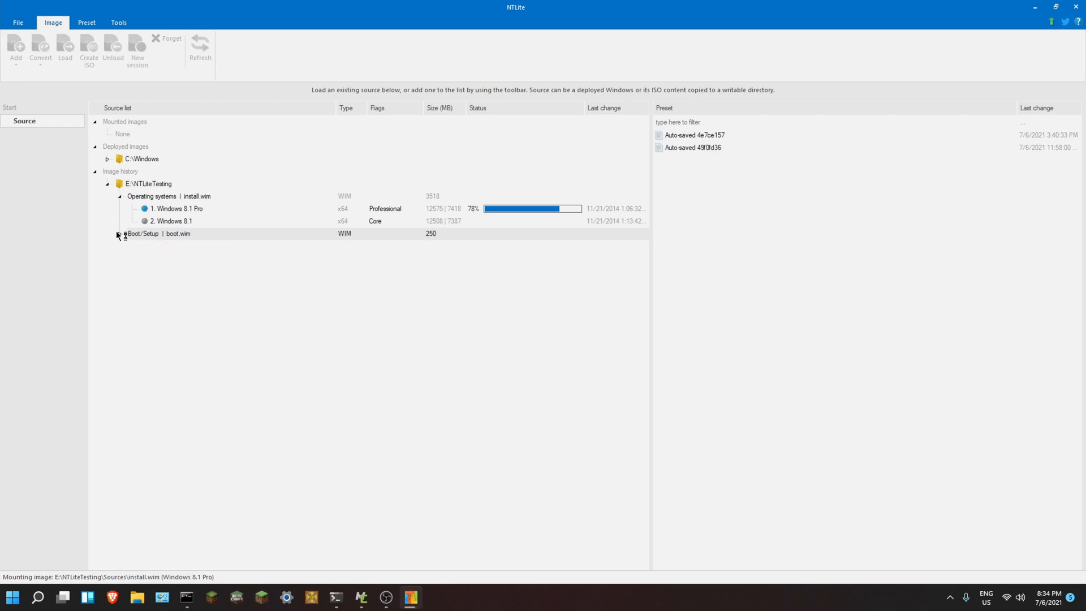
left_click(120, 233)
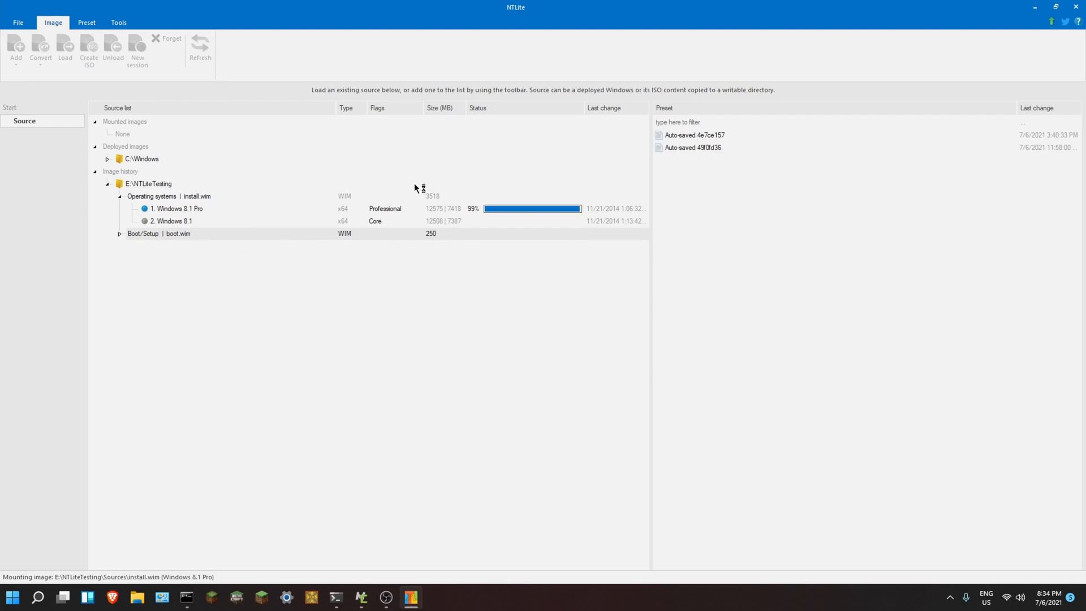
mouse_move(371, 239)
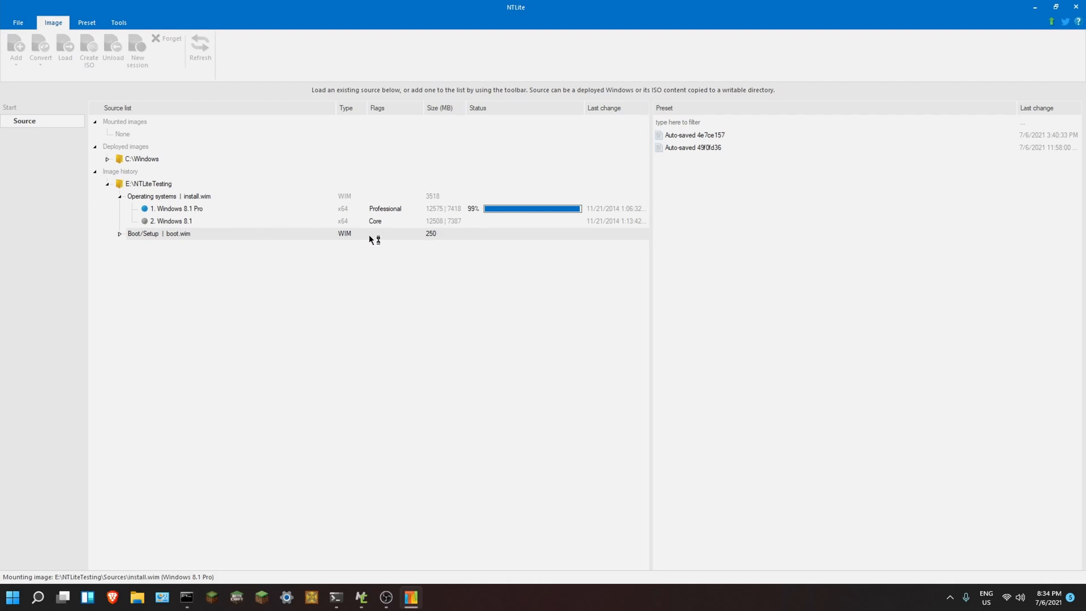
mouse_move(299, 306)
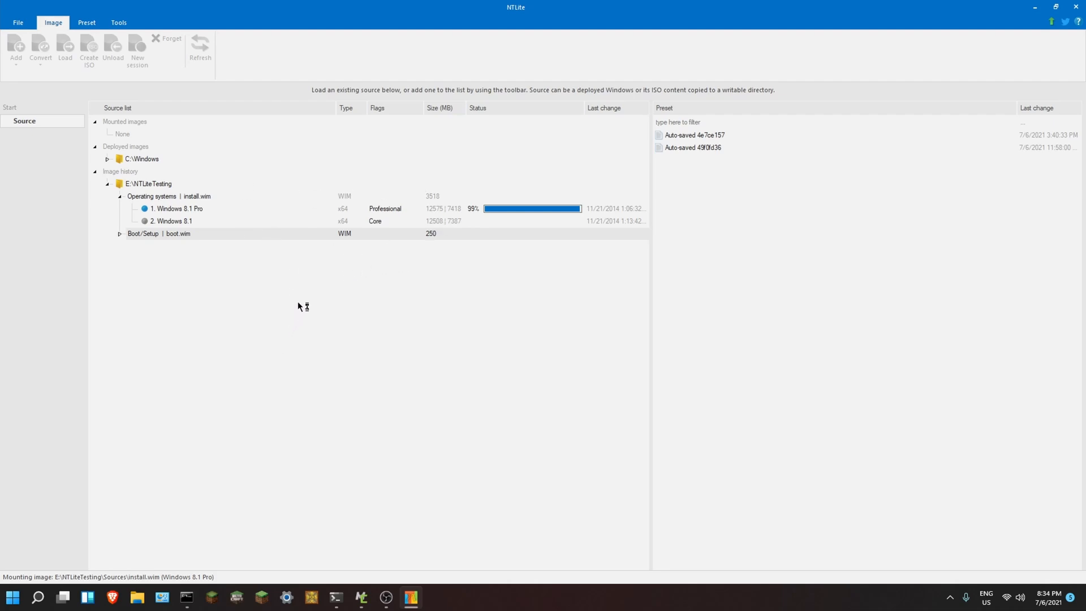
mouse_move(310, 294)
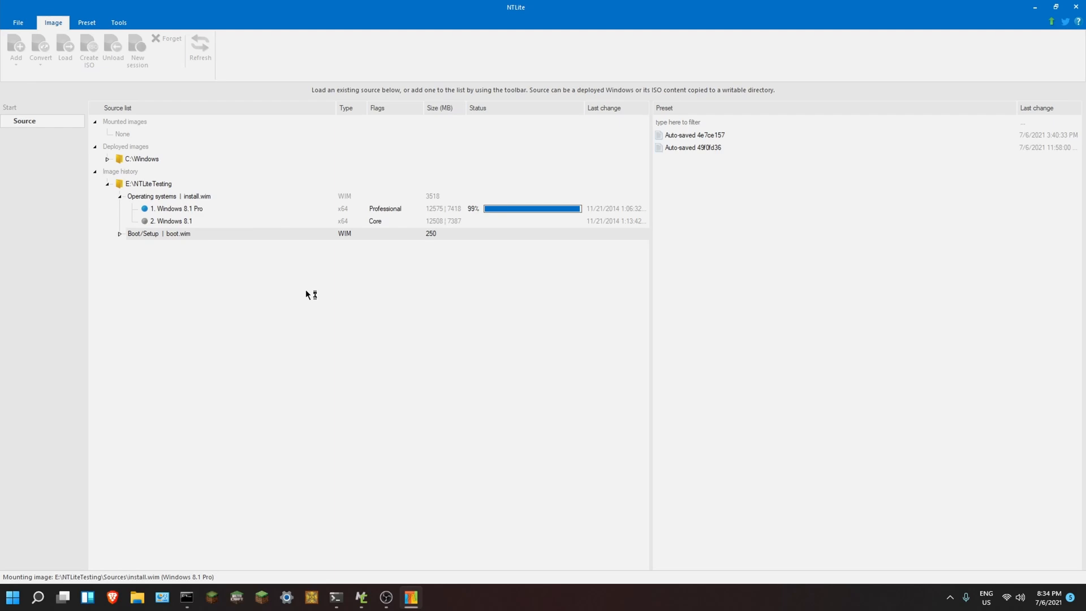
mouse_move(309, 292)
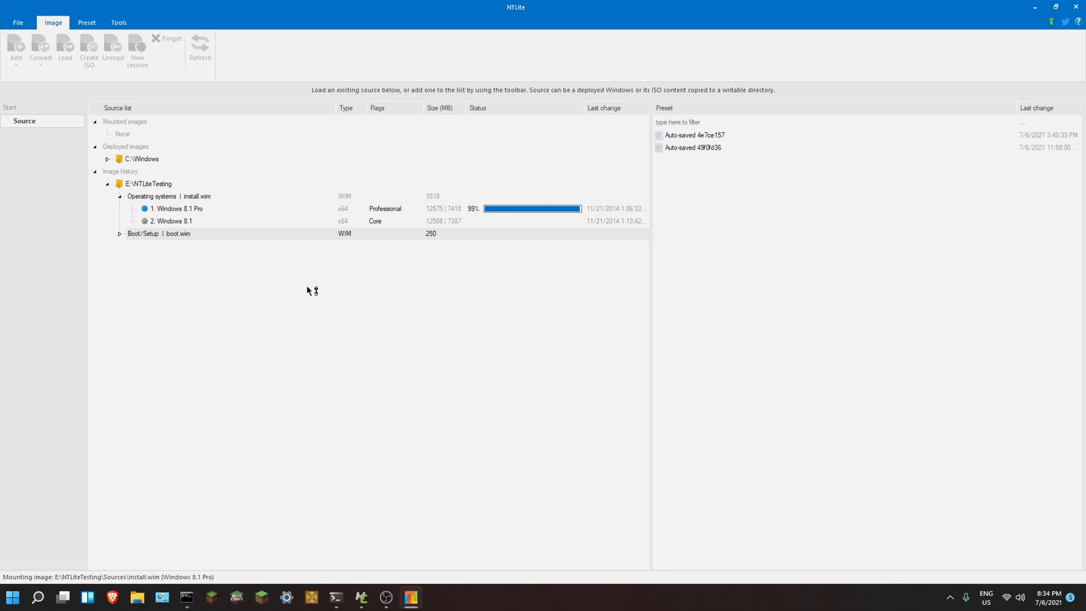
mouse_move(442, 236)
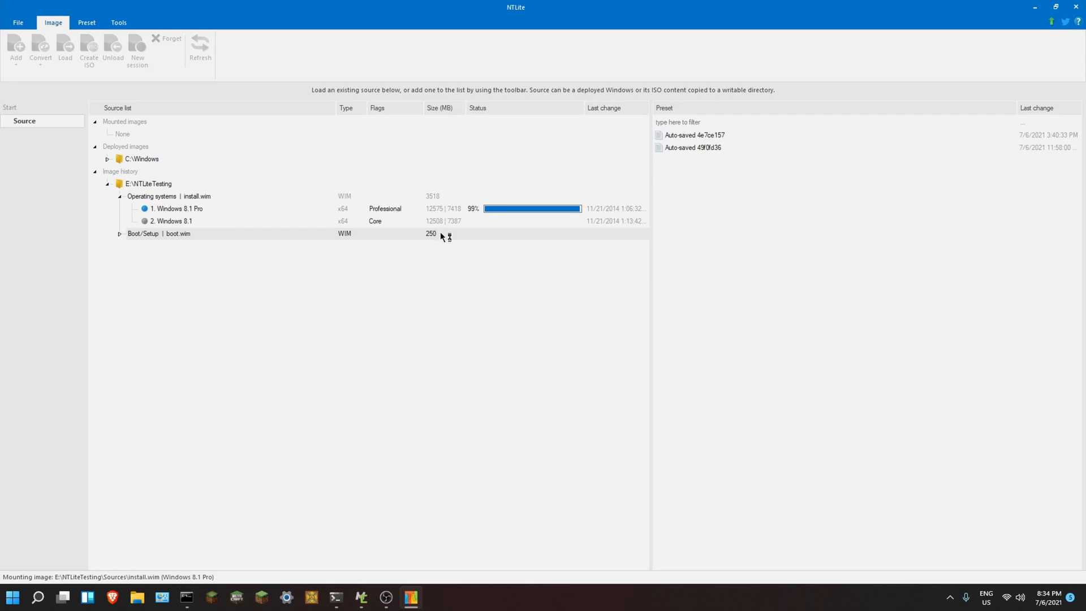
mouse_move(504, 274)
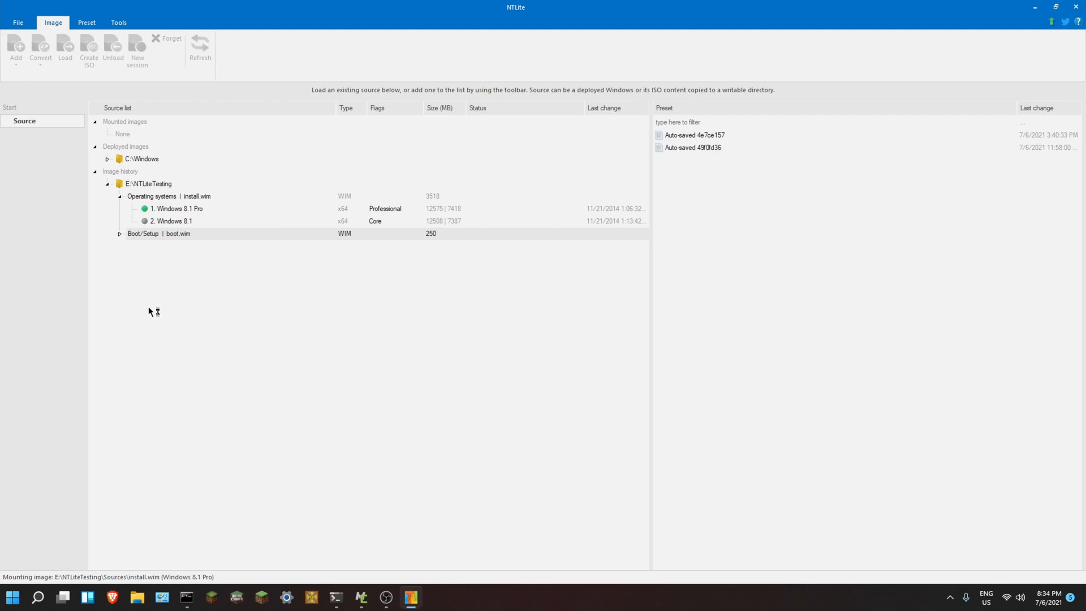
mouse_move(294, 557)
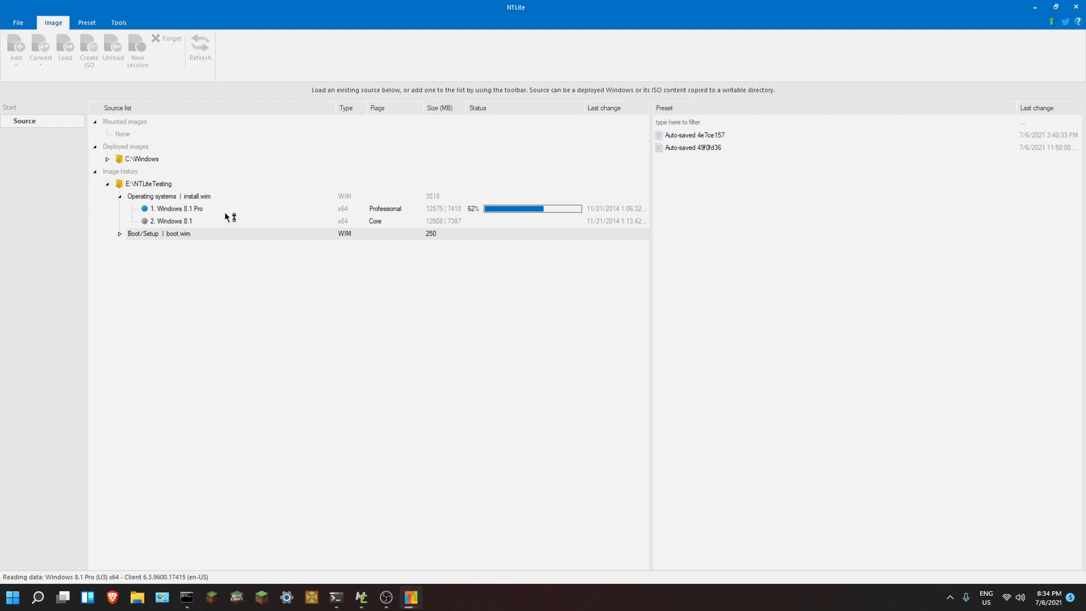
mouse_move(223, 222)
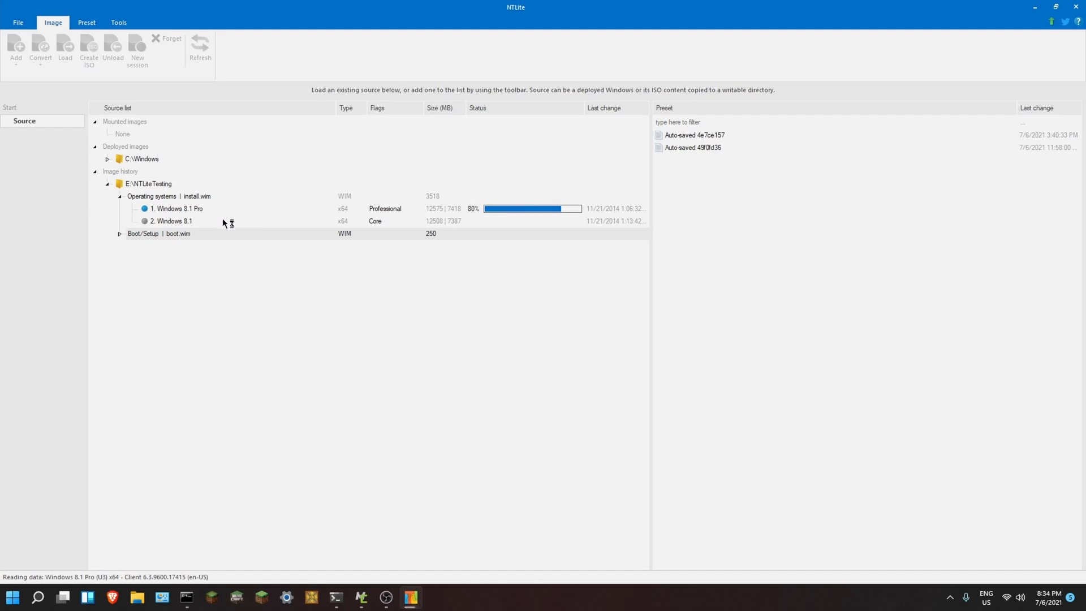
mouse_move(220, 280)
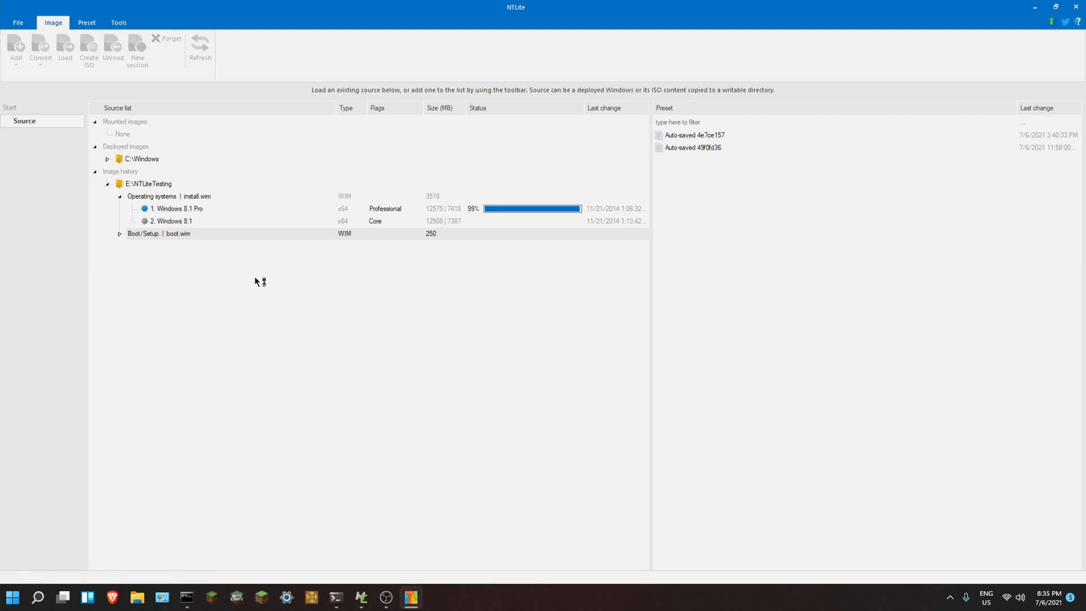
mouse_move(491, 250)
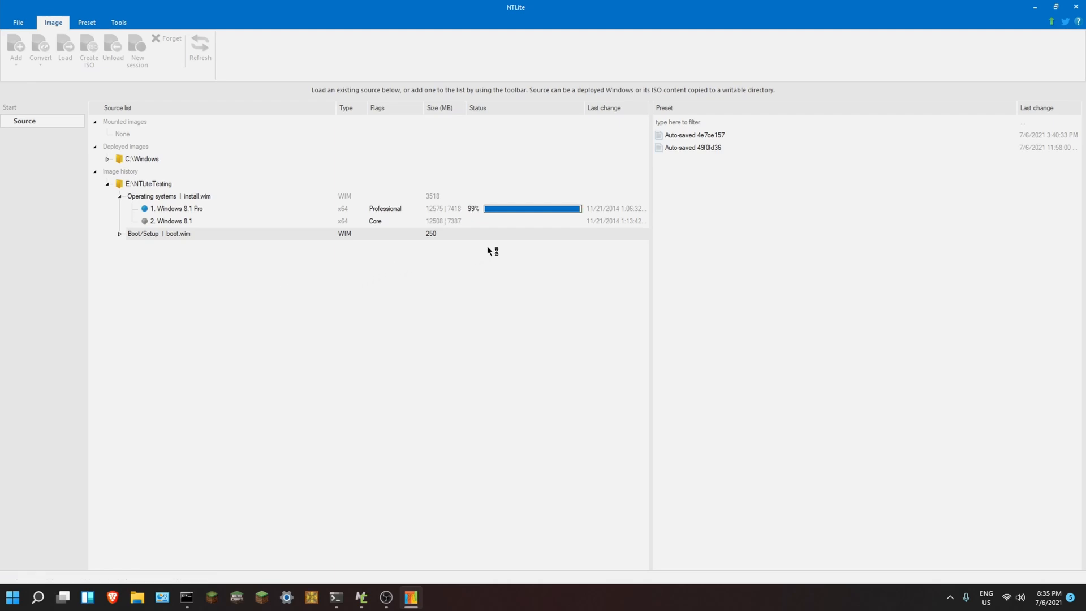
mouse_move(624, 247)
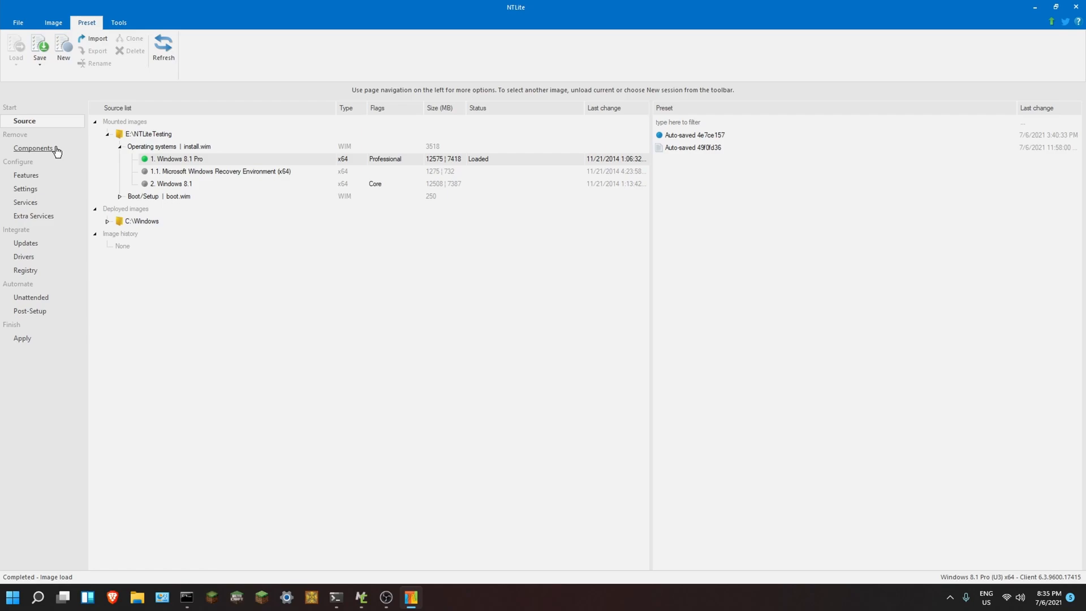
- Expand ISO image, mark all components, and keep only Manual Setup checked
left_click(34, 149)
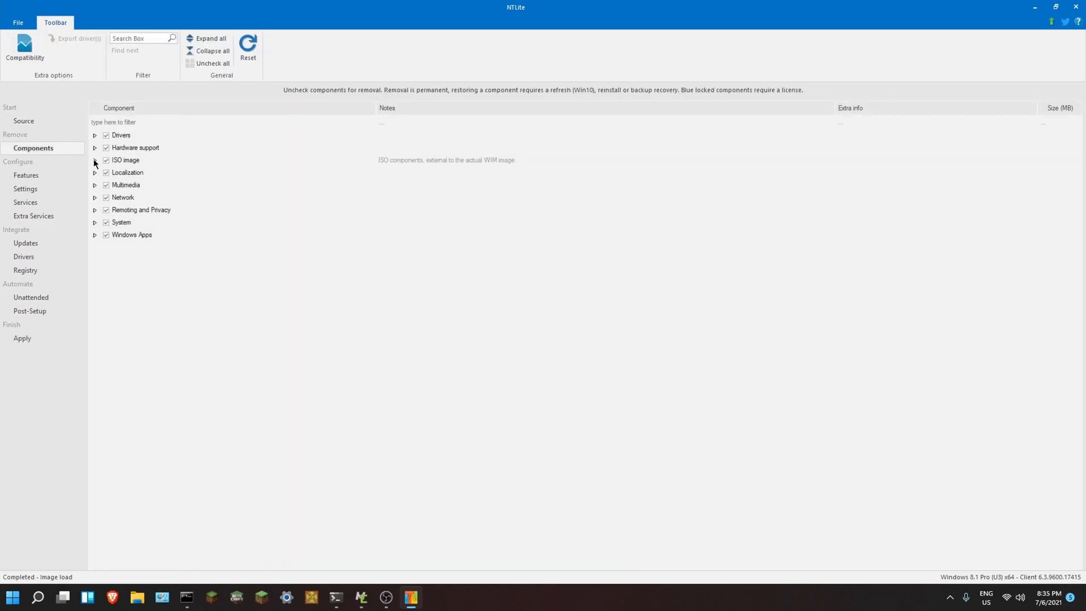
left_click(95, 147)
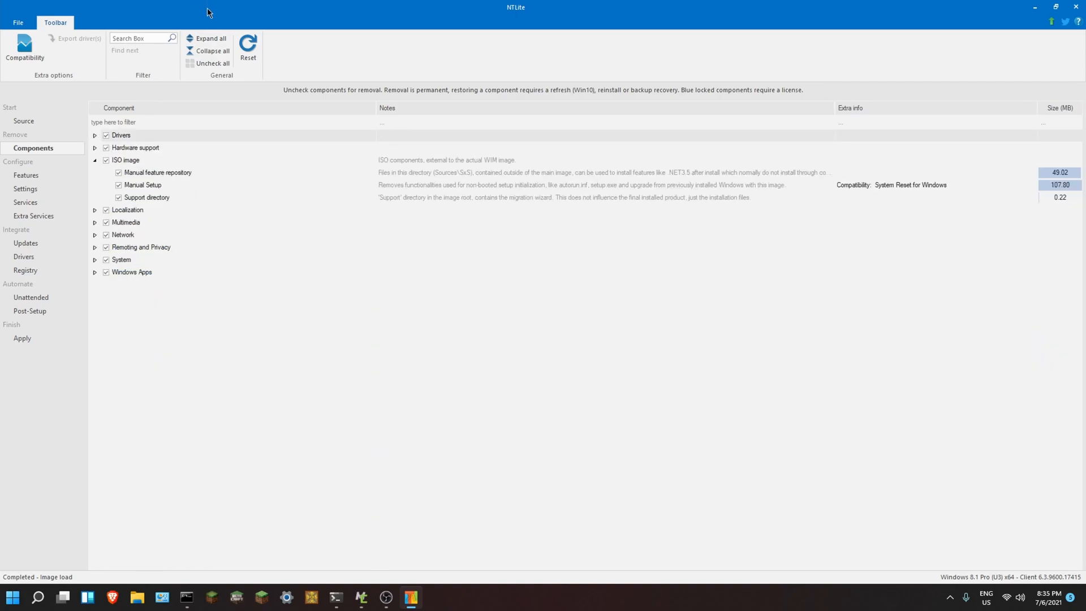
left_click(213, 62)
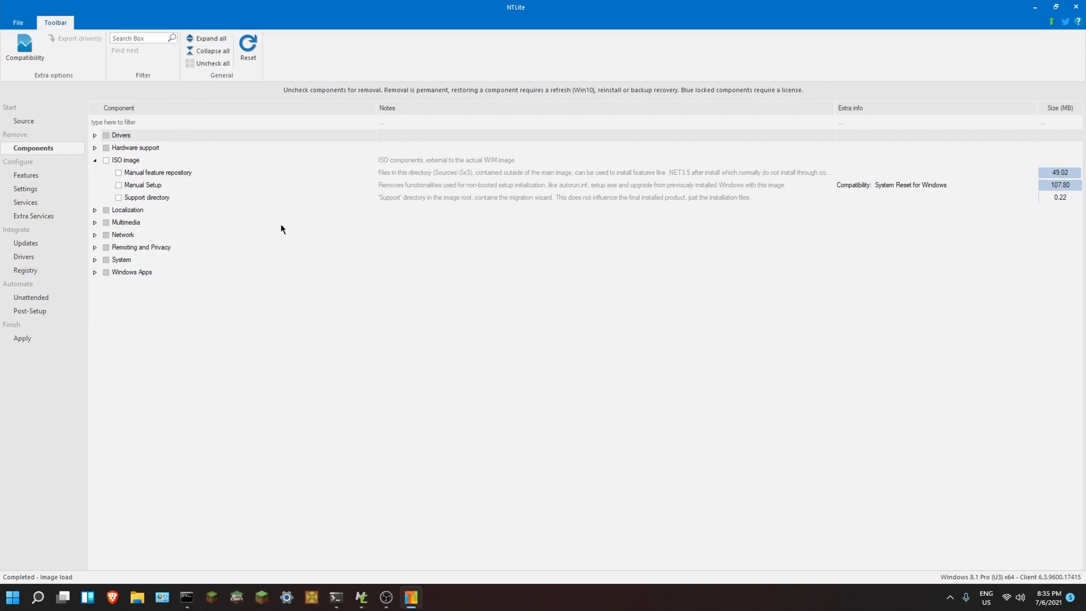
mouse_move(134, 187)
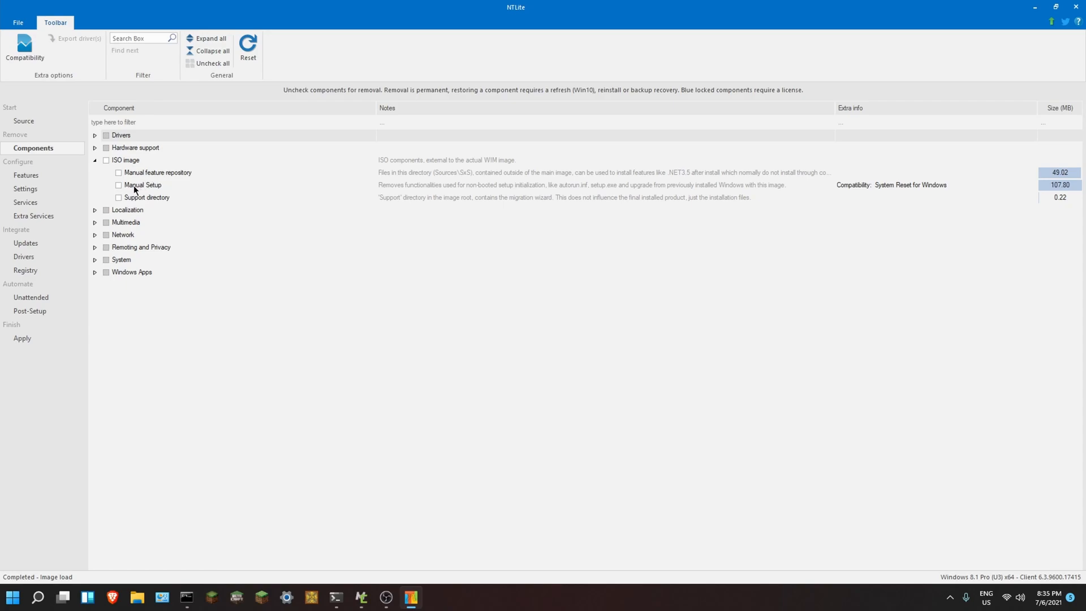
mouse_move(306, 237)
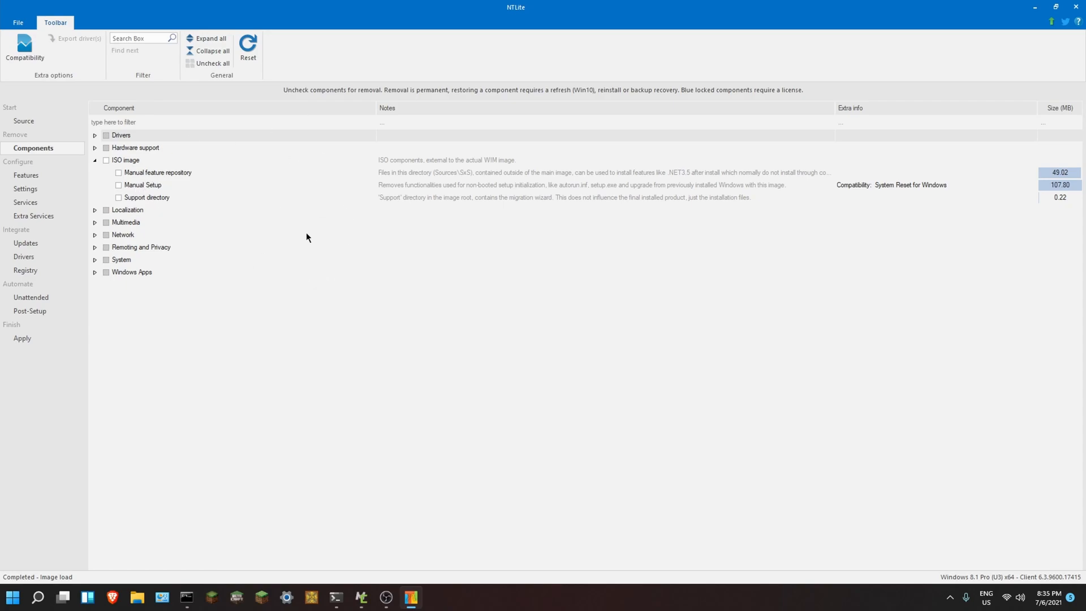
mouse_move(145, 163)
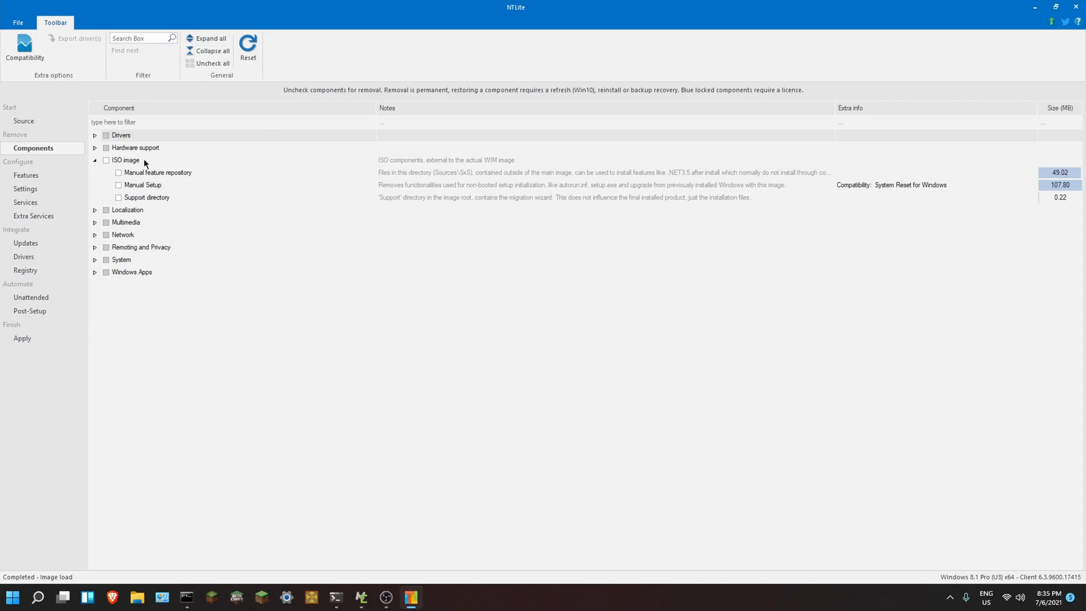
mouse_move(90, 194)
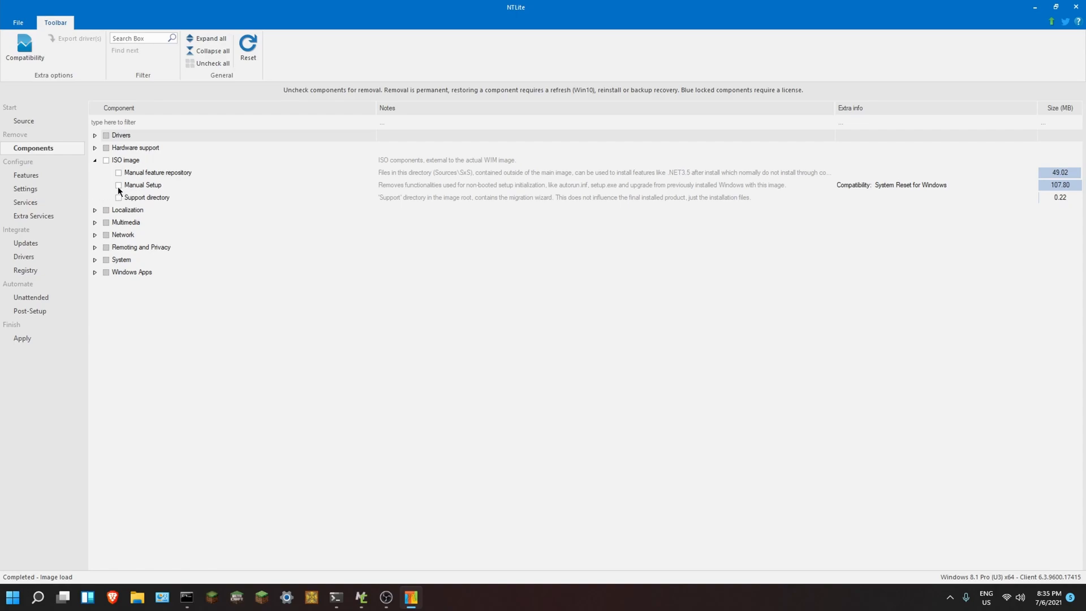
left_click(118, 185)
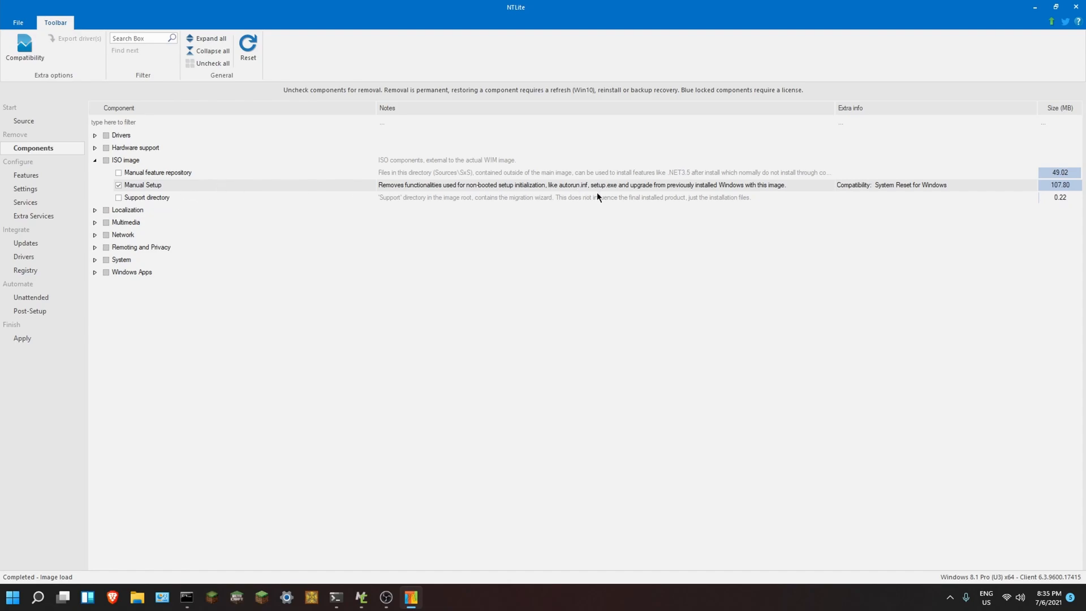
mouse_move(601, 290)
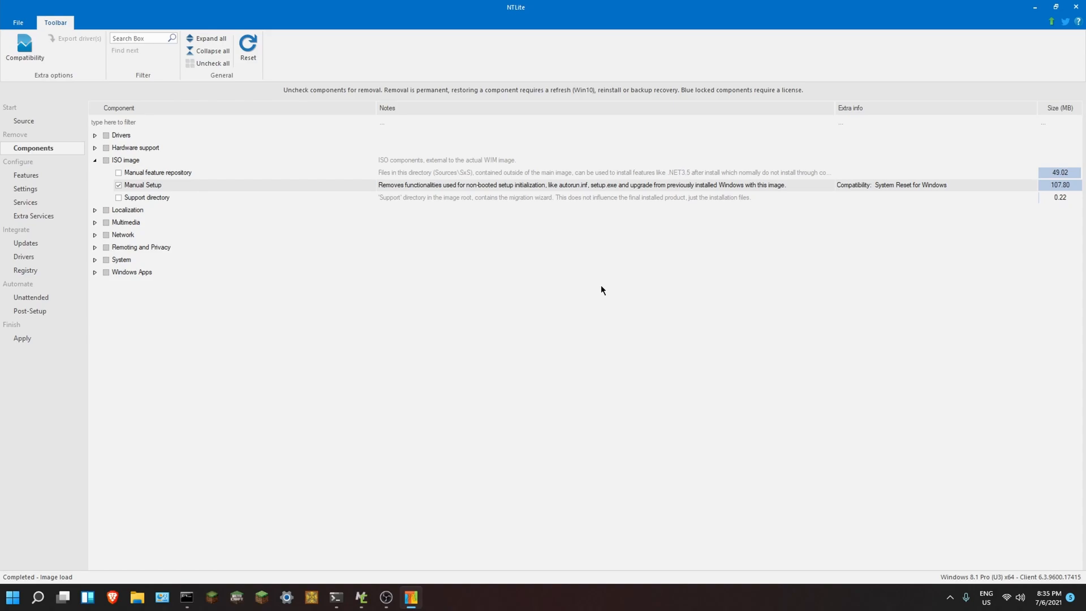
mouse_move(327, 266)
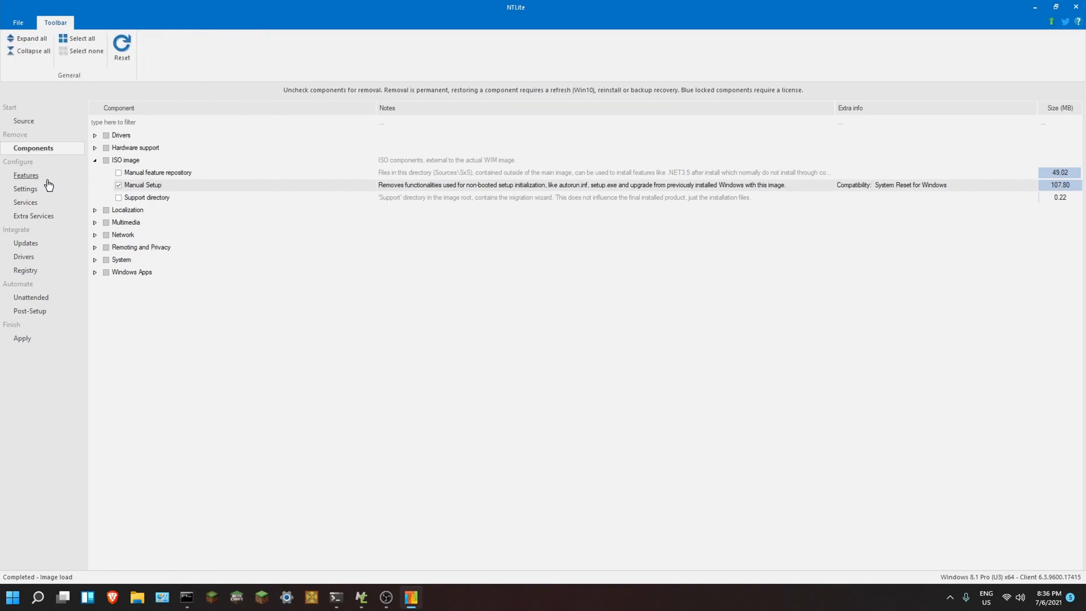
- Uncheck every optional Windows feature and inspect Internet Explorer 11
left_click(25, 175)
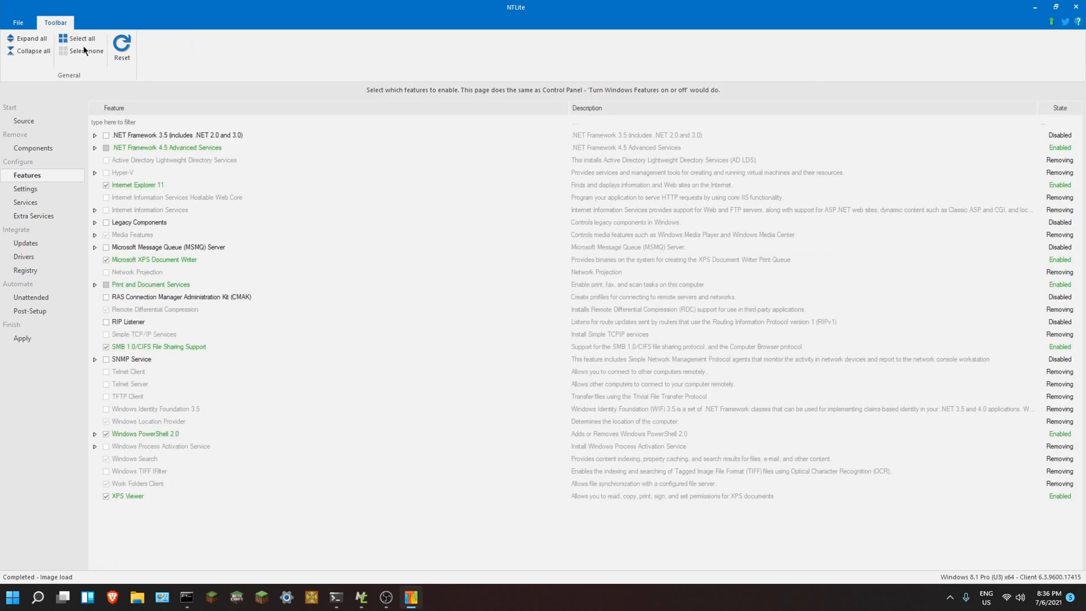
left_click(86, 50)
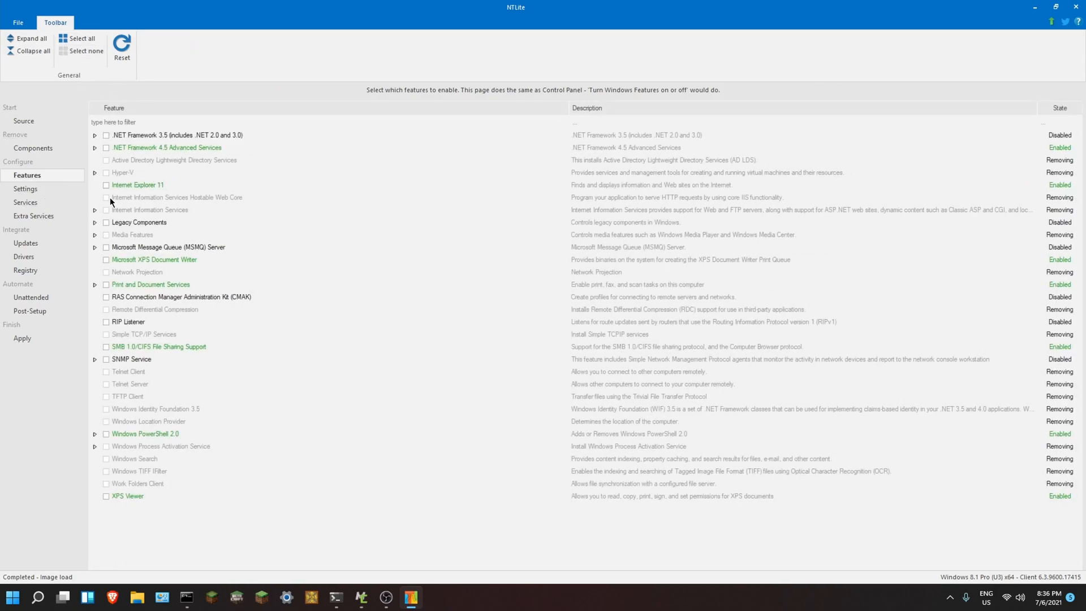
left_click(105, 185)
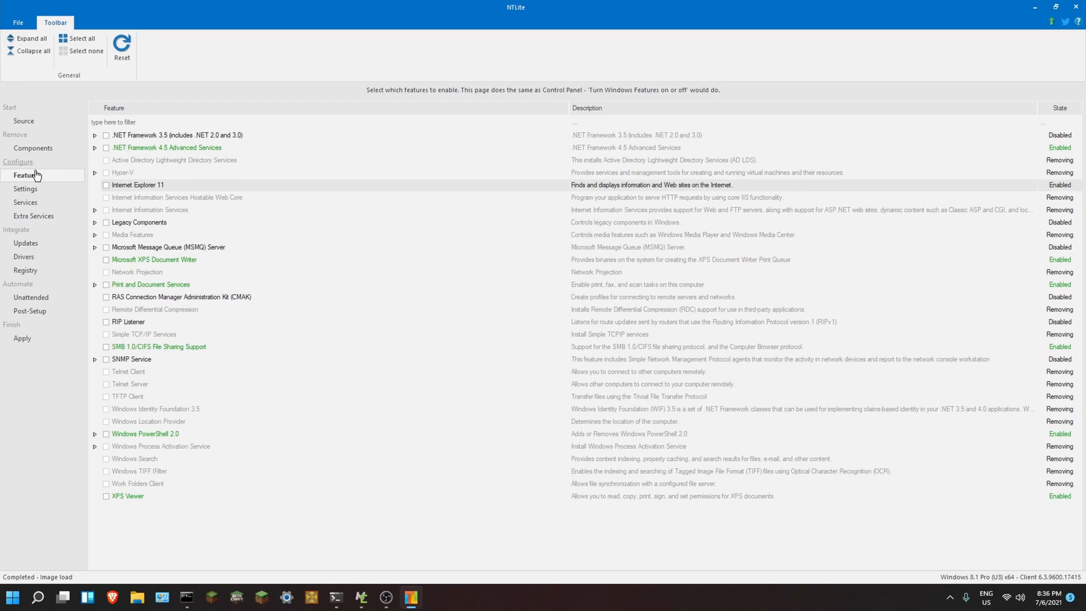
- Browse Settings and Services, then return to Components with Hardware support expanded
left_click(26, 188)
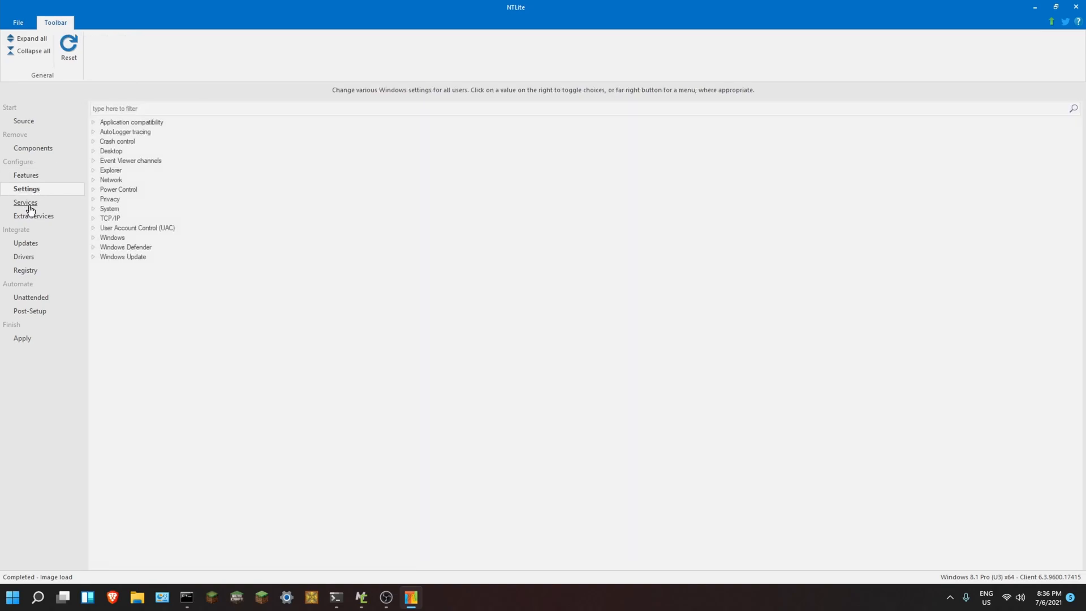
left_click(26, 203)
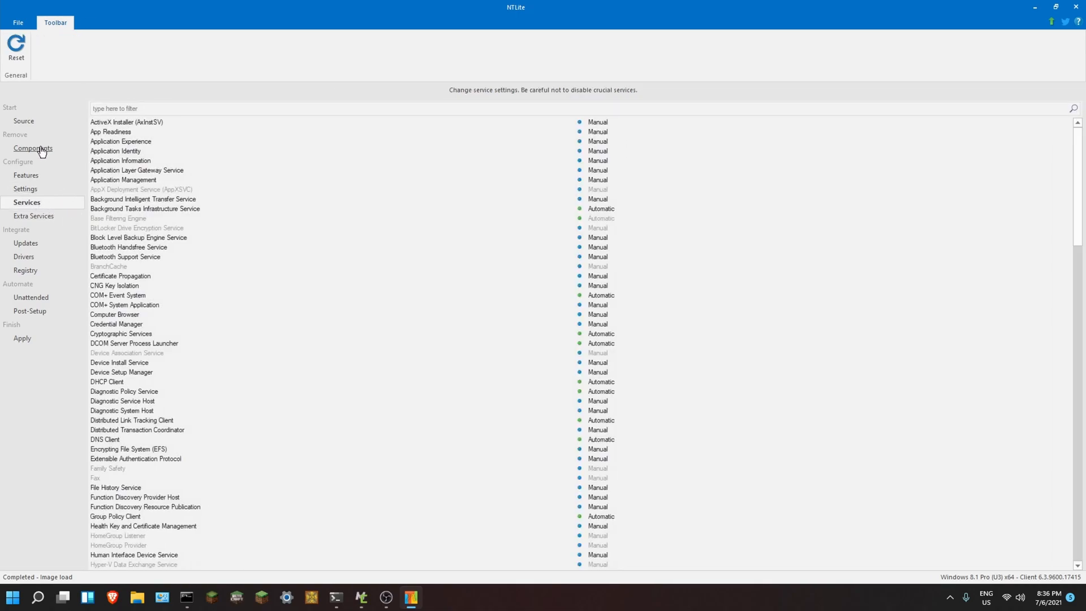
left_click(34, 147)
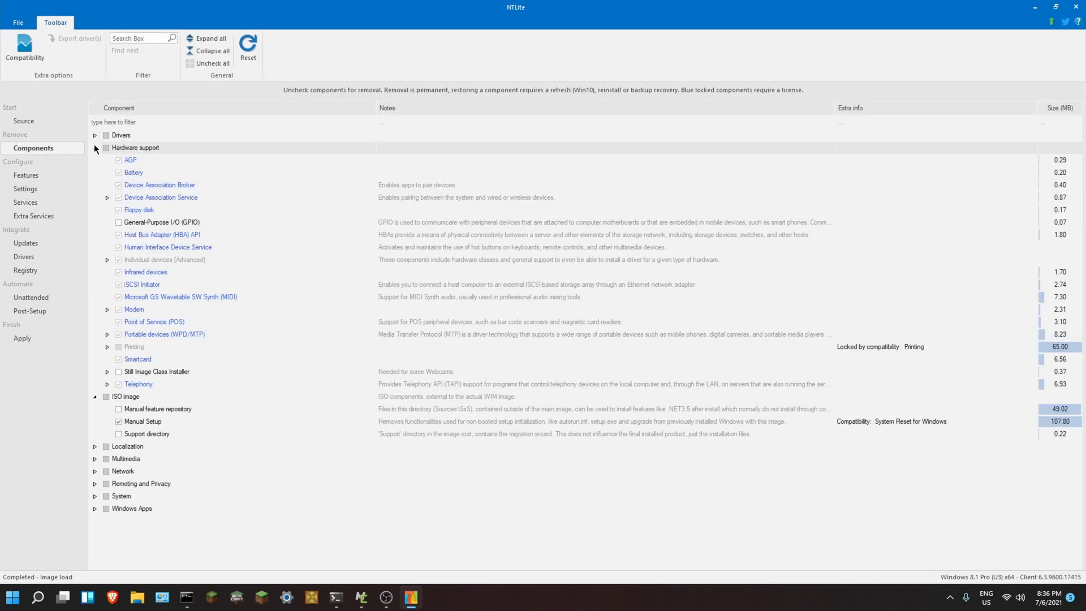
left_click(159, 185)
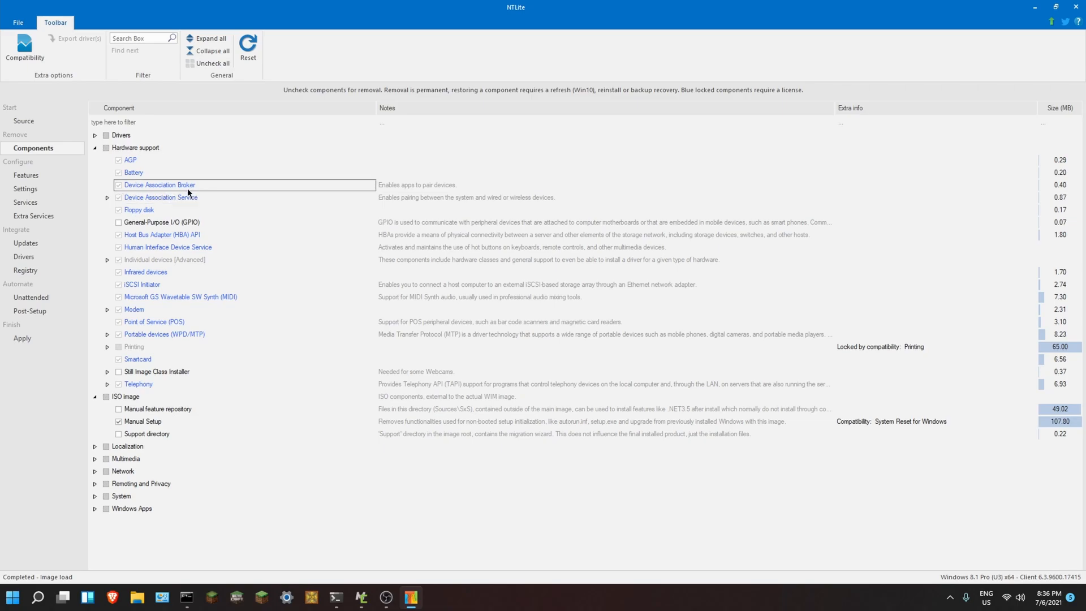
- Switch the NTLite license to Free (limited, non-commercial)
left_click(17, 22)
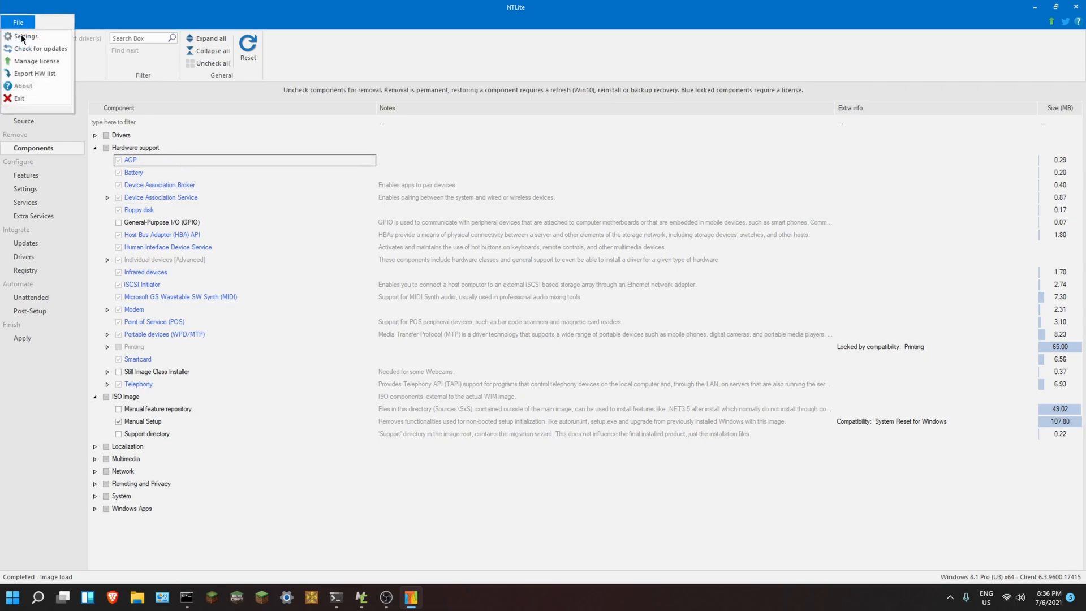
left_click(37, 61)
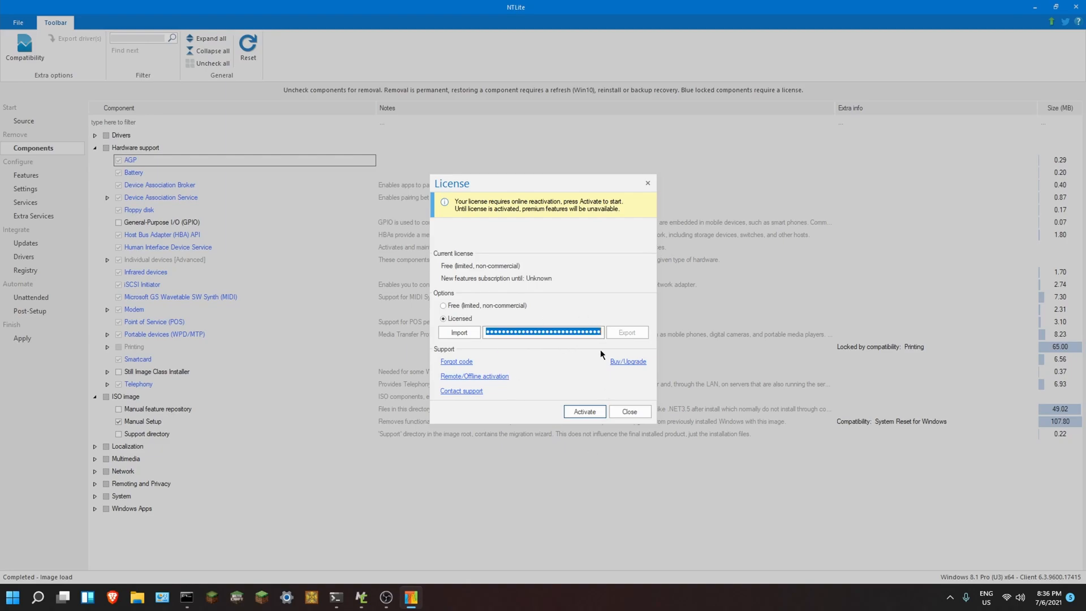
left_click(444, 305)
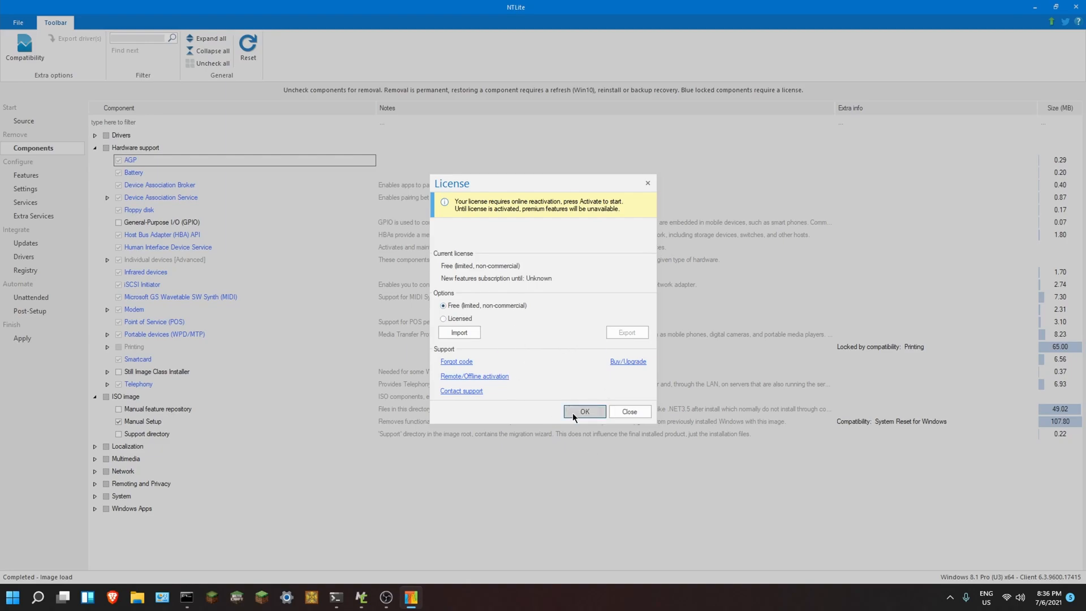
left_click(585, 411)
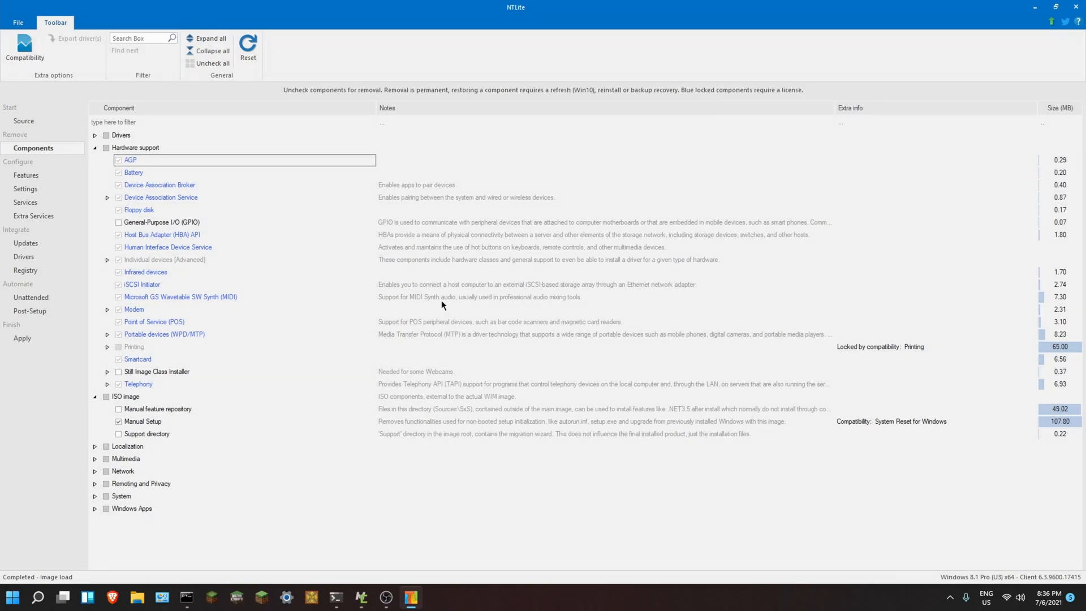
- Review the NTLite tool settings and close them
left_click(17, 22)
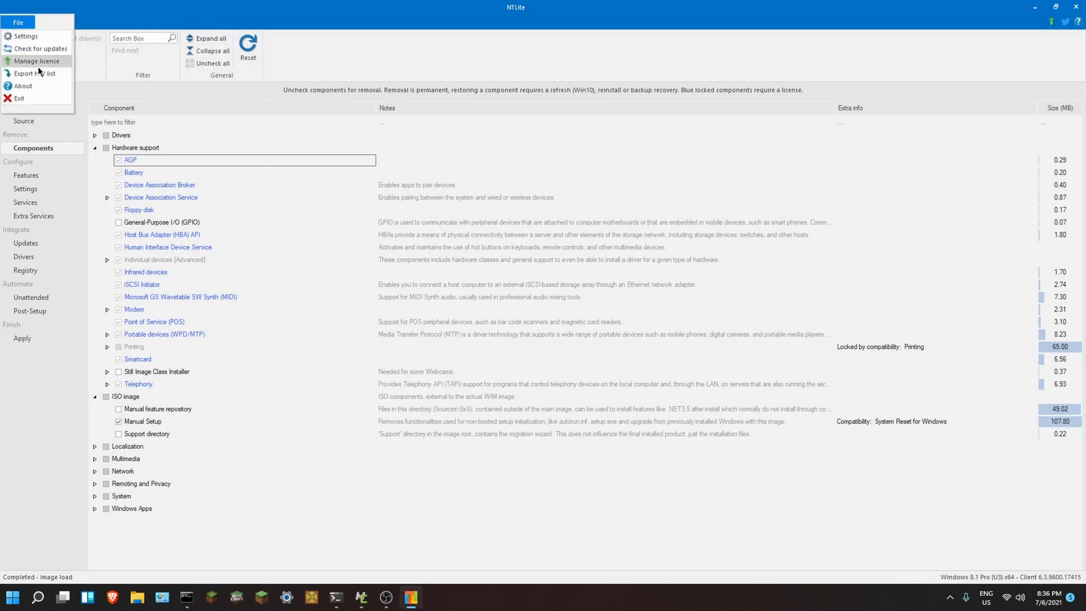
left_click(26, 35)
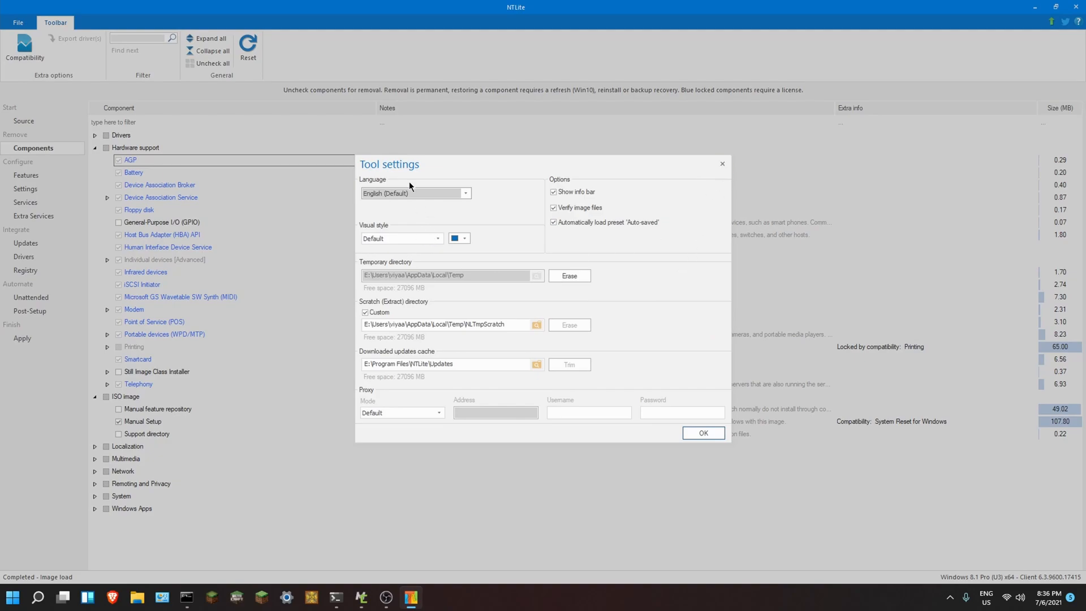
mouse_move(666, 188)
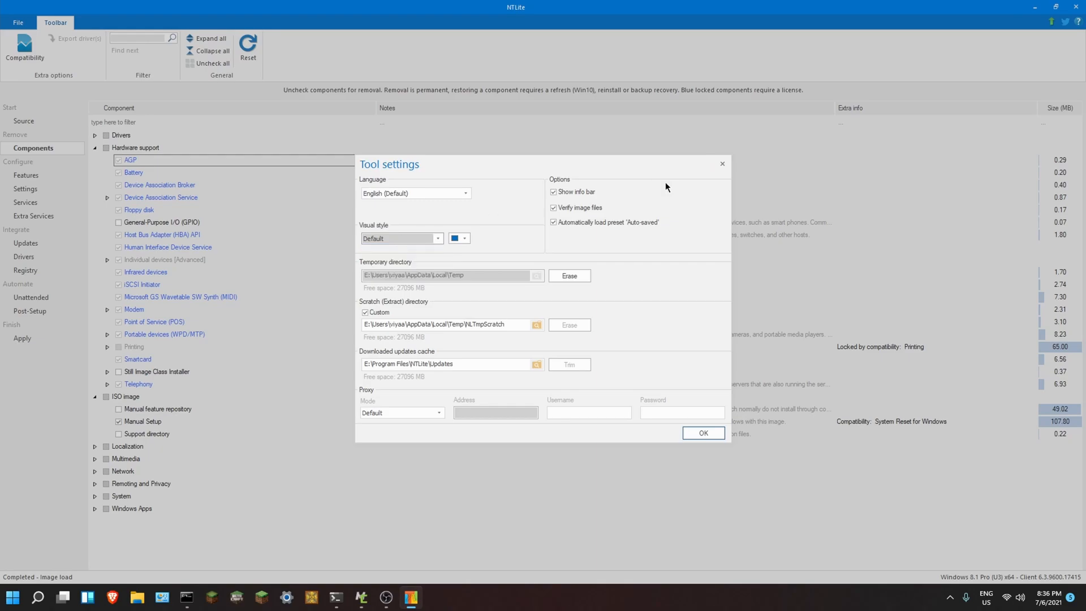
left_click(702, 432)
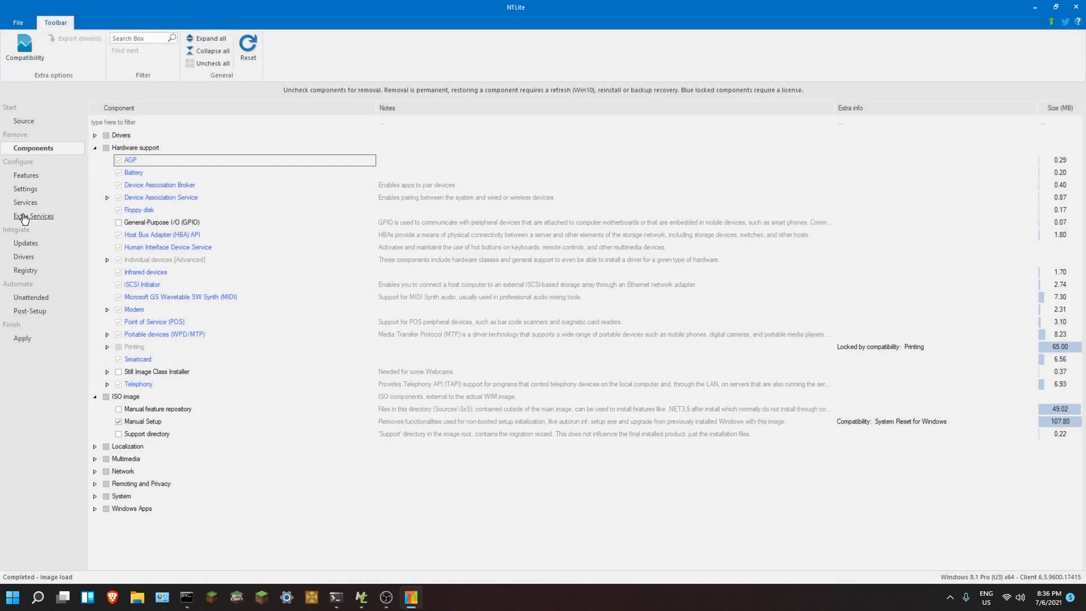
- Browse Extra Services and Registry, then scroll through the Windows services list
left_click(33, 215)
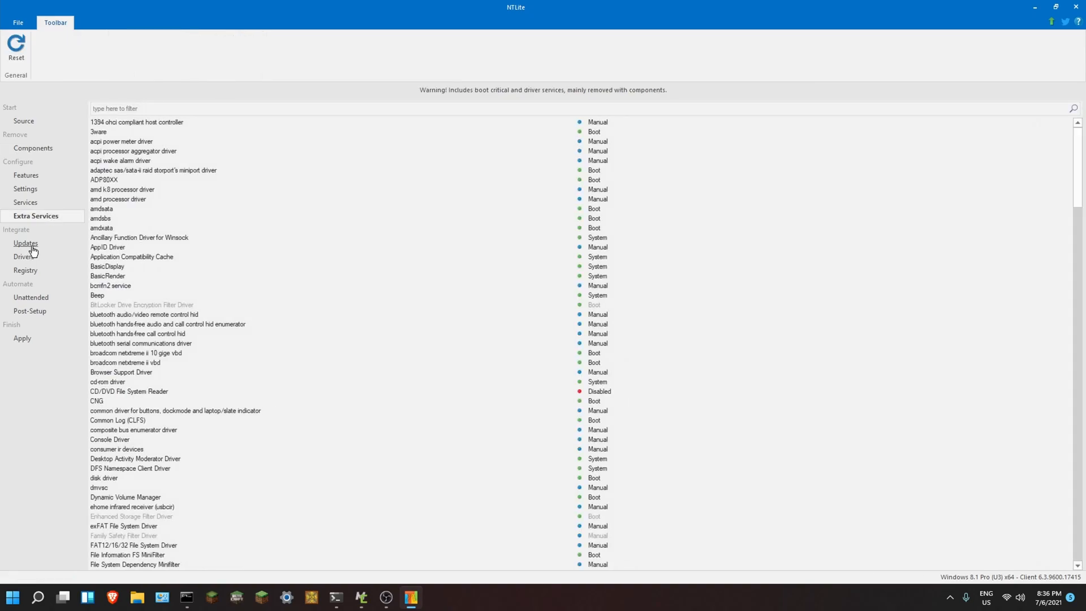
left_click(25, 271)
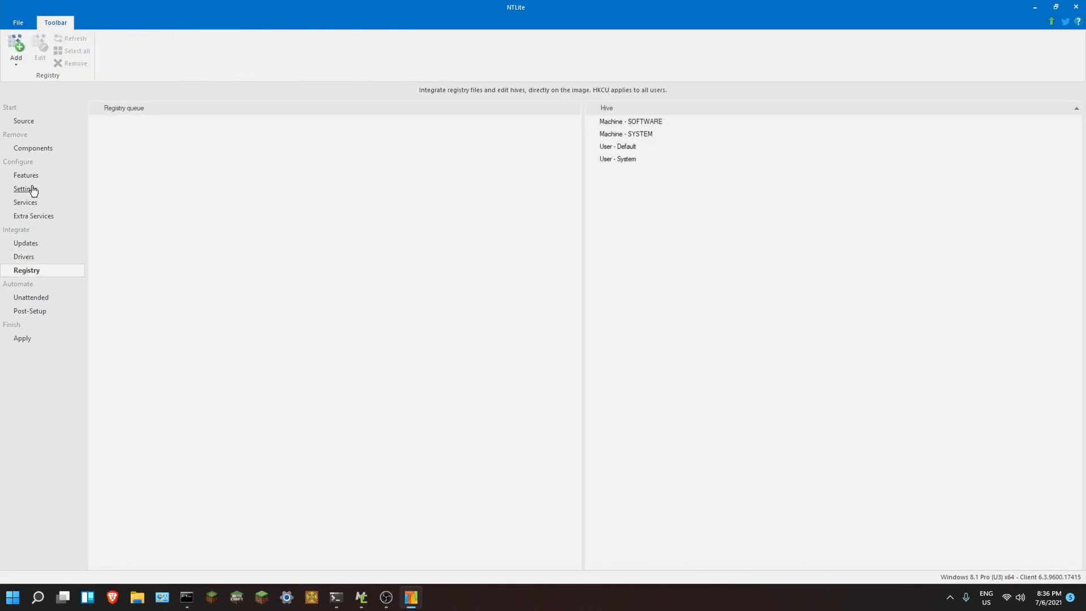
left_click(25, 201)
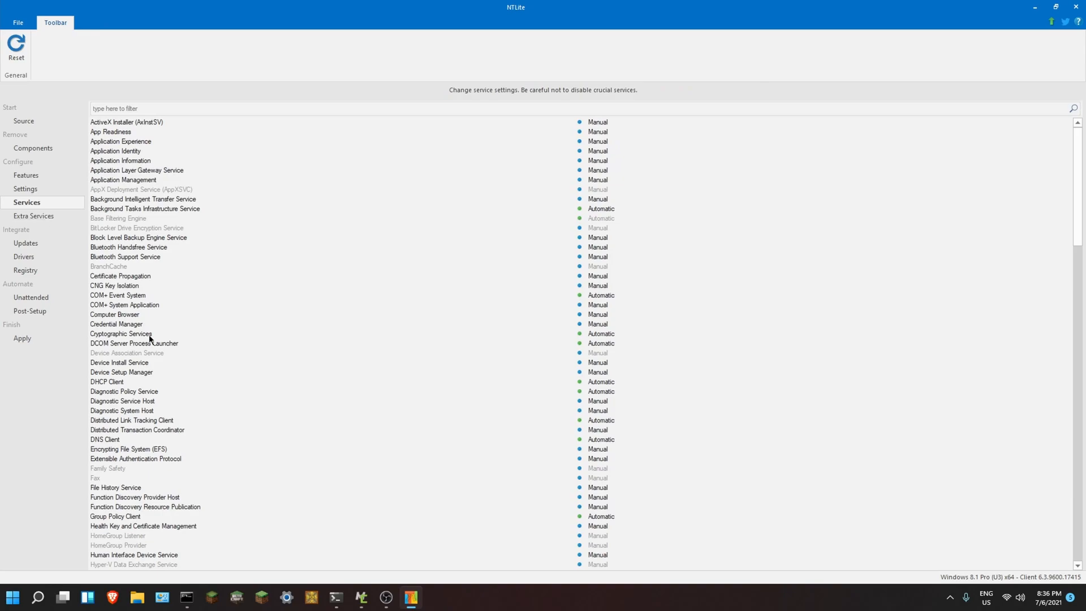
mouse_move(204, 302)
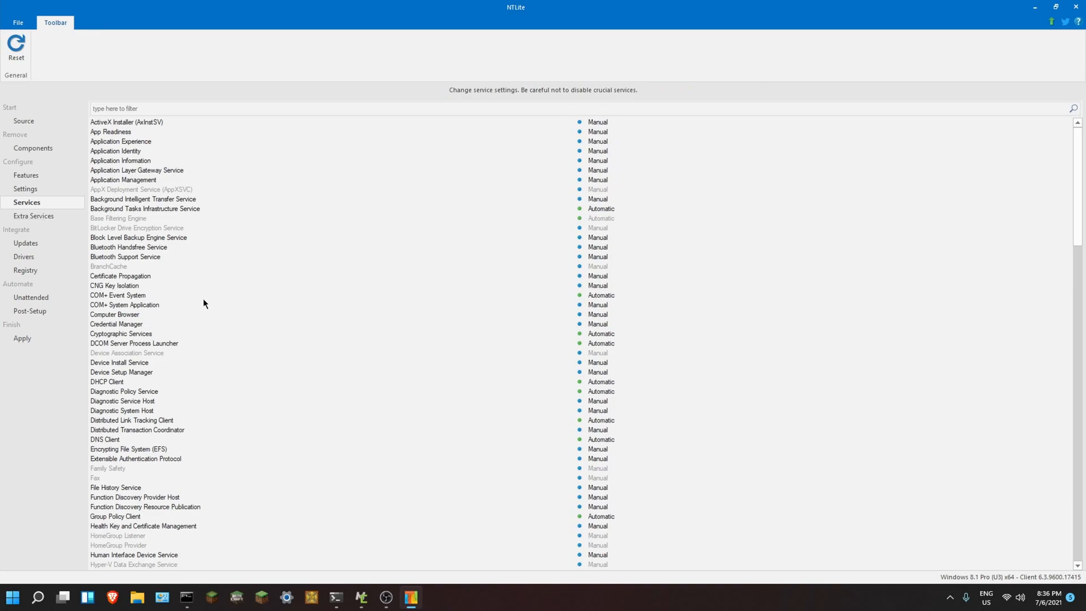
mouse_move(200, 124)
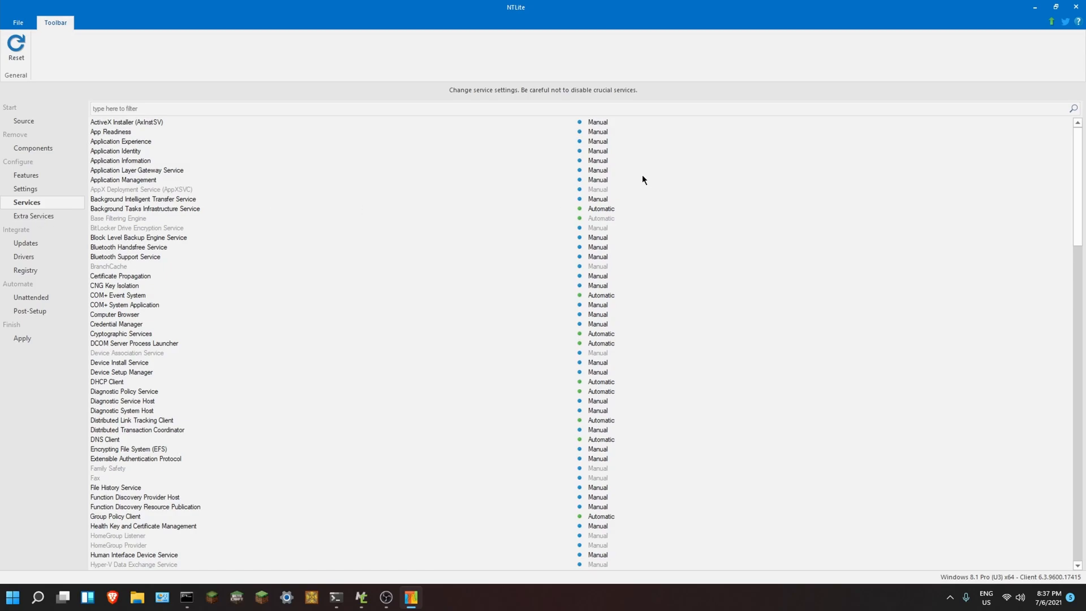
mouse_move(424, 225)
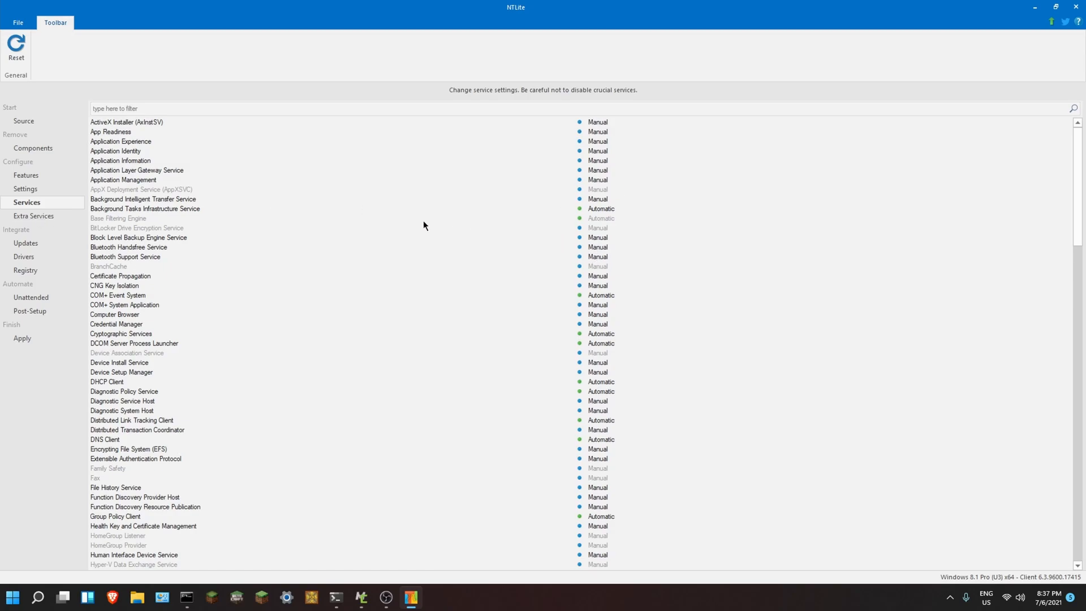
scroll("down", 3)
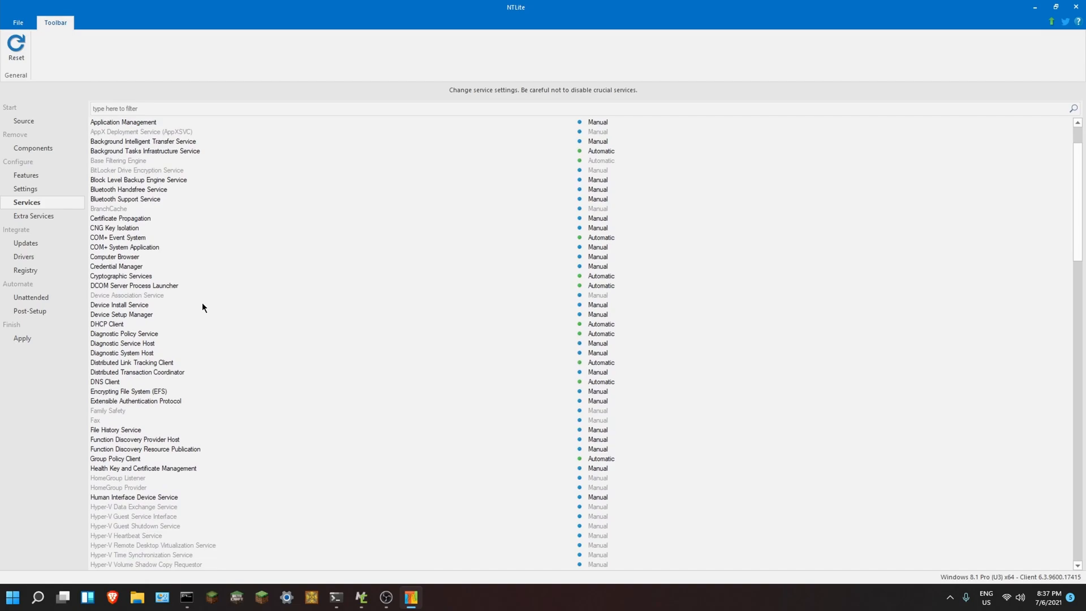
scroll("down", 3)
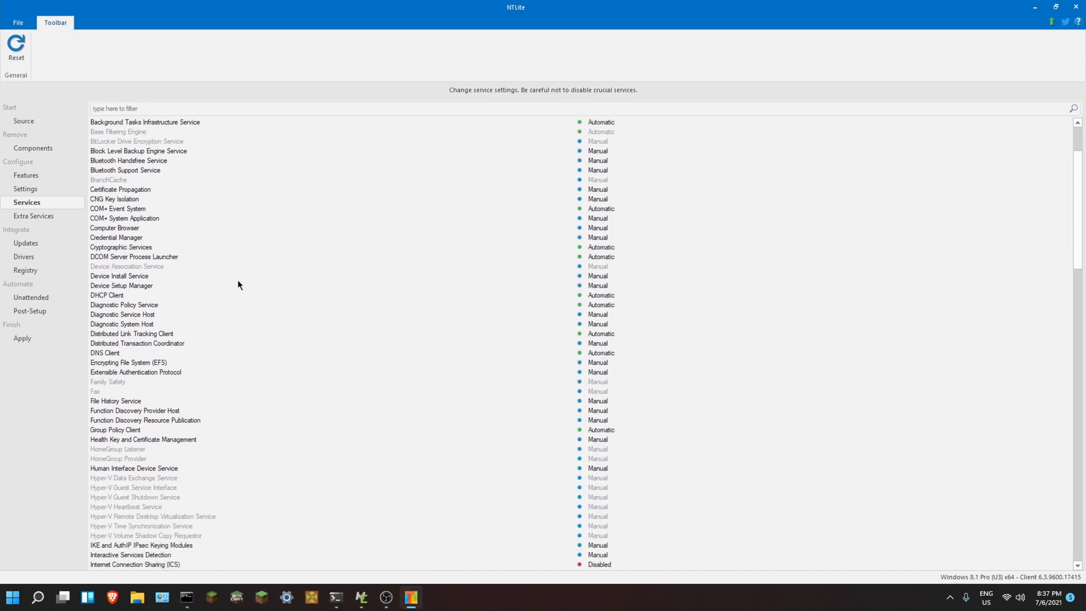
mouse_move(285, 243)
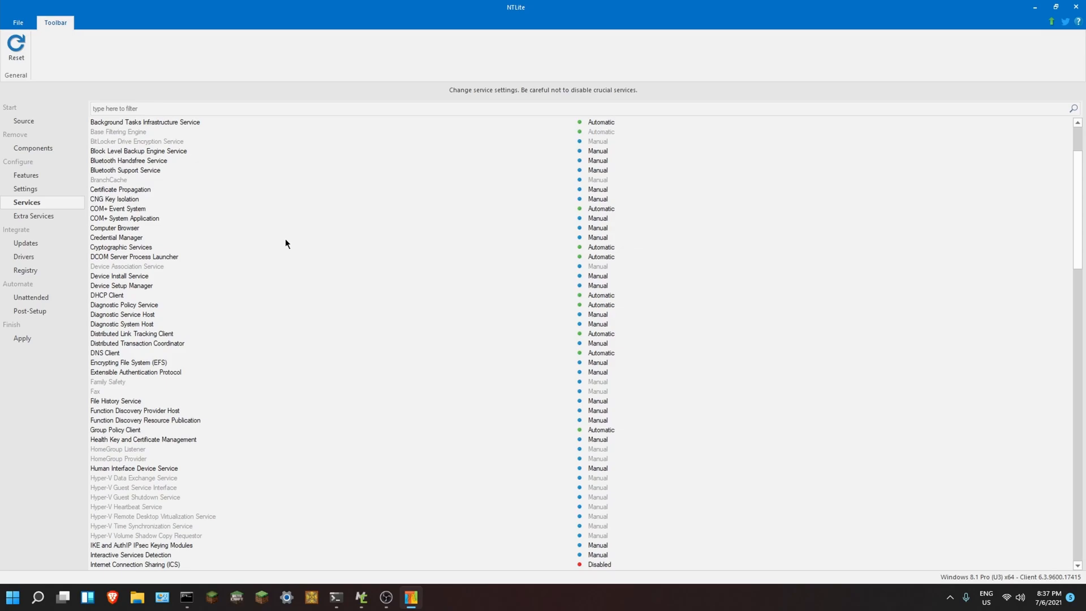
left_click(35, 216)
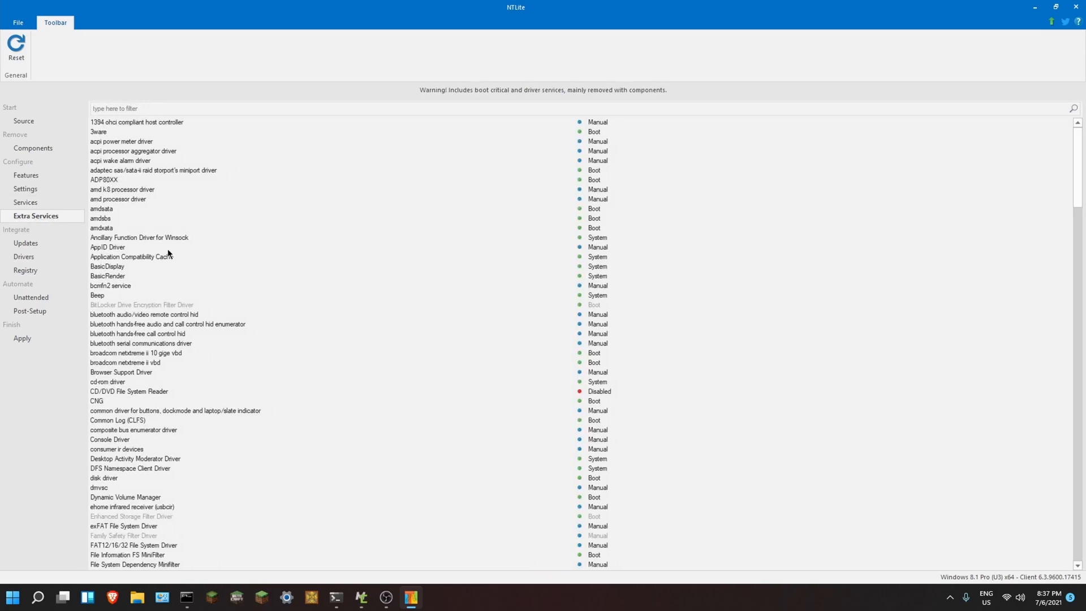
mouse_move(145, 160)
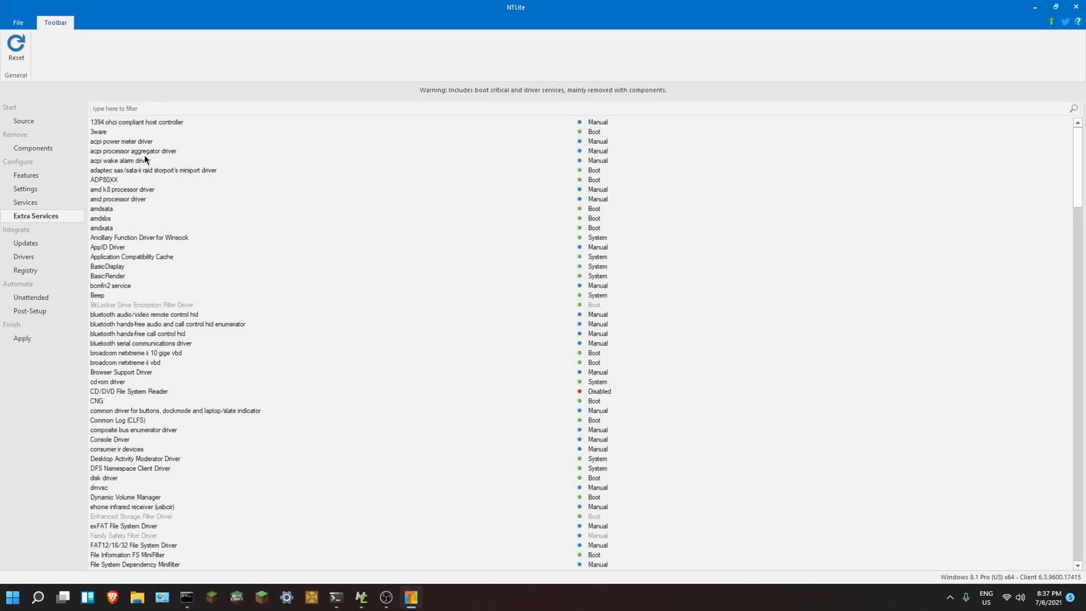
scroll("down", 3)
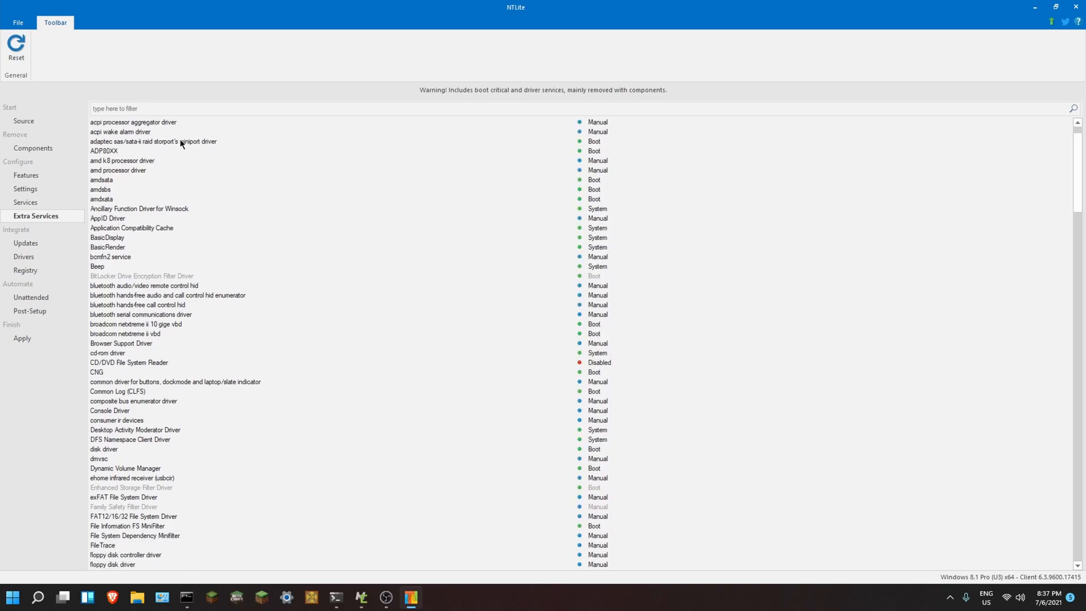
scroll("down", 3)
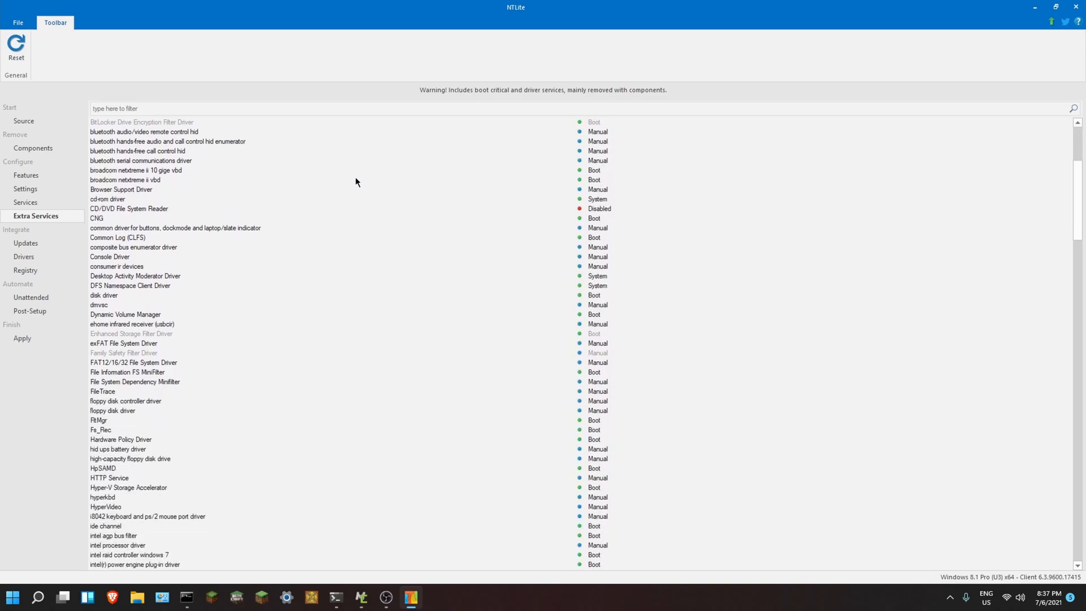
scroll("down", 3)
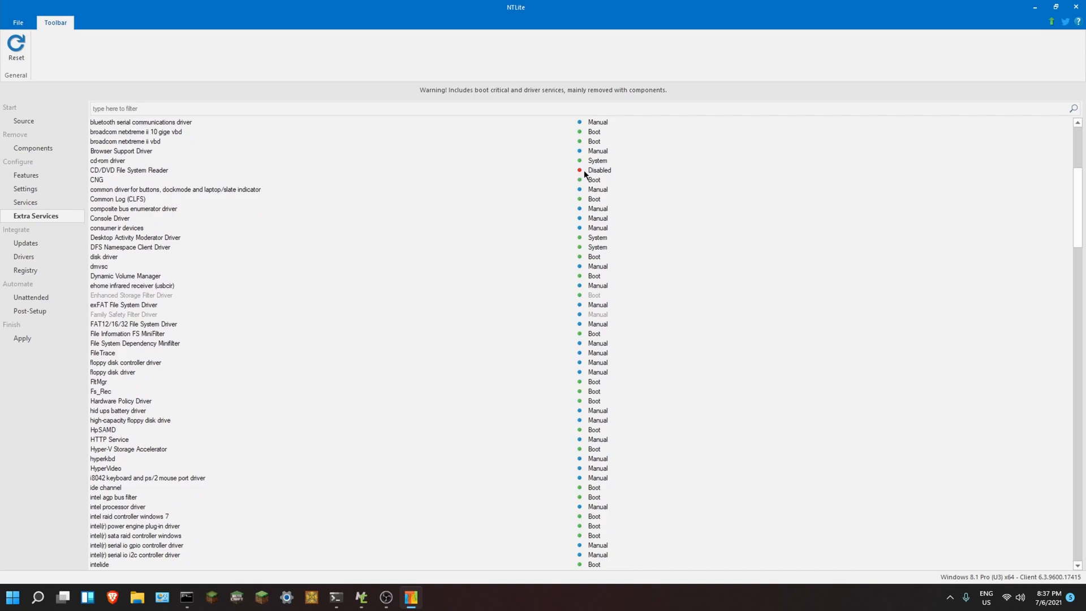
scroll("down", 3)
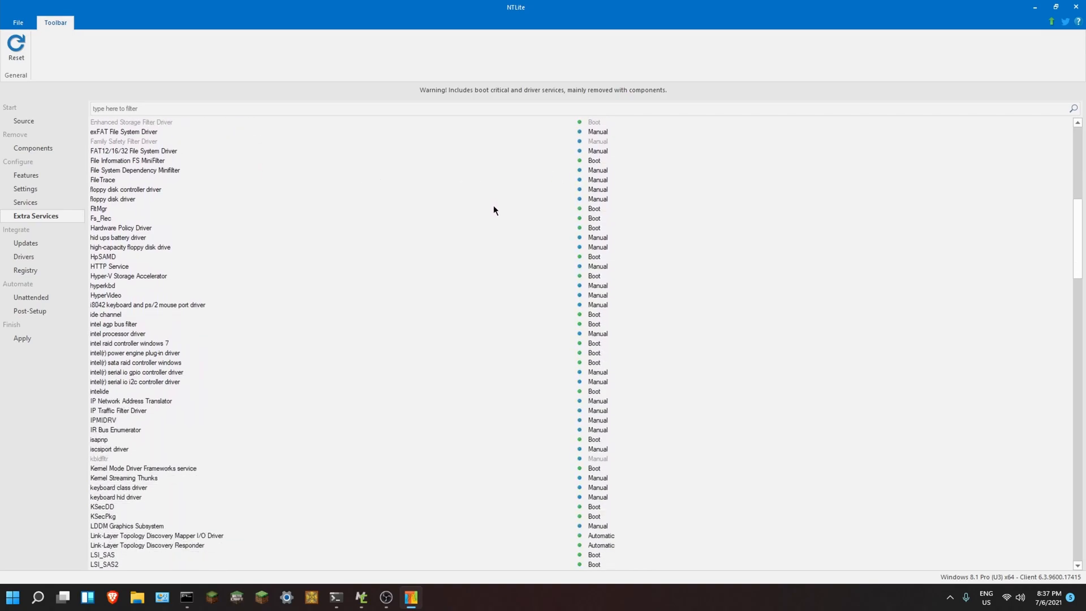
scroll("down", 3)
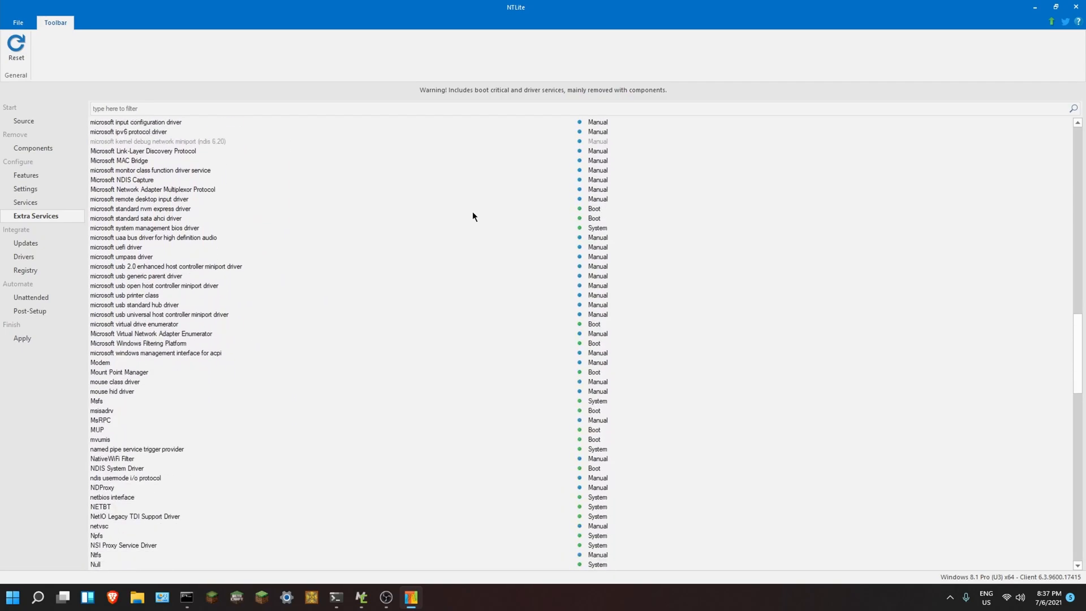
scroll("down", 3)
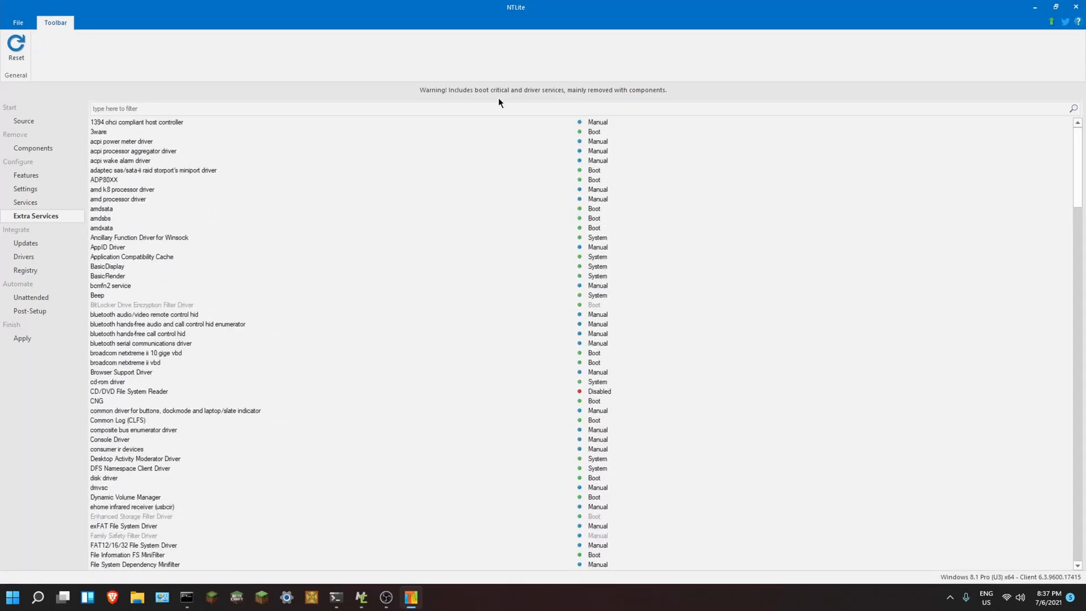
mouse_move(26, 243)
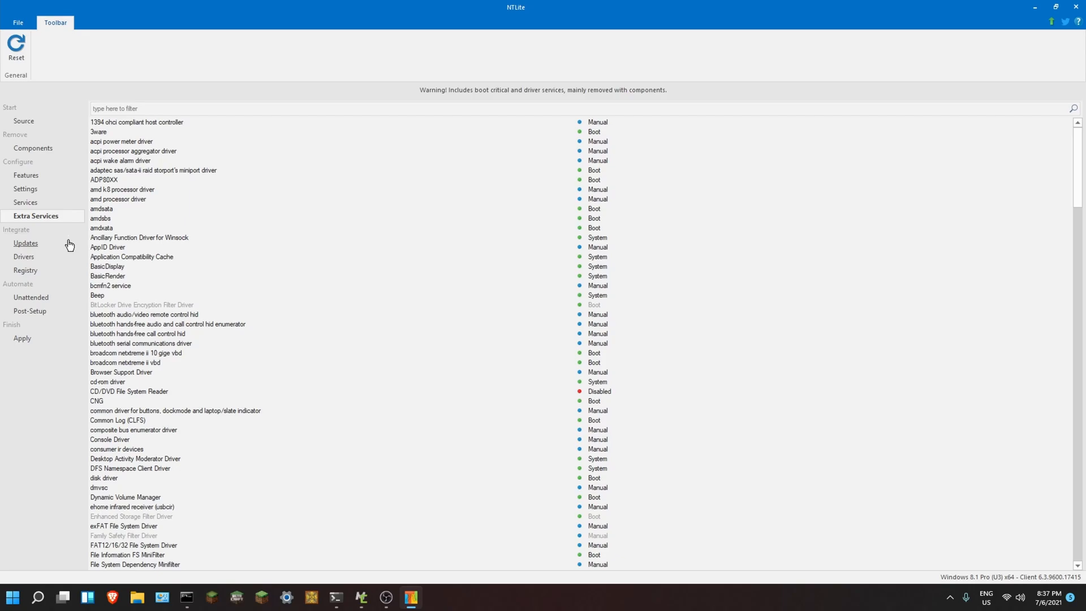
mouse_move(201, 300)
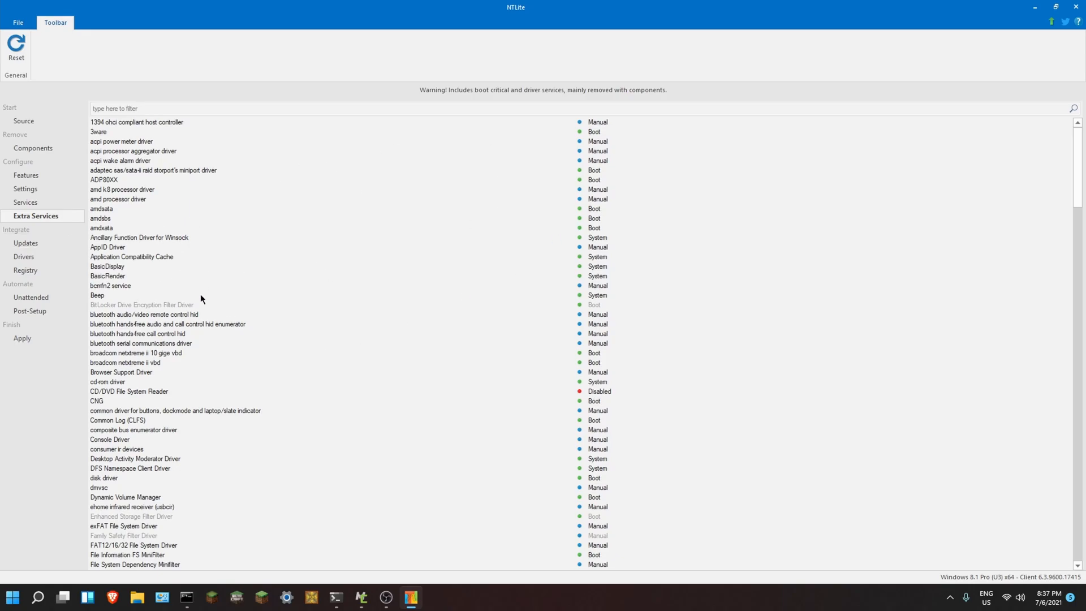
mouse_move(483, 428)
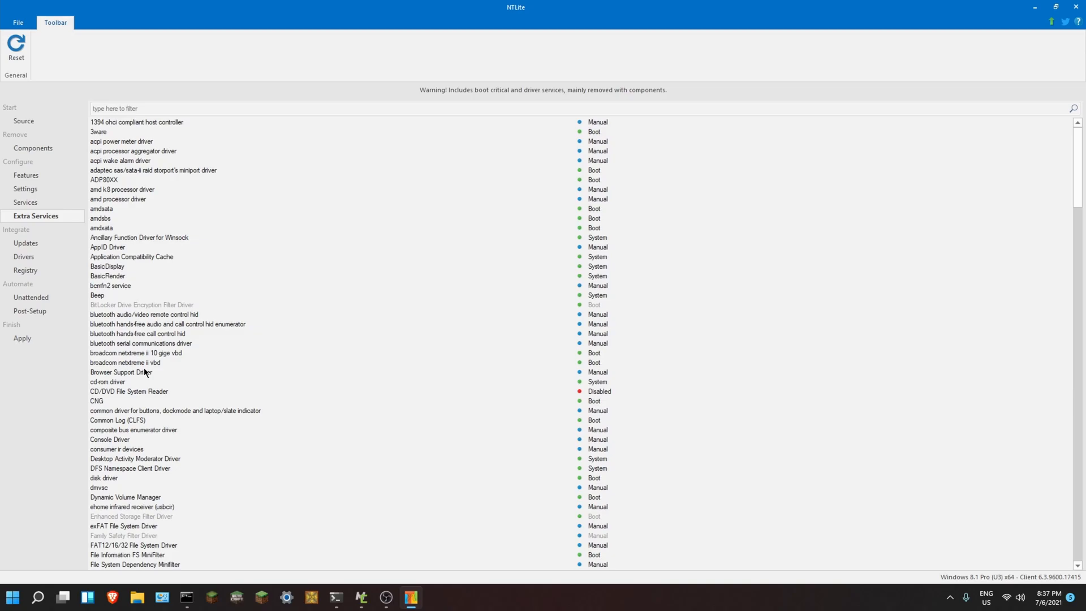
mouse_move(311, 366)
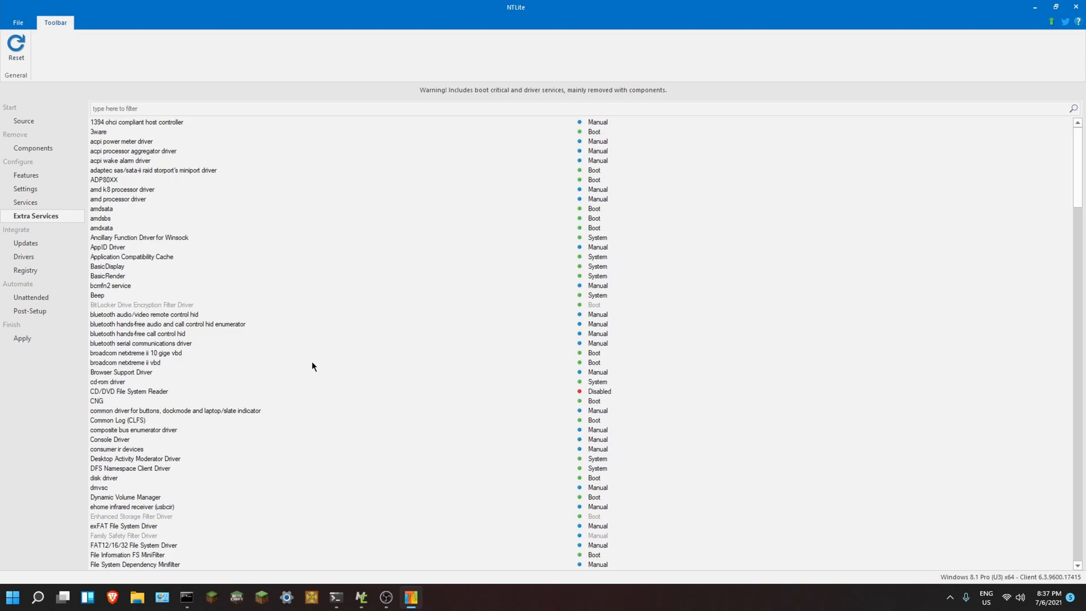
mouse_move(144, 374)
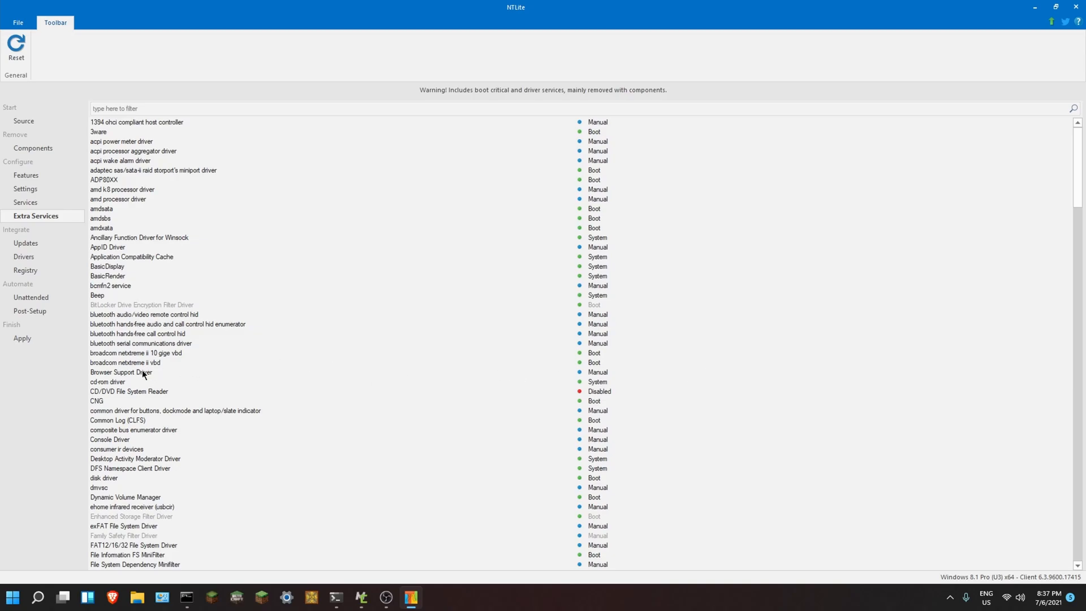
- View the installed KB update packages and registry hives, then open the Unattended setup page
left_click(25, 244)
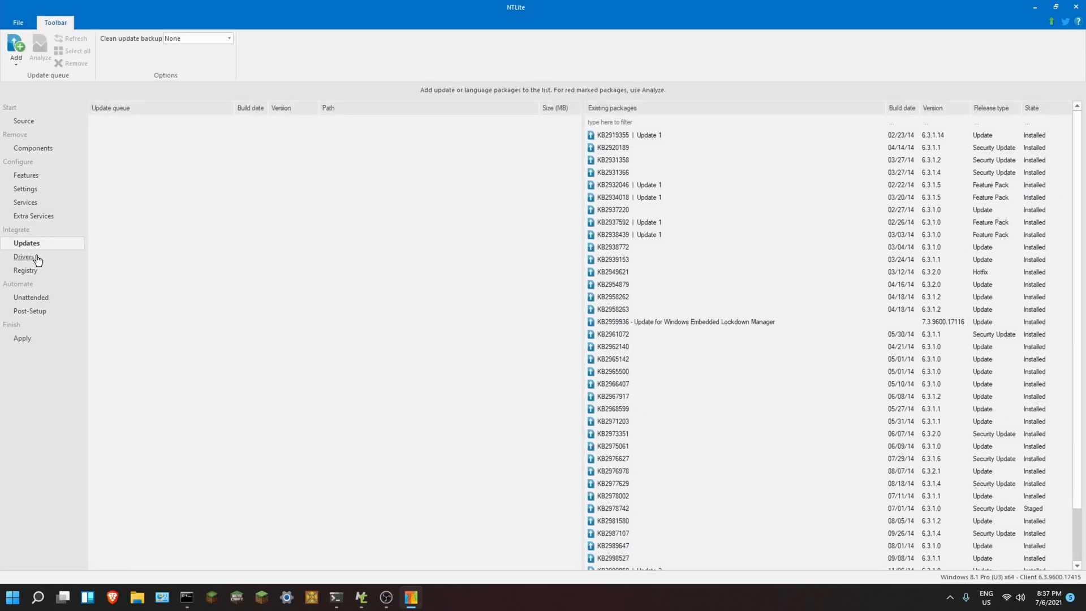
left_click(26, 270)
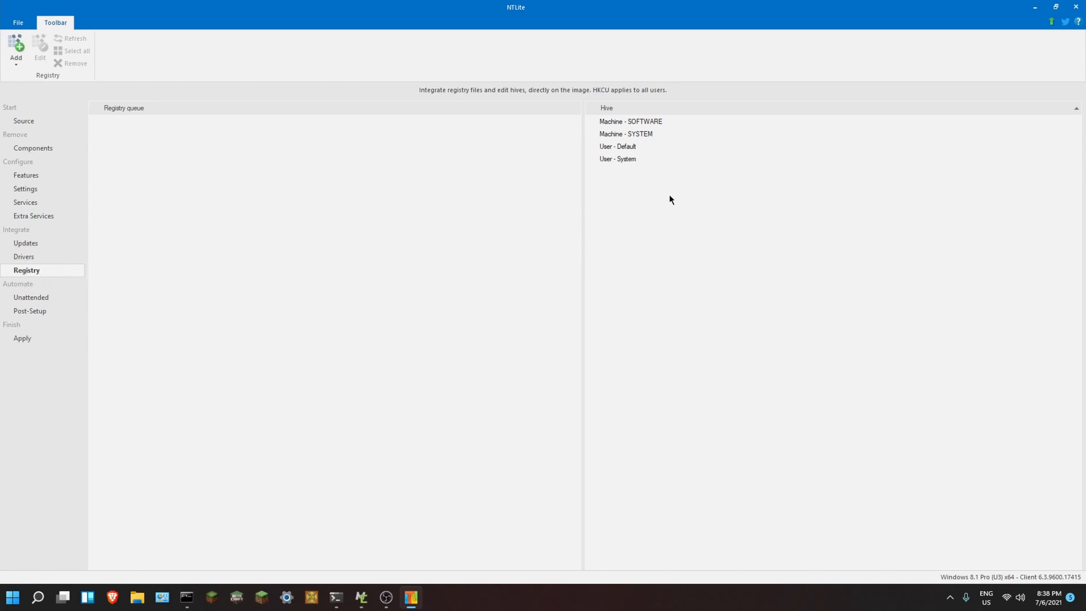
left_click(33, 297)
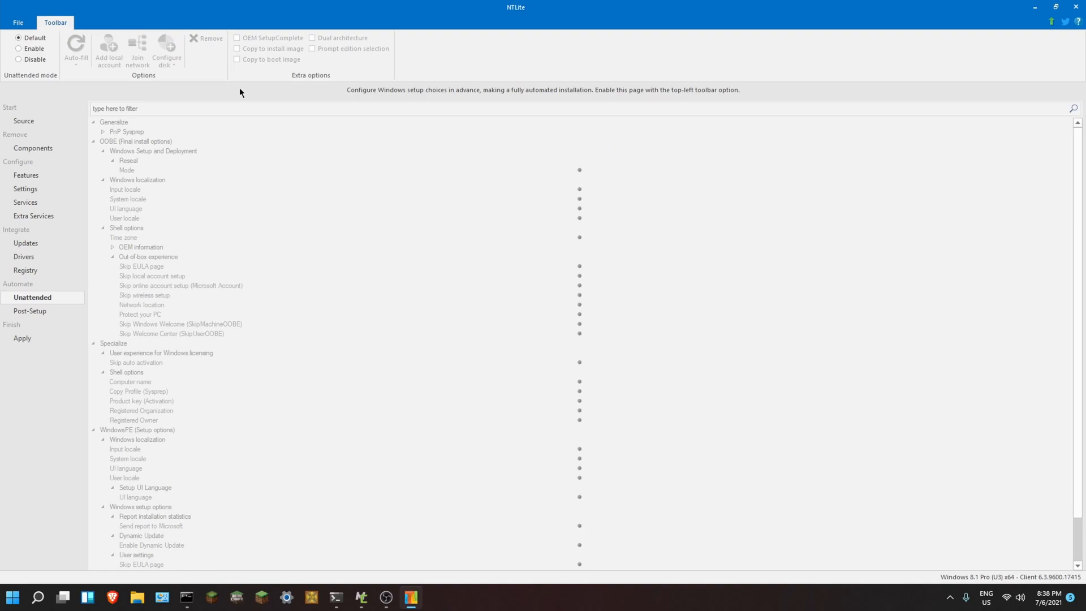
scroll("down", 3)
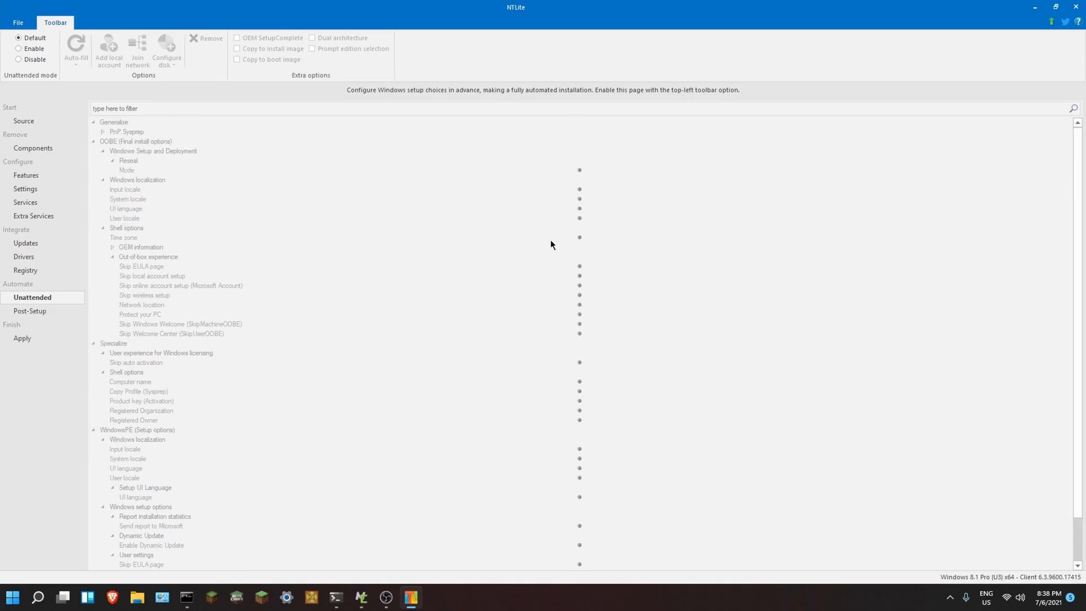
mouse_move(138, 333)
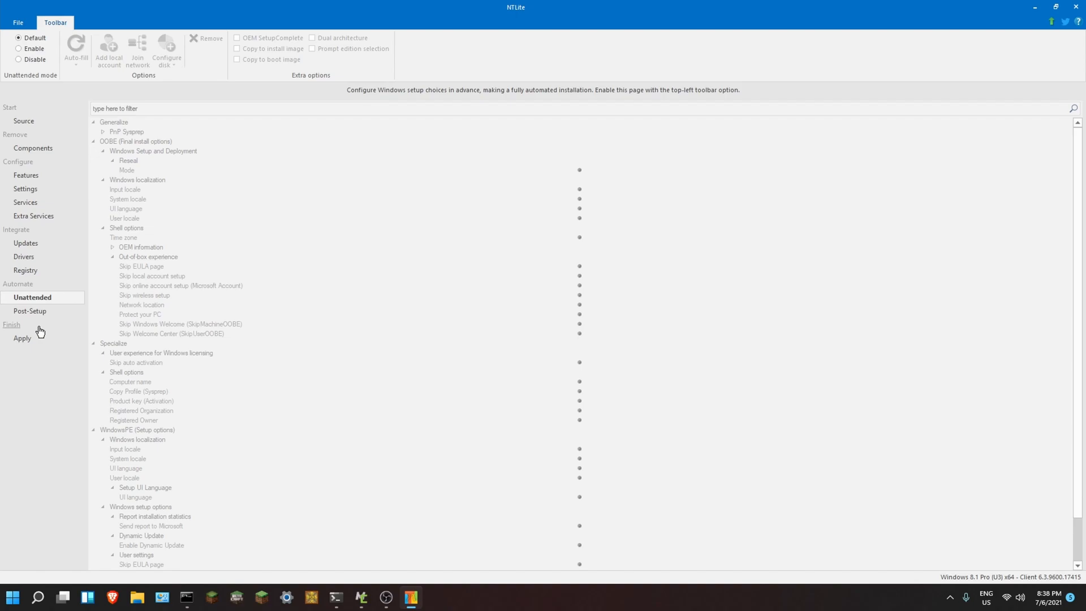
- Open the Post-Setup queue, glance back at Unattended settings, then return to Post-Setup
left_click(30, 312)
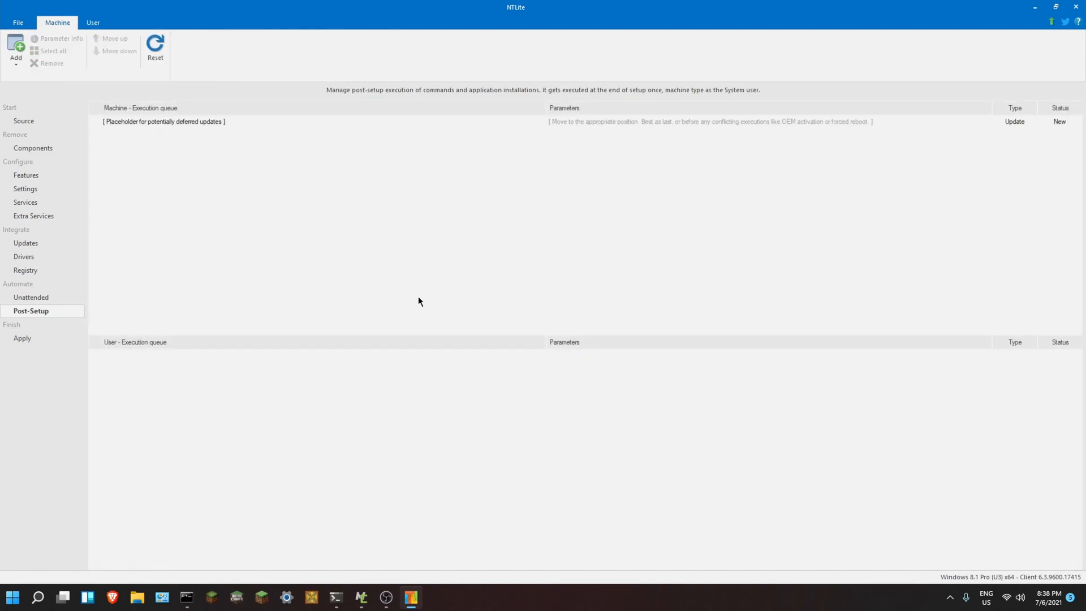
left_click(31, 297)
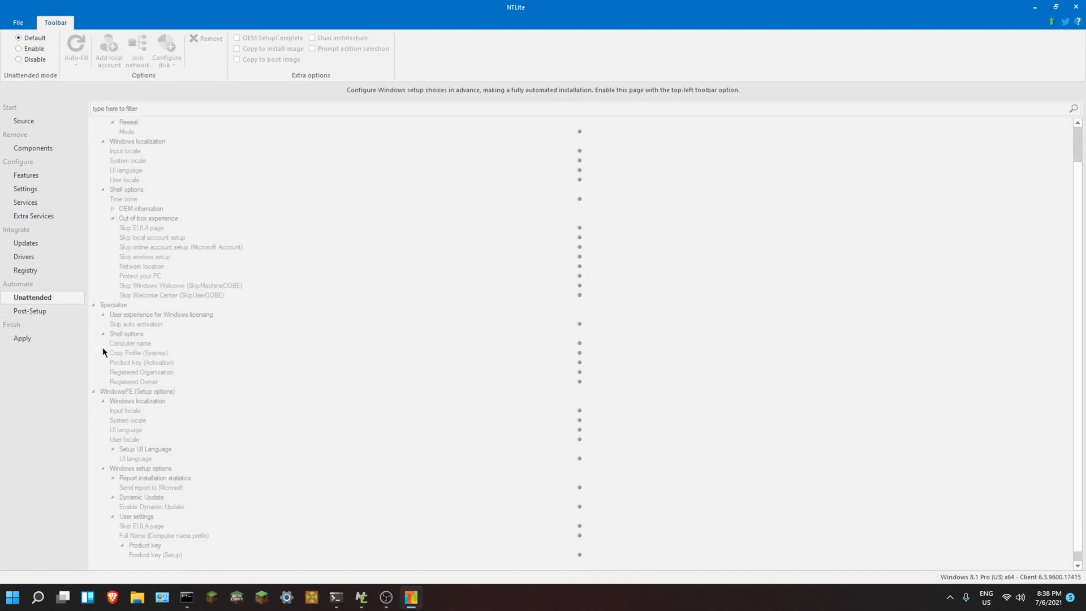
scroll("down", 3)
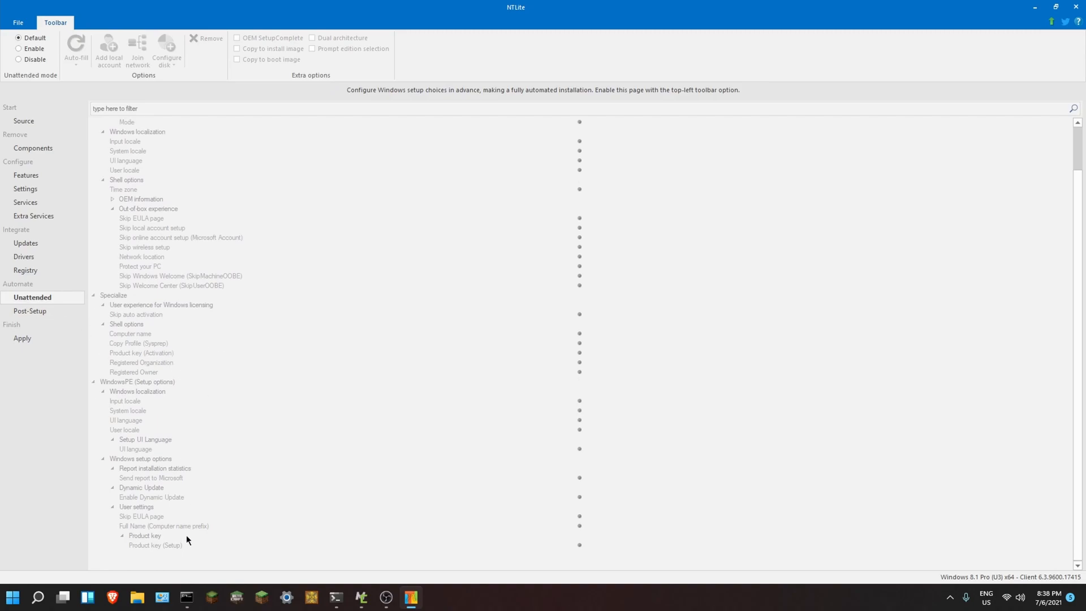
left_click(31, 311)
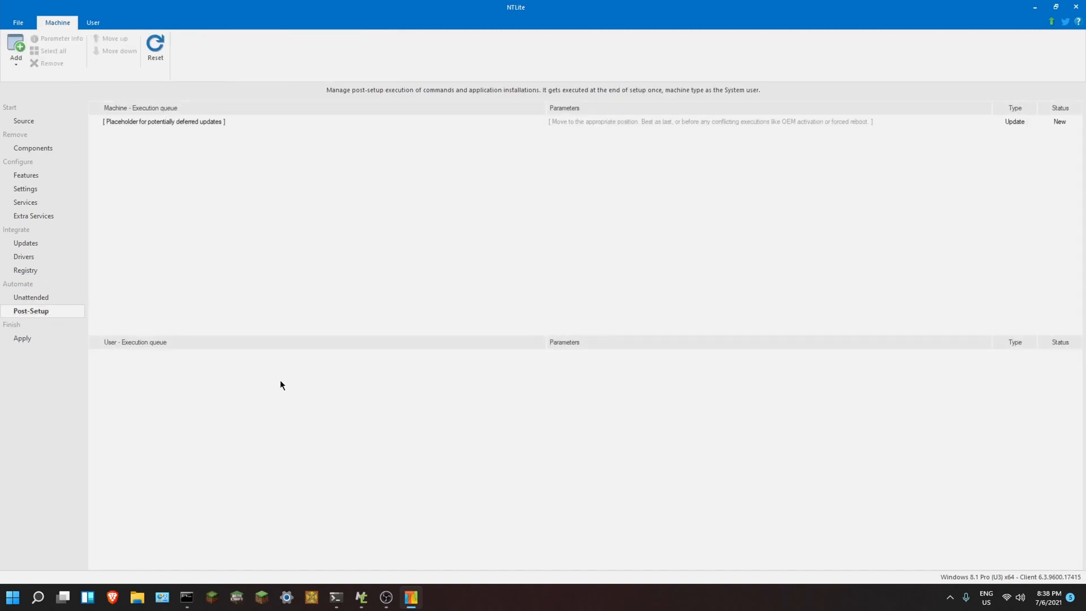
mouse_move(177, 294)
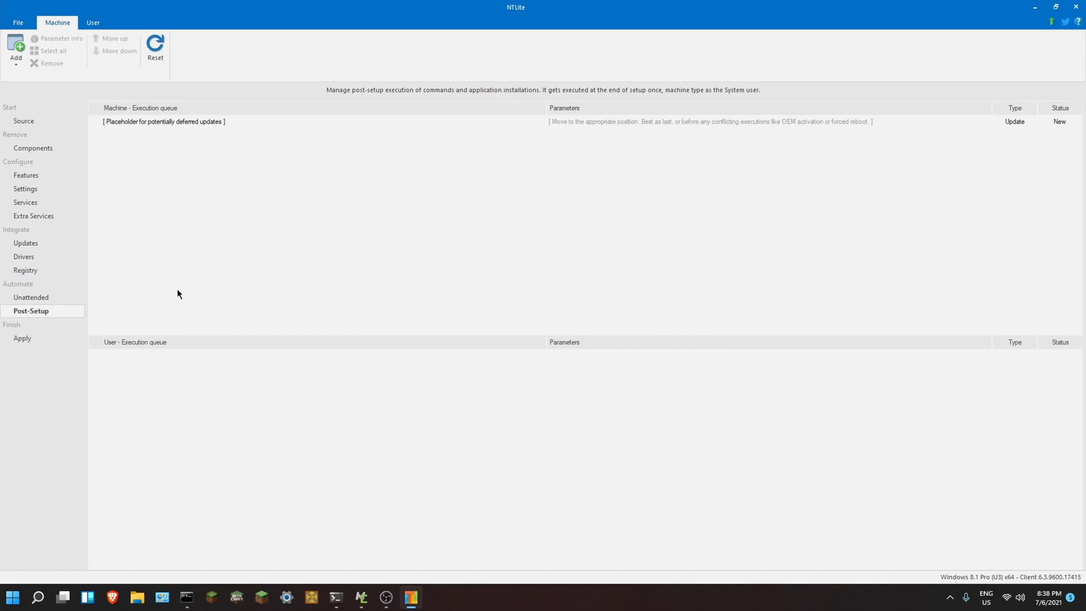
mouse_move(195, 283)
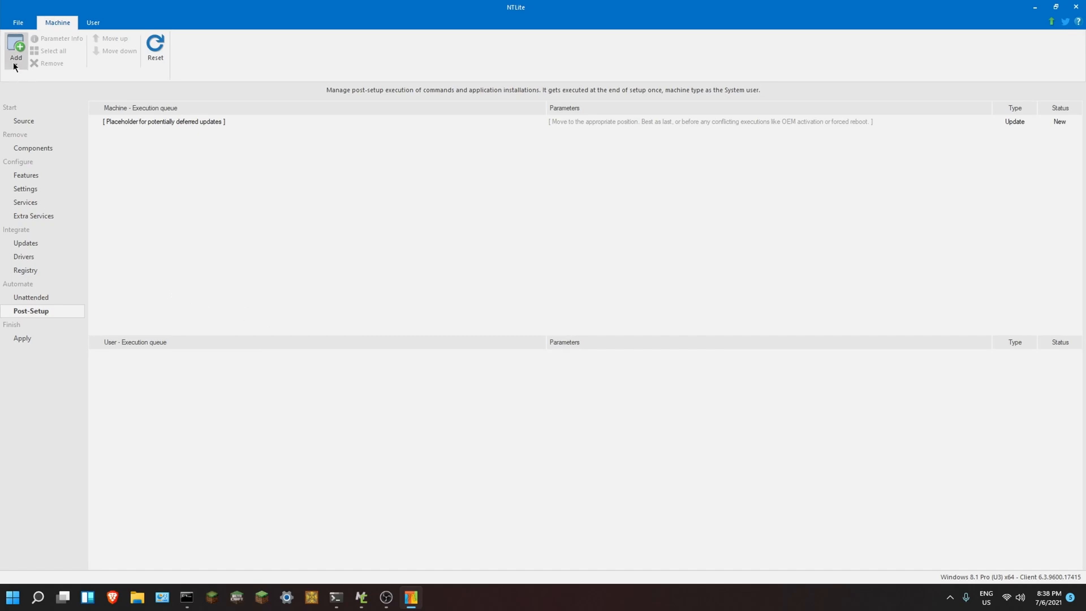
- Add a new command entry to the machine queue ('winv'), then remove the empty entry
left_click(15, 52)
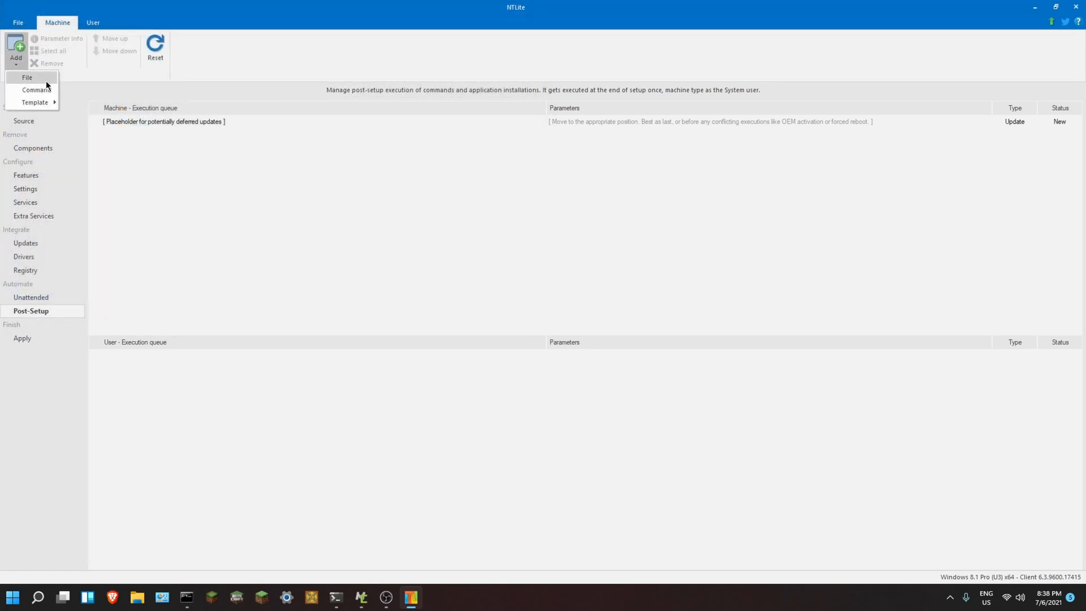
left_click(35, 90)
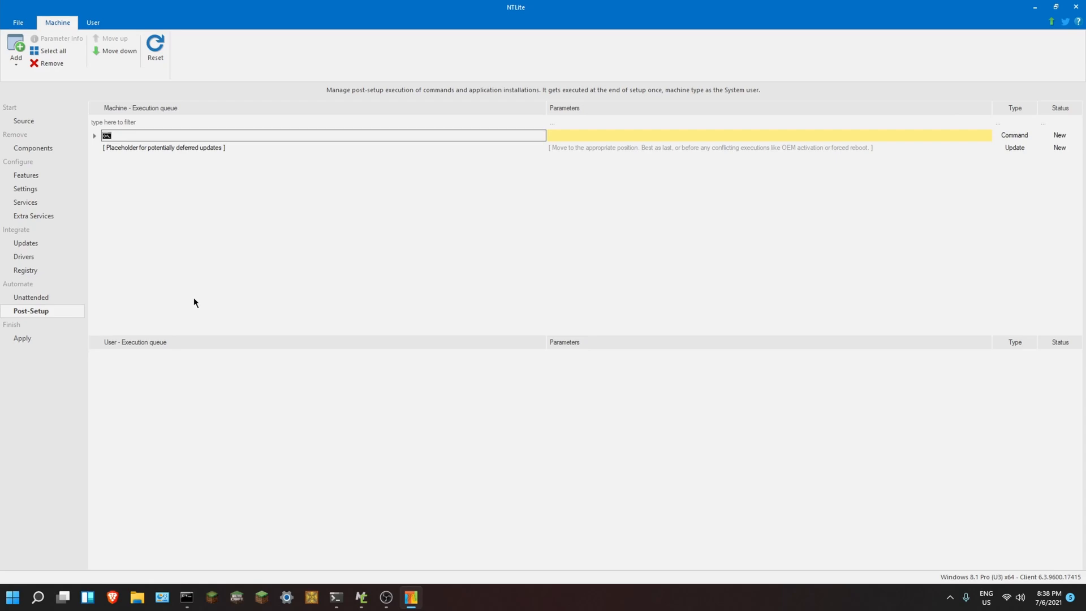
type("winv")
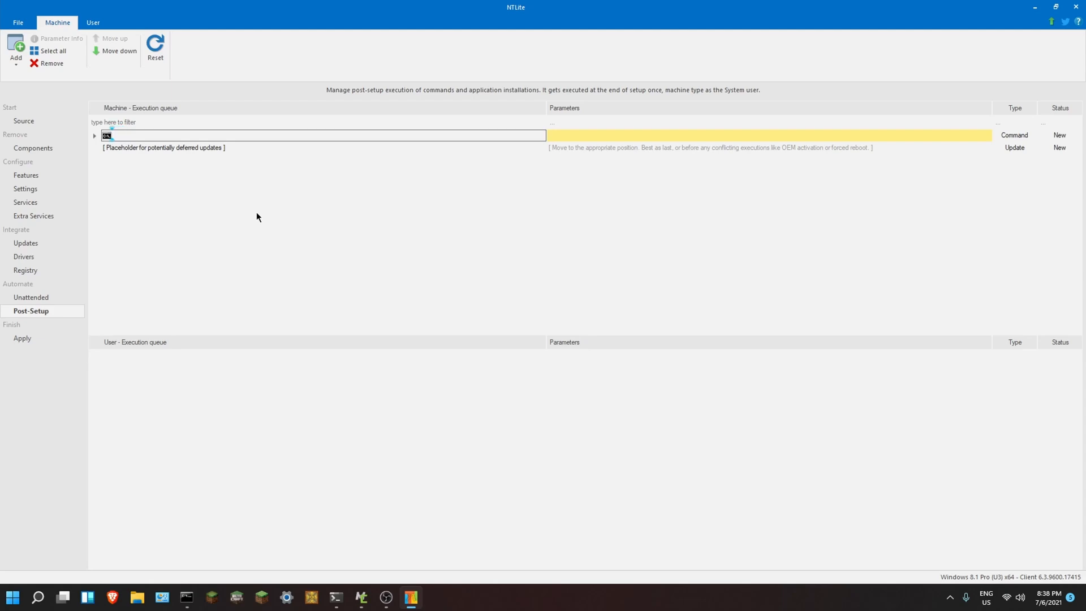
mouse_move(310, 234)
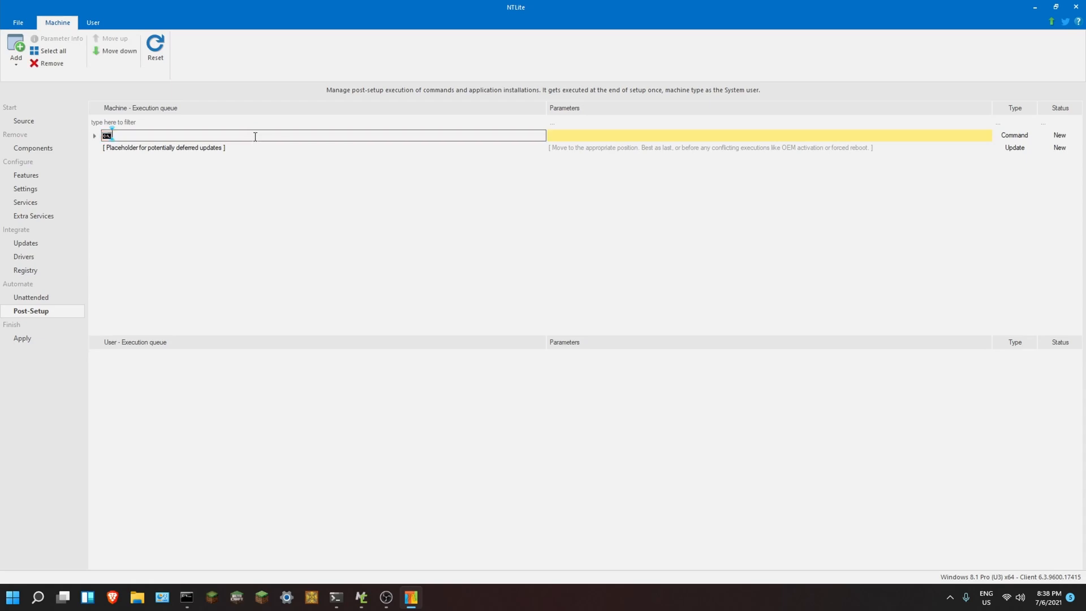
right_click(254, 137)
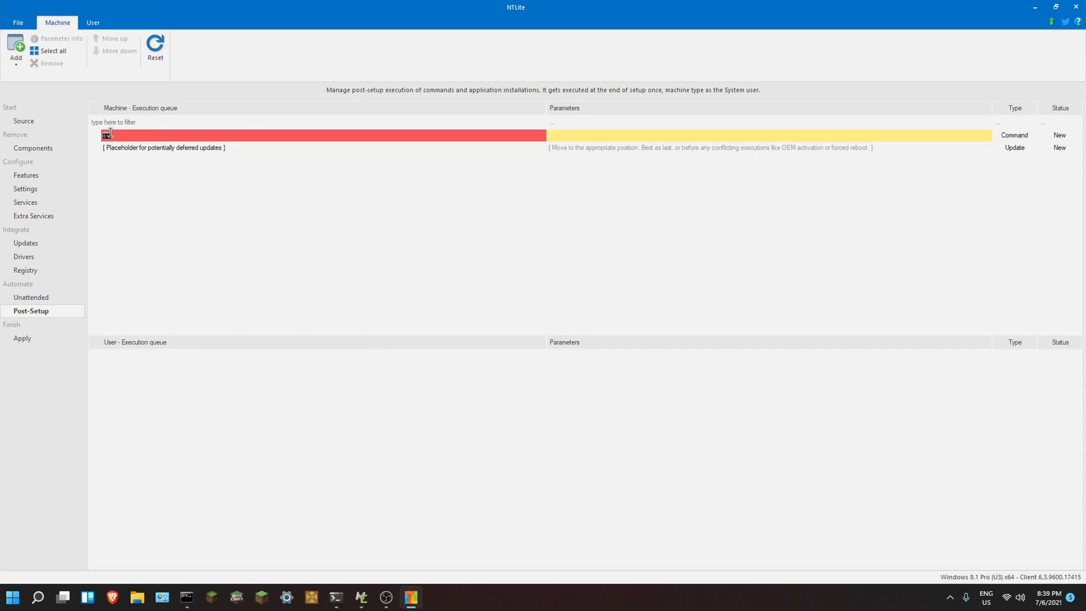
right_click(996, 122)
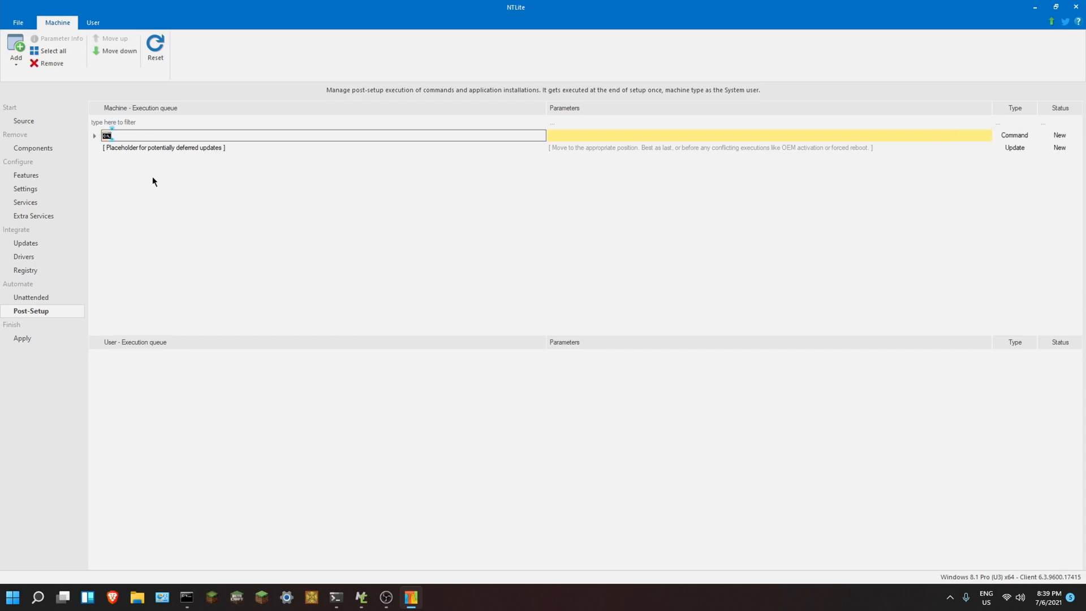
left_click(278, 136)
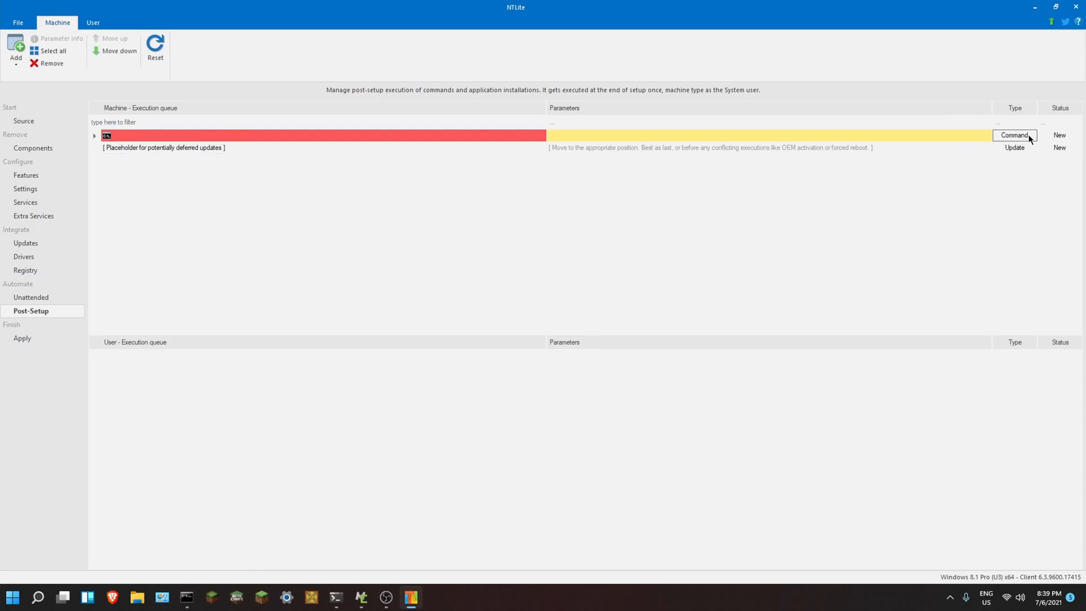
left_click(47, 63)
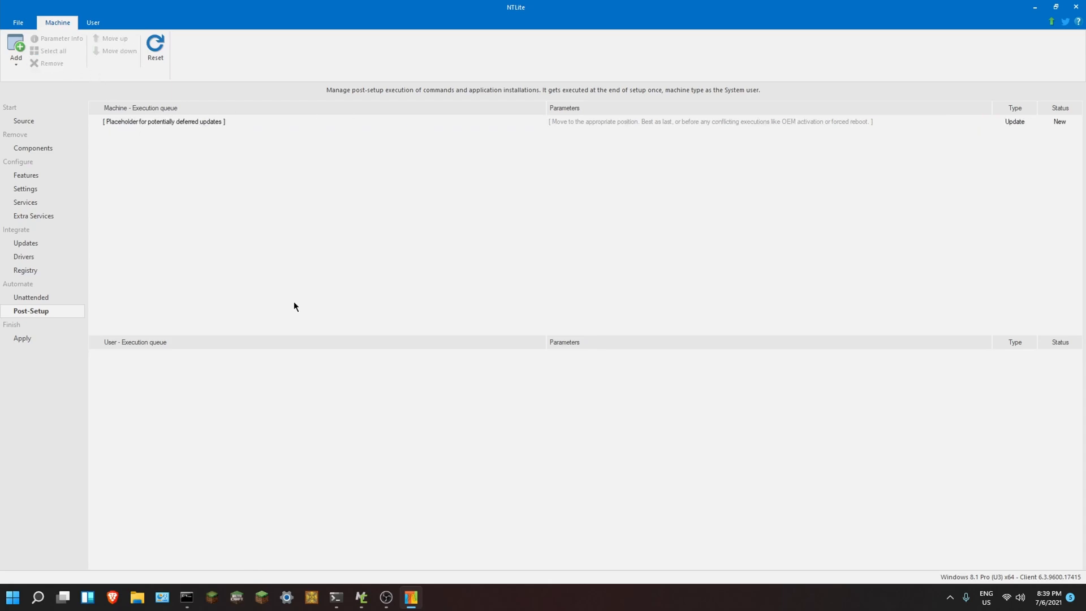
mouse_move(37, 352)
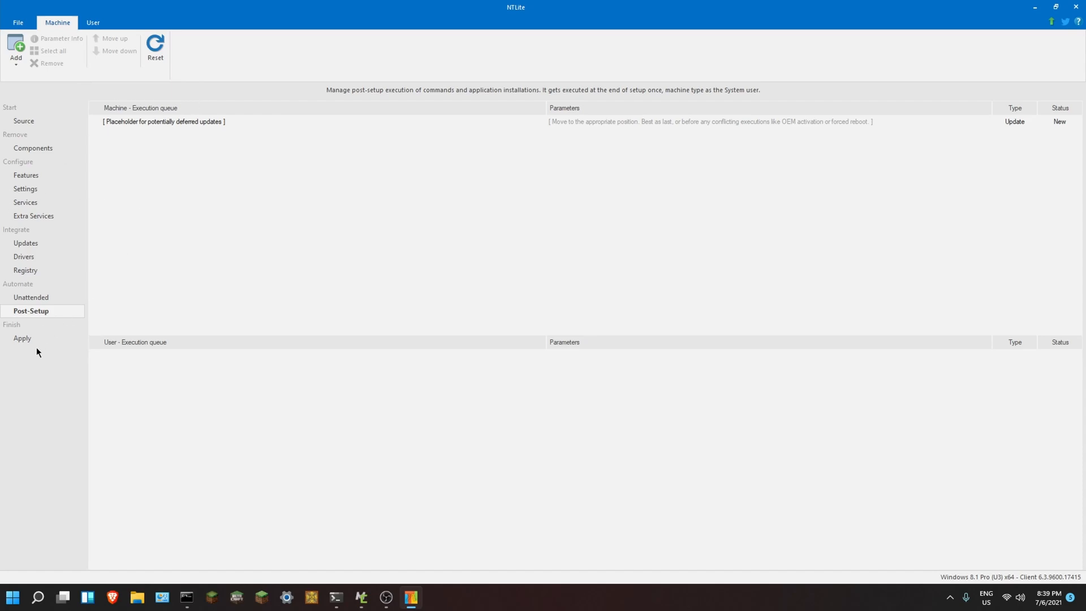
- Open the Apply page showing saving-mode options and the Windows 8.1 Pro pending tasks
left_click(22, 339)
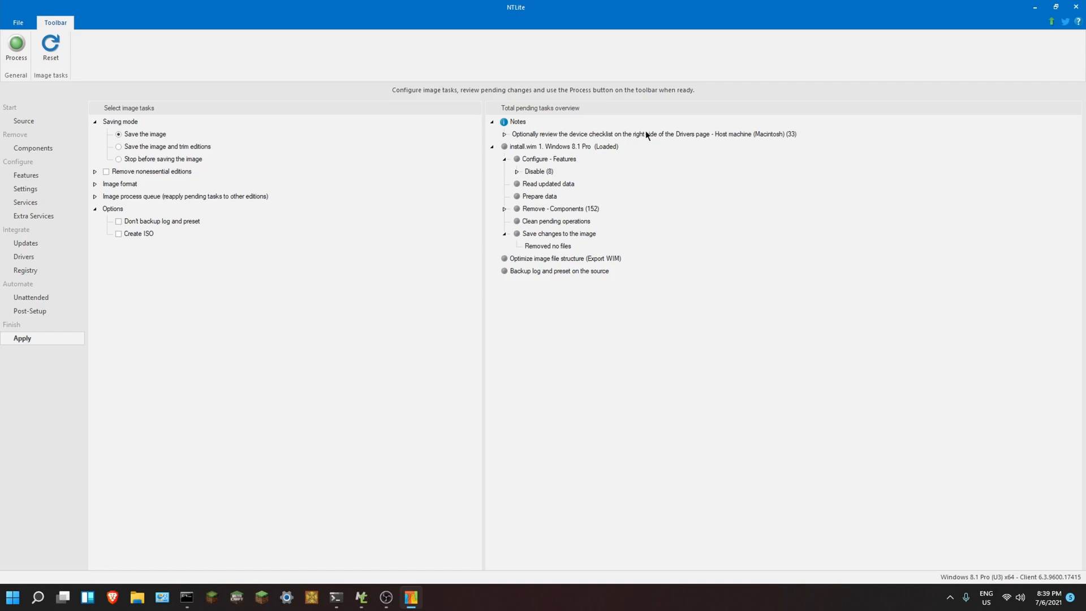
mouse_move(536, 135)
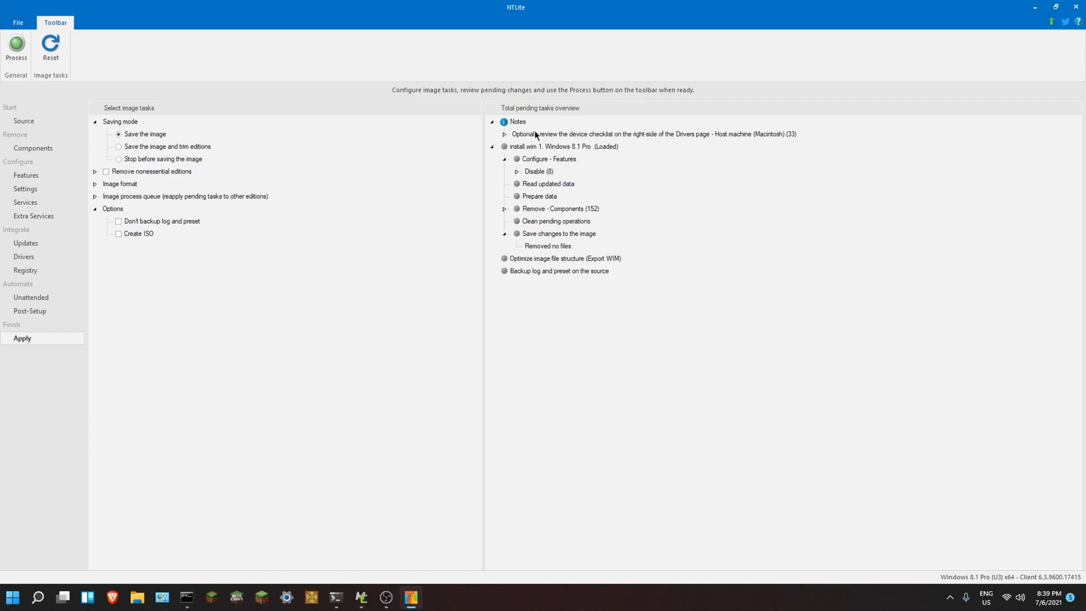
mouse_move(764, 134)
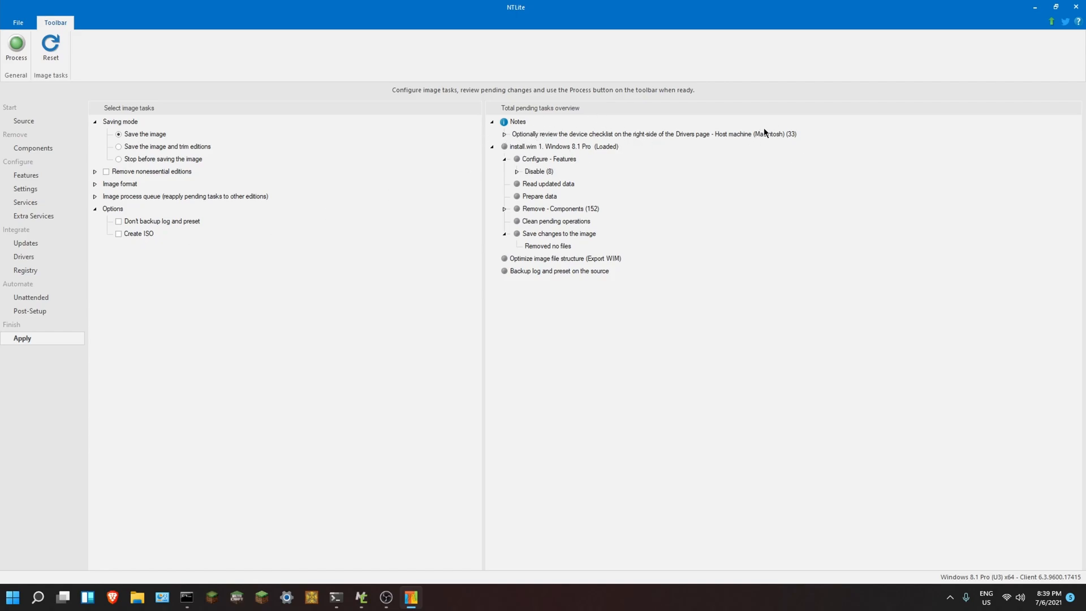
mouse_move(580, 137)
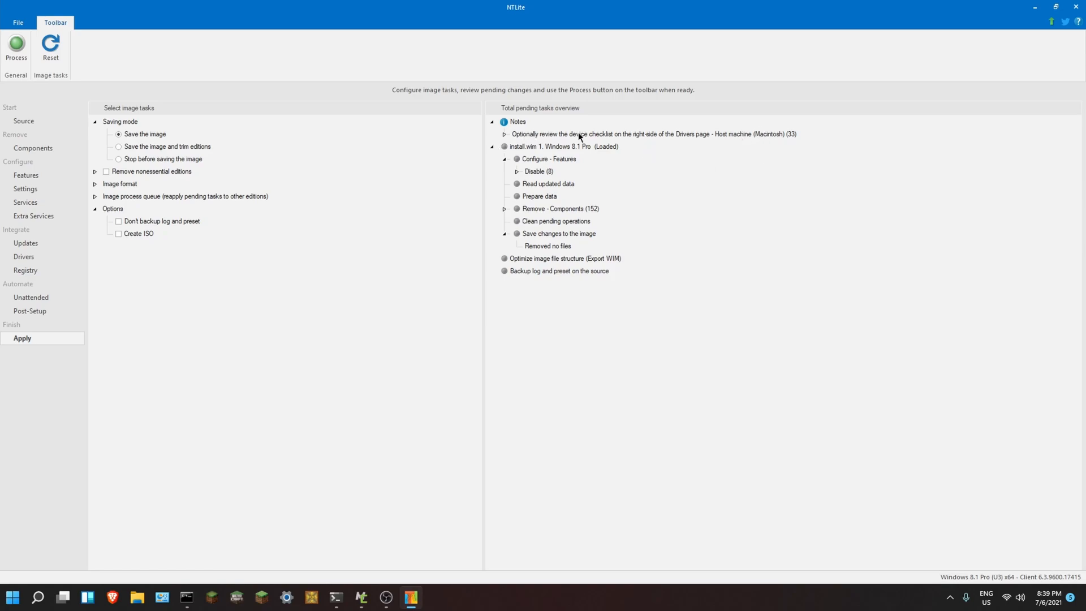
mouse_move(158, 223)
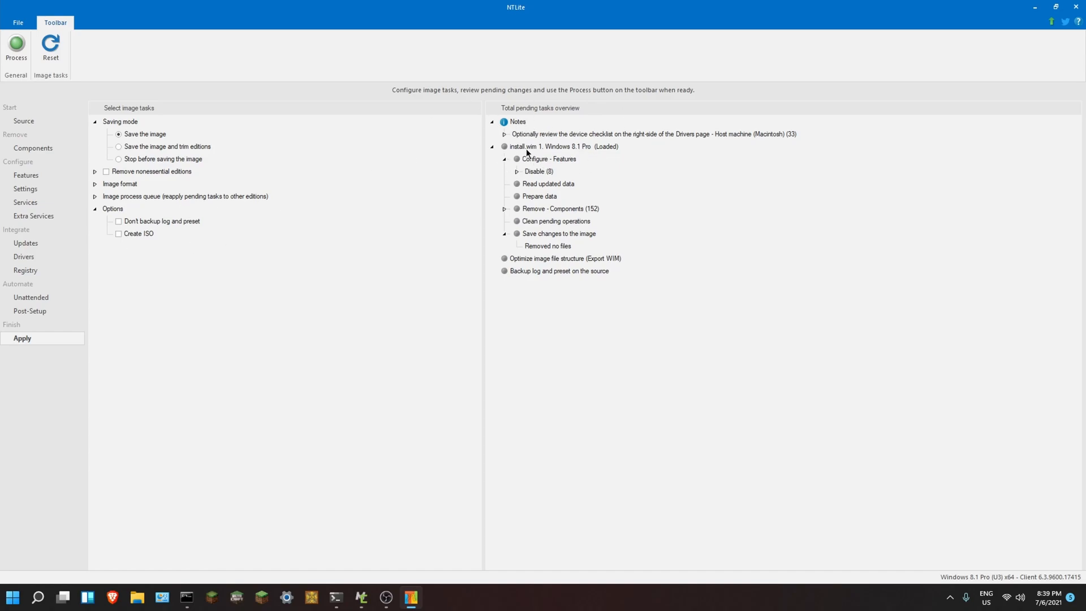
mouse_move(566, 125)
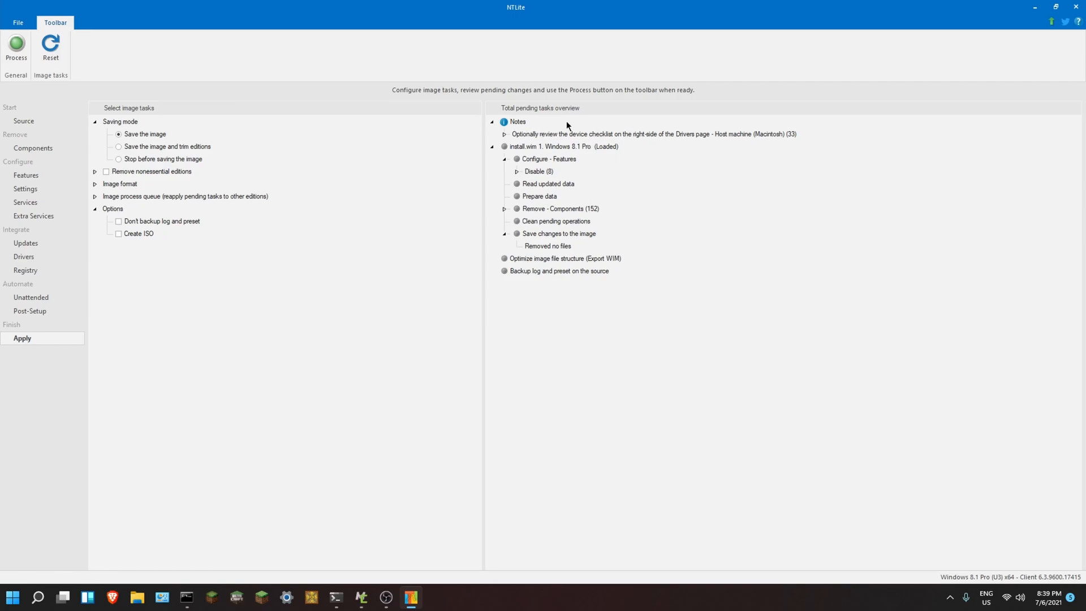
mouse_move(157, 228)
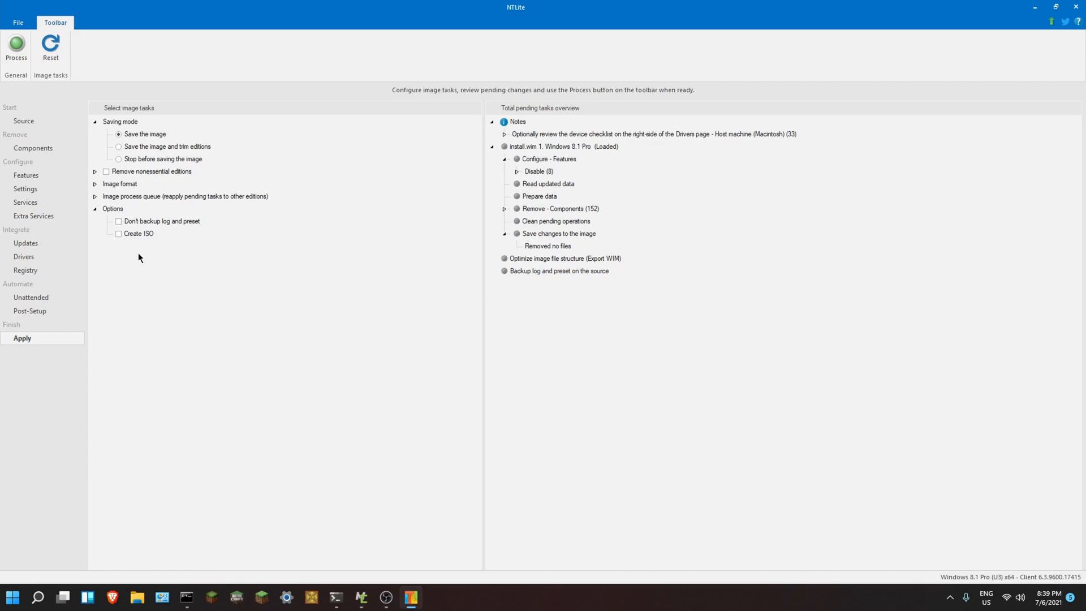
mouse_move(128, 237)
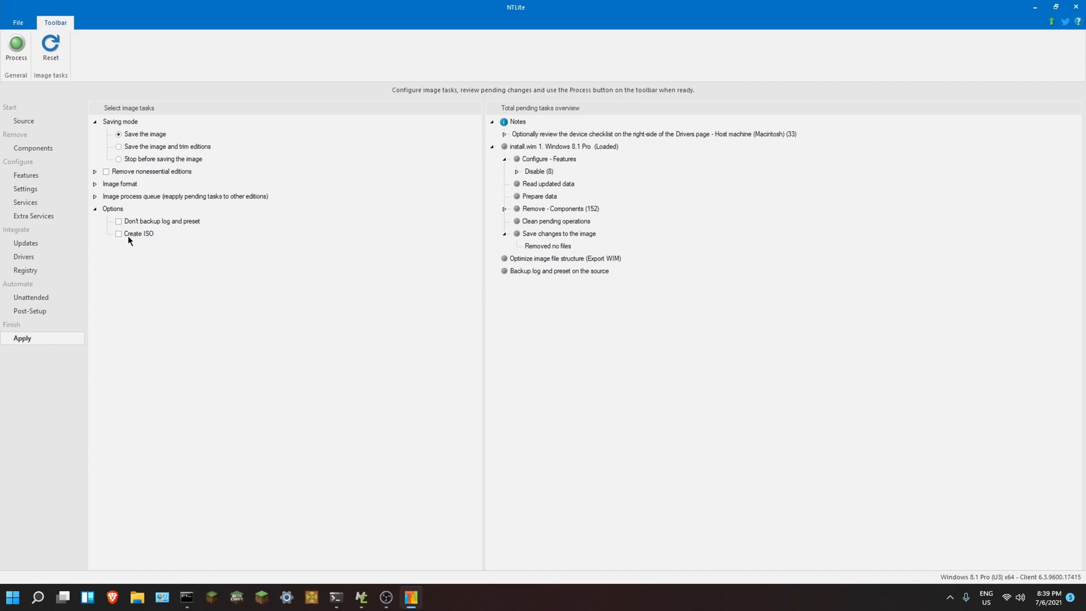
- Enable Create ISO, saving to E:\NTLite.iso with the label NTLite
left_click(119, 234)
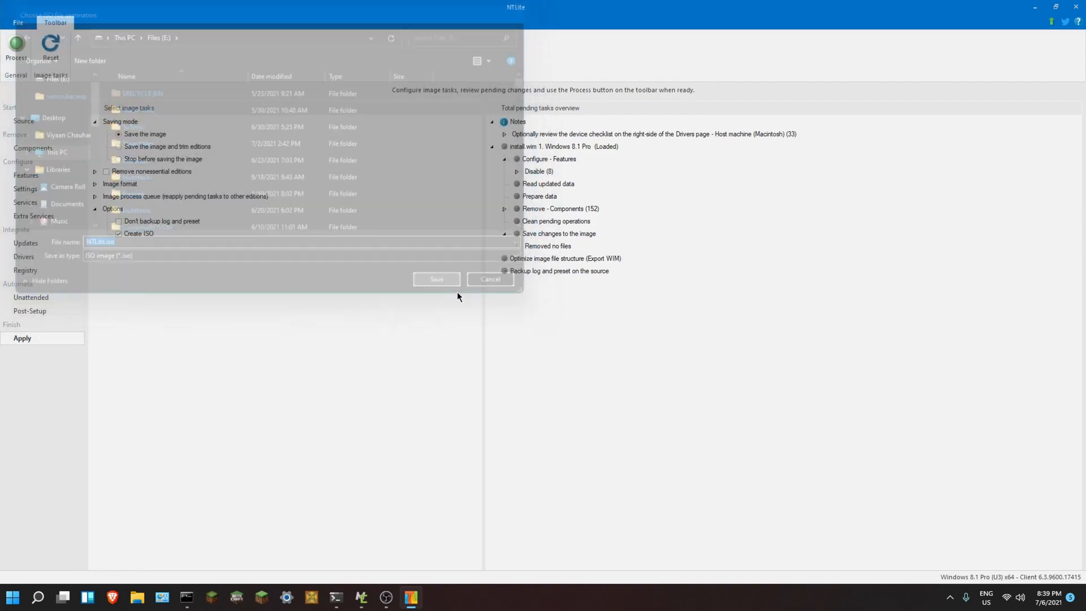
left_click(435, 279)
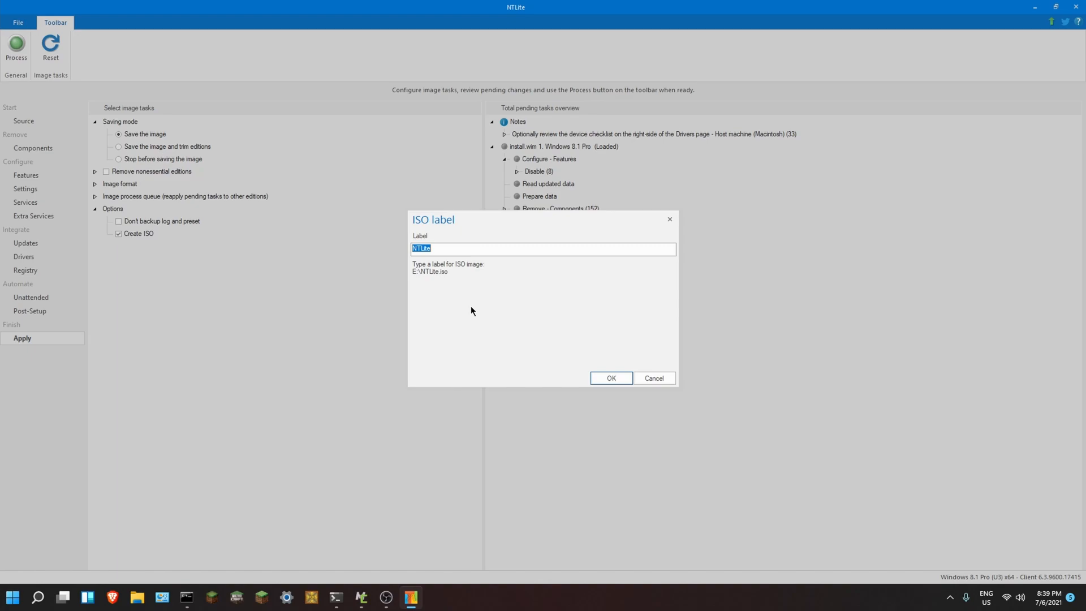
mouse_move(628, 389)
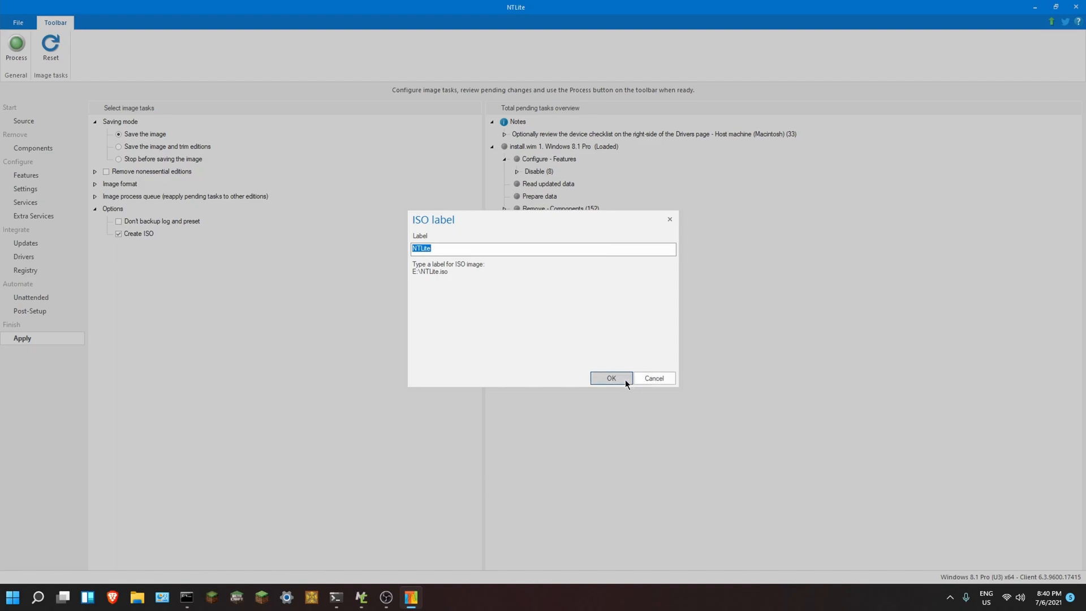
left_click(611, 379)
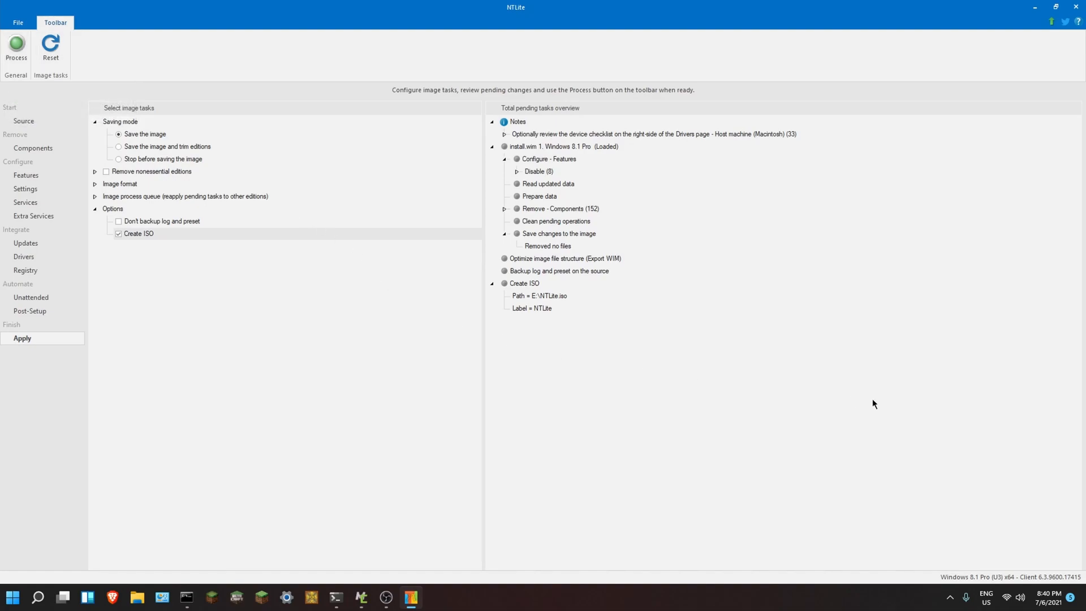
mouse_move(451, 182)
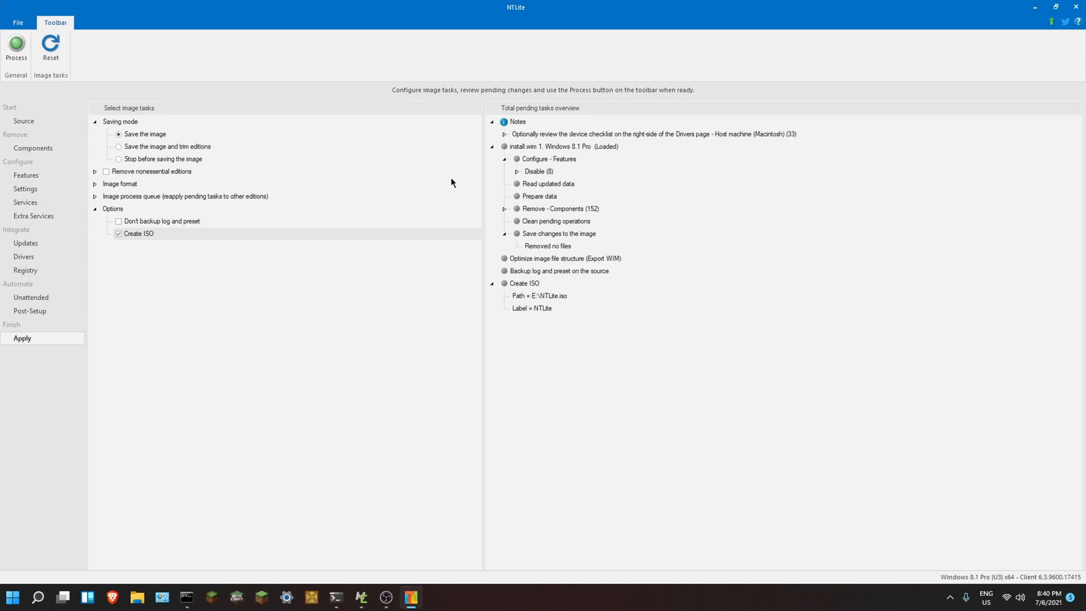
- Disable Create ISO and collapse the Options group
left_click(119, 234)
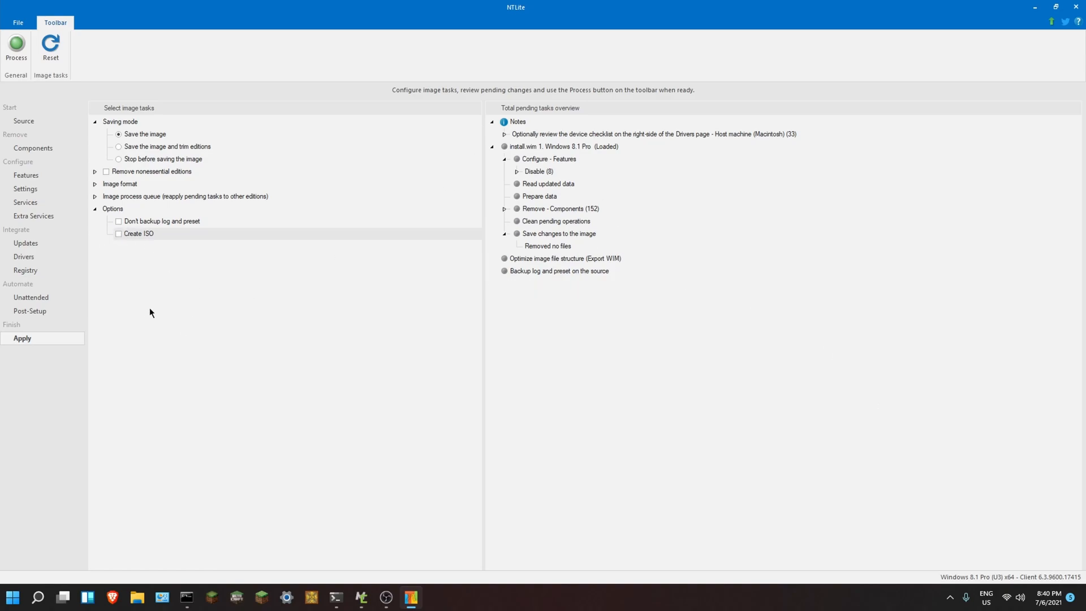
left_click(95, 208)
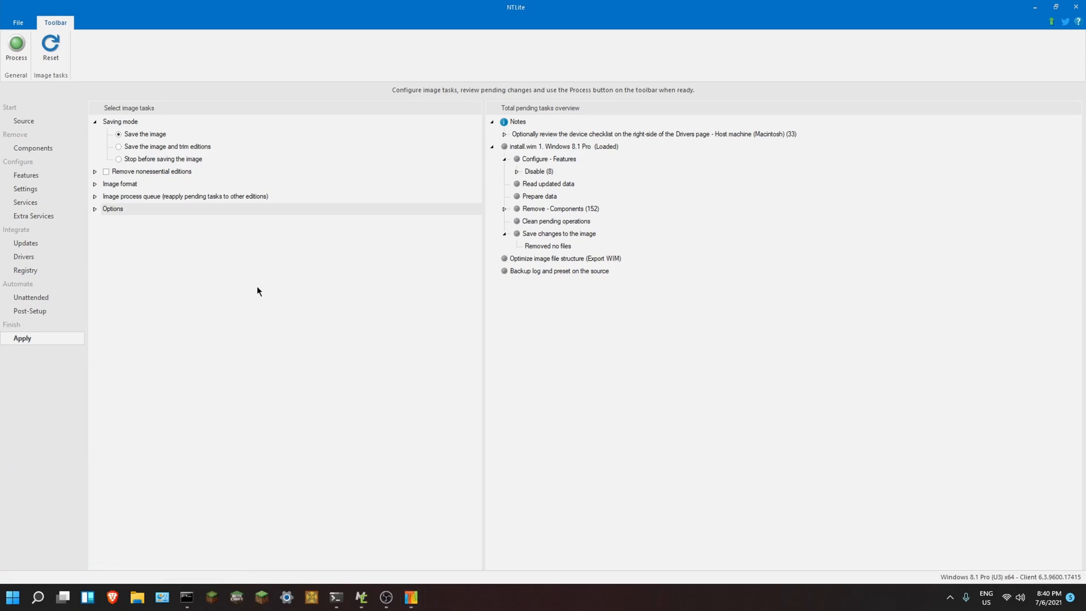
mouse_move(126, 251)
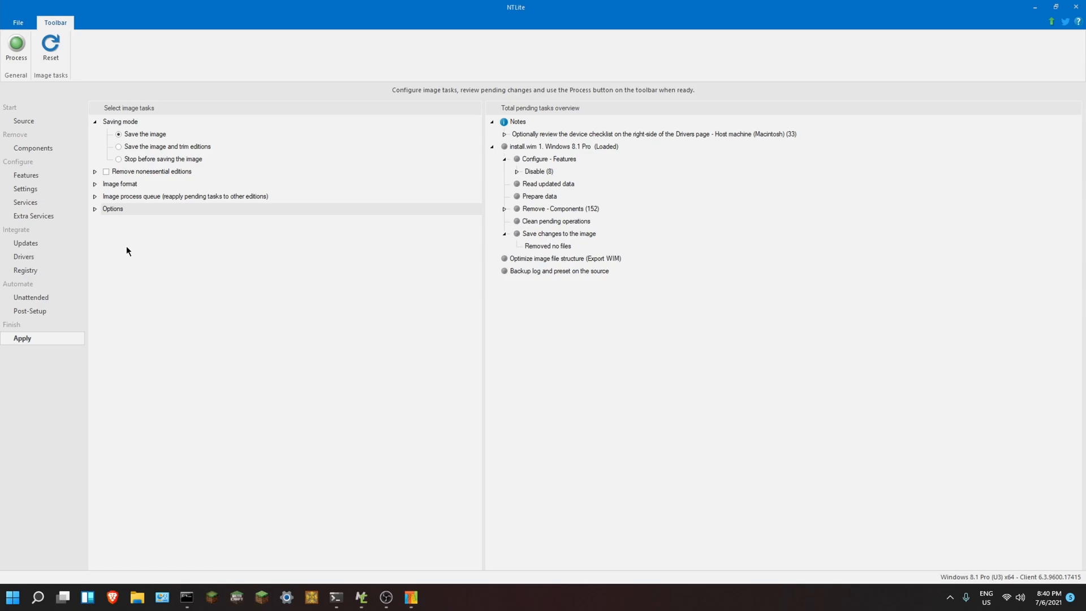
mouse_move(128, 241)
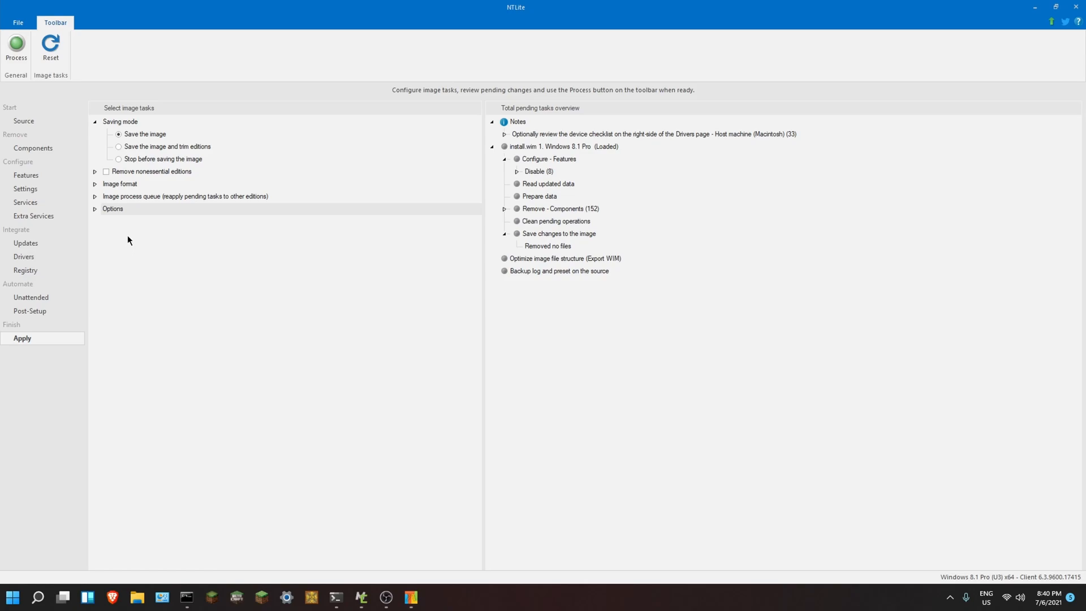
mouse_move(310, 543)
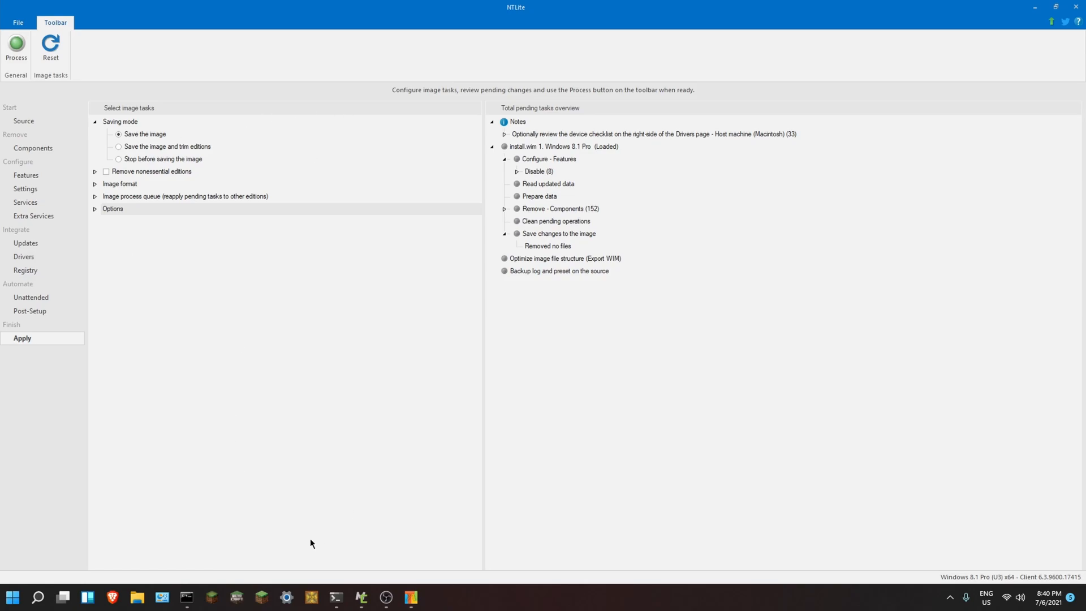
mouse_move(305, 479)
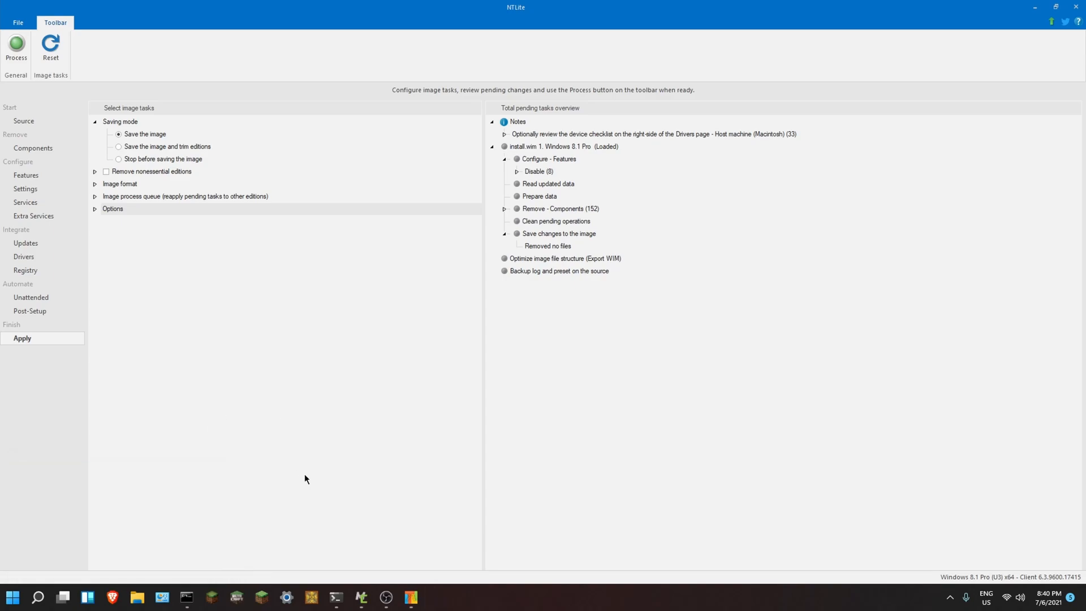
mouse_move(197, 386)
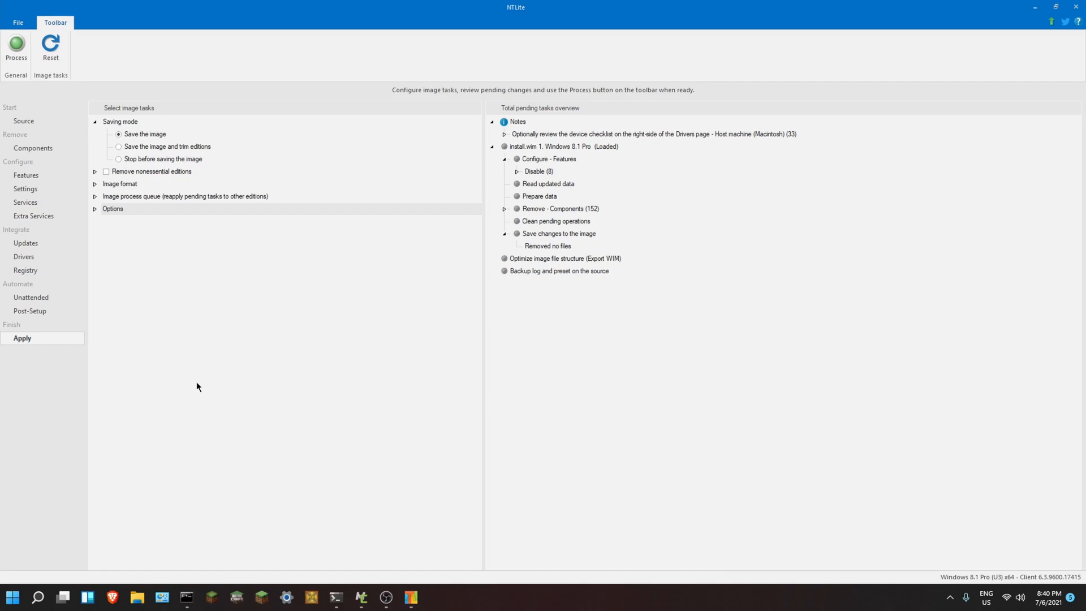
mouse_move(241, 380)
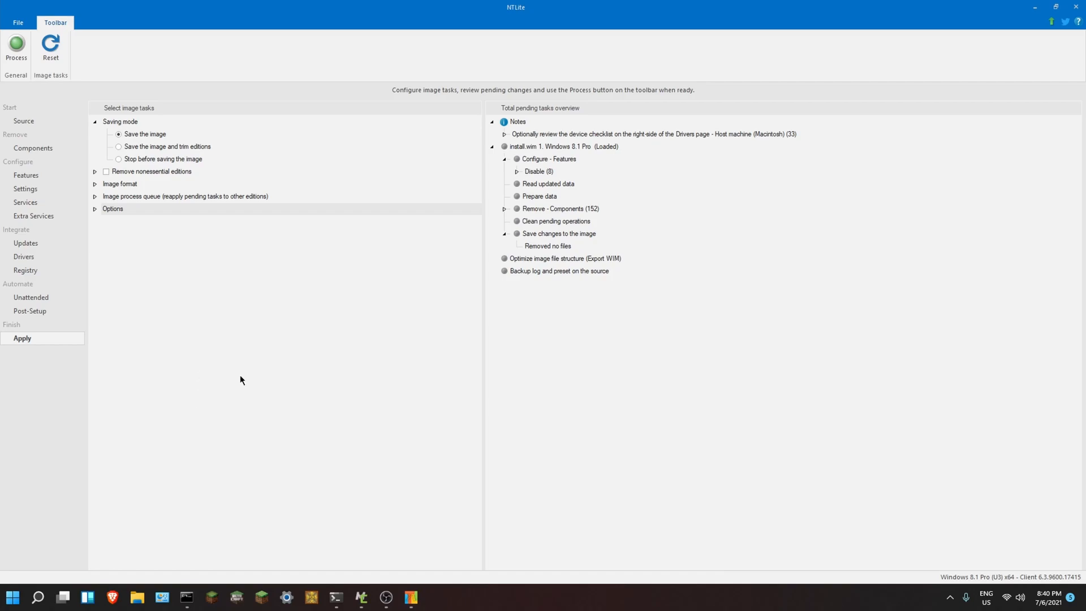
mouse_move(494, 245)
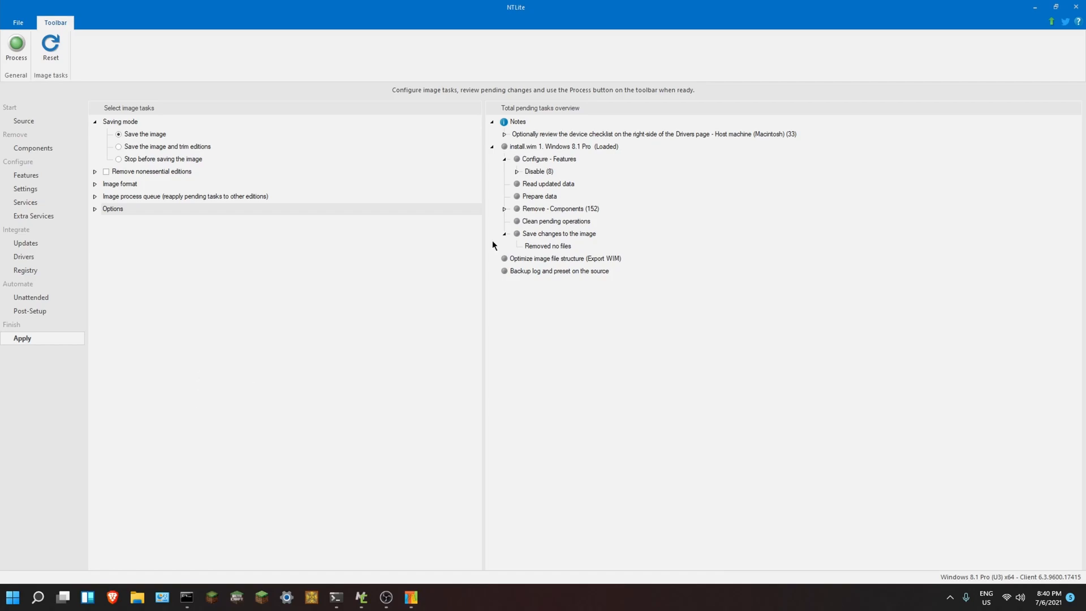
mouse_move(174, 36)
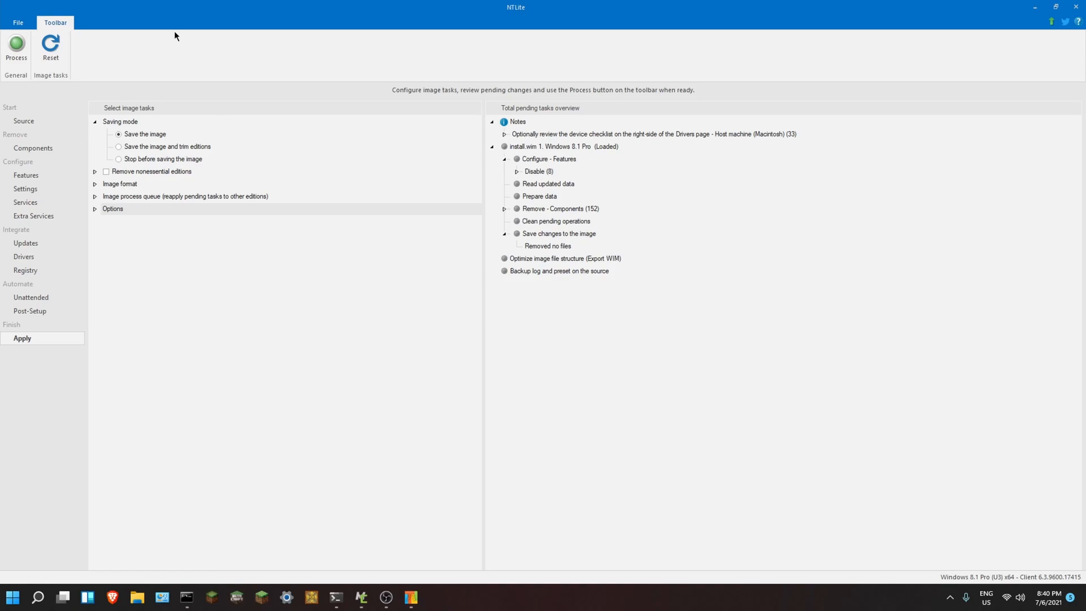
mouse_move(262, 31)
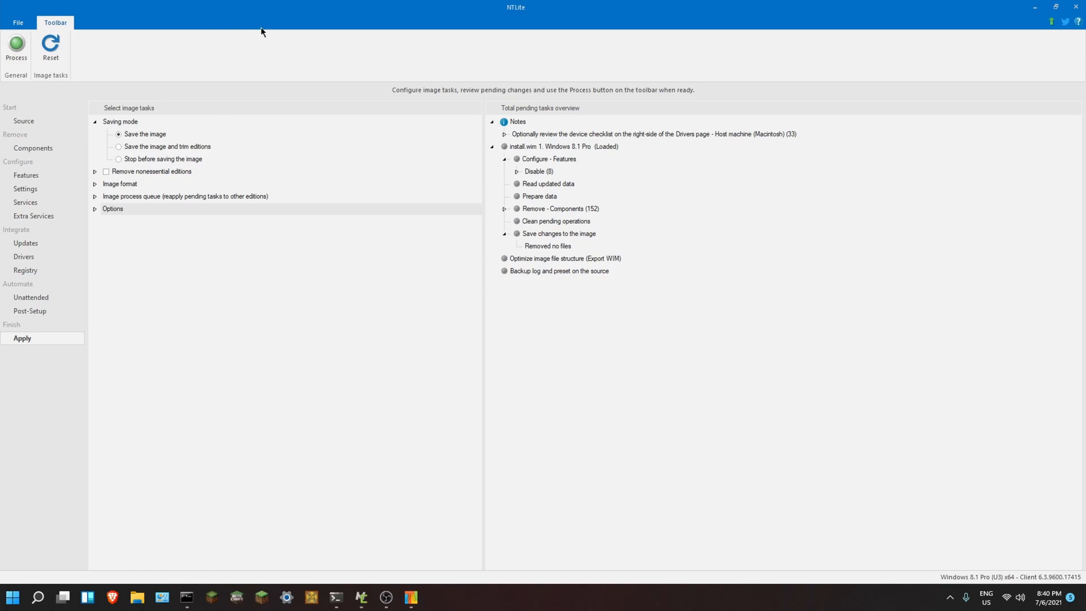
- Cancel exiting NTLite, then unload the Windows 8.1 Pro image without saving changes
left_click(12, 597)
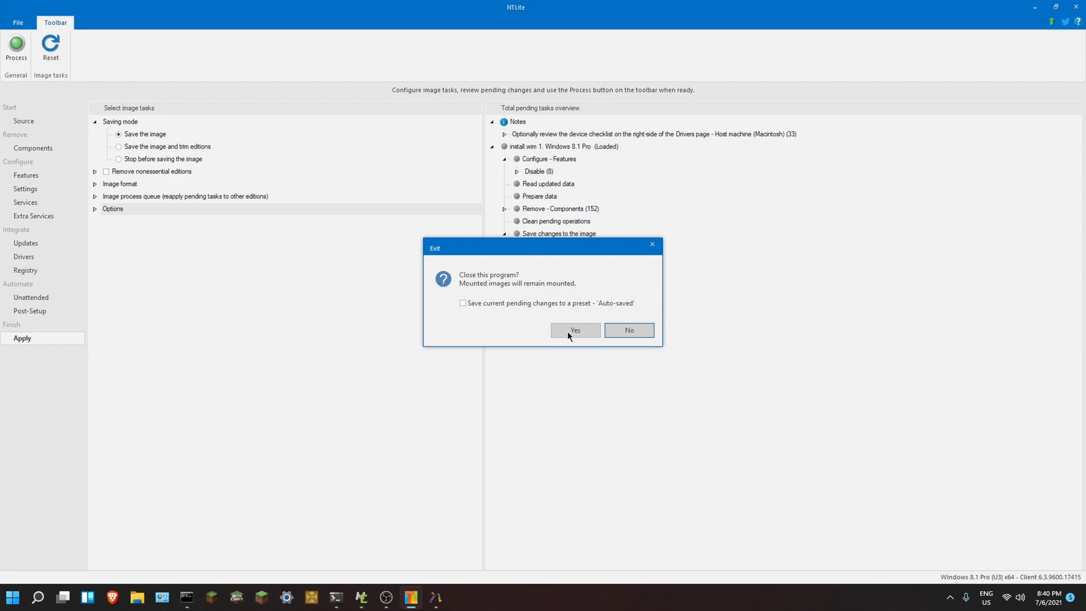
left_click(627, 329)
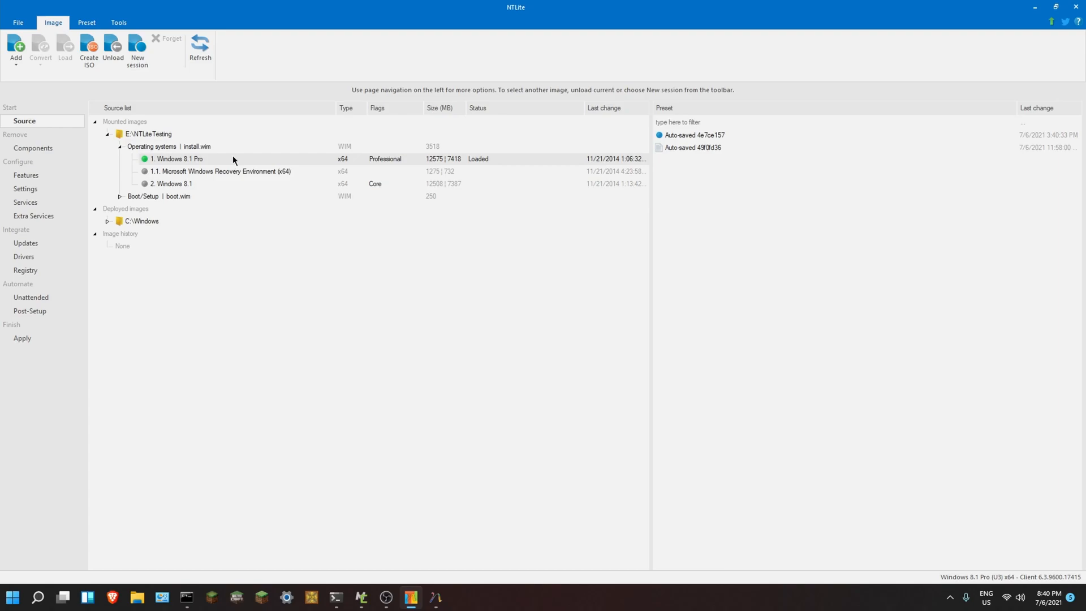
left_click(112, 49)
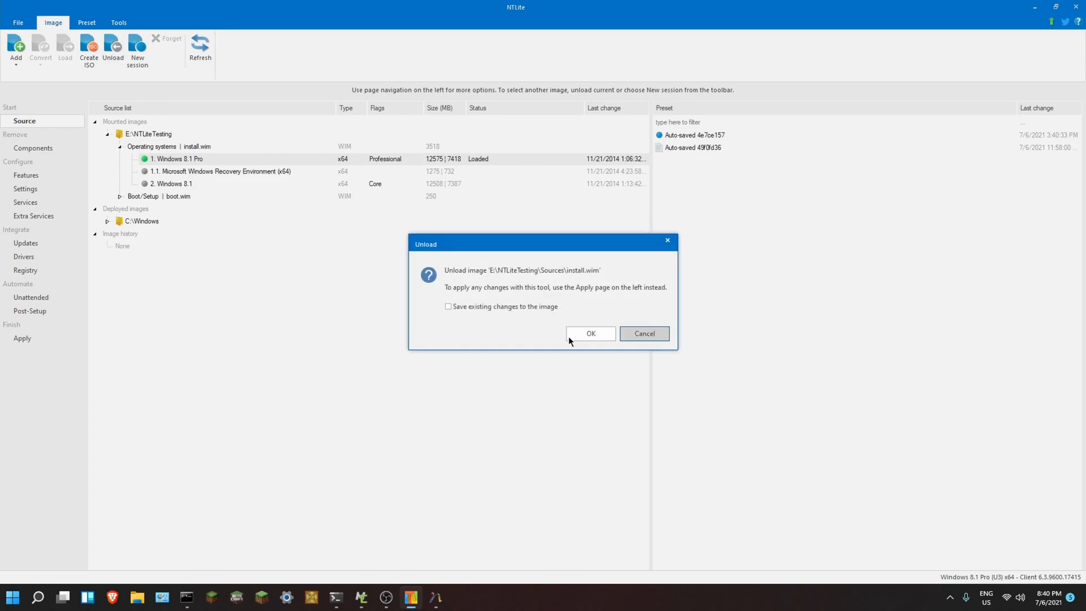
left_click(590, 334)
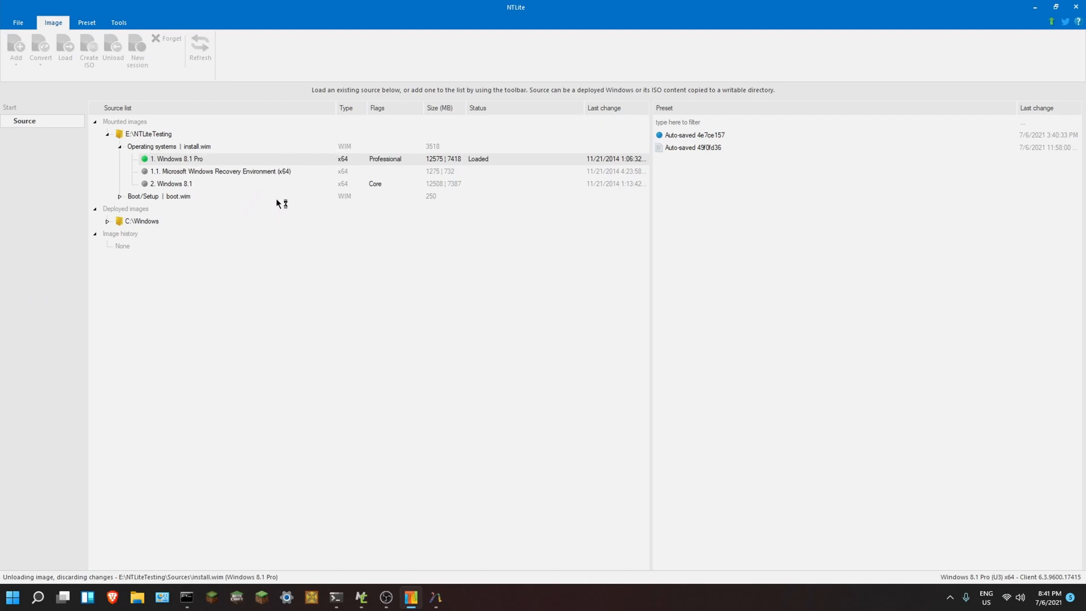
mouse_move(434, 597)
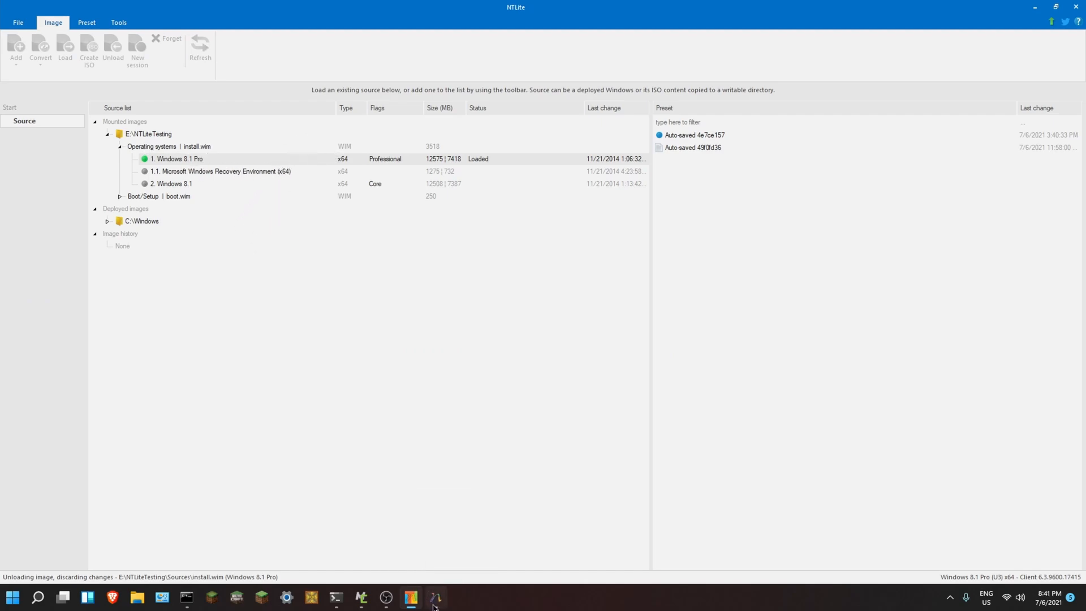
- Launch nLite and advance past the Welcome page to the E:\XPFiles installation location
left_click(436, 597)
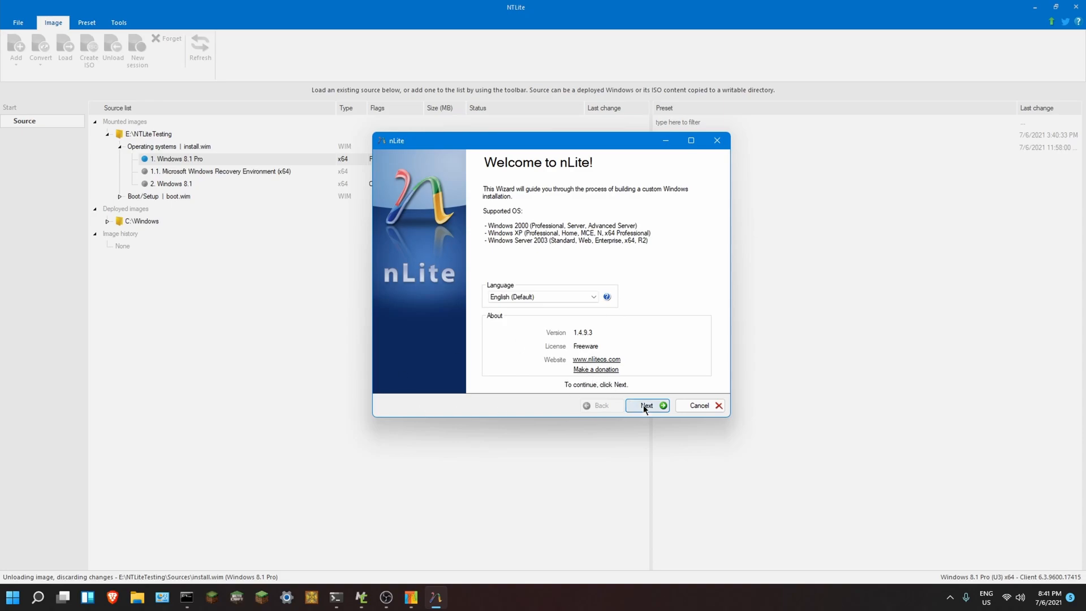
left_click(646, 405)
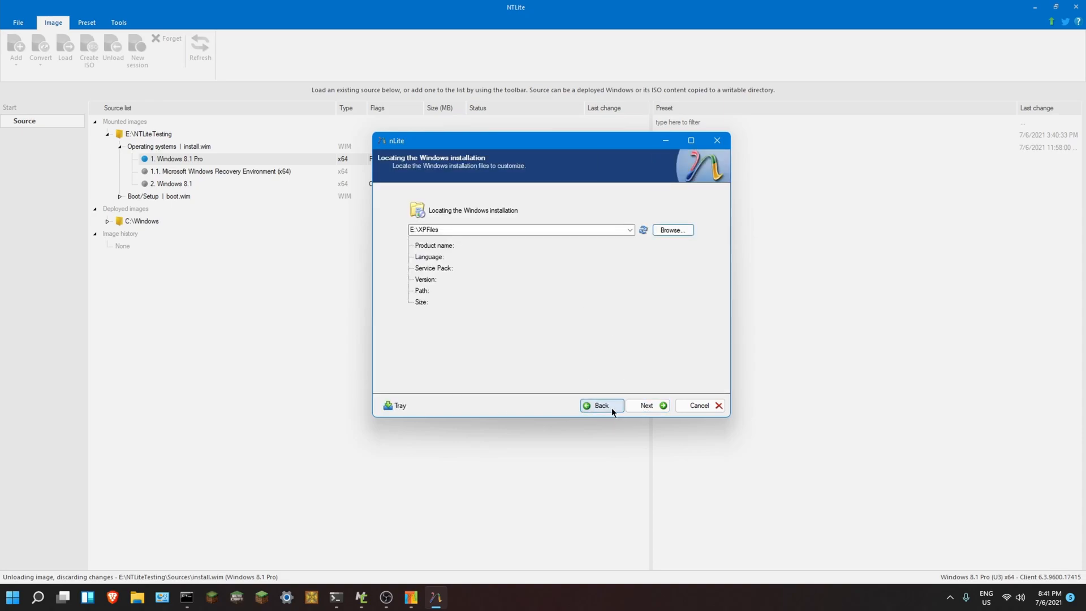
left_click(519, 229)
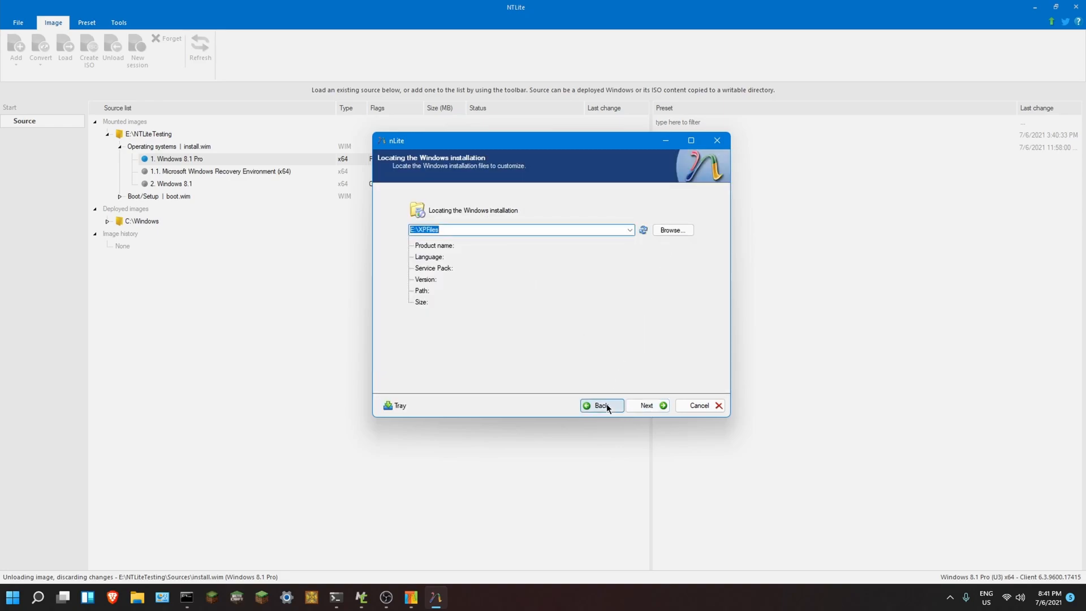
- Start WinRAR extracting WindowsXP.iso to drive E, then return nLite to the installation folder page
left_click(599, 405)
type("E:\\WinXPF")
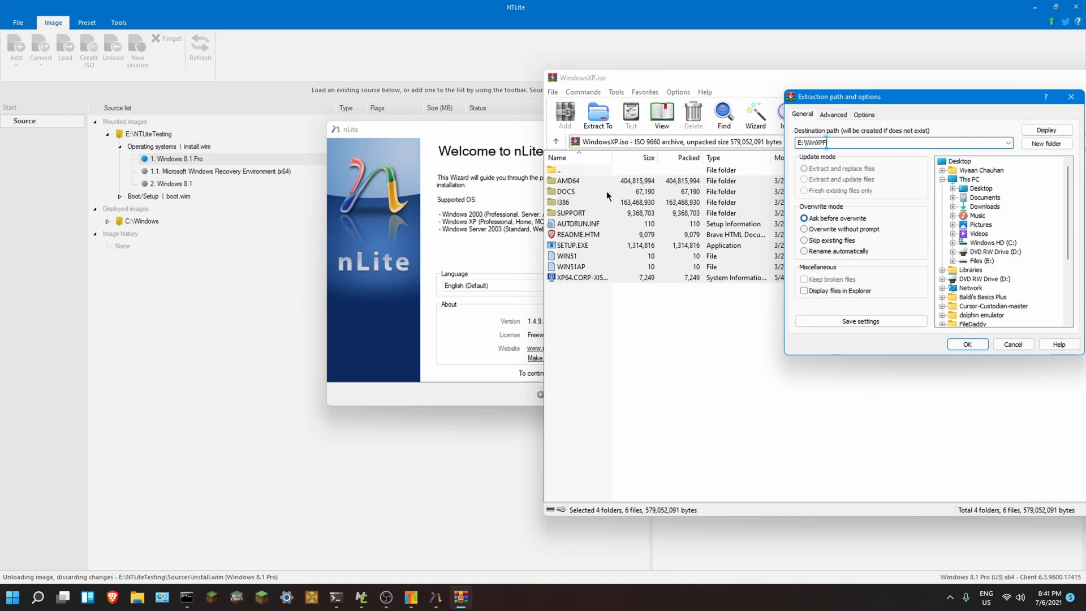
left_click(966, 344)
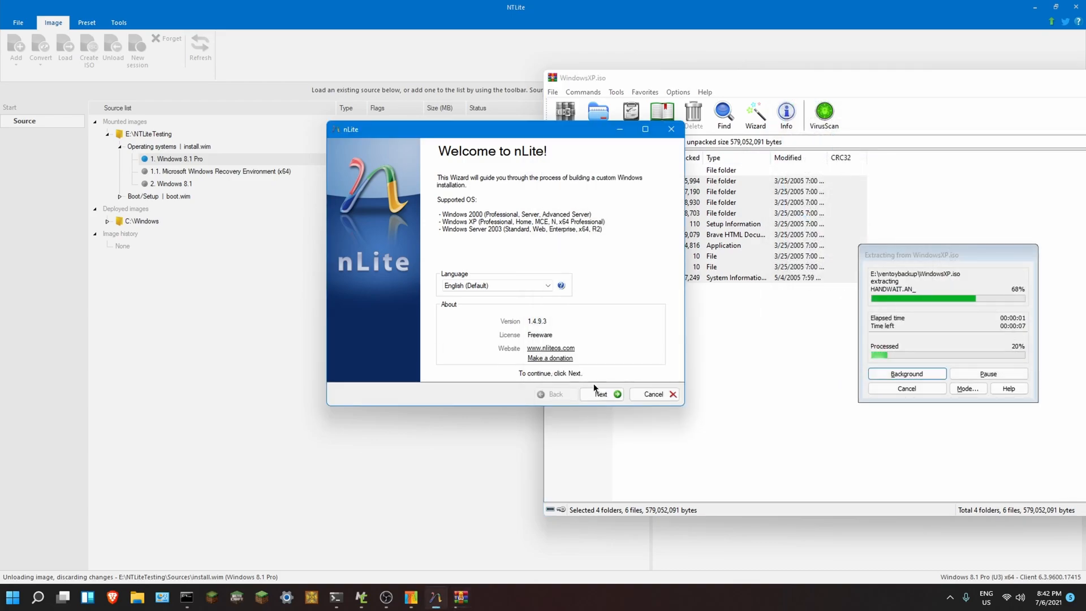
left_click(600, 394)
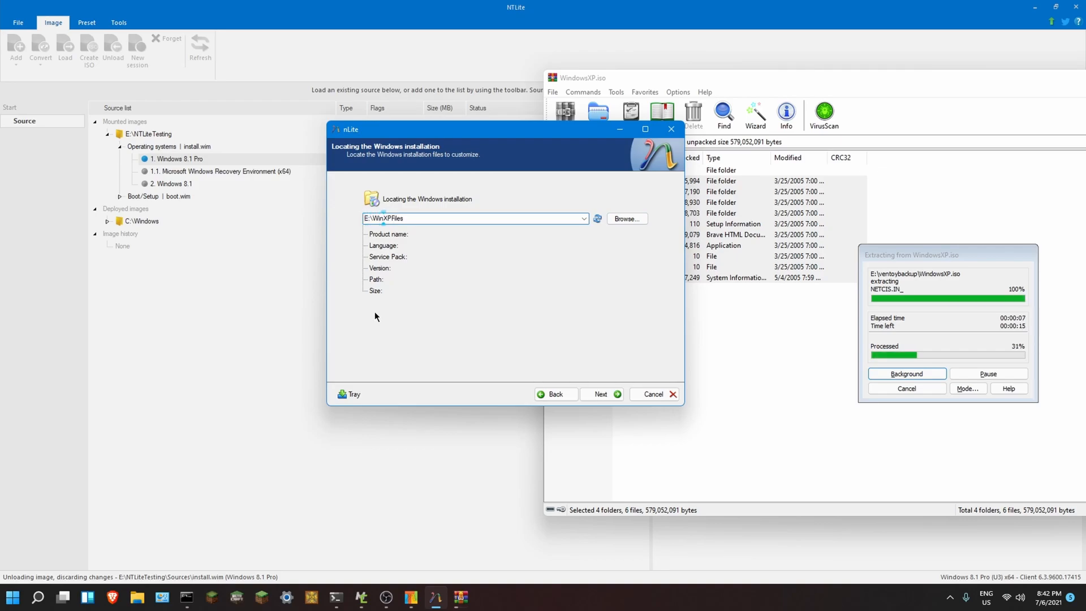
left_click(626, 219)
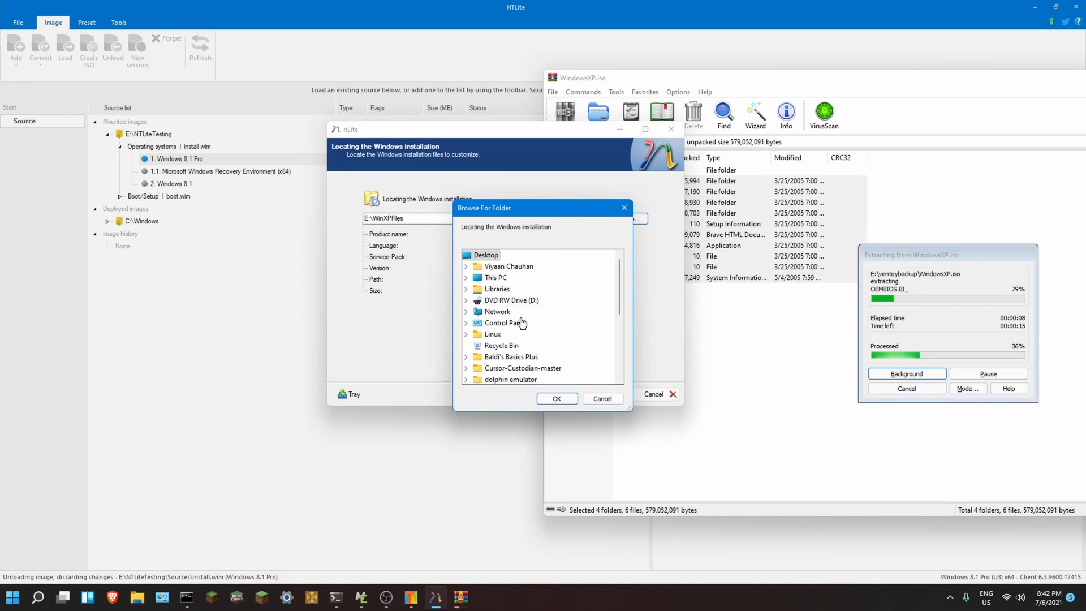
left_click(509, 300)
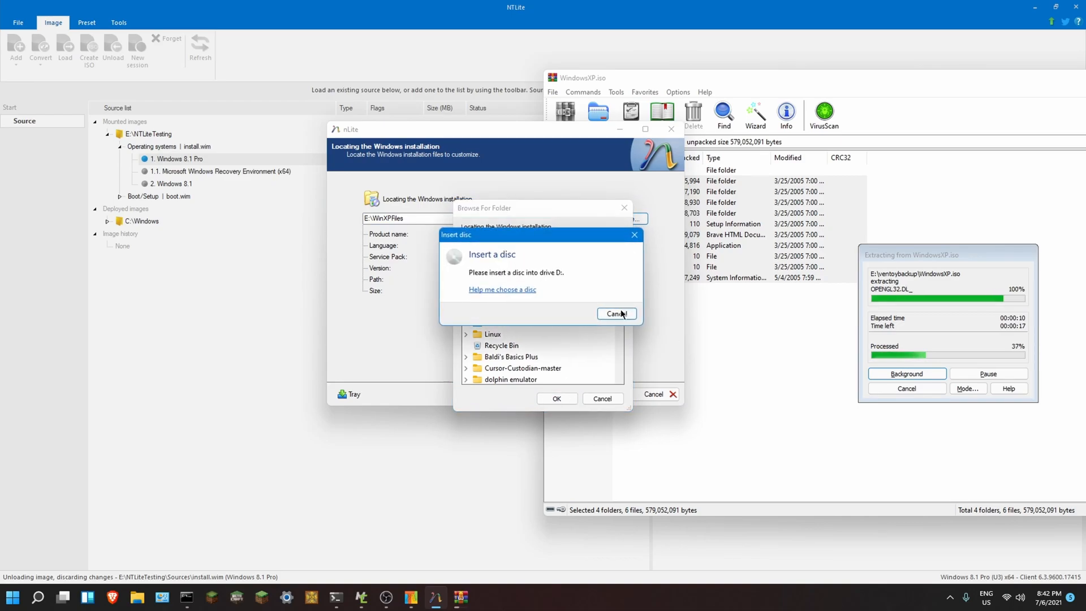
left_click(615, 314)
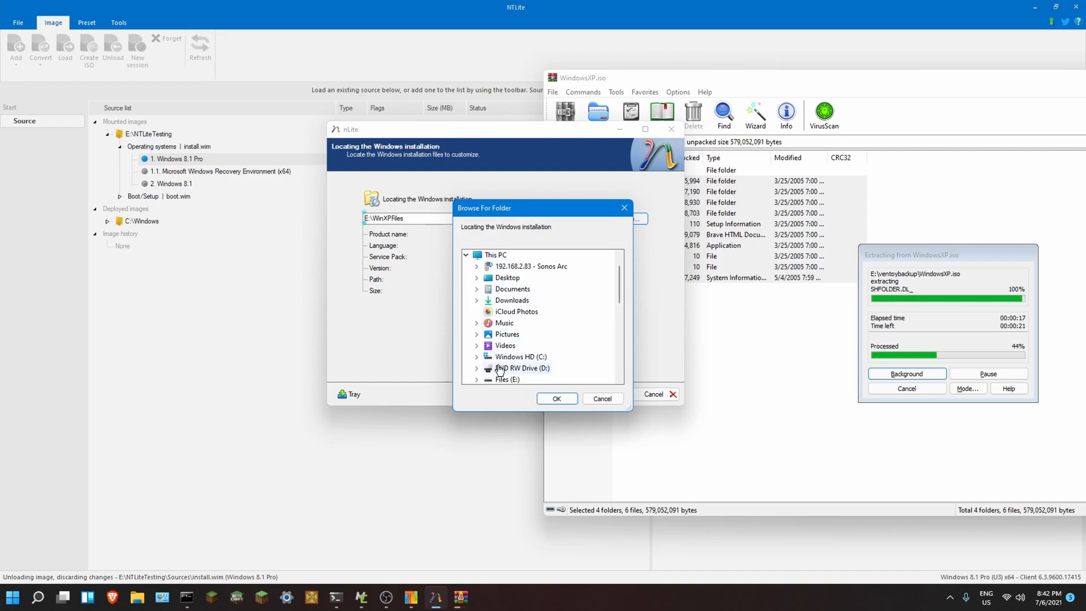
left_click(519, 368)
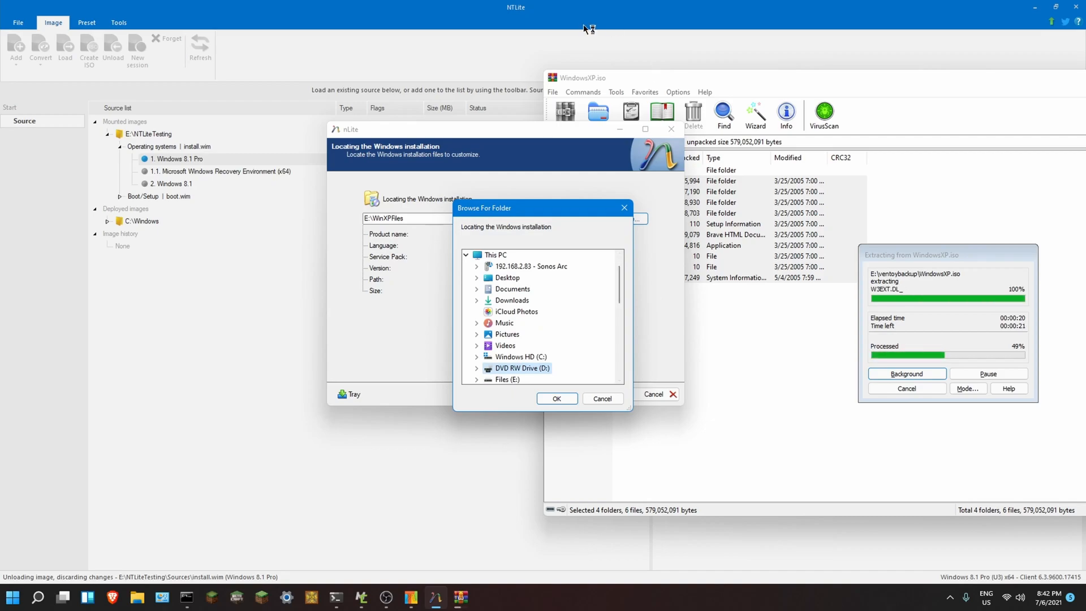
left_click(475, 379)
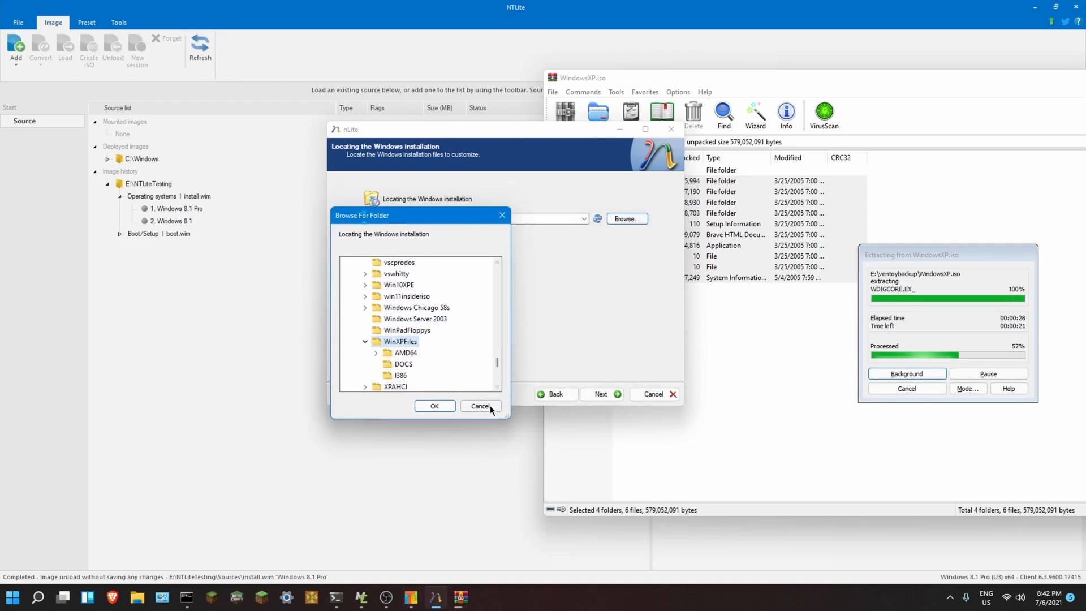
left_click(435, 406)
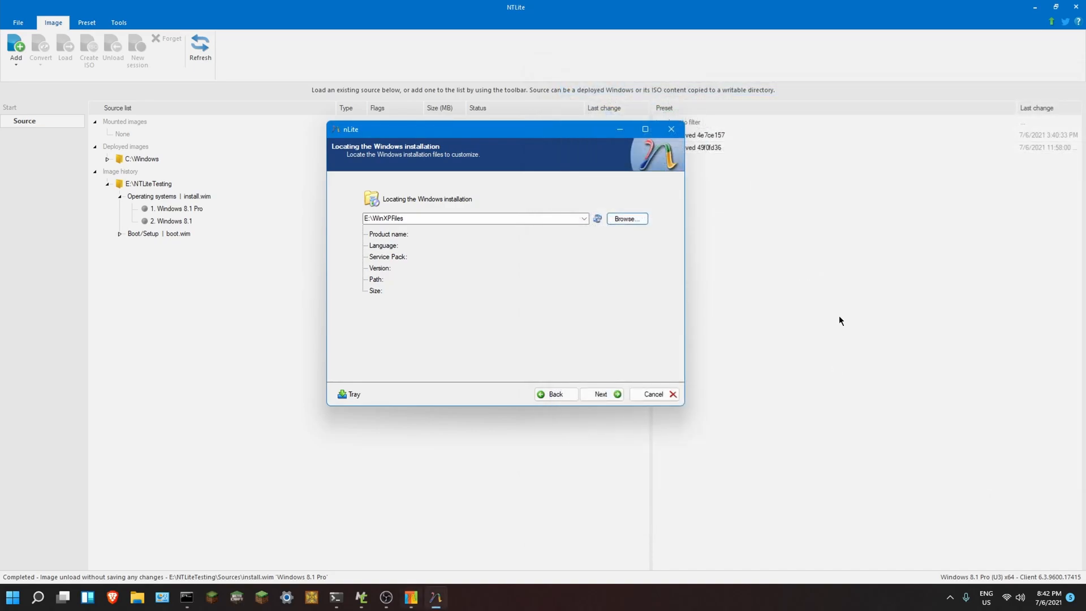
- Detect E:\WinXPFiles as Windows XP Professional x64 SP1 and skip Presets to Task Selection
left_click(476, 219)
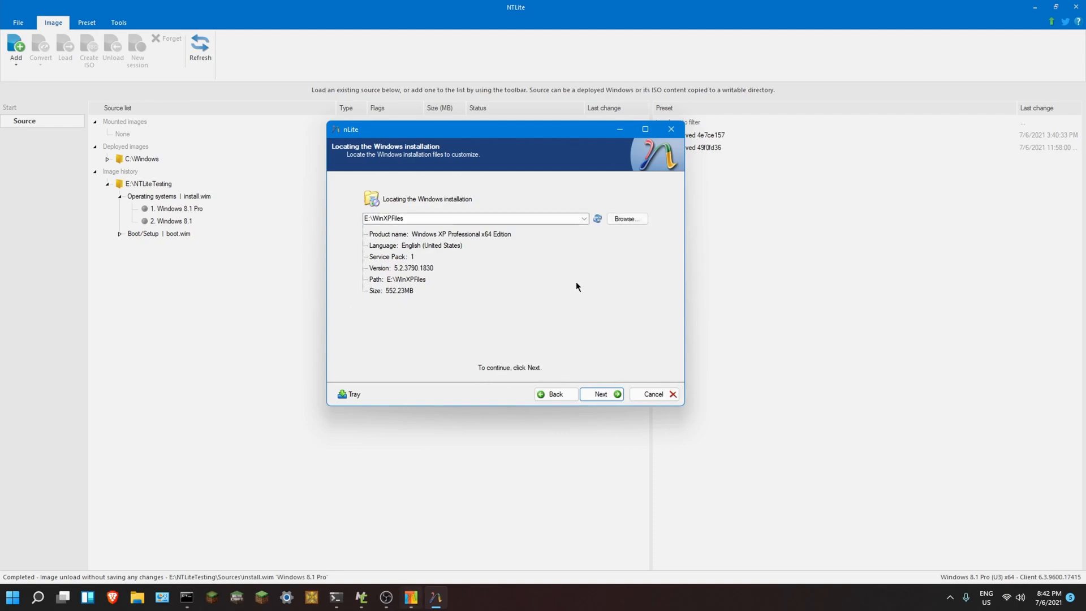
mouse_move(361, 300)
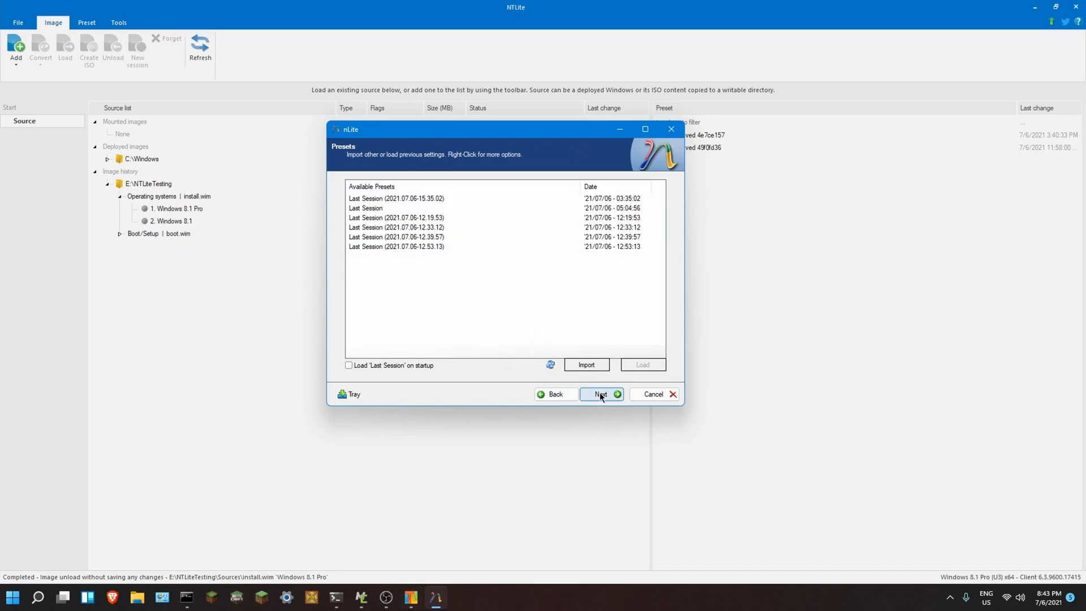
left_click(599, 394)
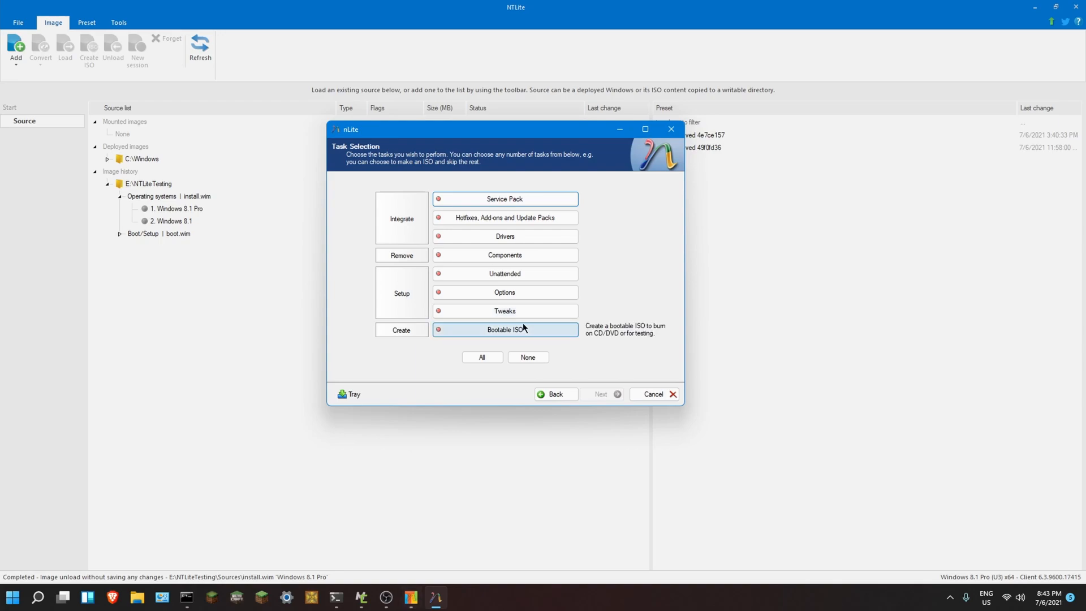
mouse_move(524, 329)
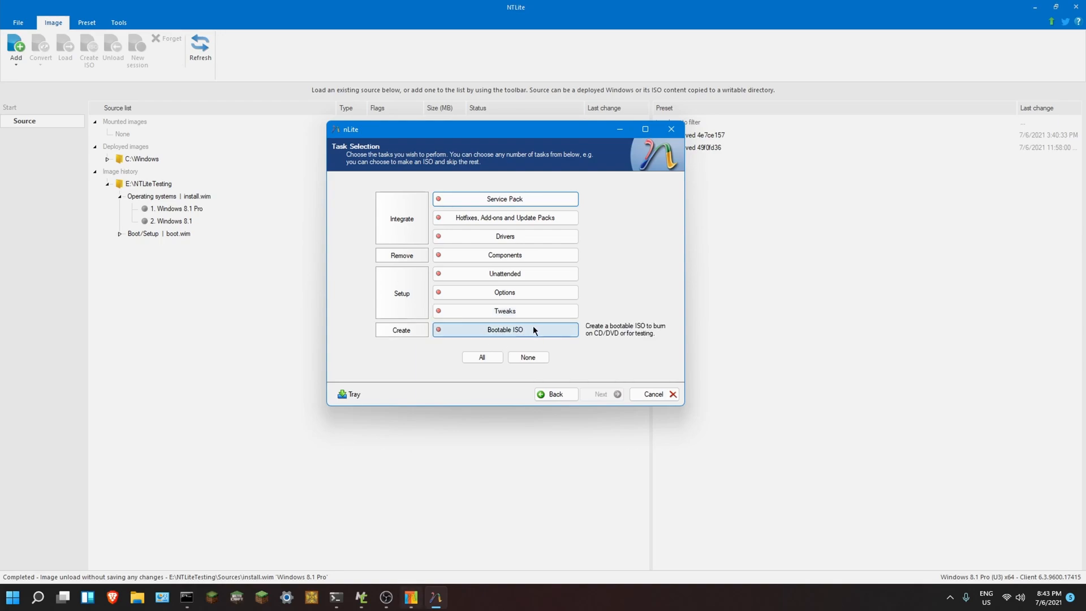
- Enable the Bootable ISO task and return from the Service Pack page to task selection
left_click(504, 329)
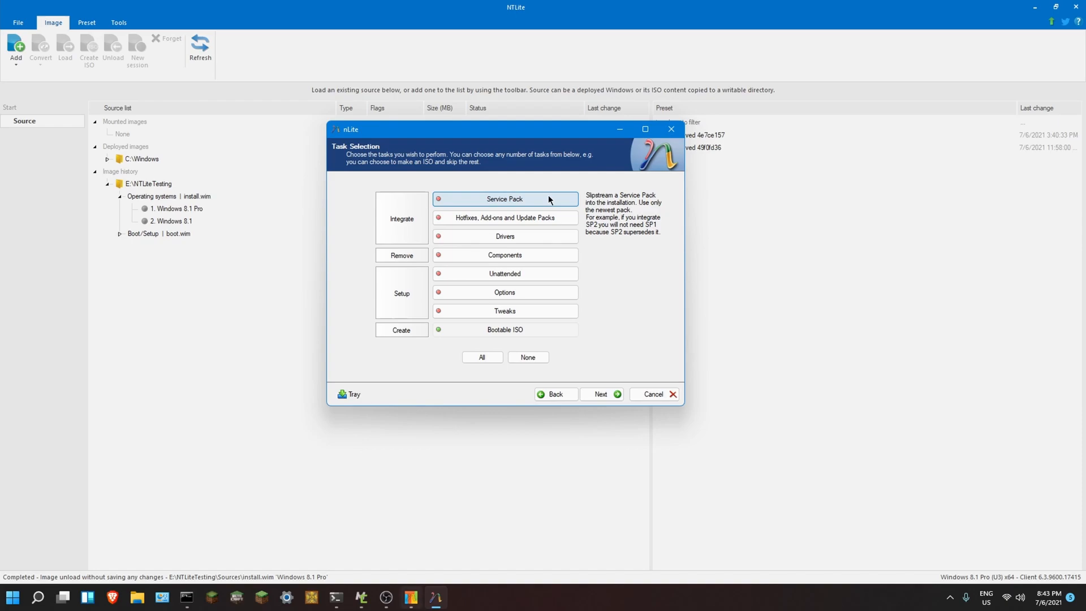
mouse_move(545, 200)
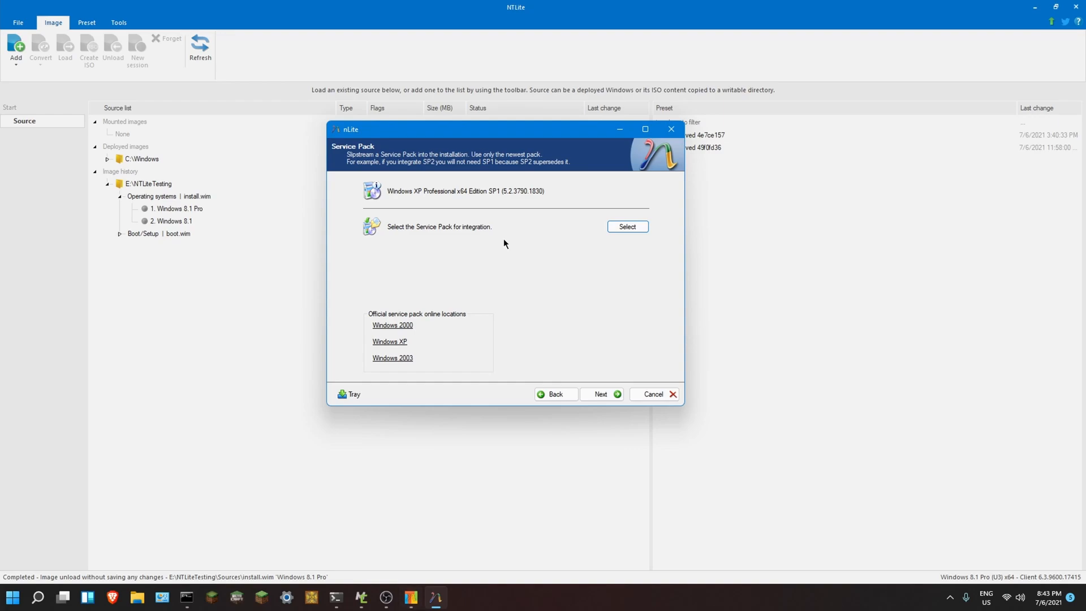
mouse_move(509, 162)
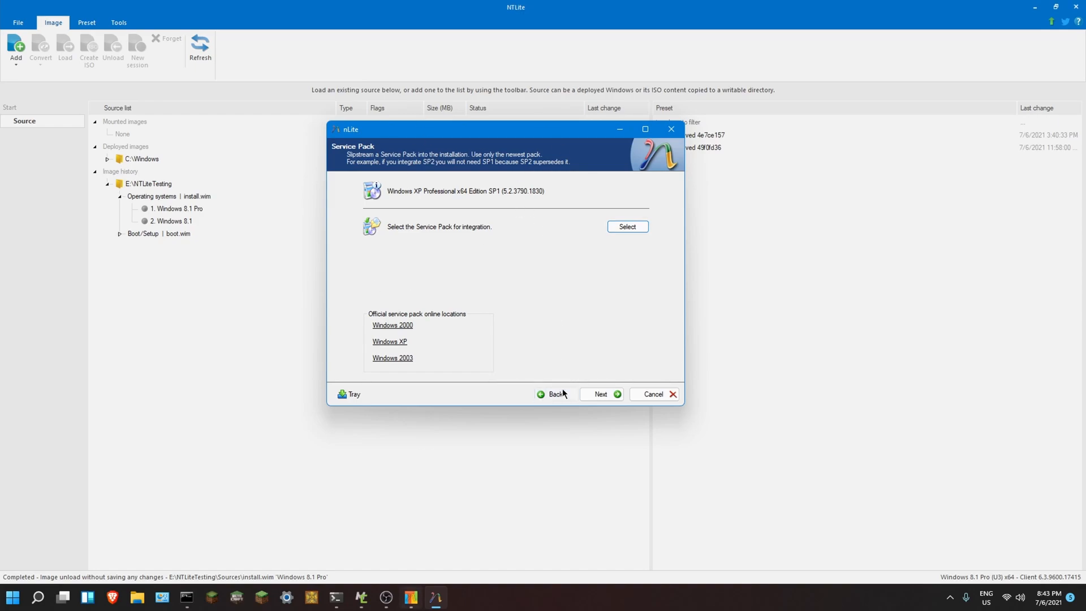
left_click(556, 394)
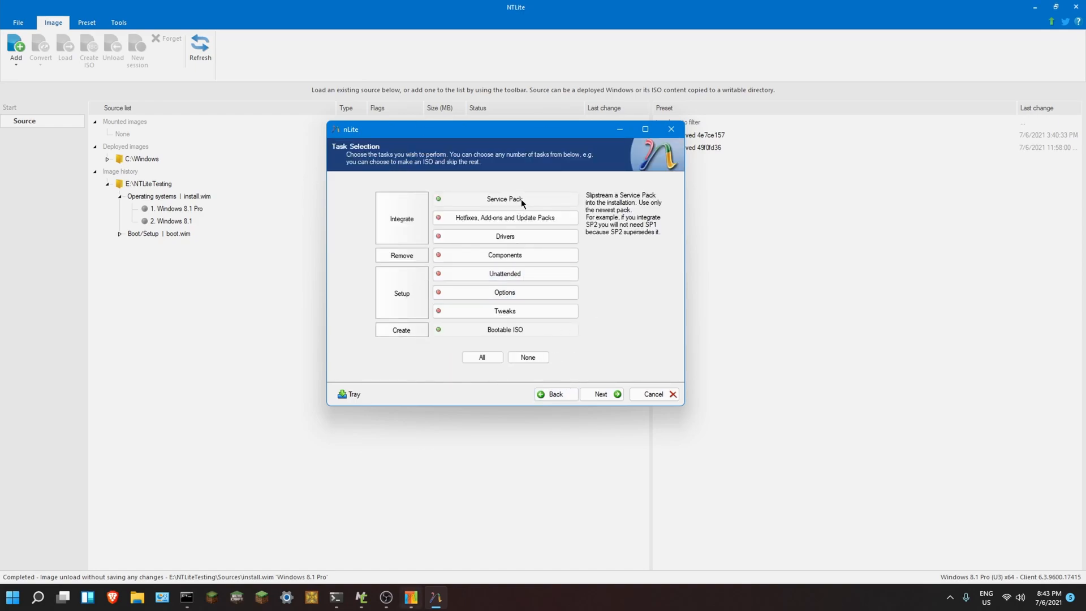
- Swap the Service Pack task for Drivers and Components, then advance to the driver page
left_click(504, 199)
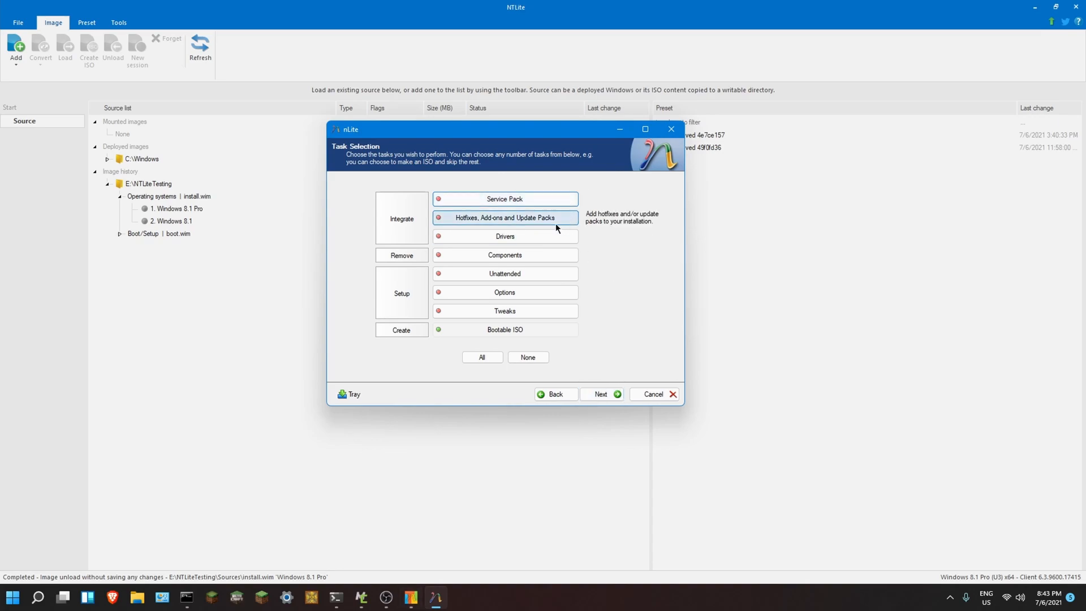
mouse_move(504, 237)
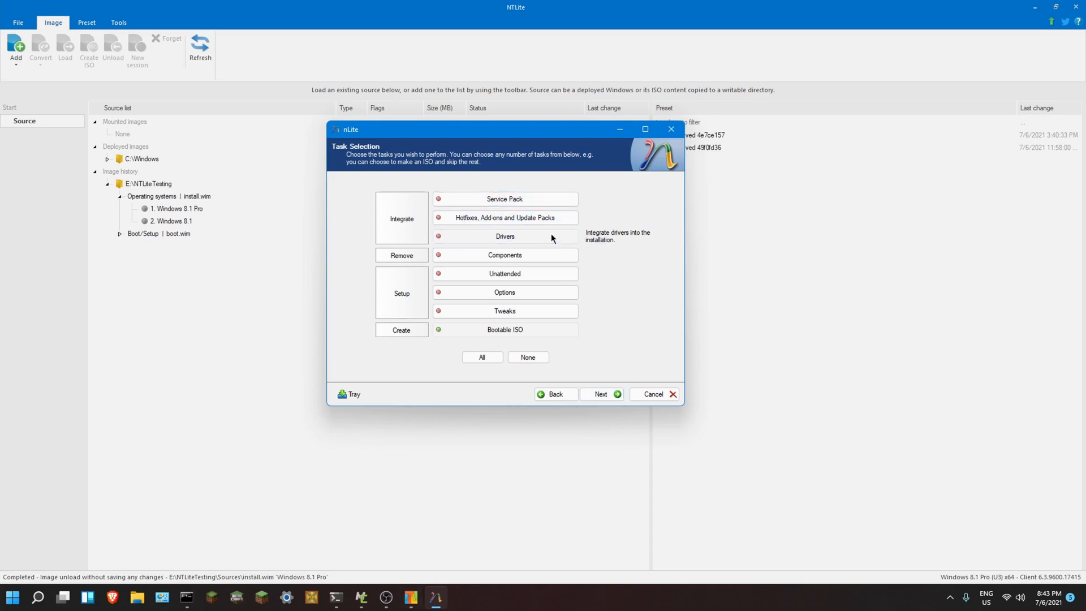
left_click(437, 236)
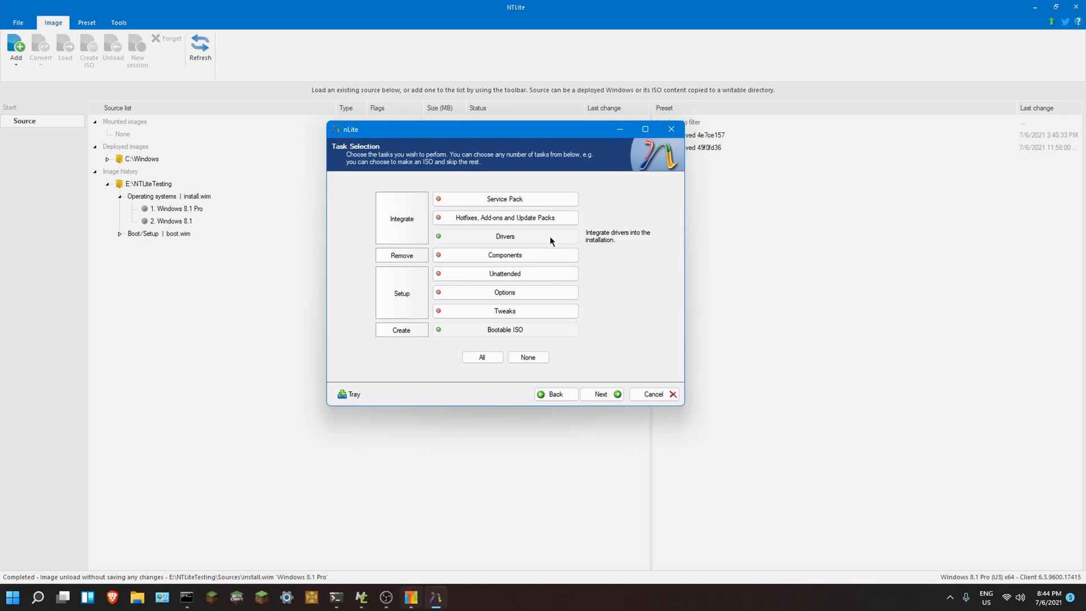
mouse_move(526, 274)
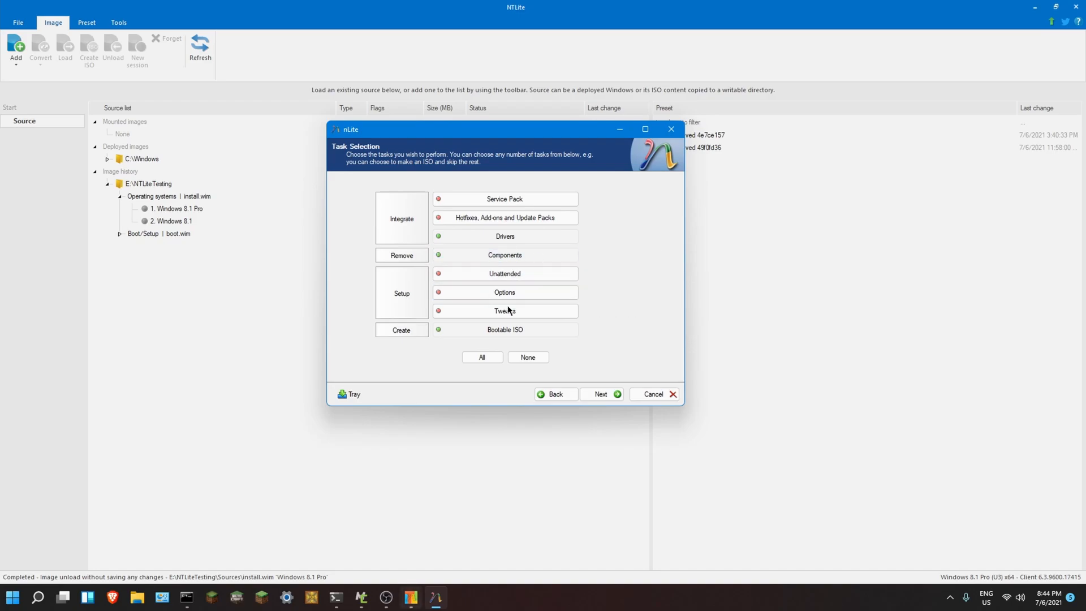
mouse_move(504, 310)
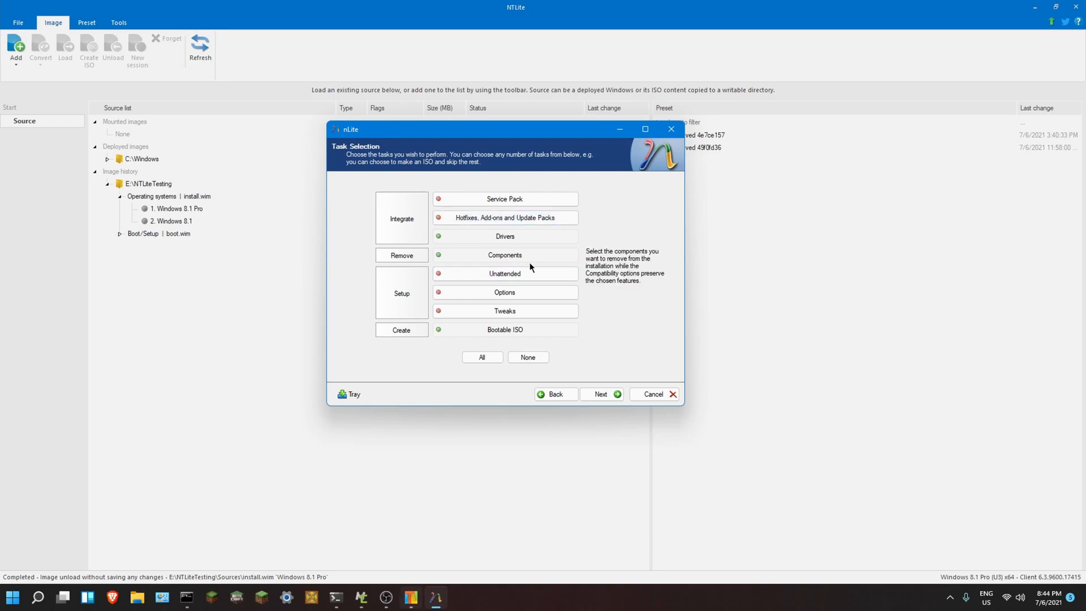
mouse_move(531, 241)
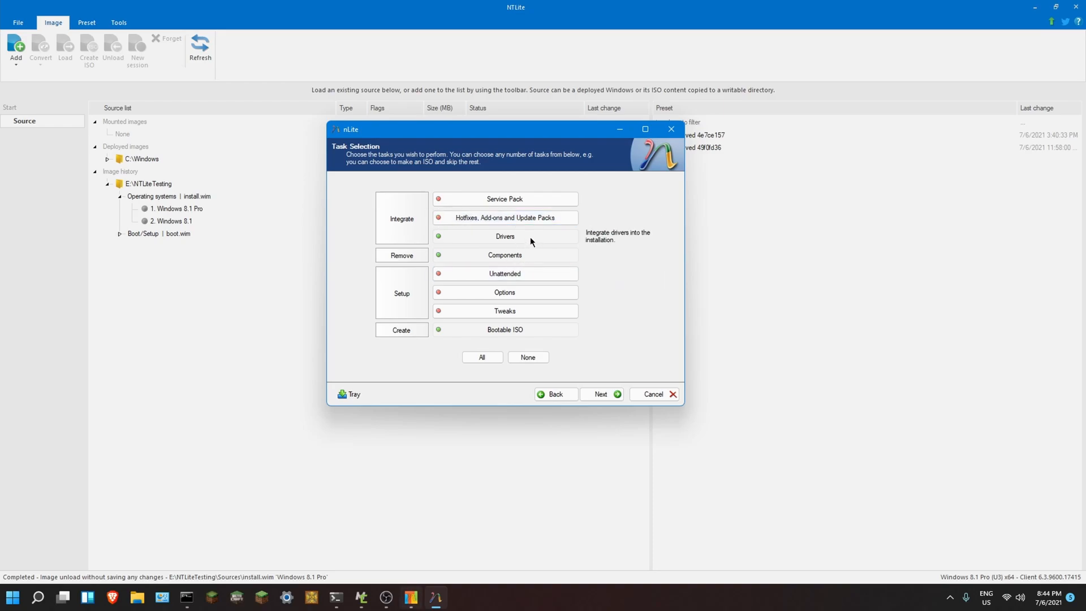
left_click(505, 256)
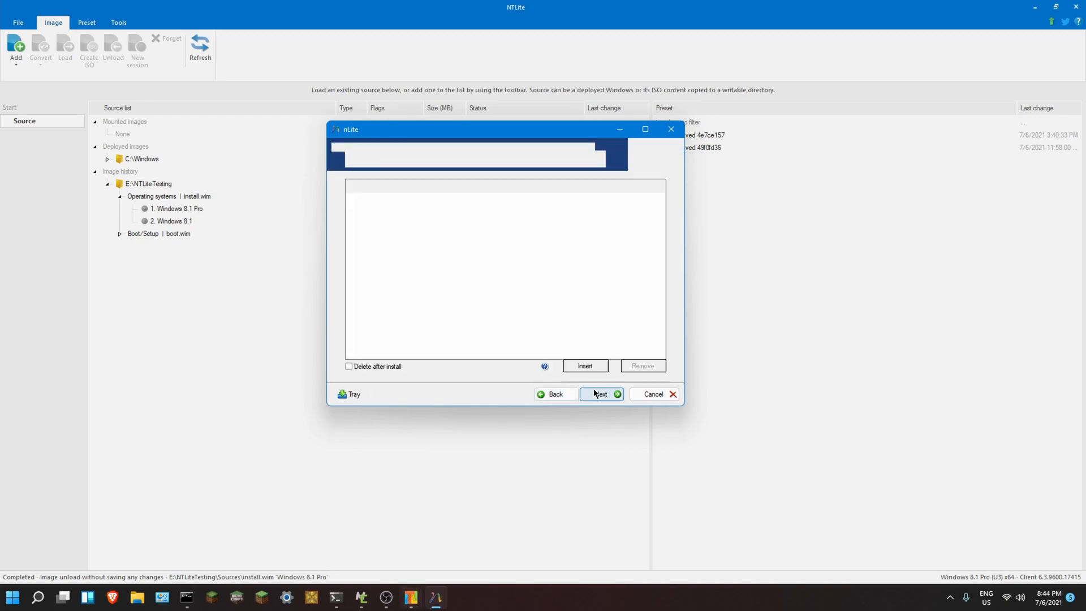
- Add drivers via Insert > Multiple driver folder, browsing to E:\XPAHCI\Driver
left_click(601, 394)
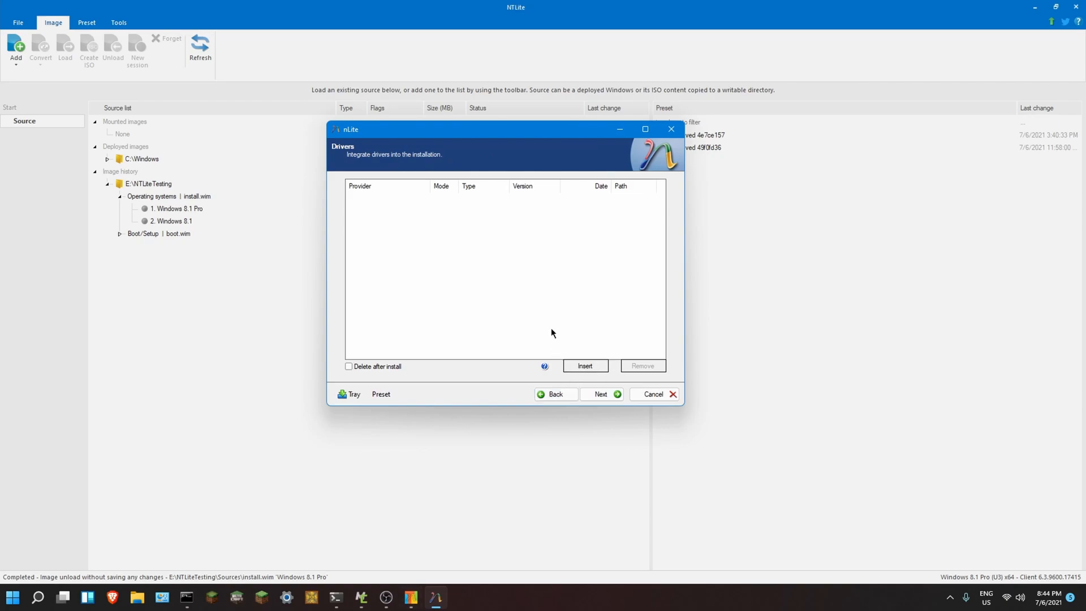
mouse_move(550, 314)
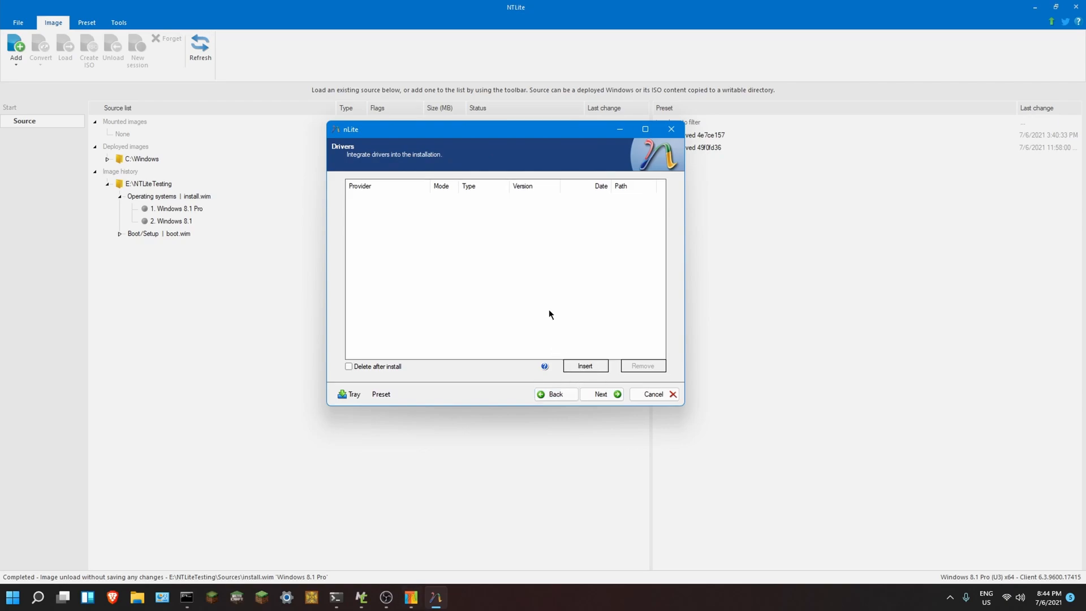
mouse_move(513, 334)
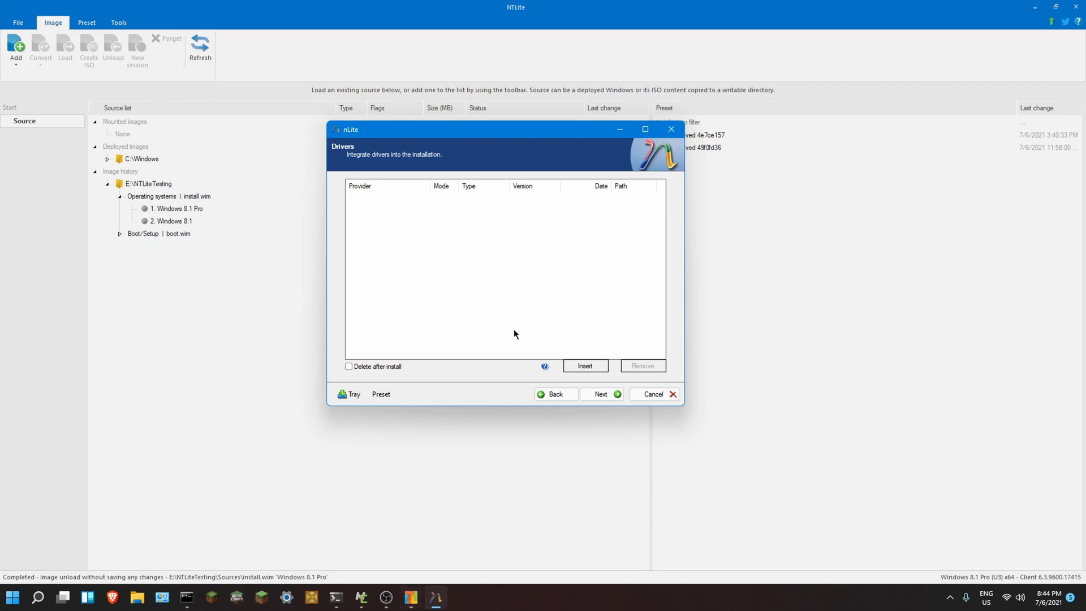
left_click(586, 366)
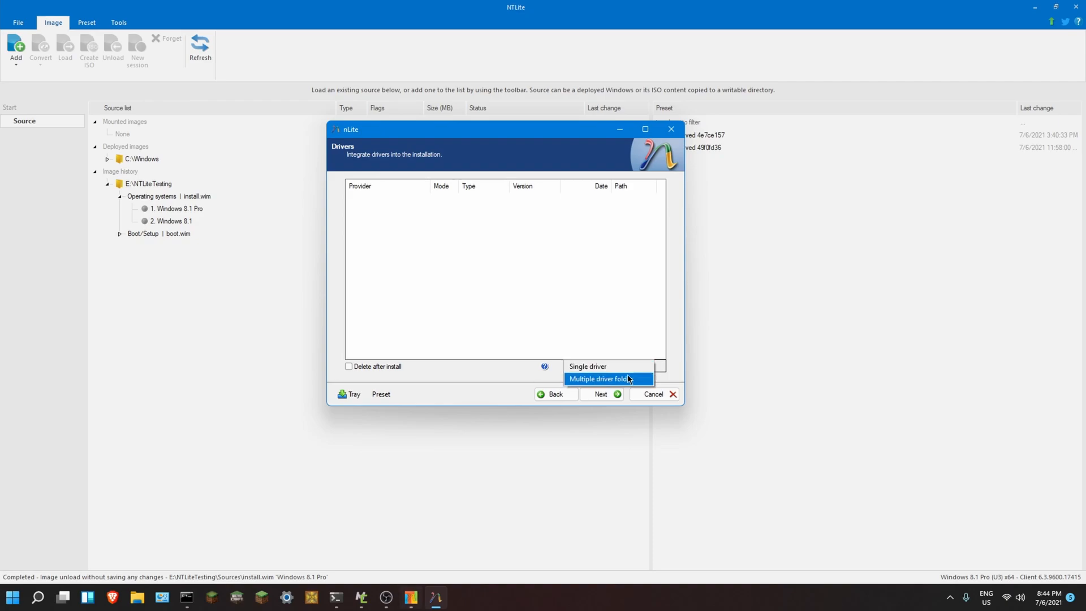
left_click(608, 379)
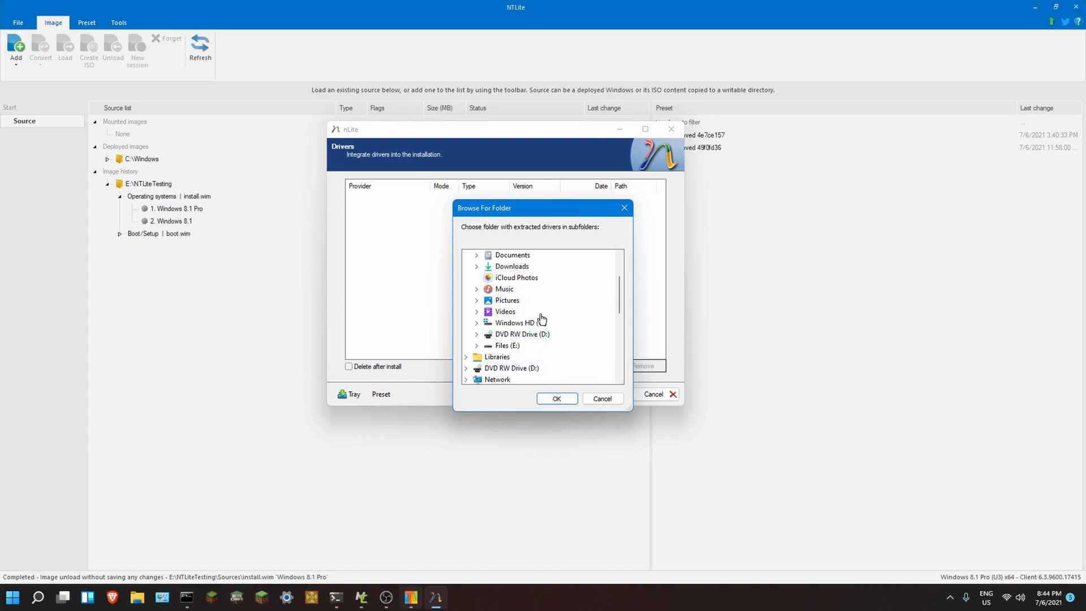
mouse_move(487, 346)
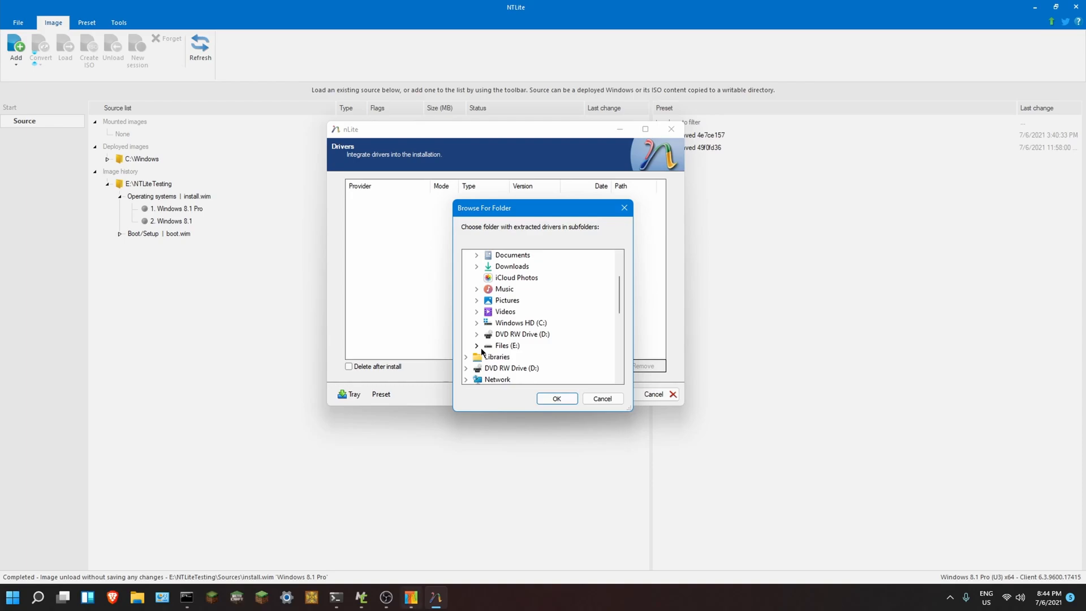
left_click_drag(483, 207, 815, 348)
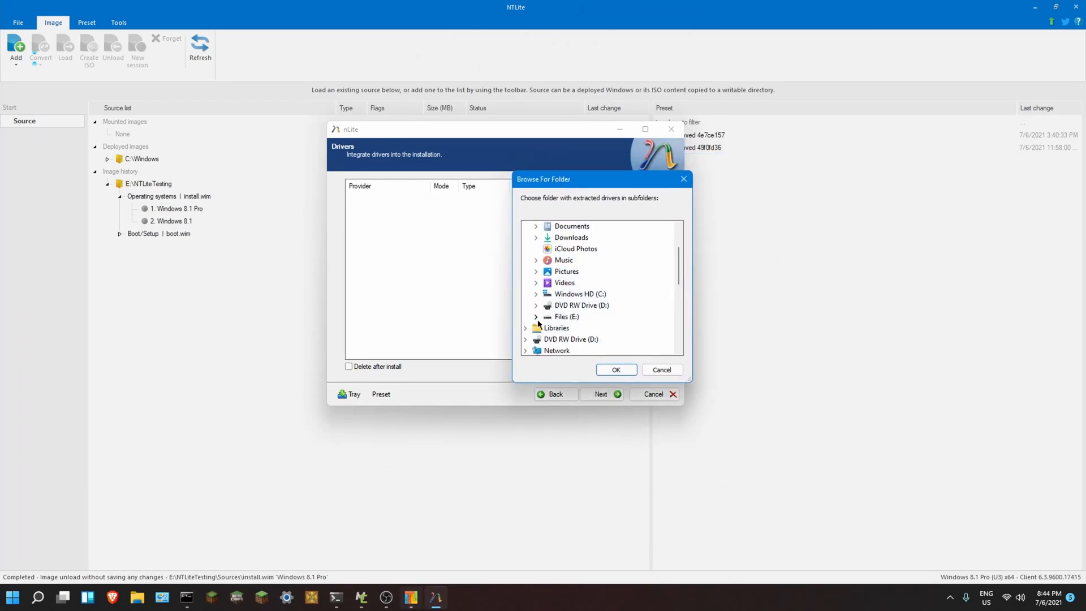
left_click(536, 317)
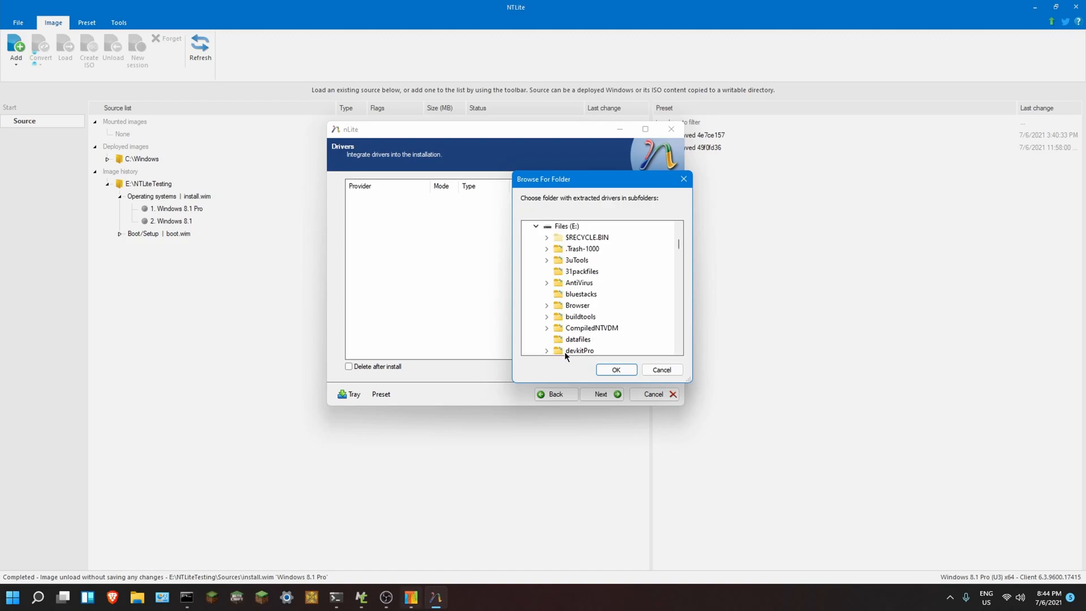
scroll("down", 3)
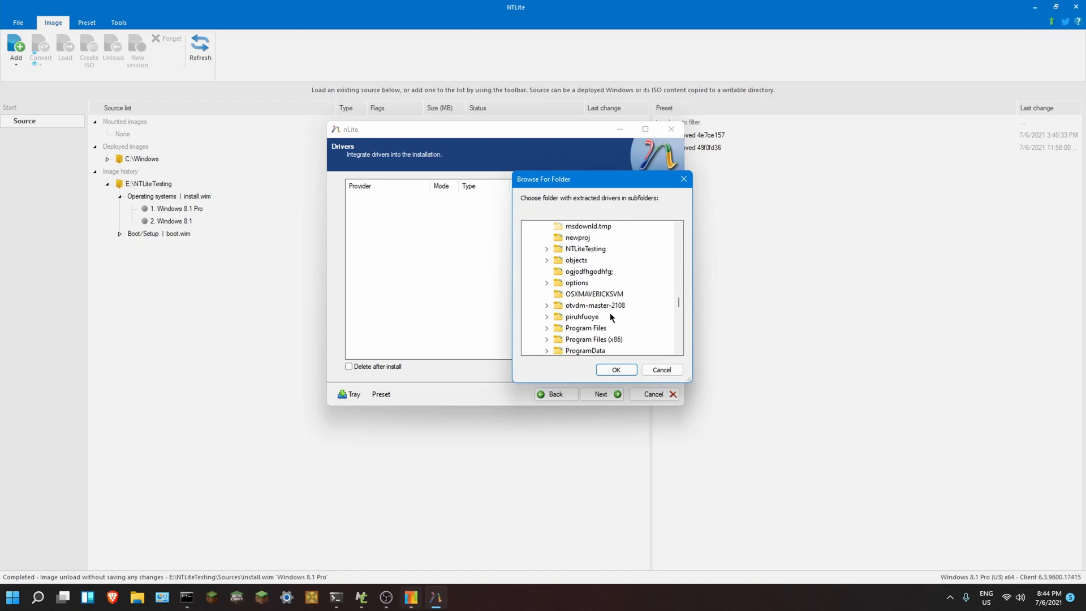
scroll("down", 3)
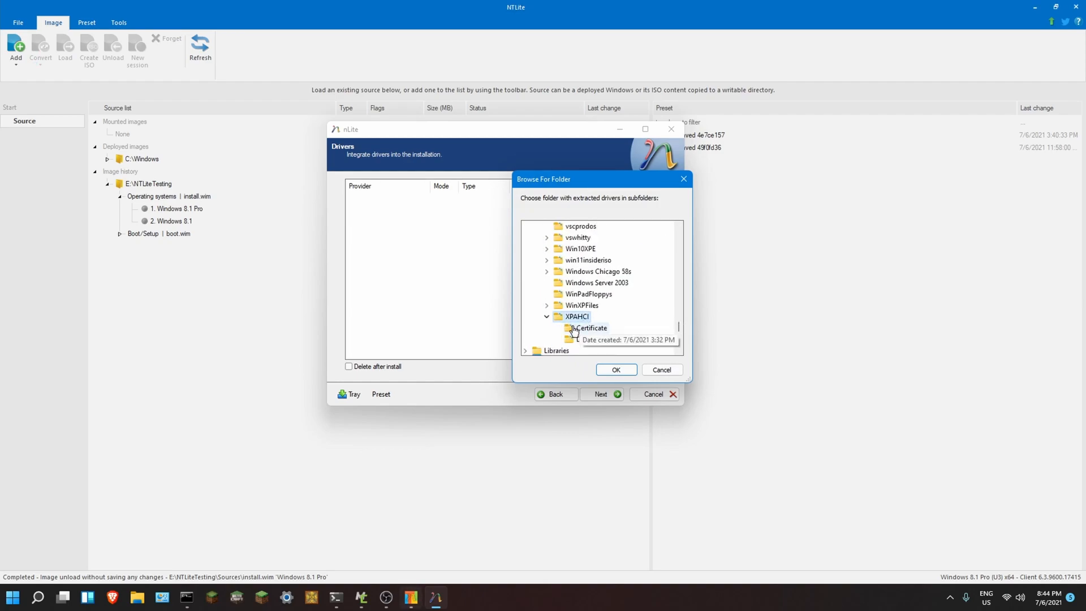
mouse_move(522, 327)
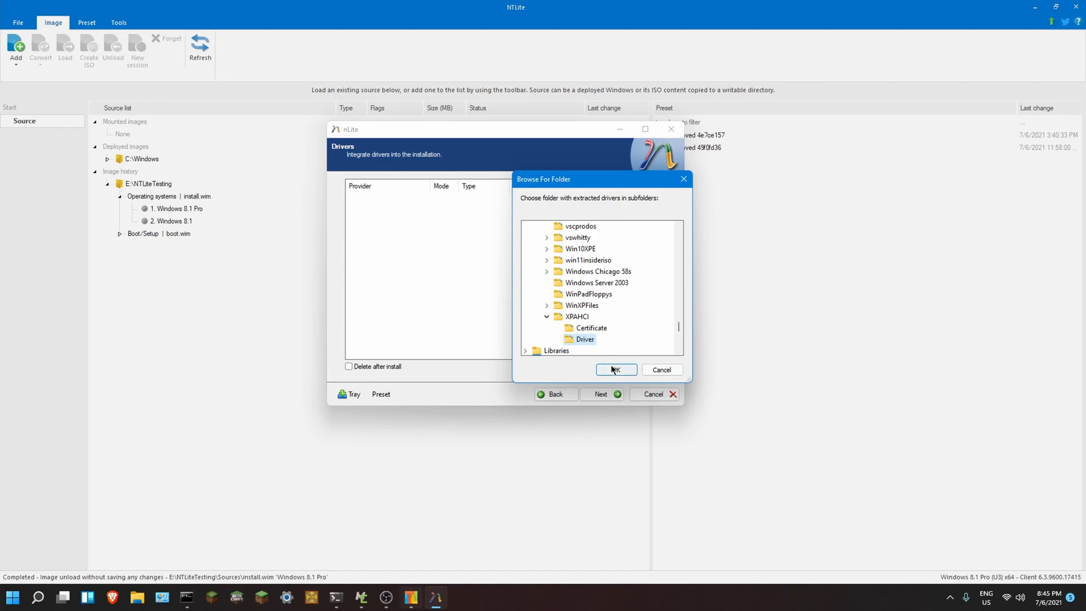
- Integrate the Intel SATA AHCI drivers as textmode for all controllers and continue
left_click(615, 369)
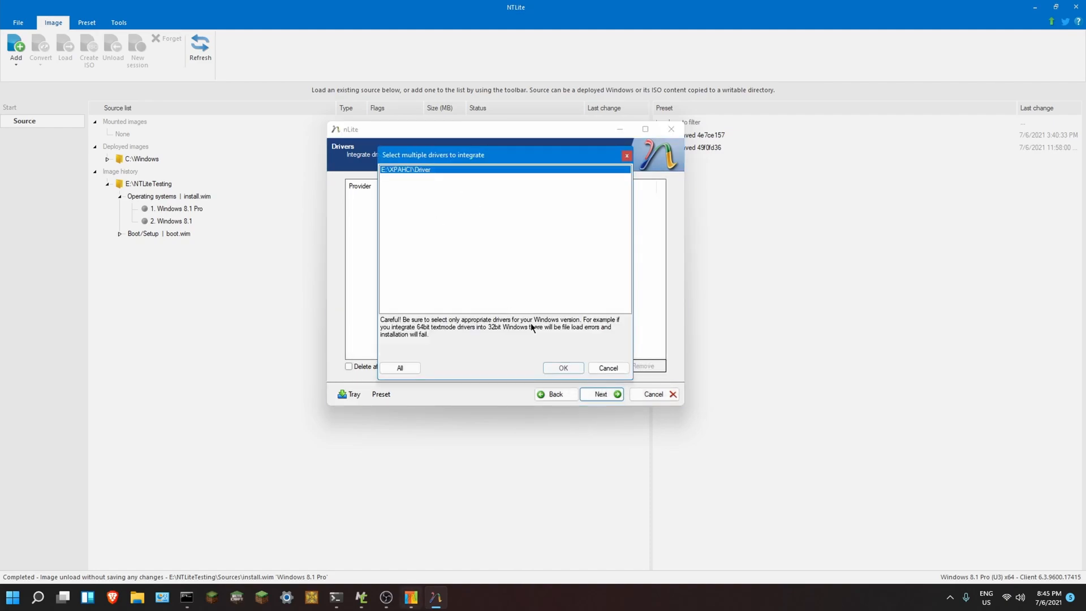
left_click(562, 368)
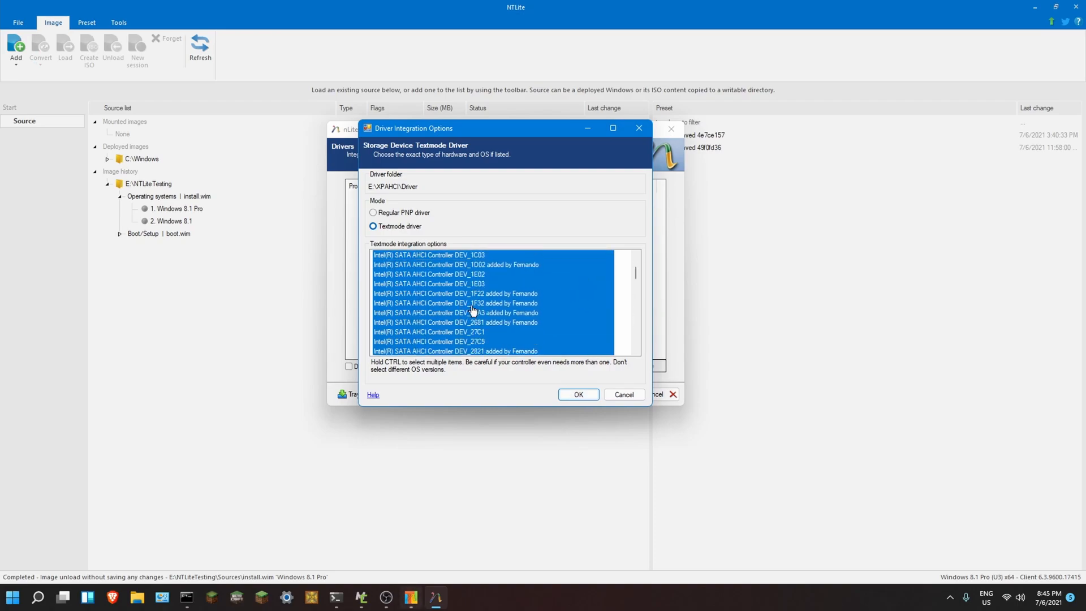
scroll("down", 3)
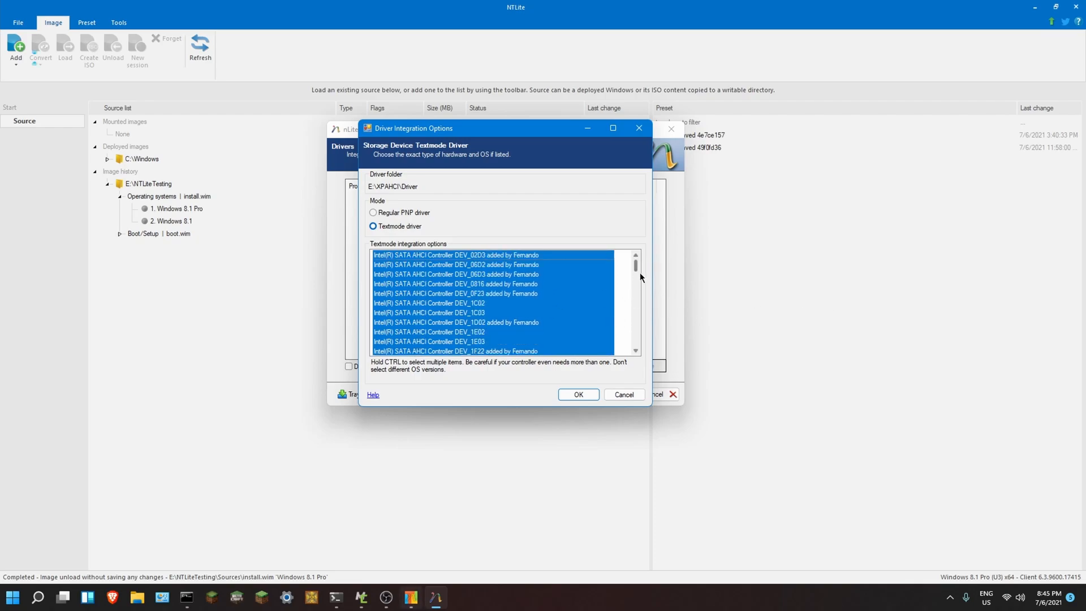
left_click(578, 395)
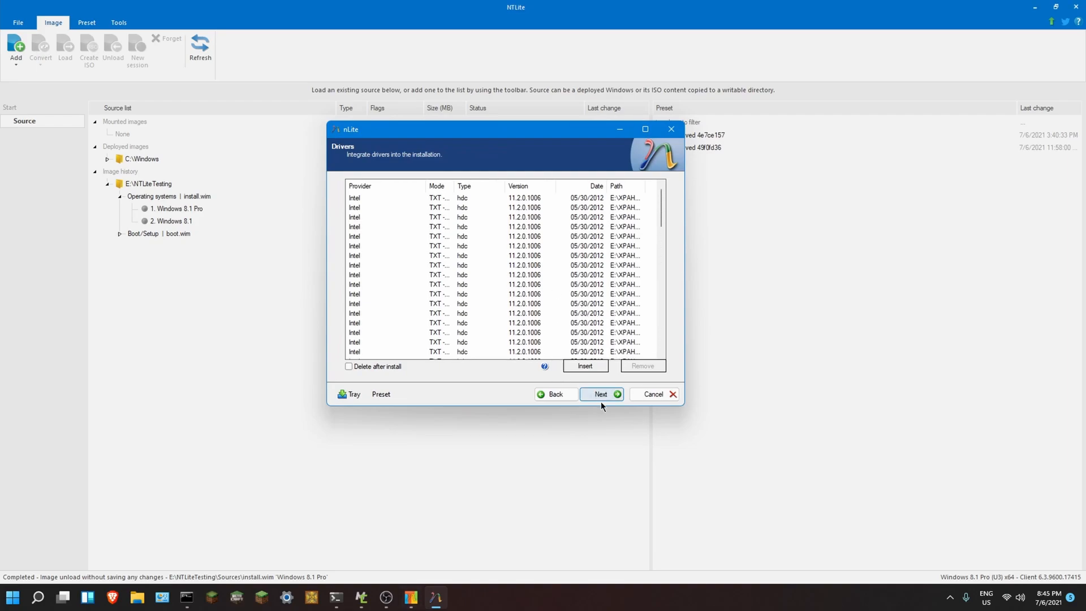
left_click(601, 393)
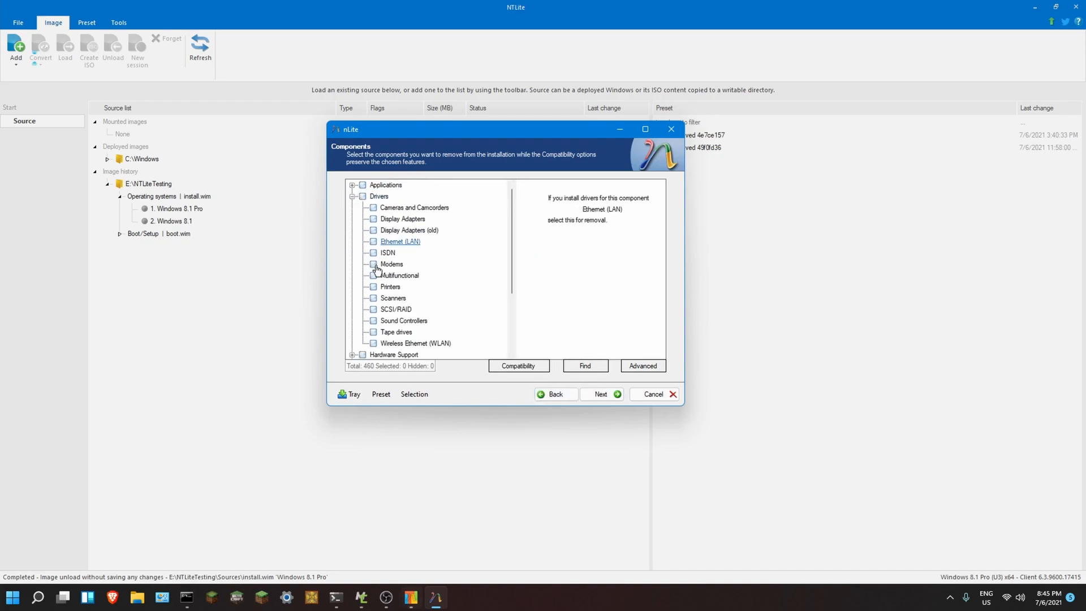
- Tick SCSI/RAID, Display Adapters, Ethernet (LAN), WLAN, CPU AMD and CPU Intel for removal
left_click(374, 309)
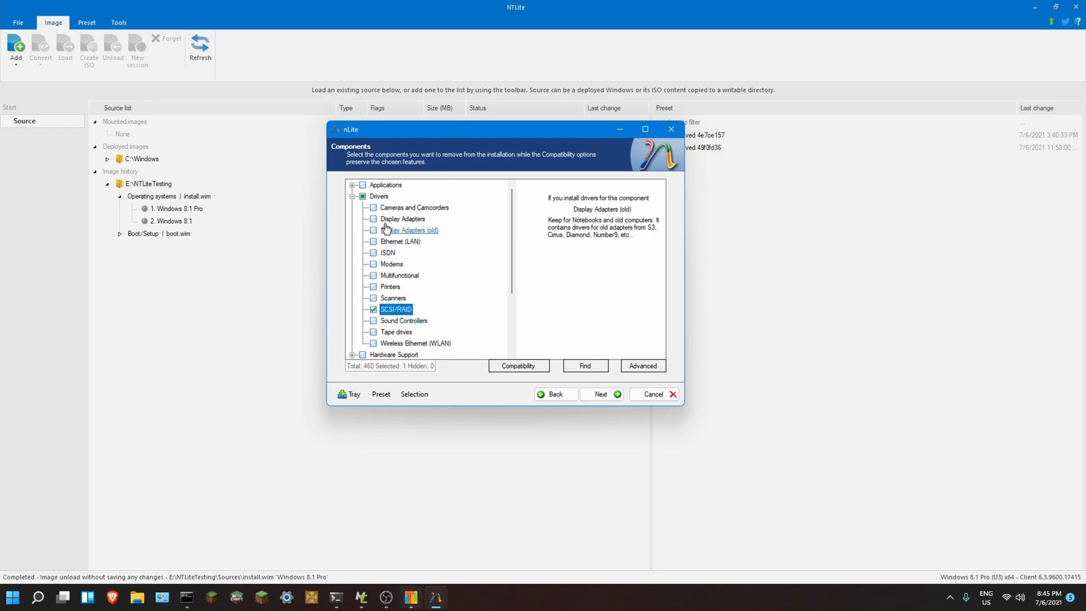
left_click(373, 219)
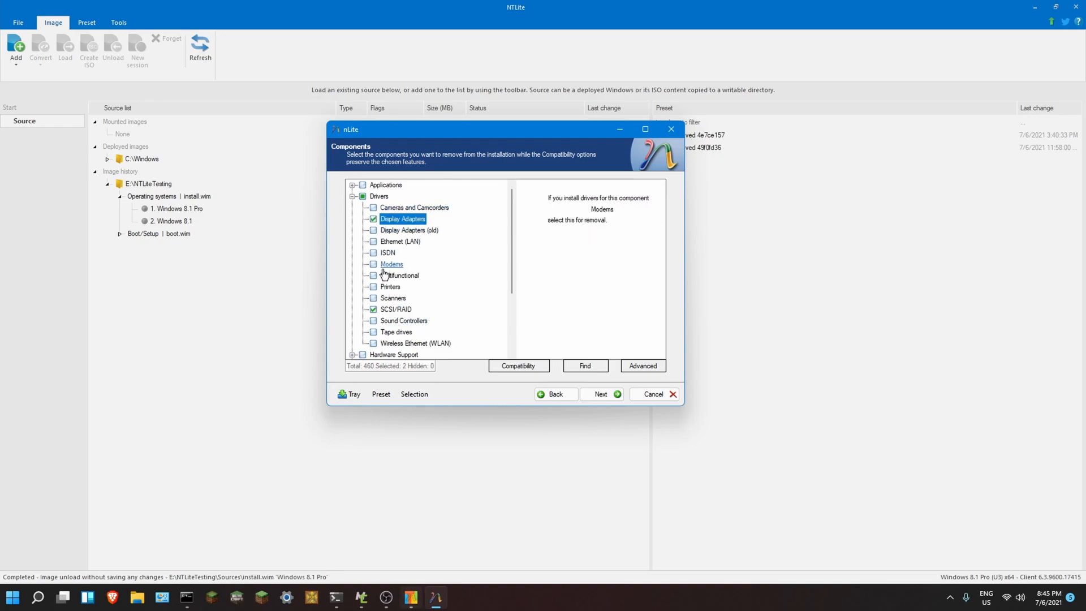
left_click(400, 241)
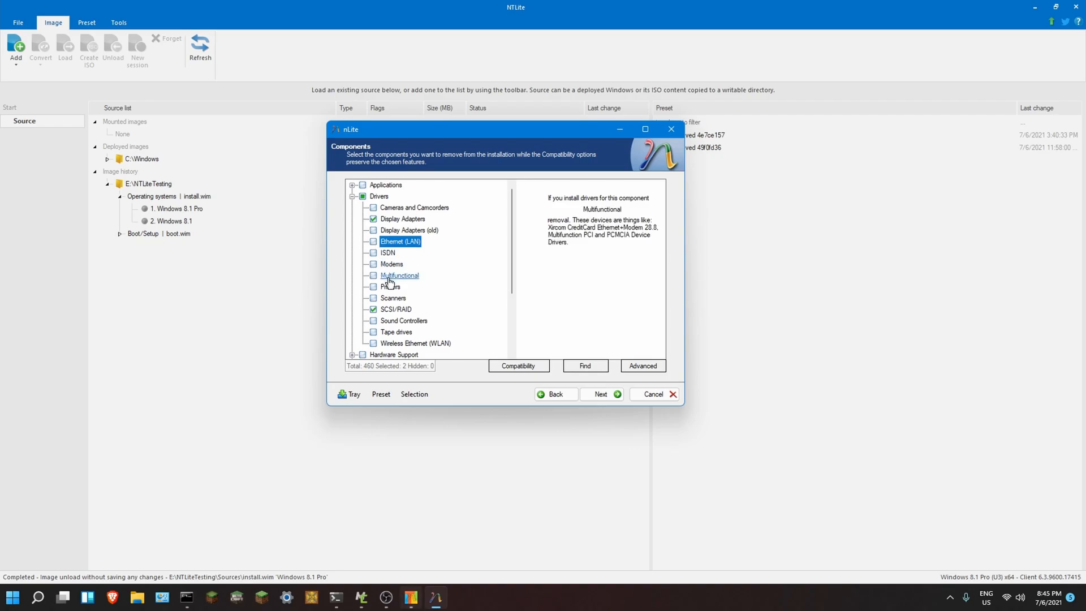
left_click(373, 241)
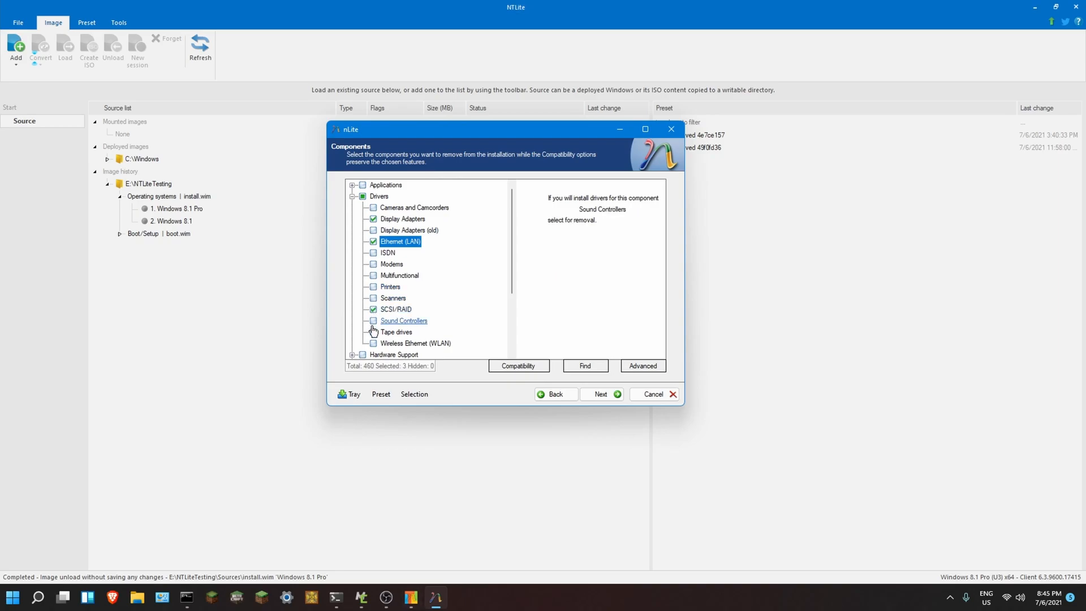
left_click(373, 343)
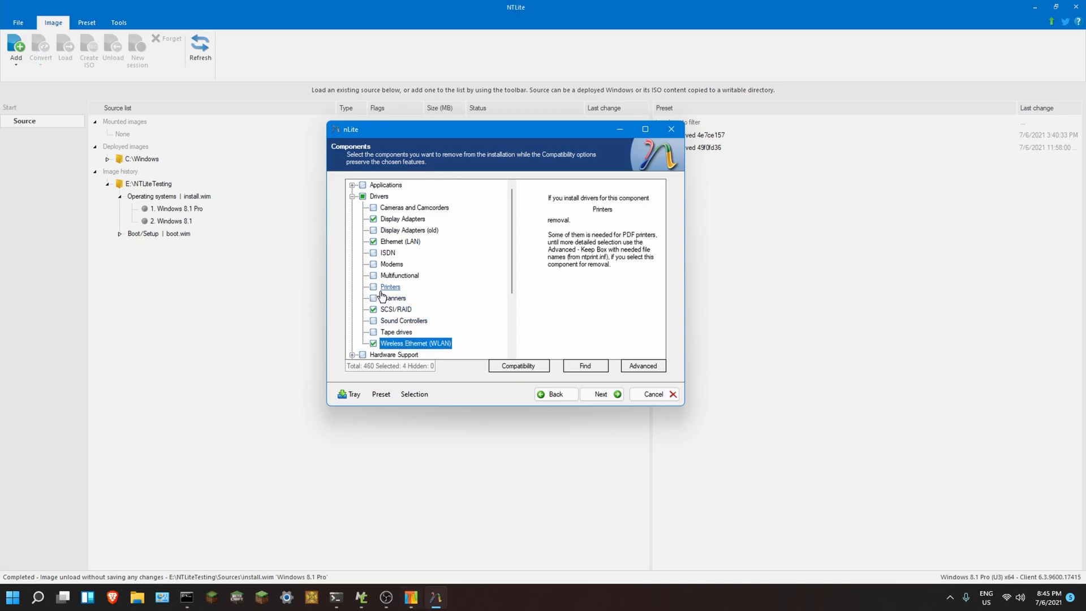
mouse_move(377, 244)
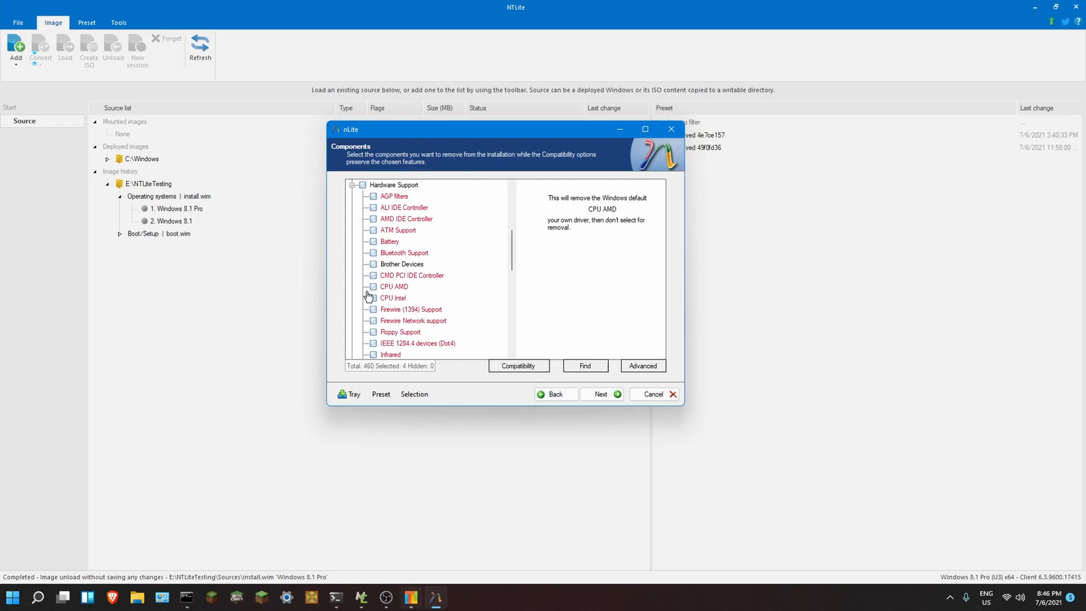
left_click(373, 299)
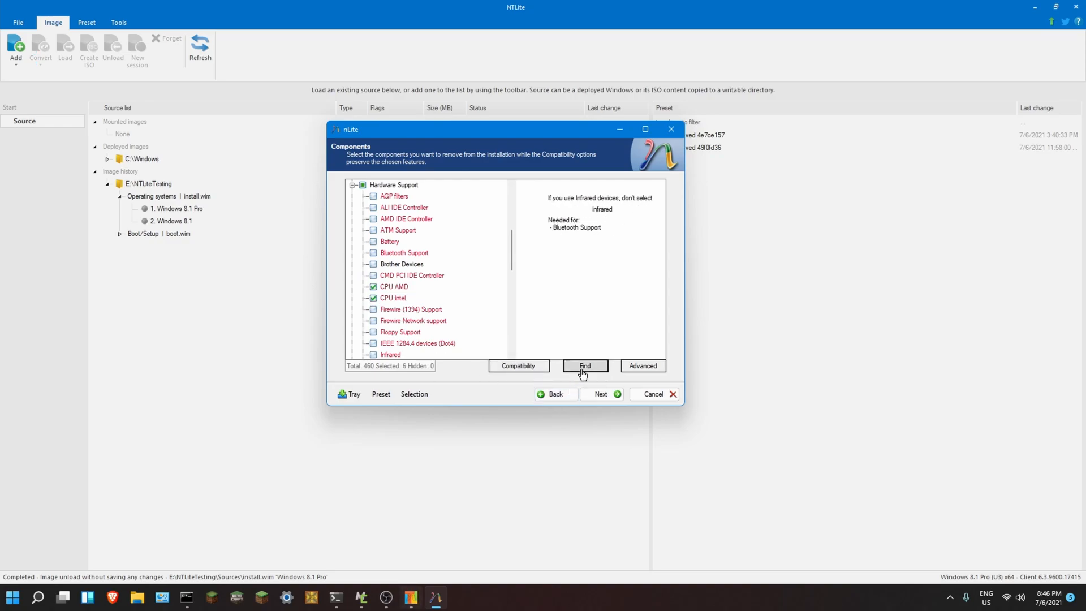
- Search components and mark Telnet and all IDE matches for removal, reaching 15 selected
left_click(583, 366)
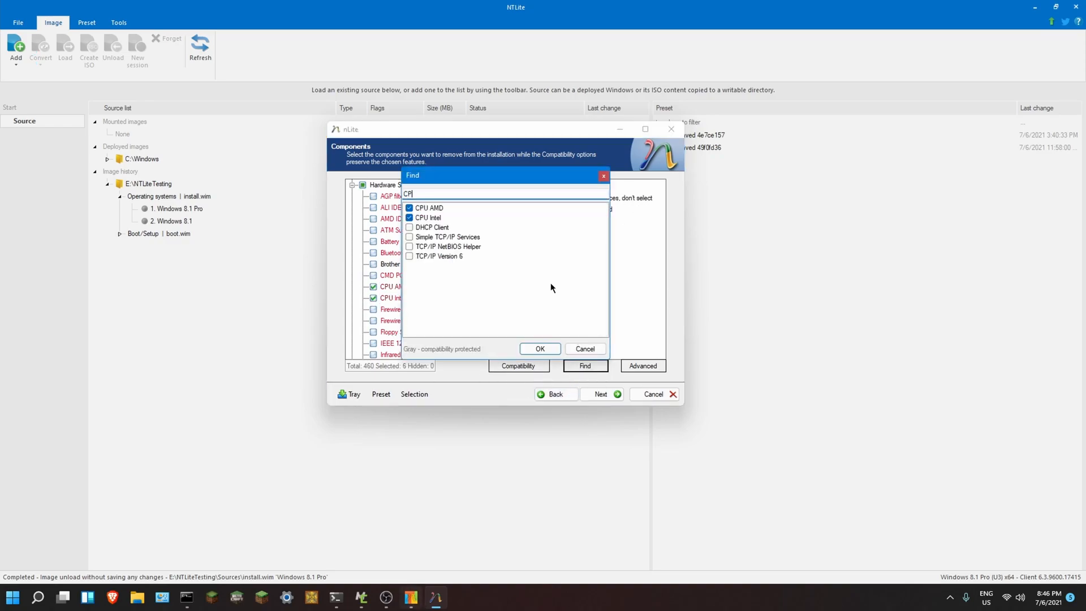
mouse_move(512, 266)
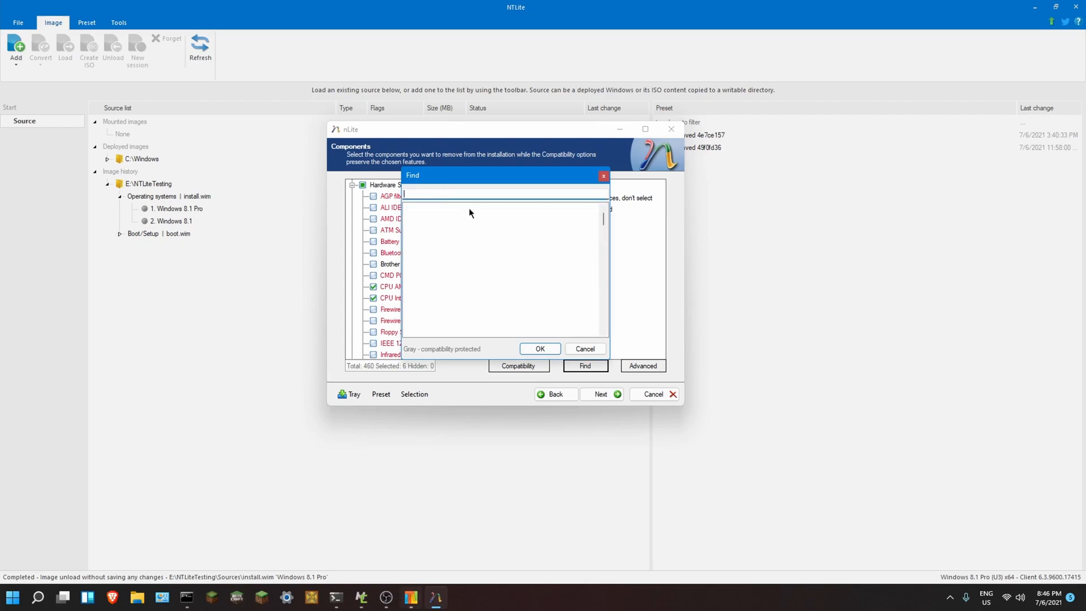
type("Telnet")
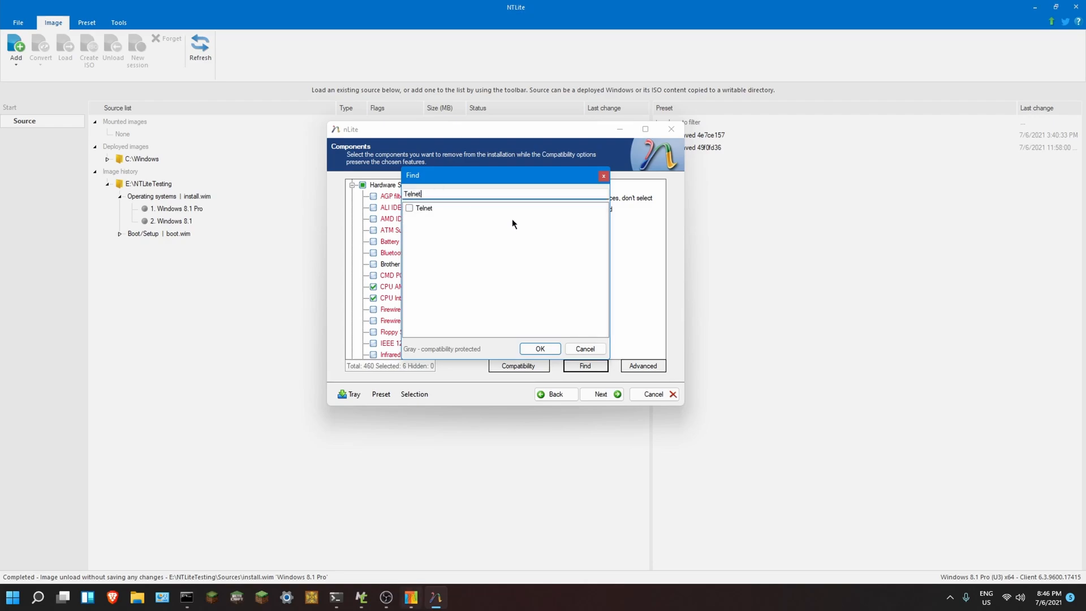
left_click(410, 208)
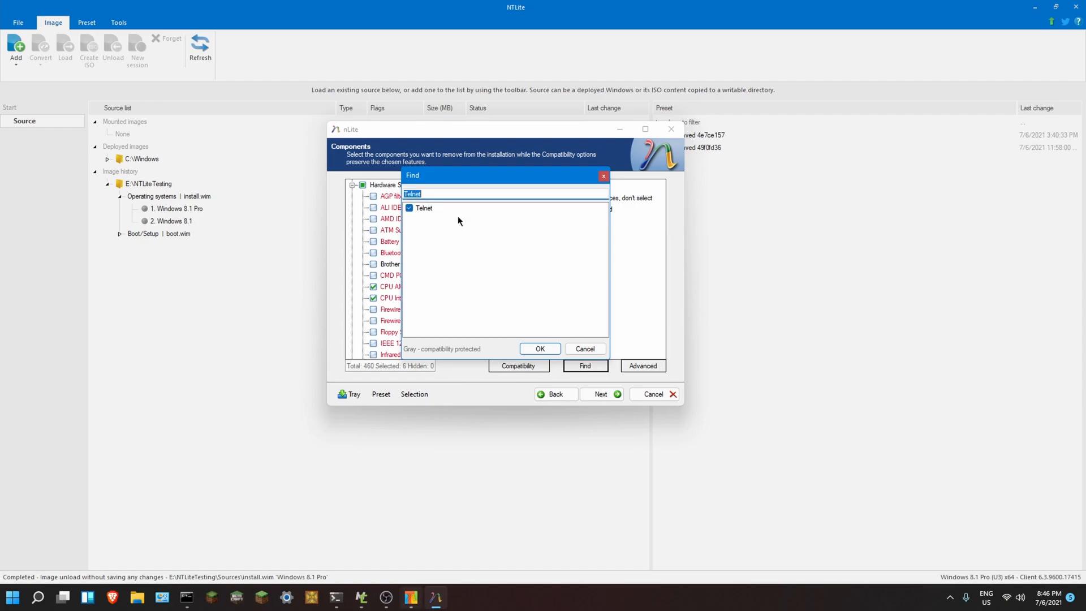
type("ID")
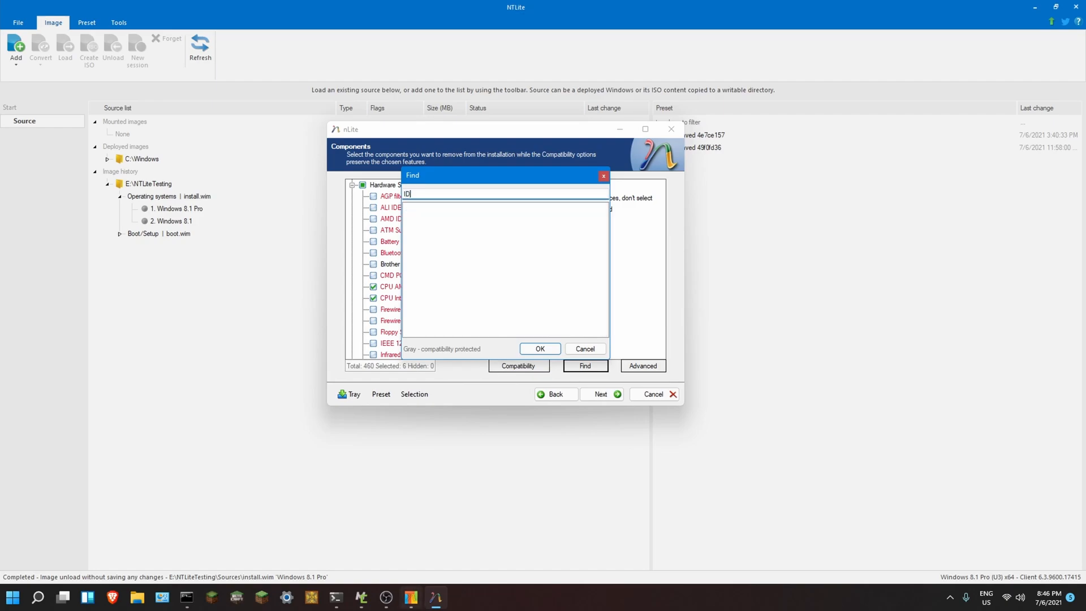
type("IDE")
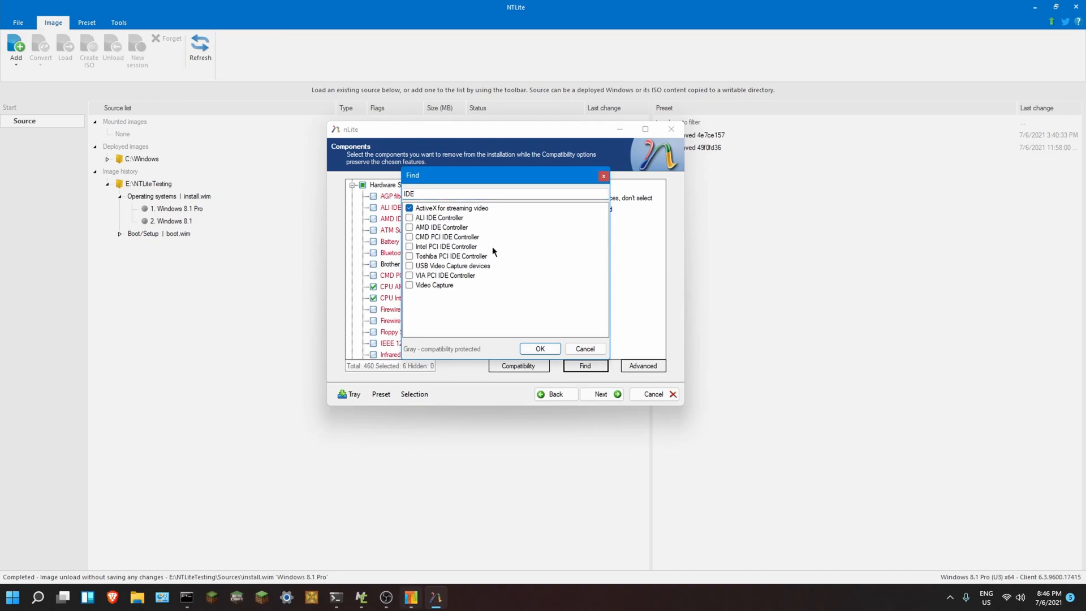
left_click(409, 284)
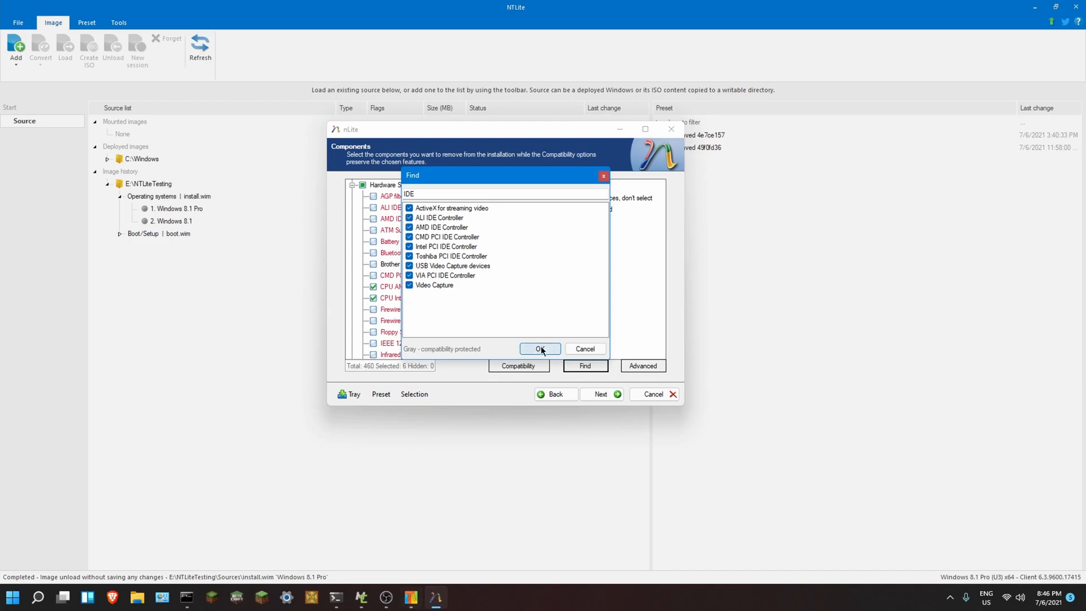
left_click(540, 348)
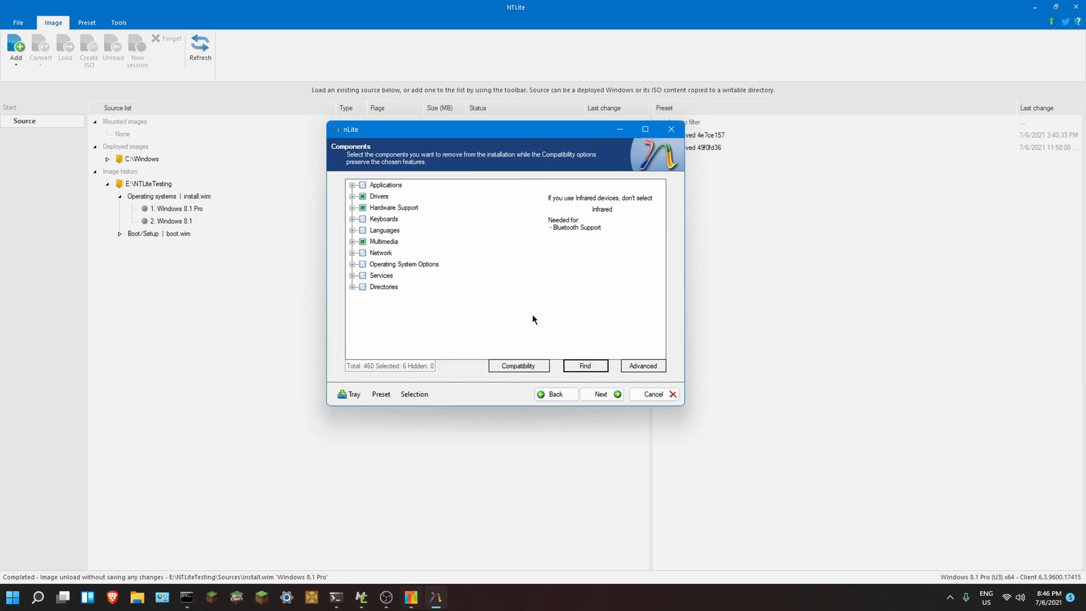
left_click(386, 184)
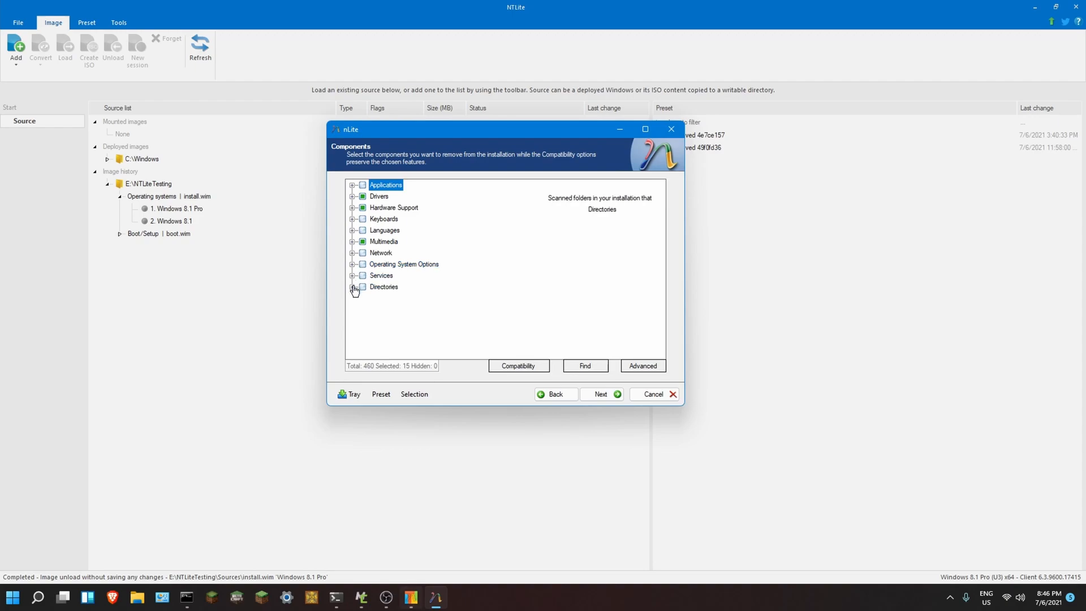
- Review Keyboards, Drivers and Network categories and mark Internet Explorer Core, reaching 18 selected
left_click(353, 218)
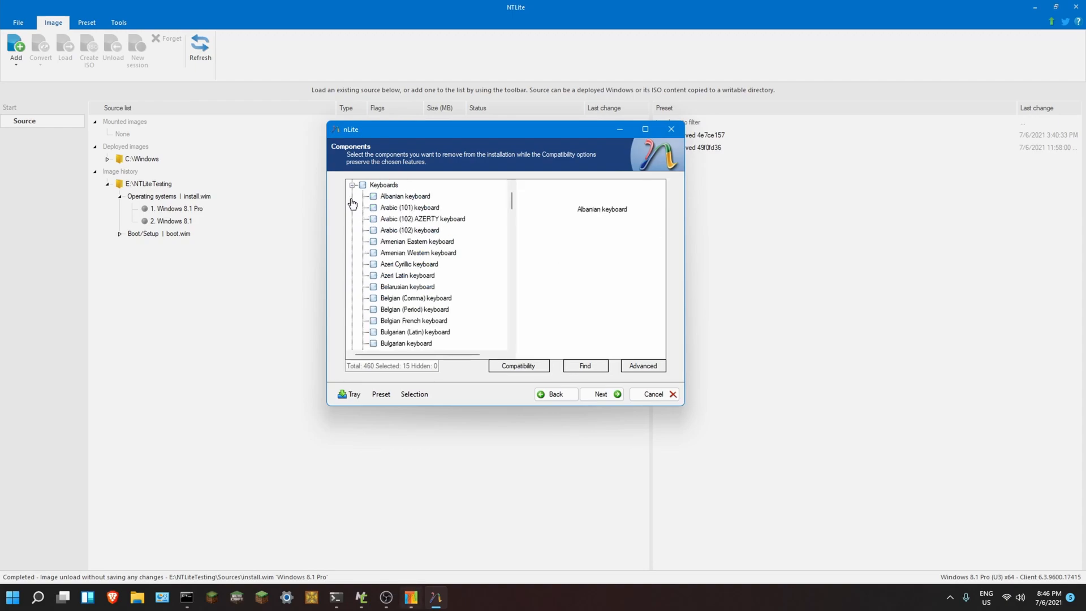
left_click(352, 185)
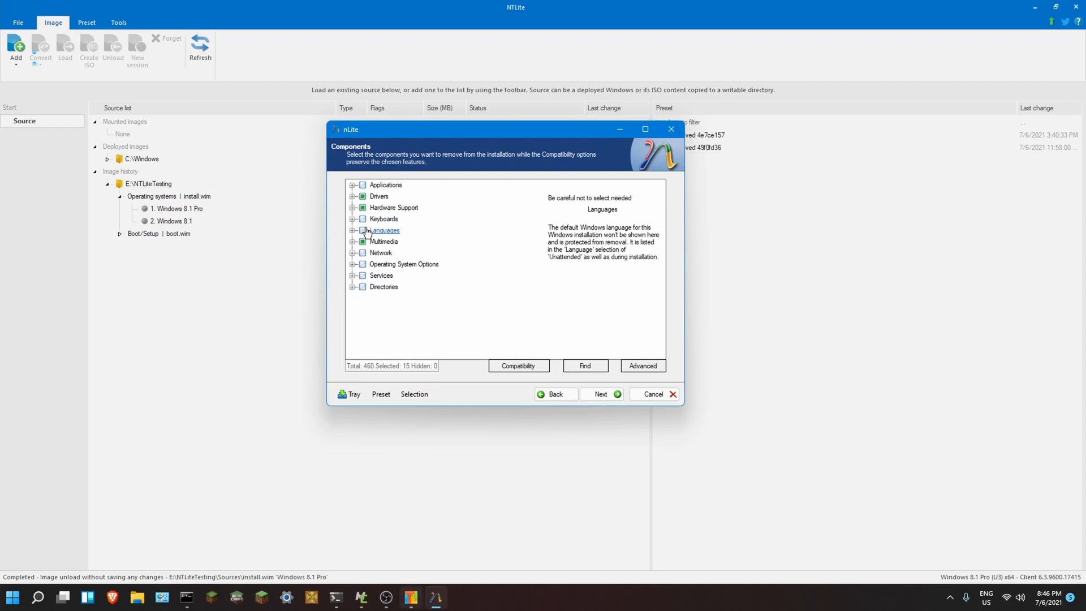
left_click(354, 207)
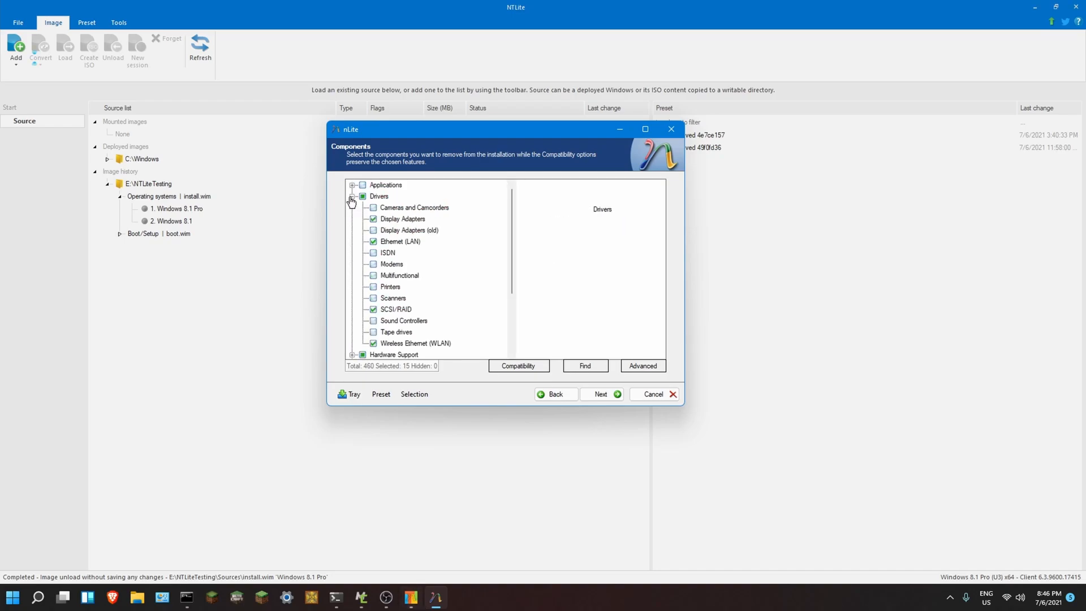
left_click(352, 201)
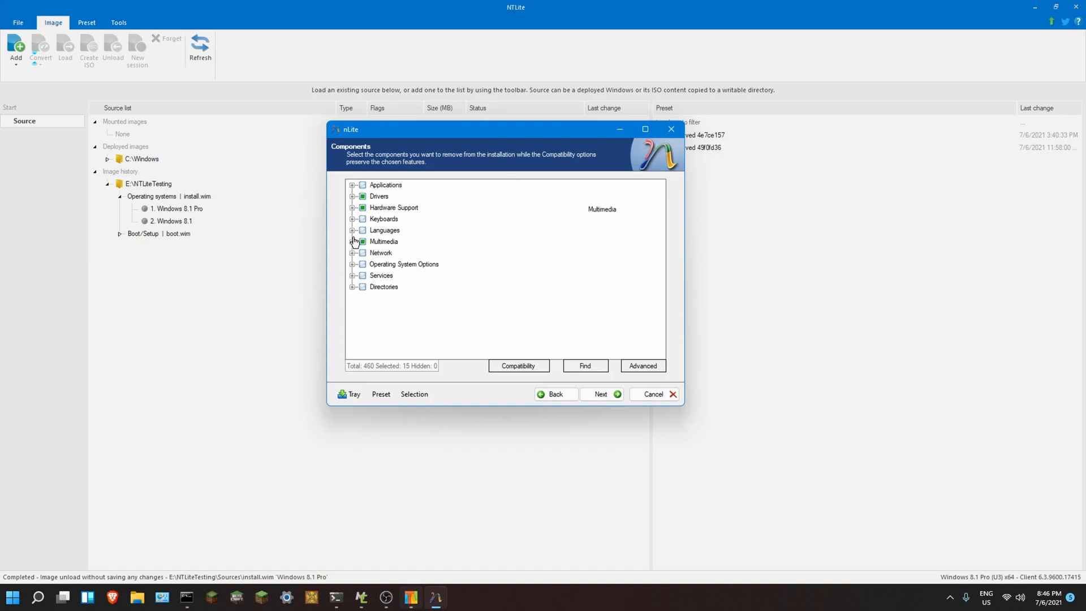
left_click(352, 241)
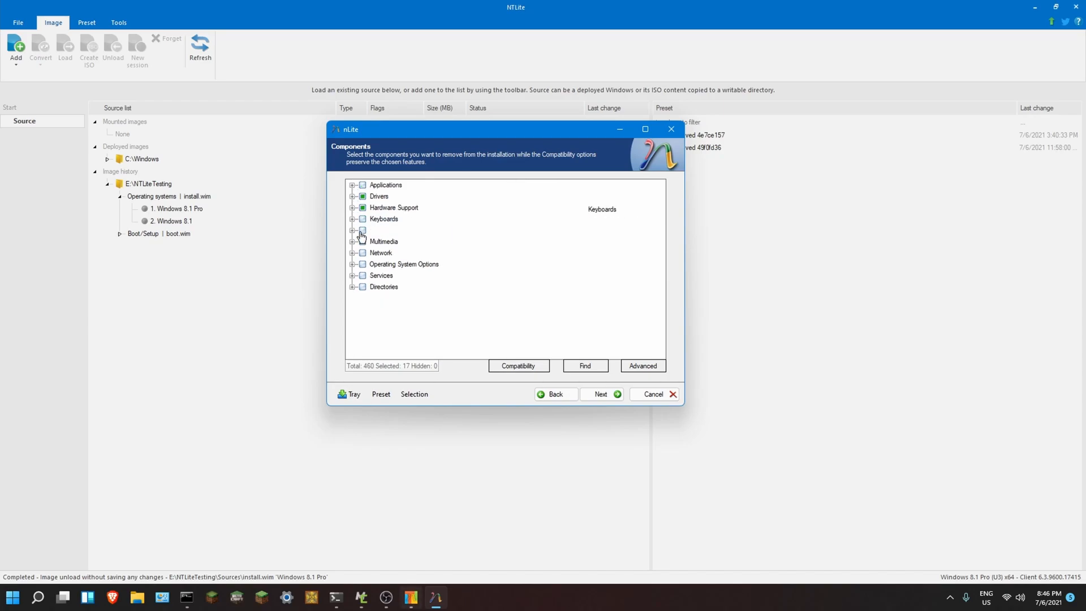
left_click(353, 253)
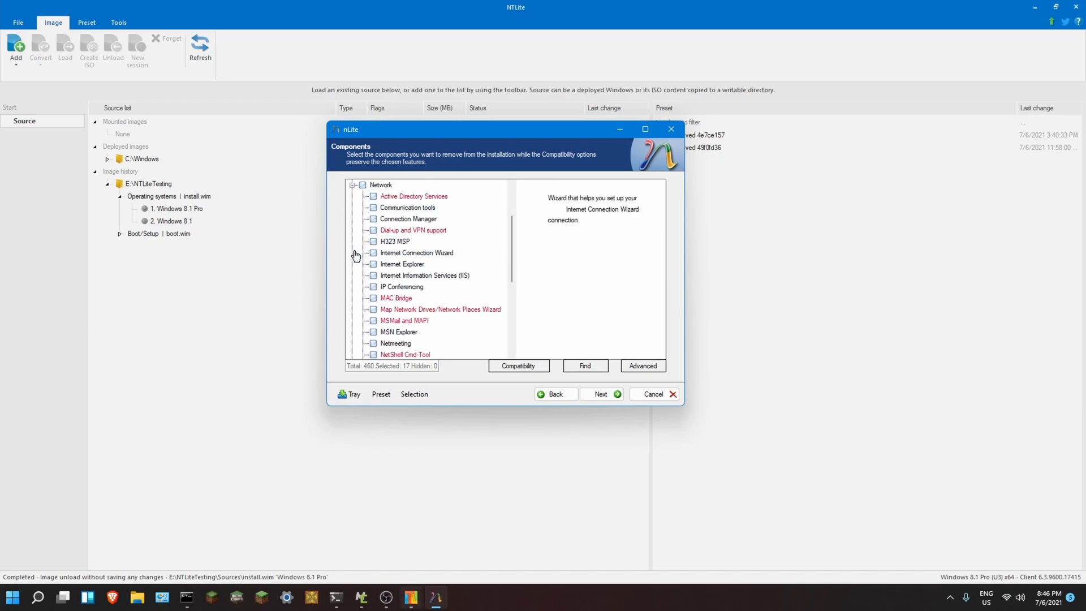
scroll("down", 3)
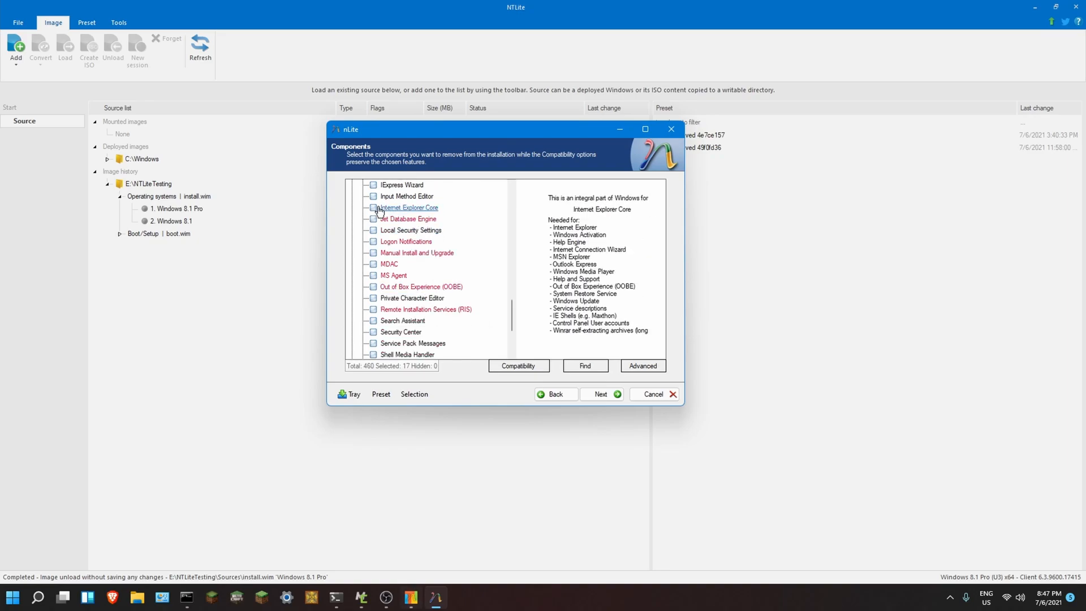
left_click(373, 207)
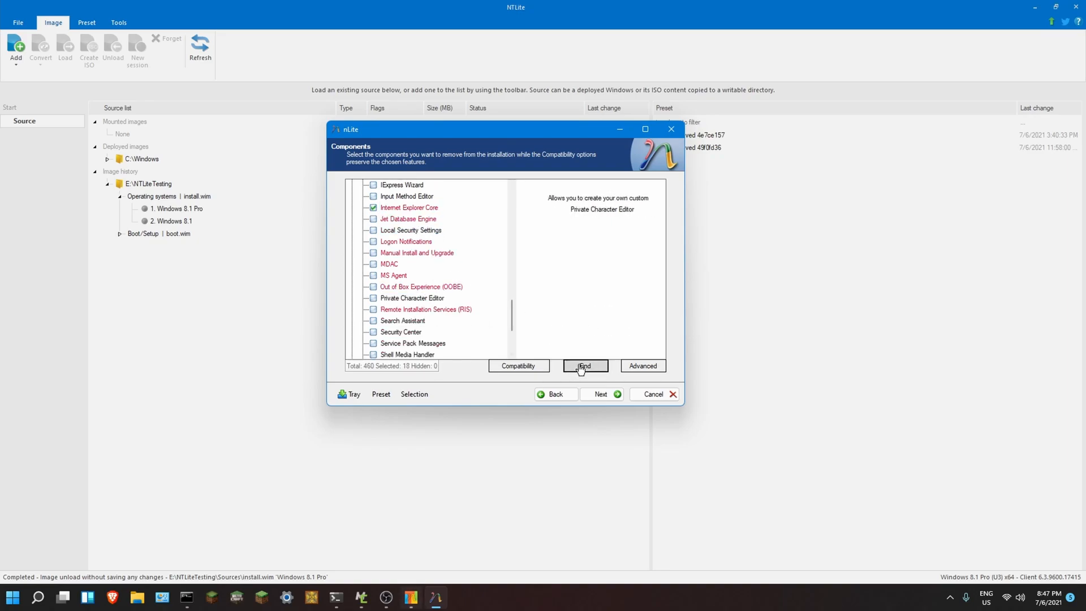
- Search 'Internet E' and mark Internet Explorer for removal
left_click(584, 366)
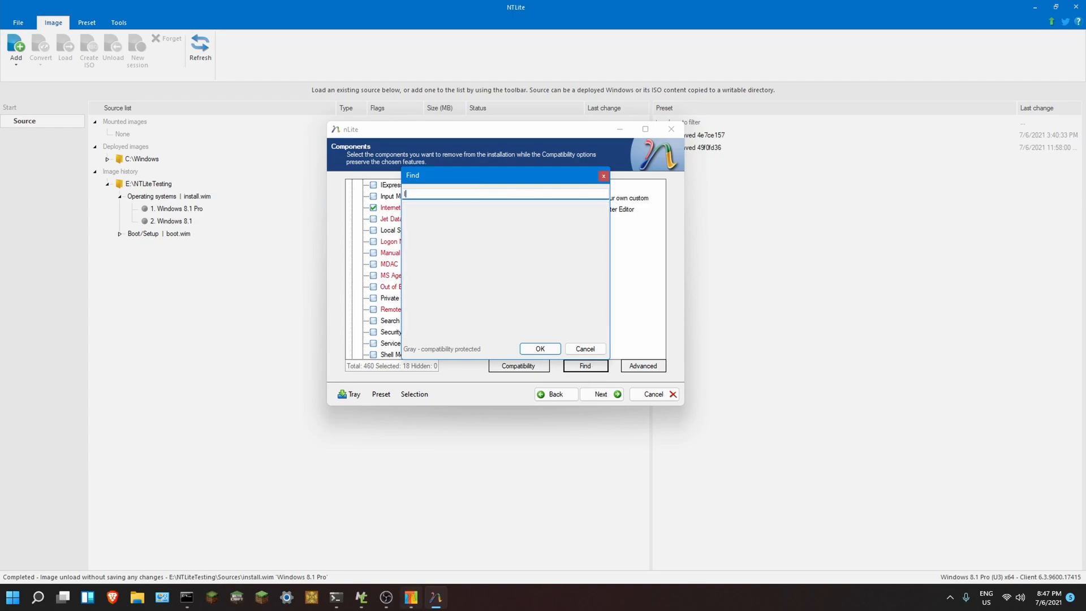
type("Internet E")
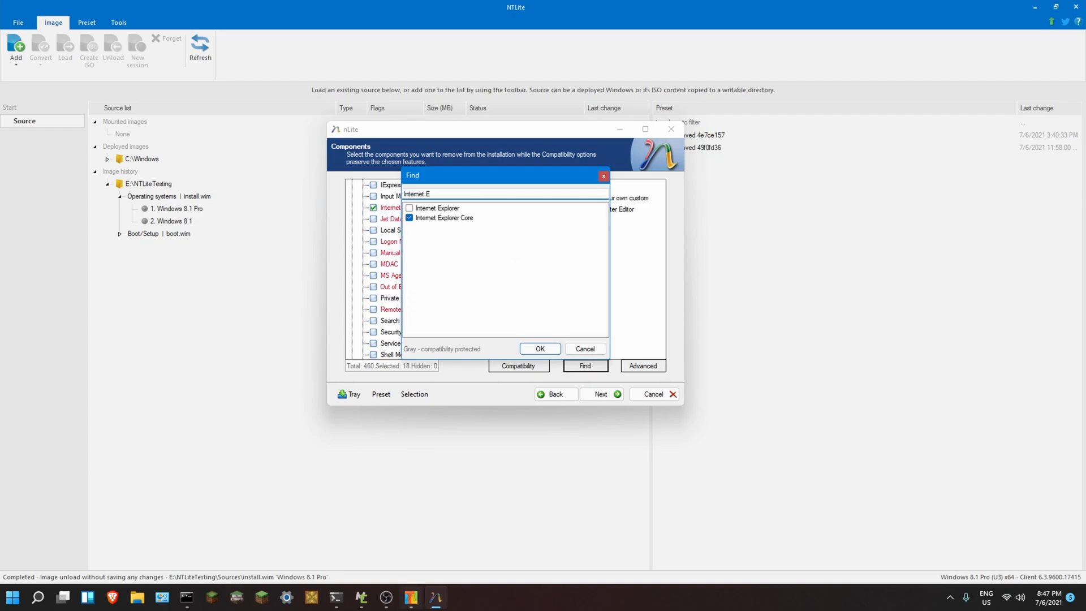
left_click(410, 208)
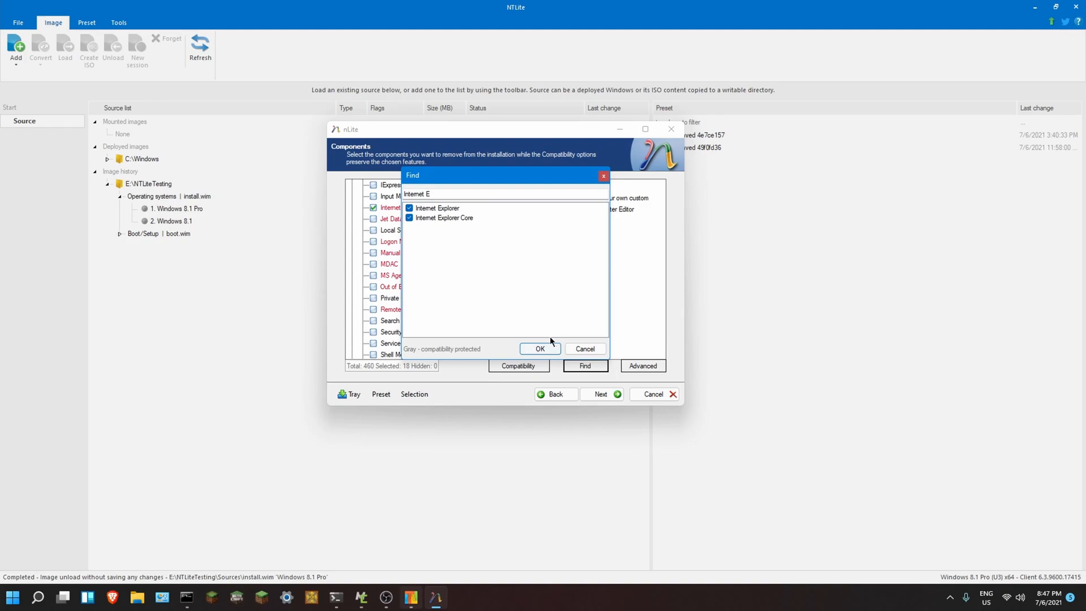
left_click(539, 349)
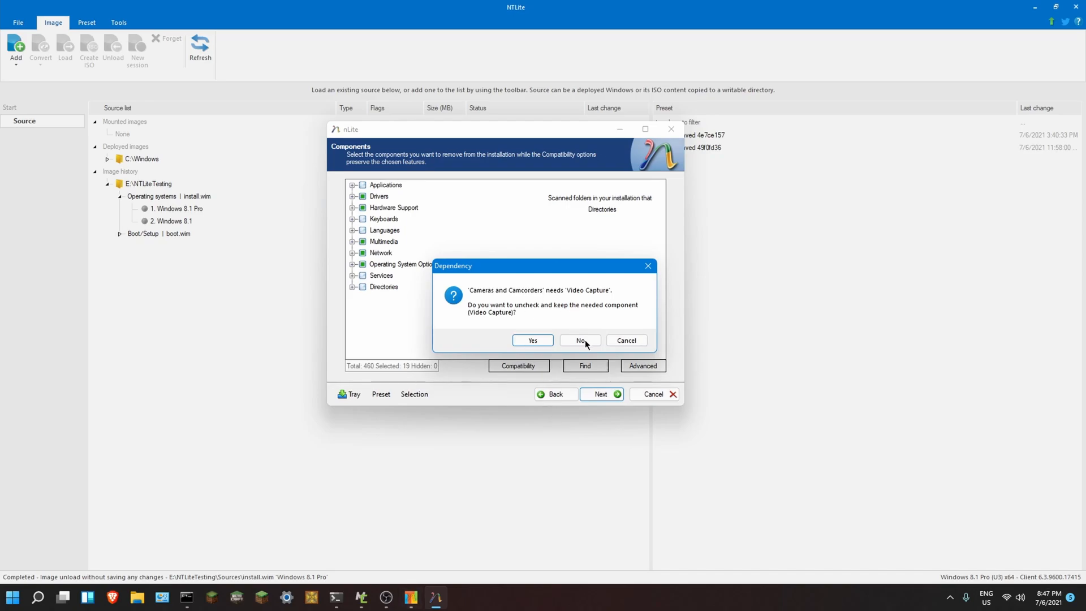
- Accept the dependency warnings and decline starting the removal process
left_click(581, 340)
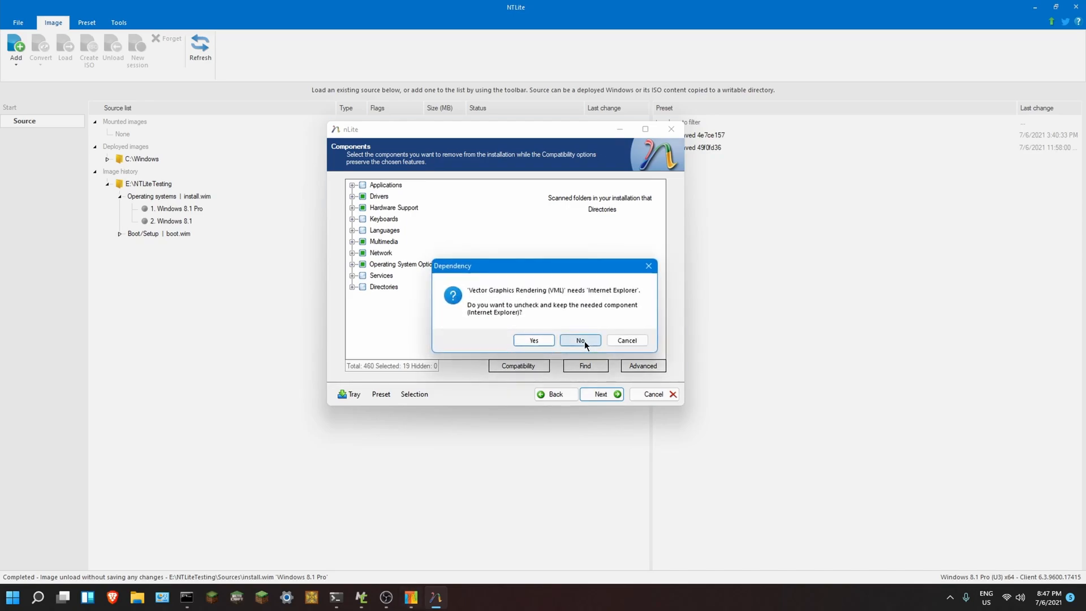
left_click(580, 340)
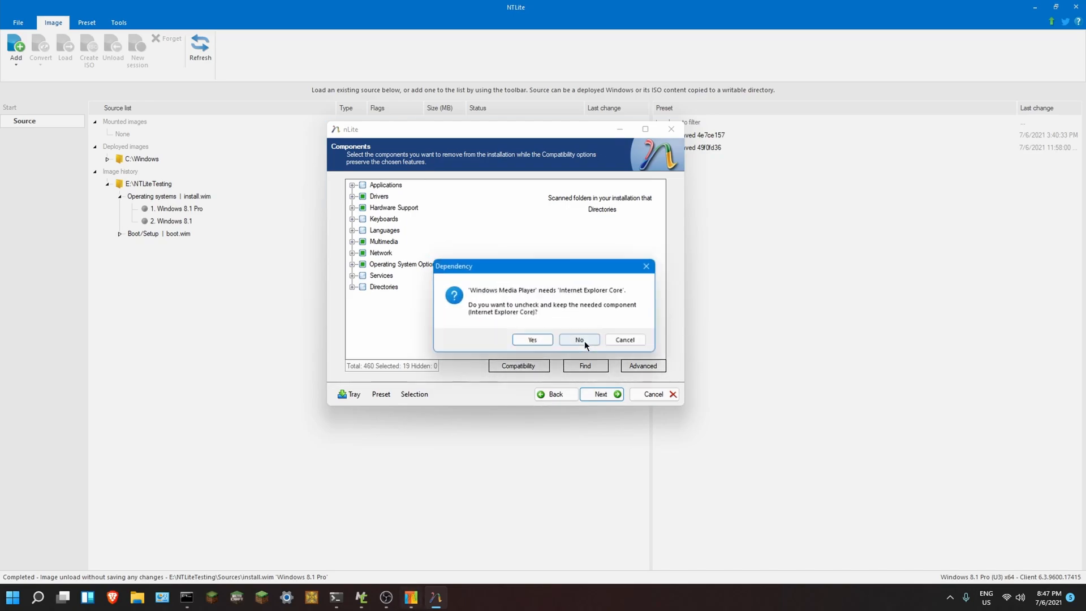
left_click(579, 340)
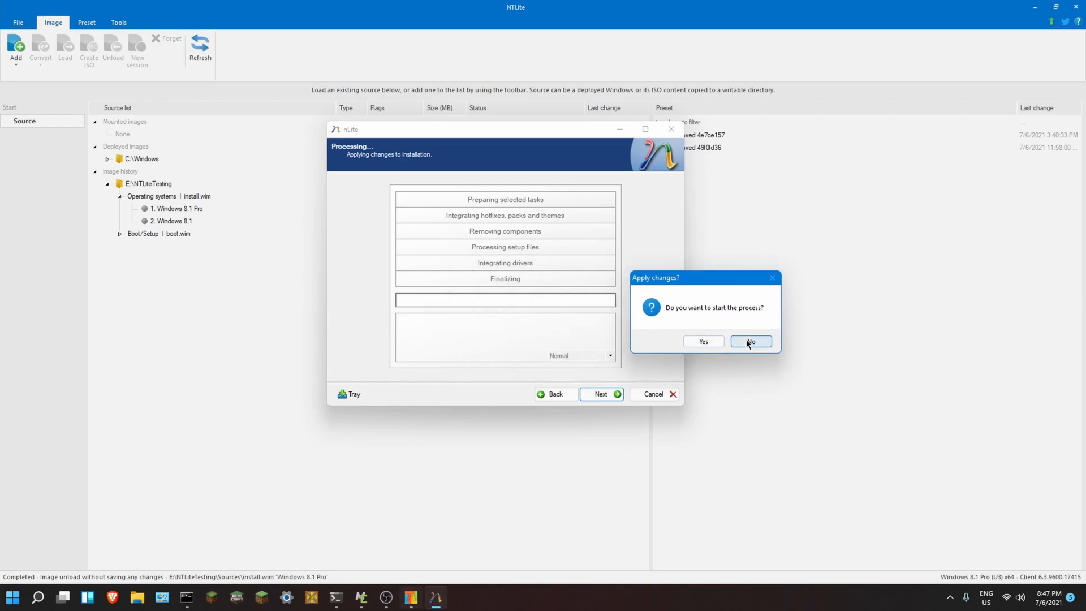
left_click(750, 341)
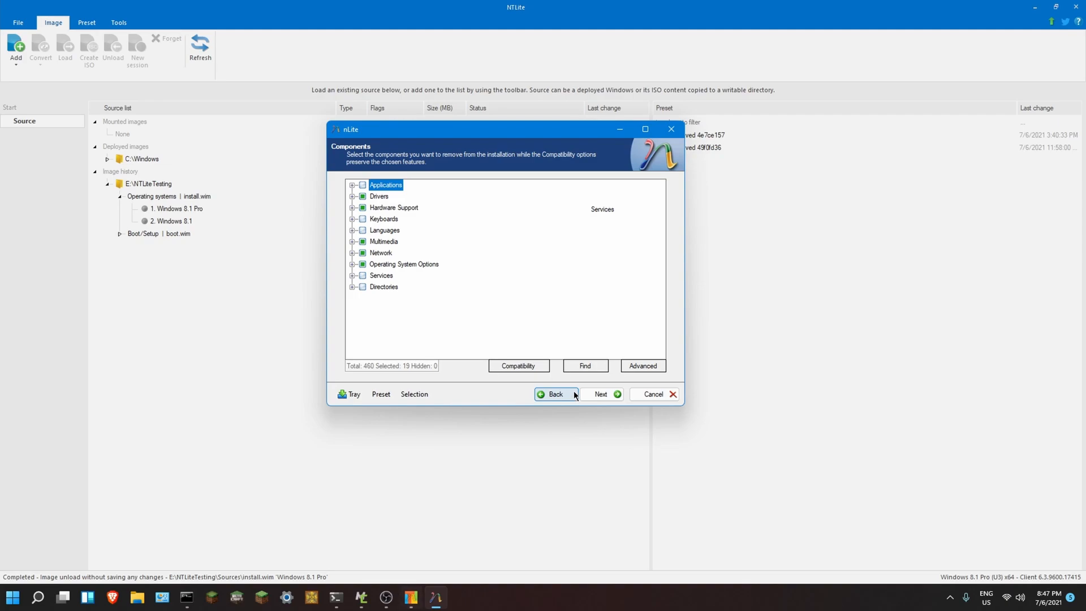
mouse_move(584, 391)
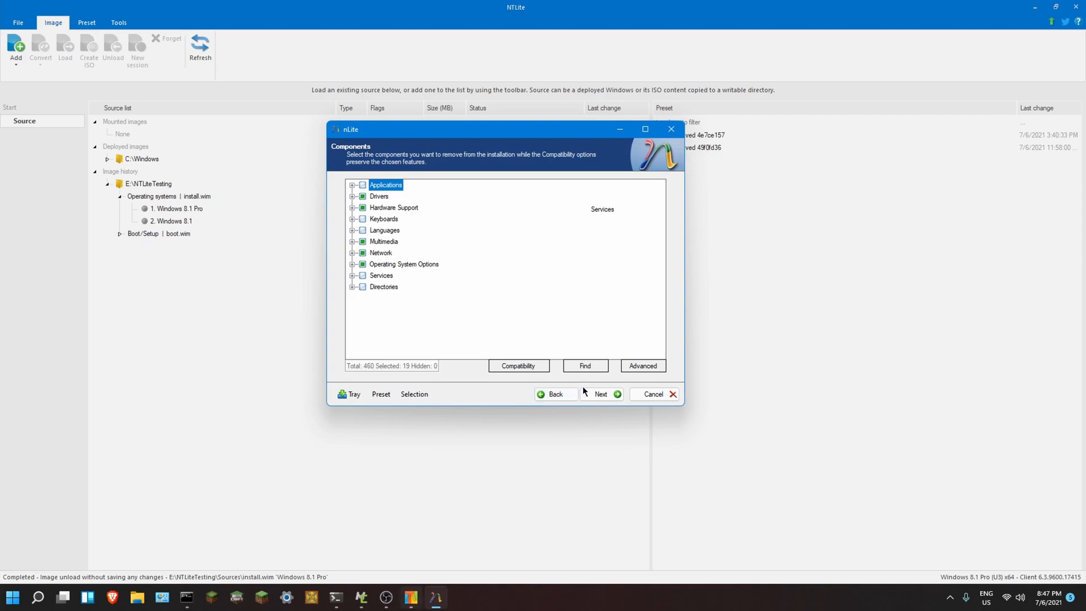
mouse_move(593, 268)
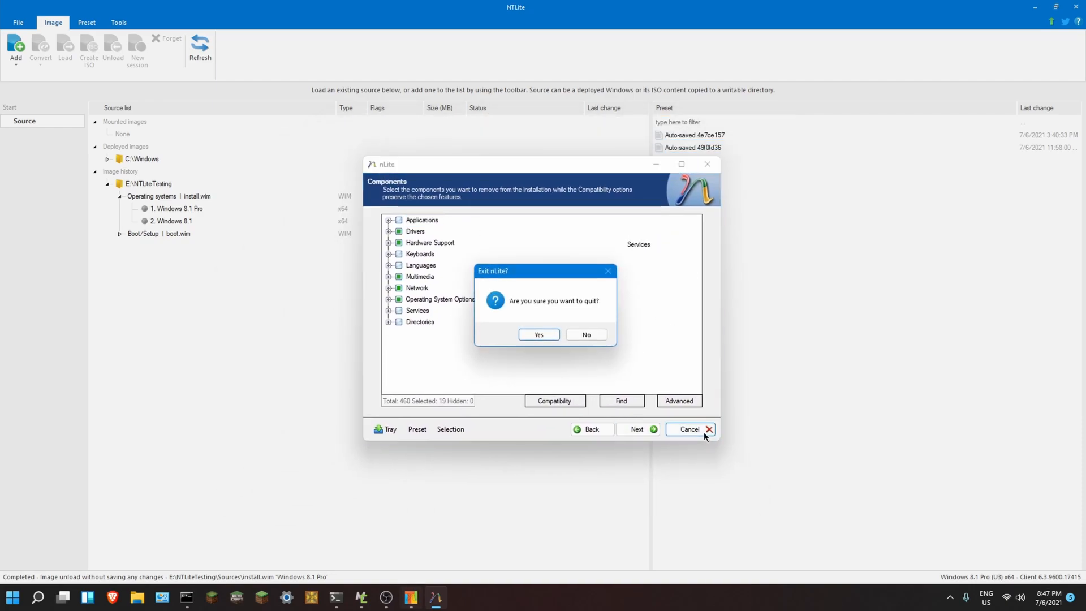
- Confirm quitting nLite, then enter 'vmware' in the Run dialog
left_click(538, 334)
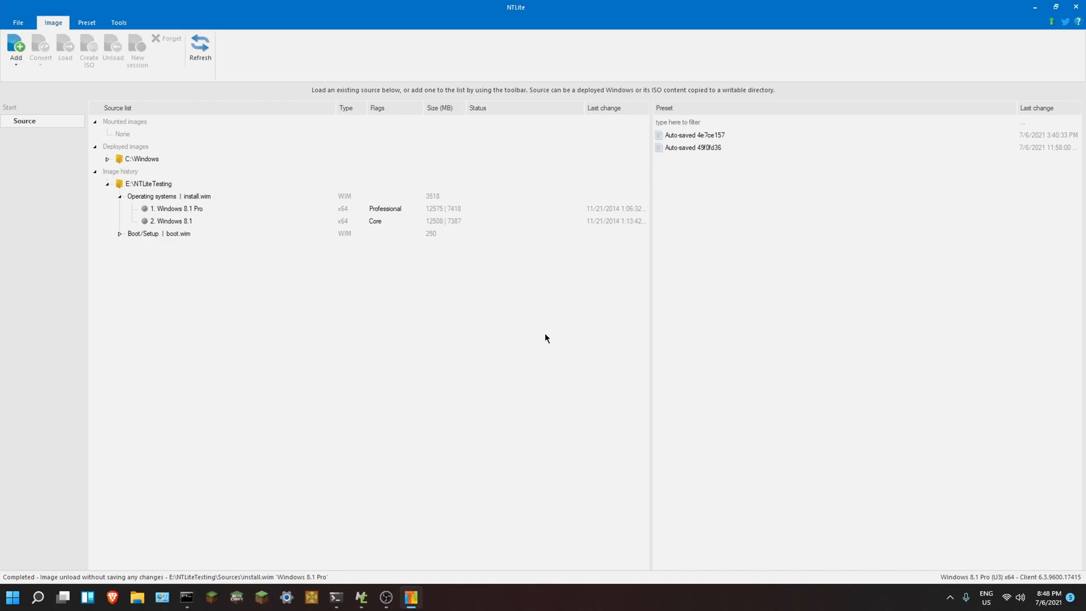
type("vmware")
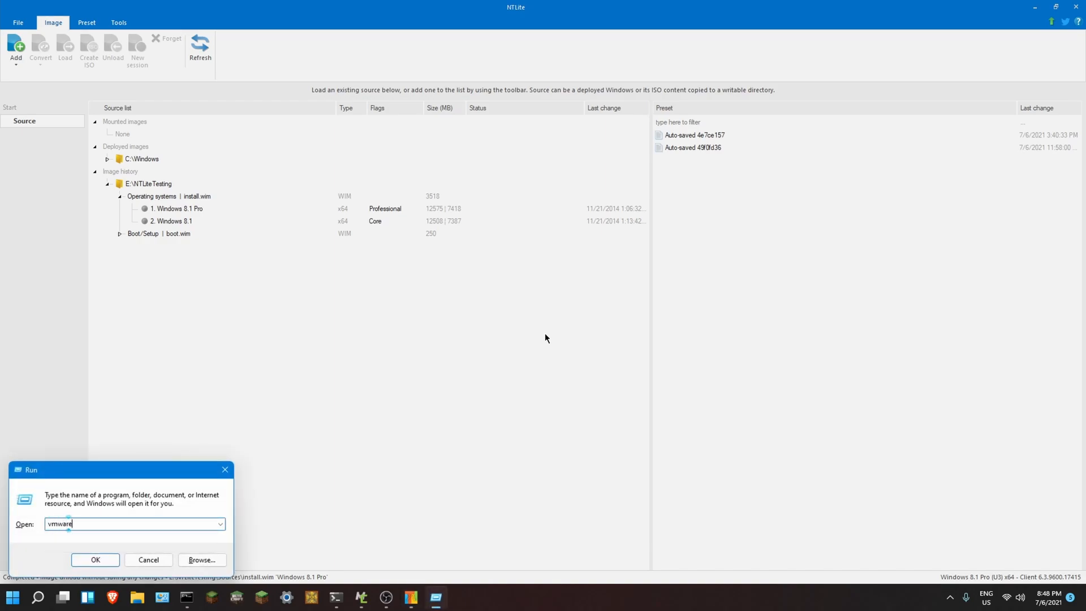
left_click(95, 559)
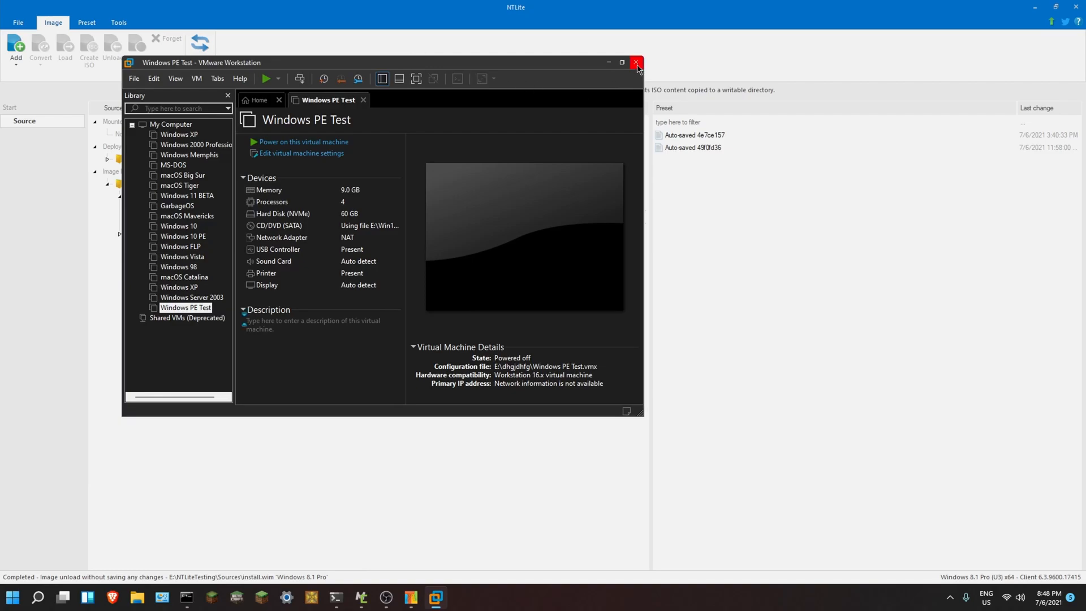
left_click(635, 63)
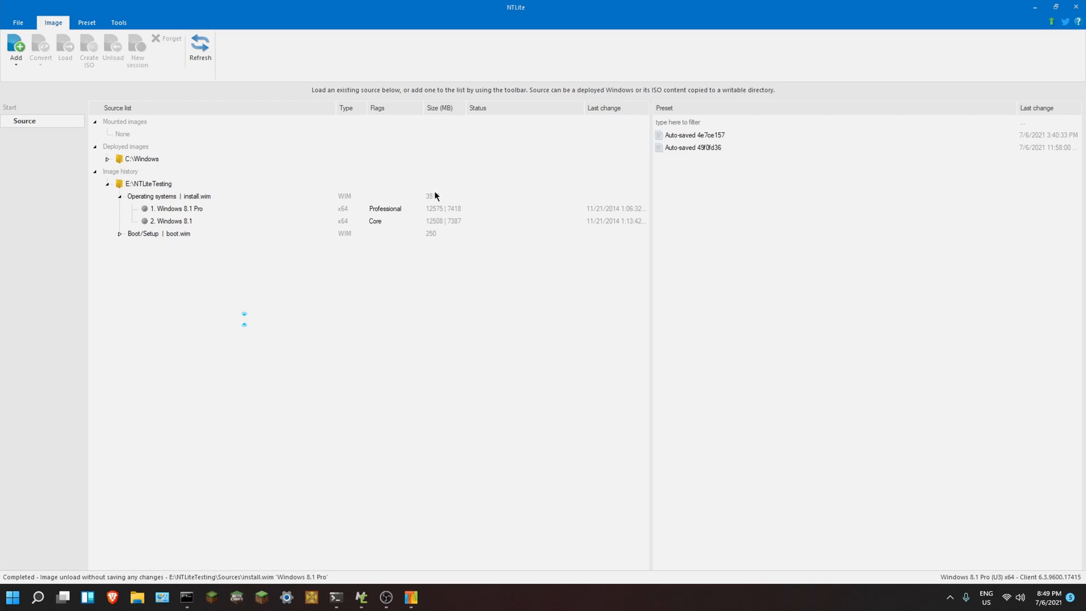
mouse_move(395, 253)
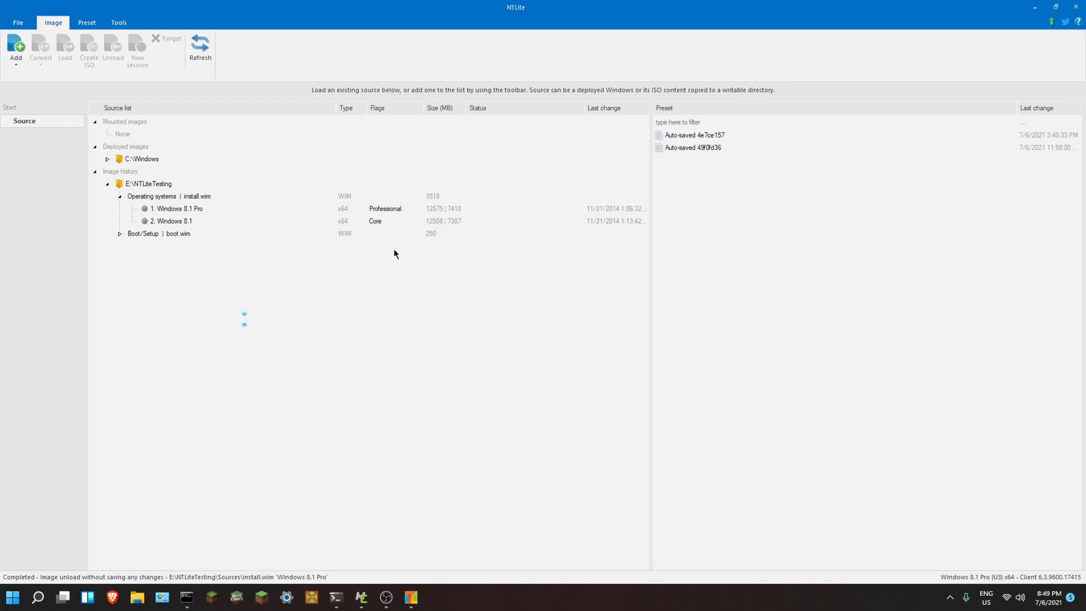
mouse_move(408, 485)
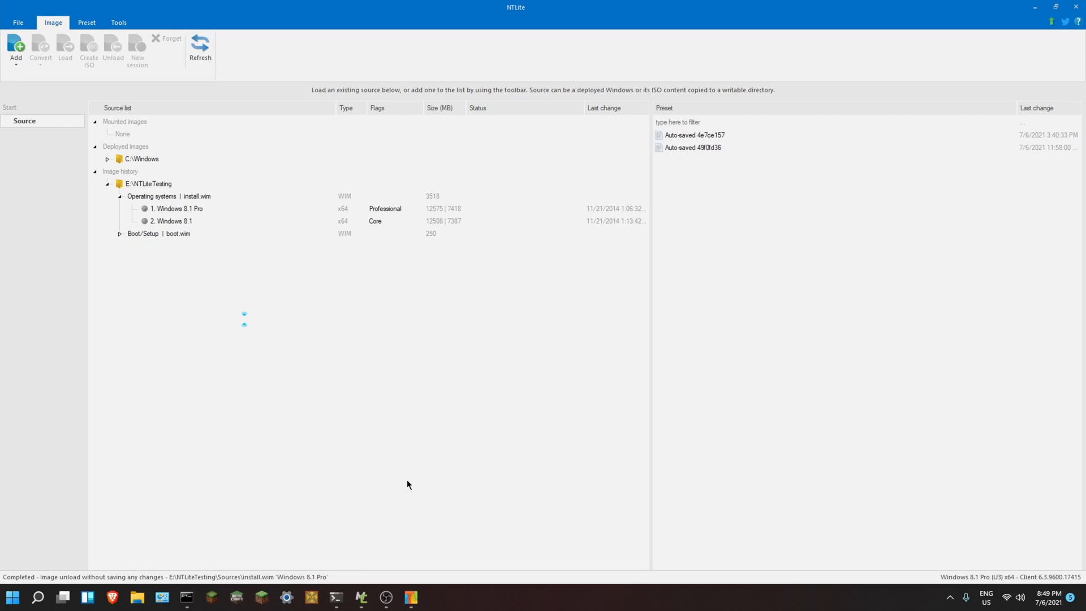
mouse_move(514, 504)
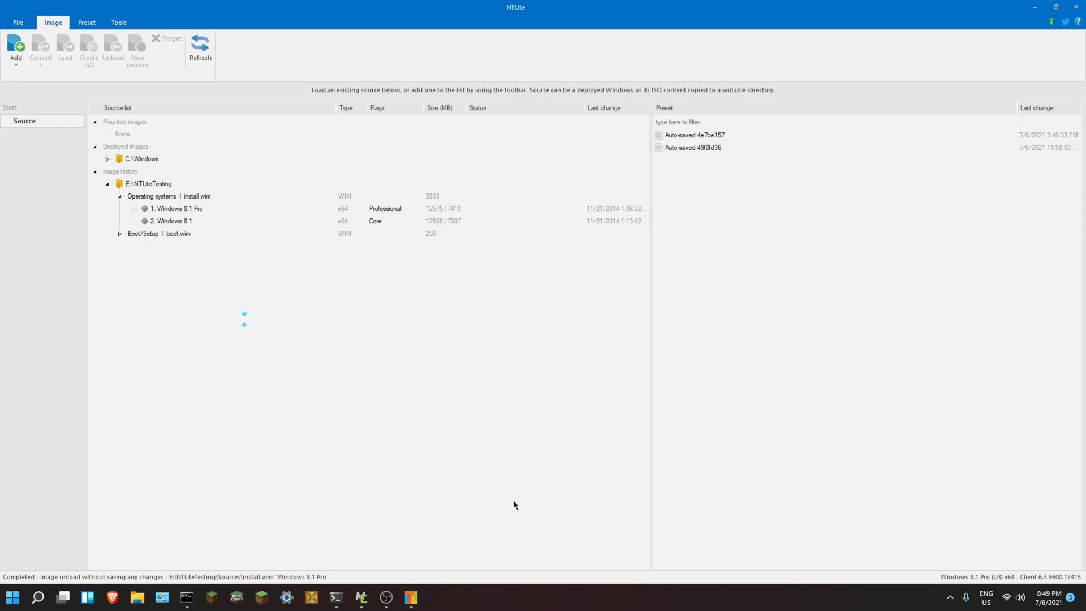